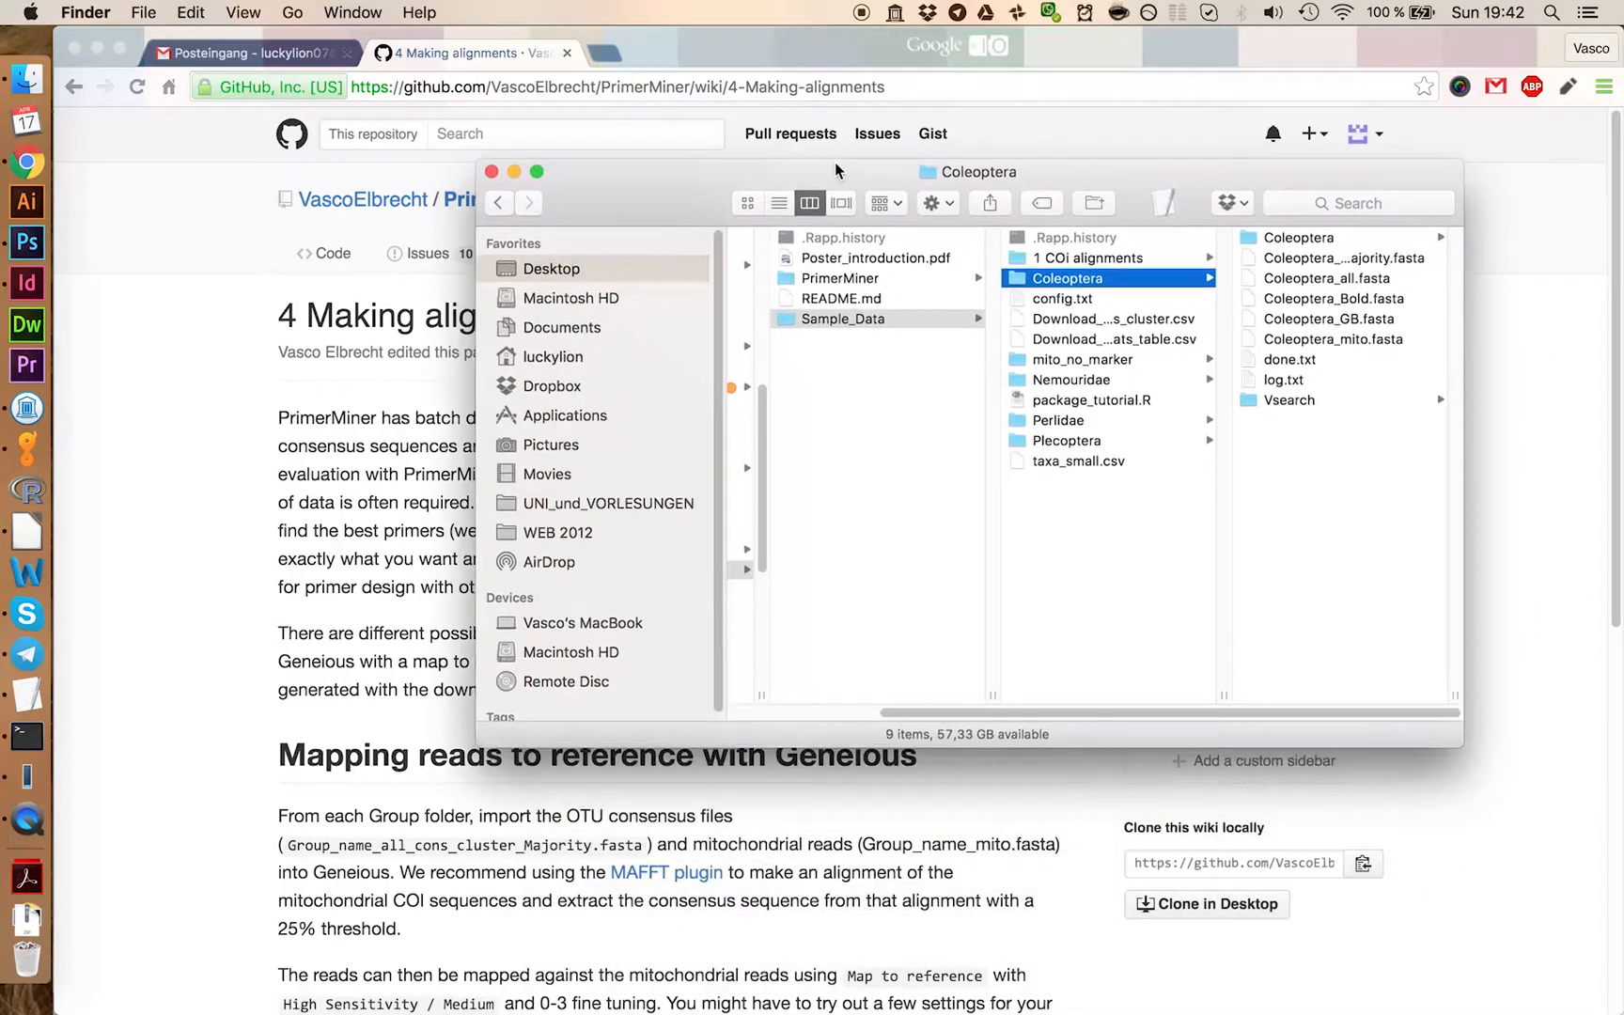
Step: Inspect the consensus cluster and Coleoptera_mito FASTA files in the Coleoptera folder
{"action": "left_click_drag", "start_coordinate": [968, 171], "coordinate": [968, 149]}
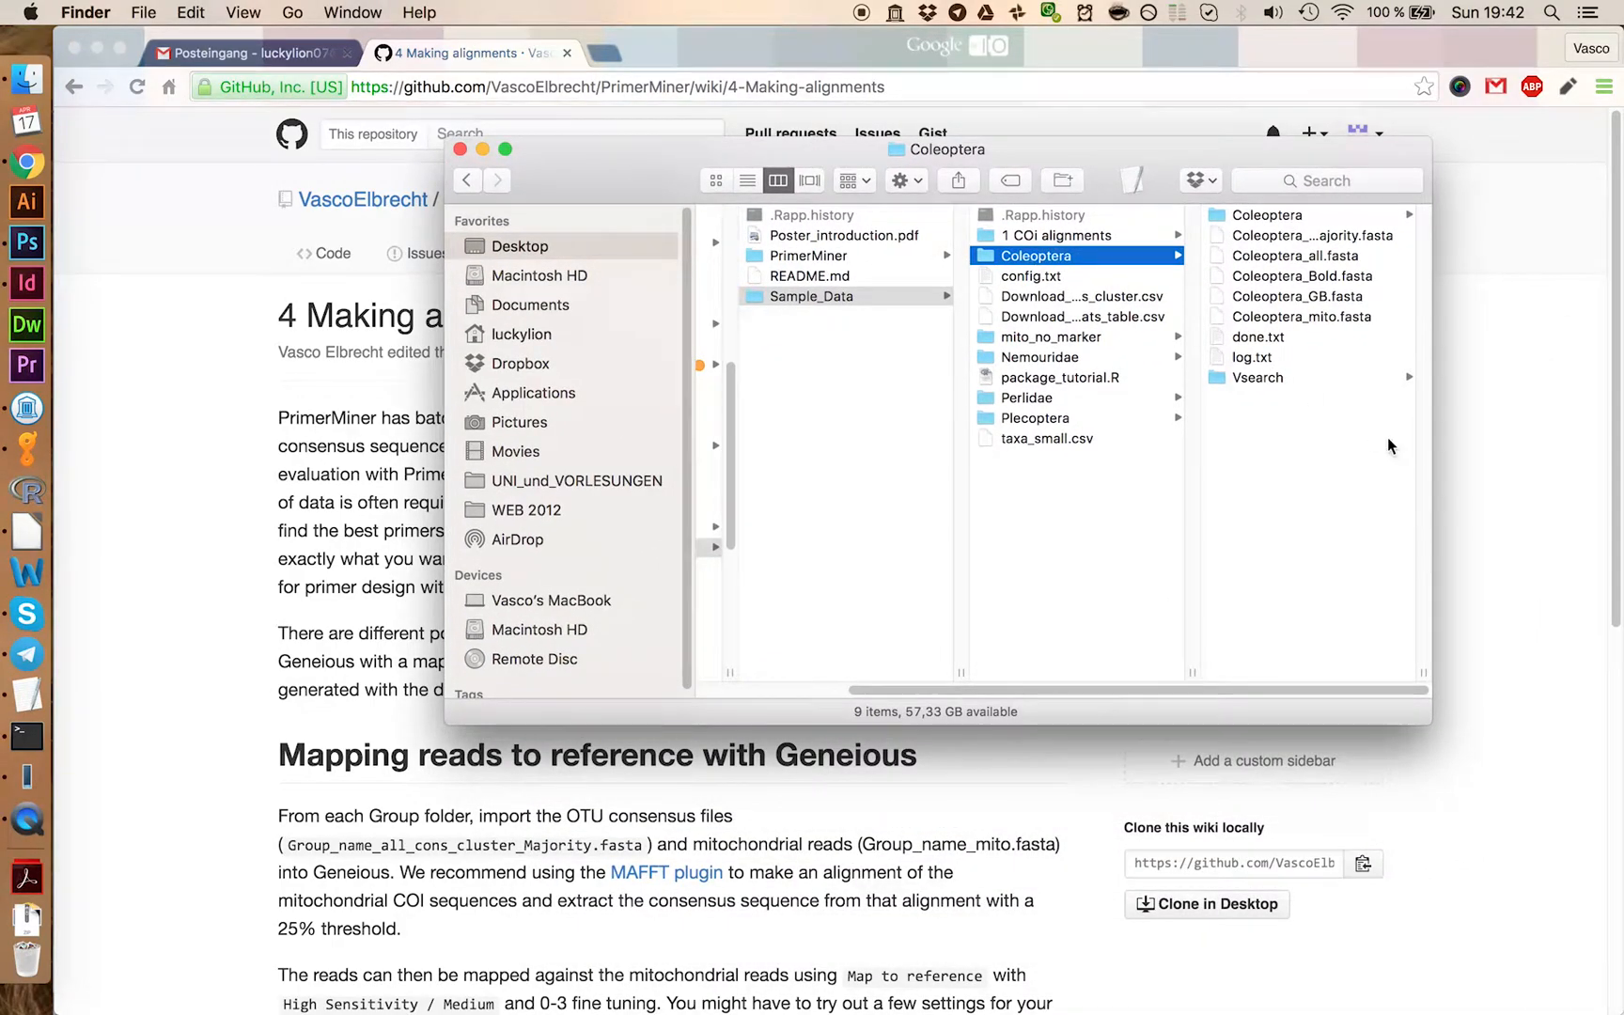
{"action": "left_click", "coordinate": [1058, 235]}
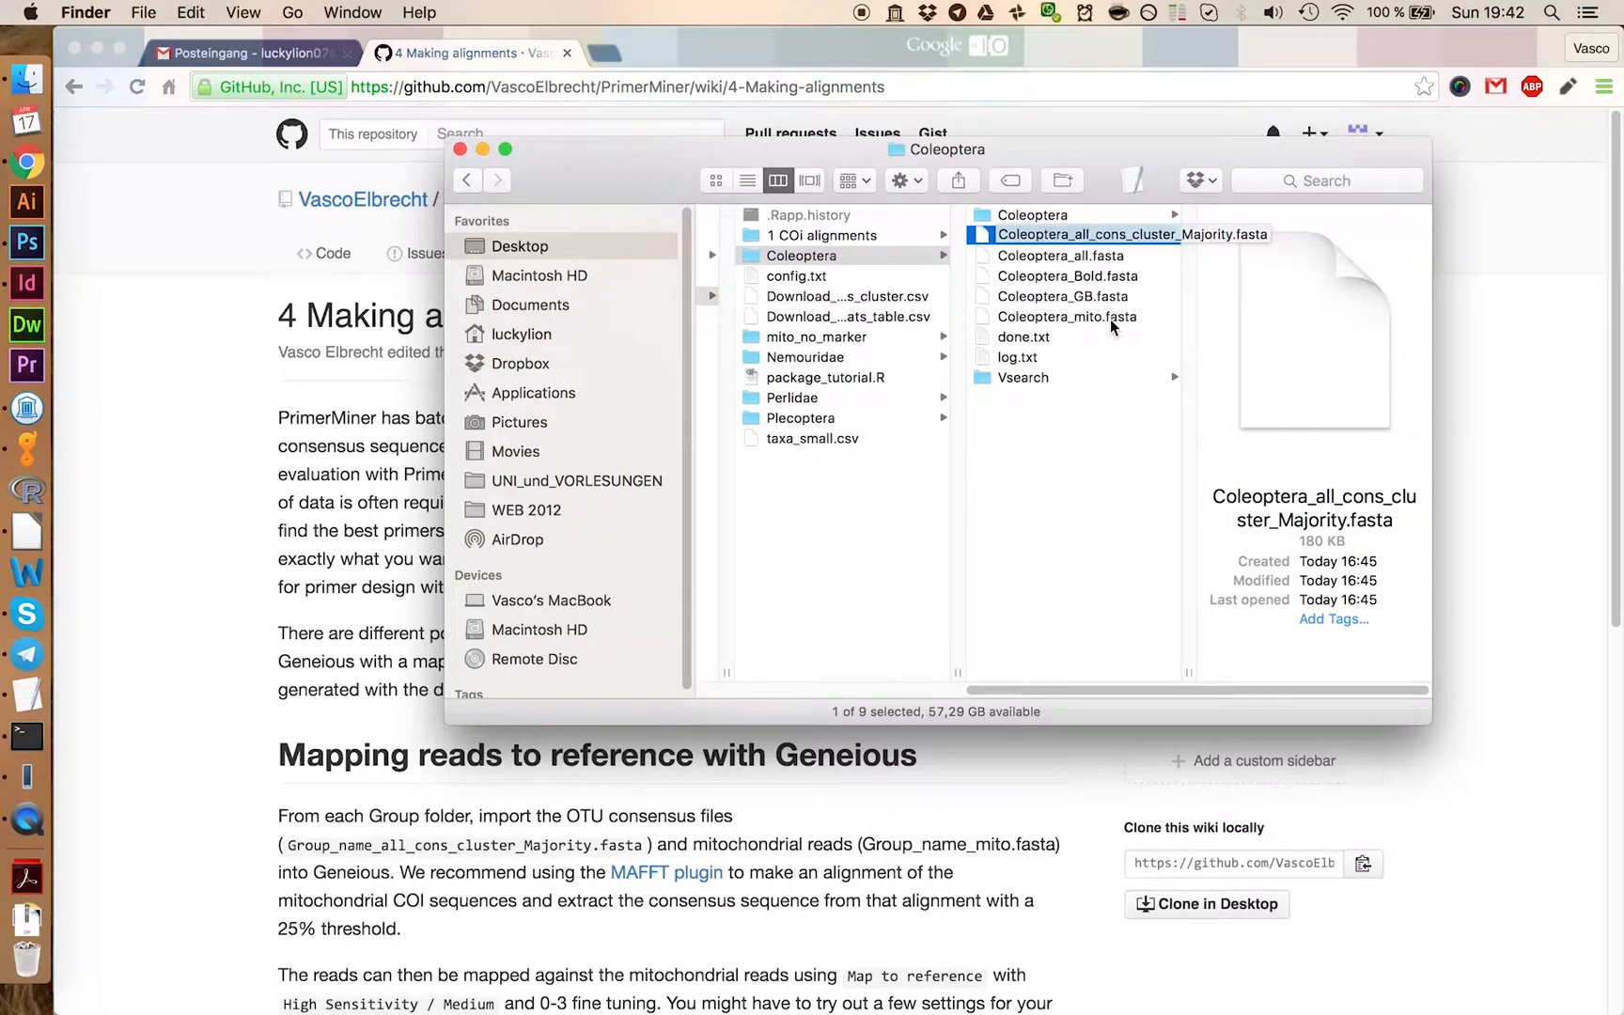
{"action": "left_click", "coordinate": [1068, 316]}
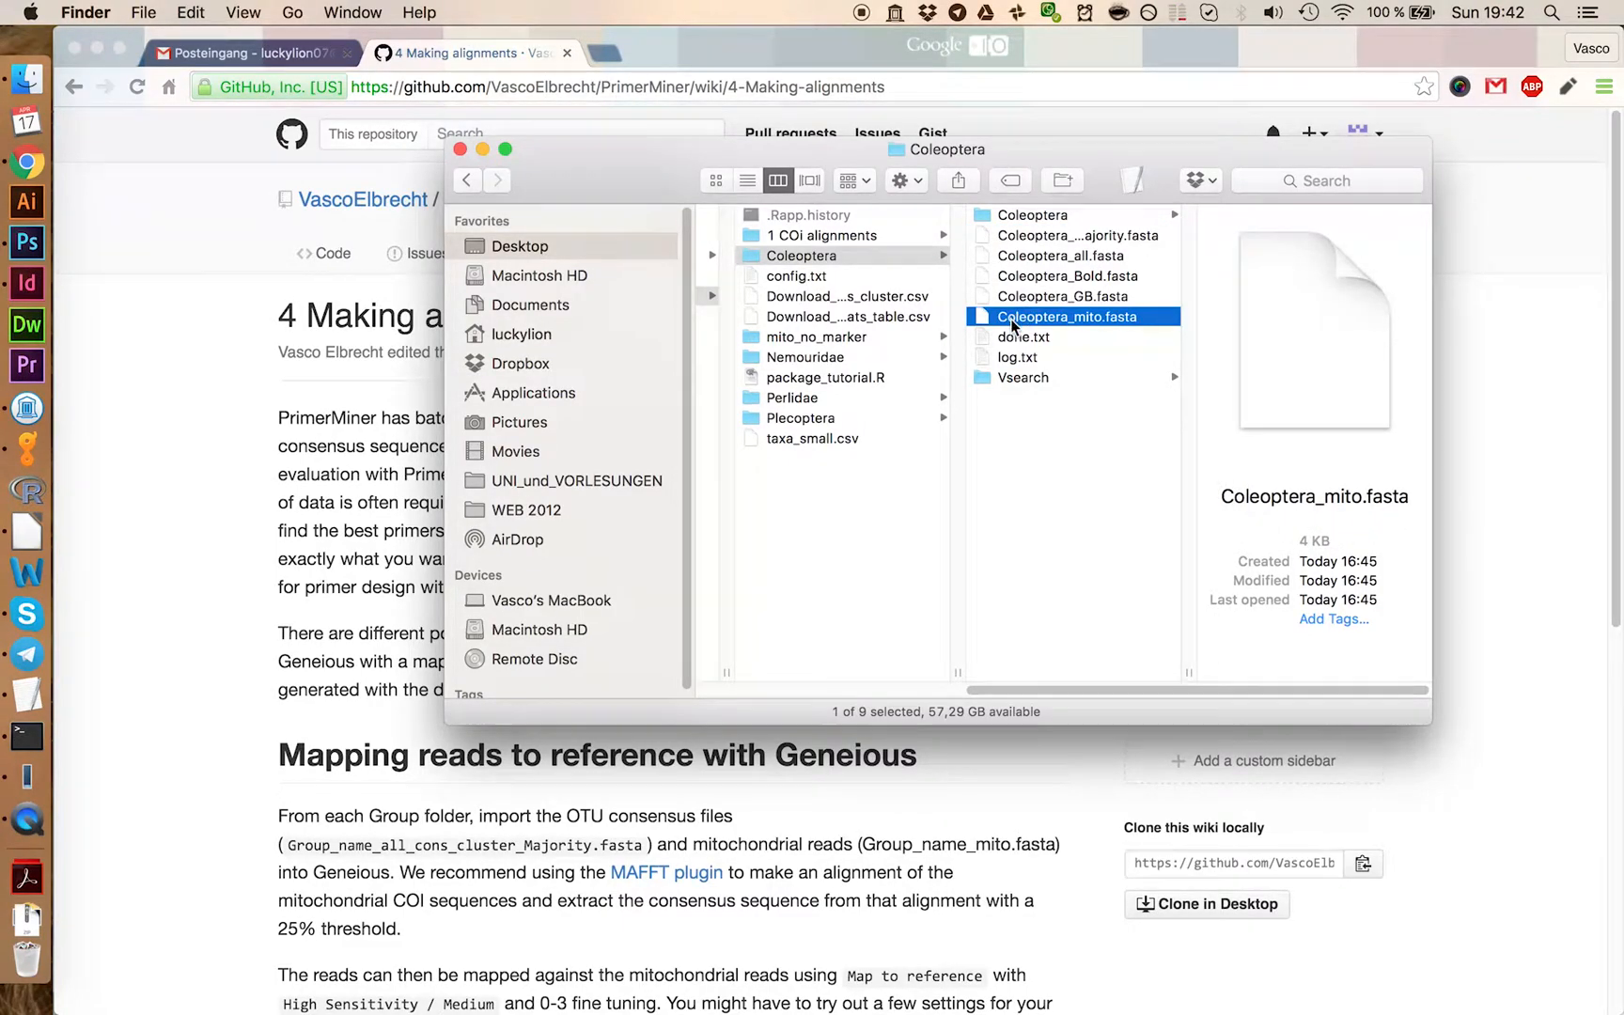
{"action": "mouse_move", "coordinate": [1088, 323]}
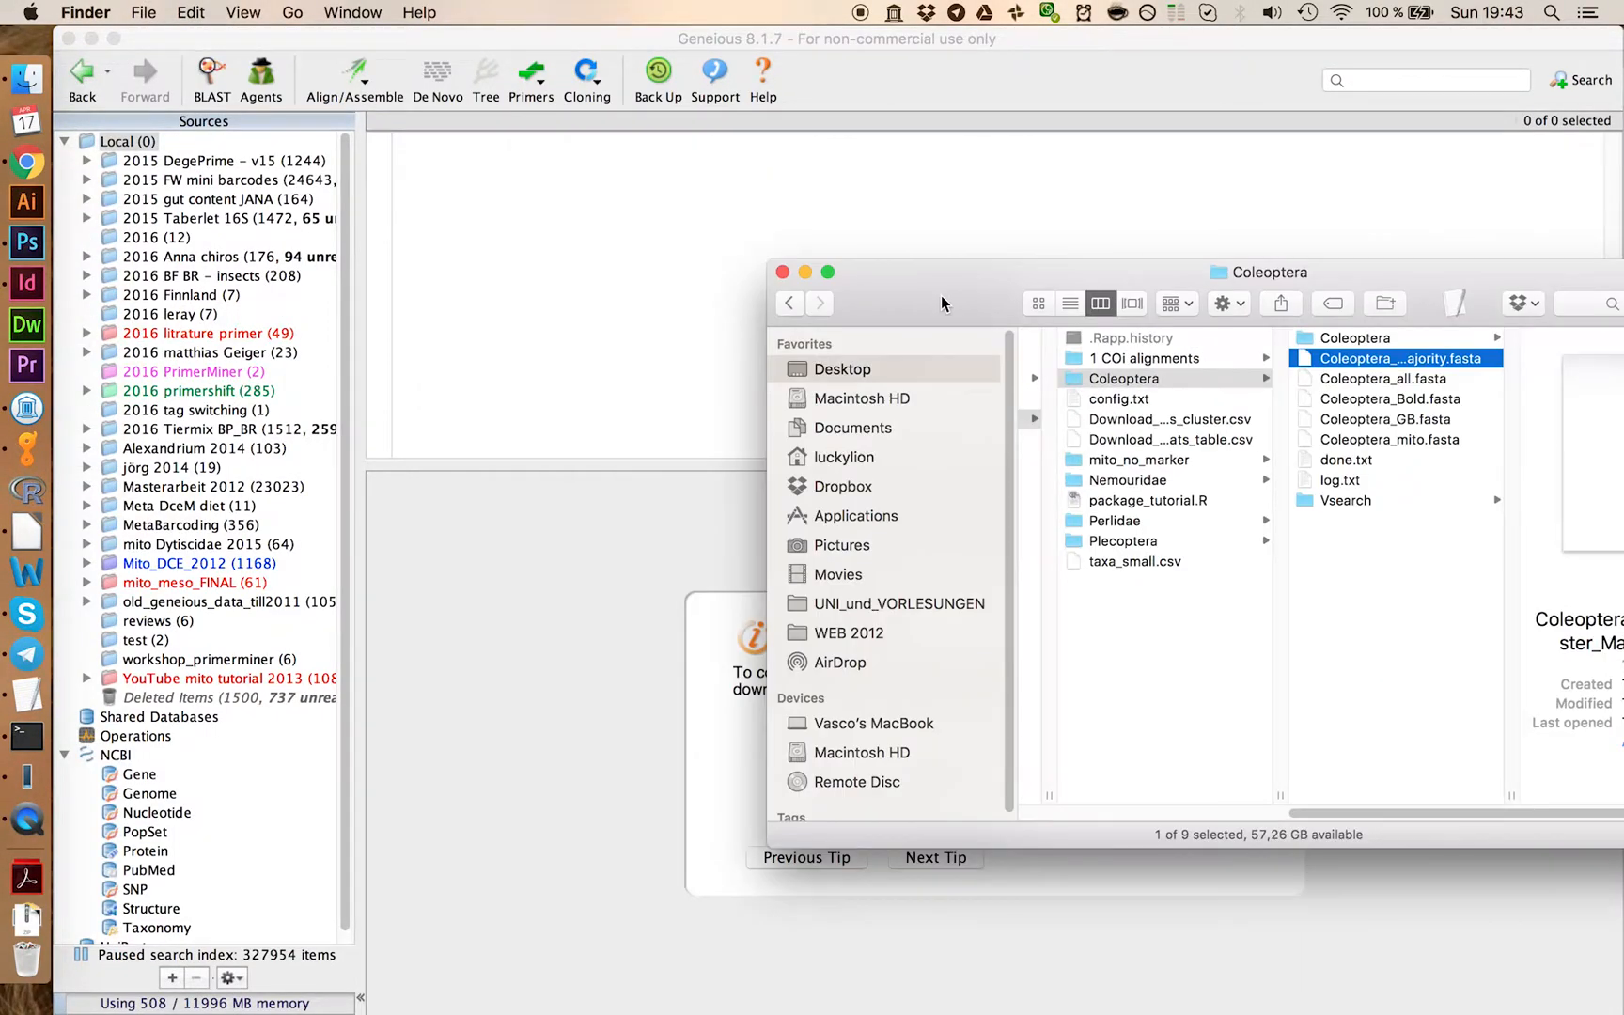
Step: Import both FASTA files as nucleotide sequences and view the three Coleoptera_mito sequences
{"action": "left_click", "coordinate": [1393, 440]}
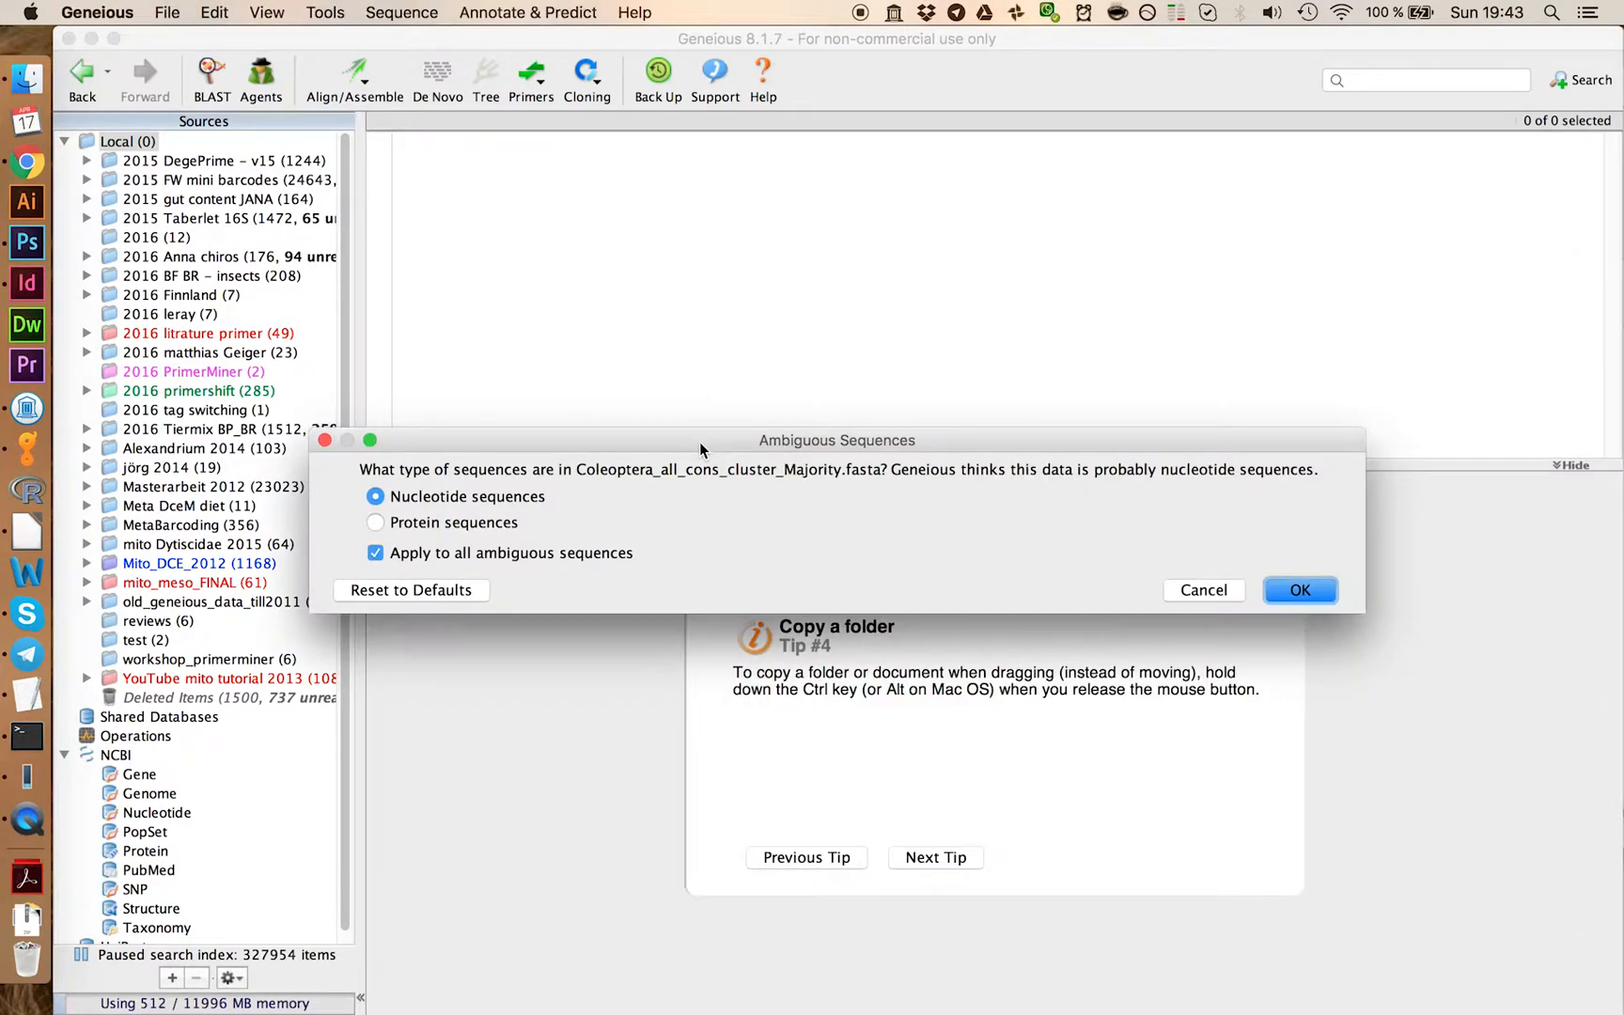
{"action": "mouse_move", "coordinate": [1150, 602]}
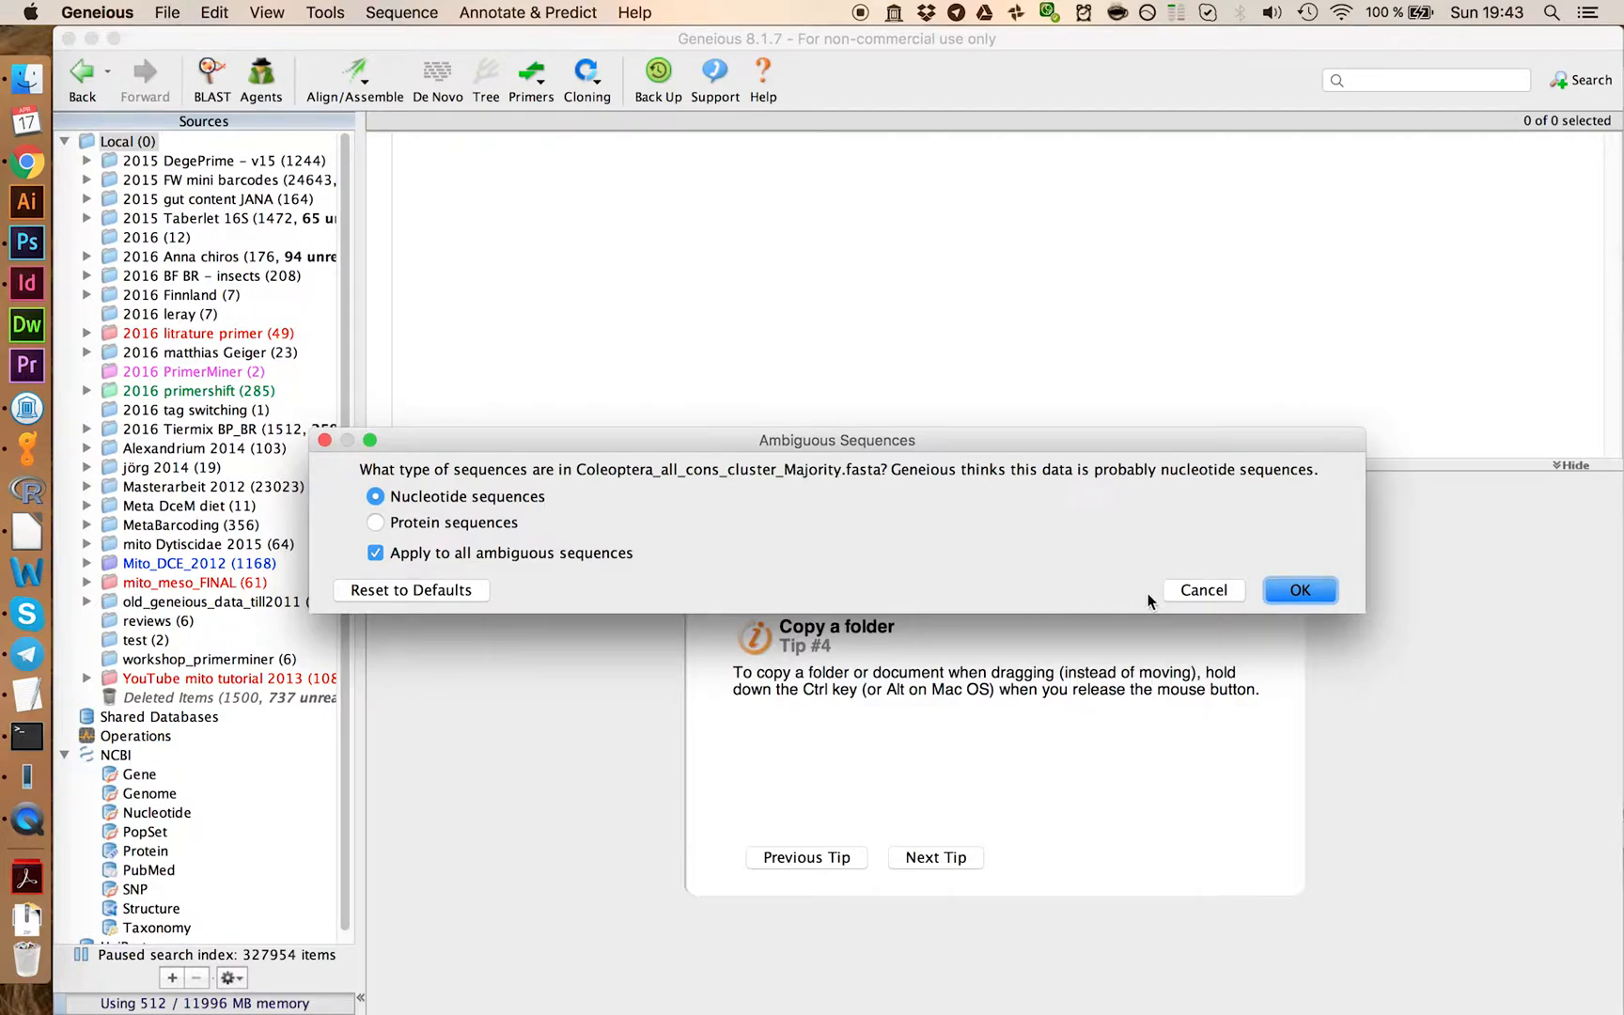
{"action": "left_click", "coordinate": [1299, 590]}
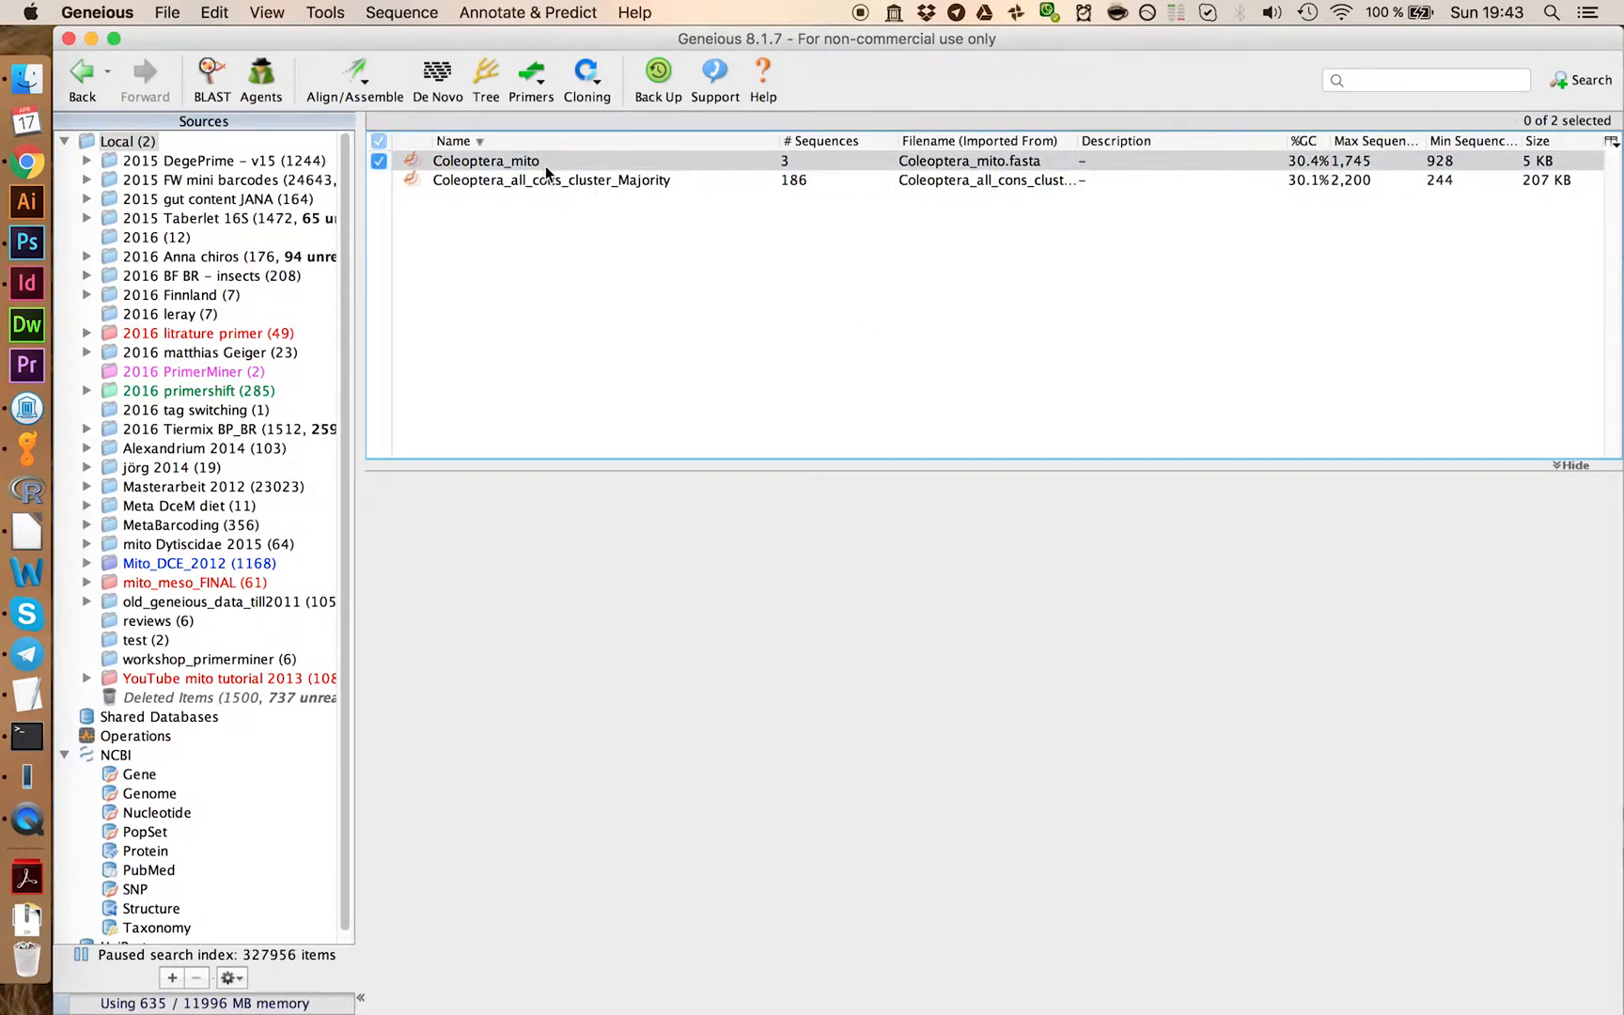
{"action": "left_click", "coordinate": [485, 160]}
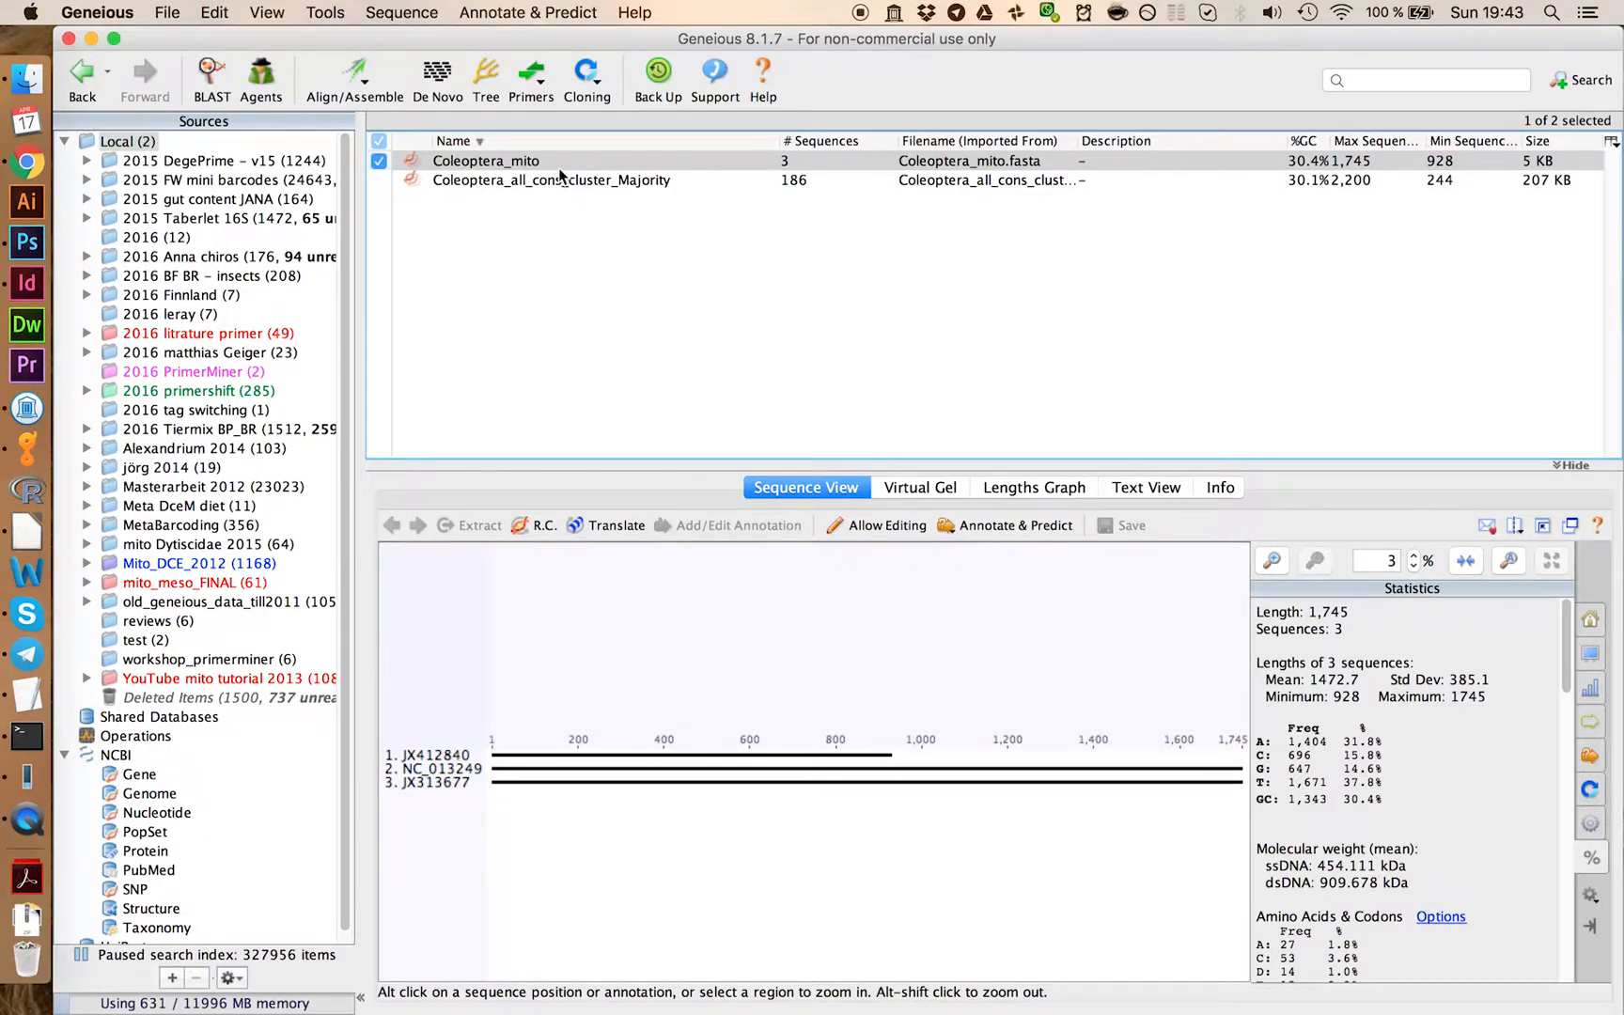
{"action": "mouse_move", "coordinate": [806, 775]}
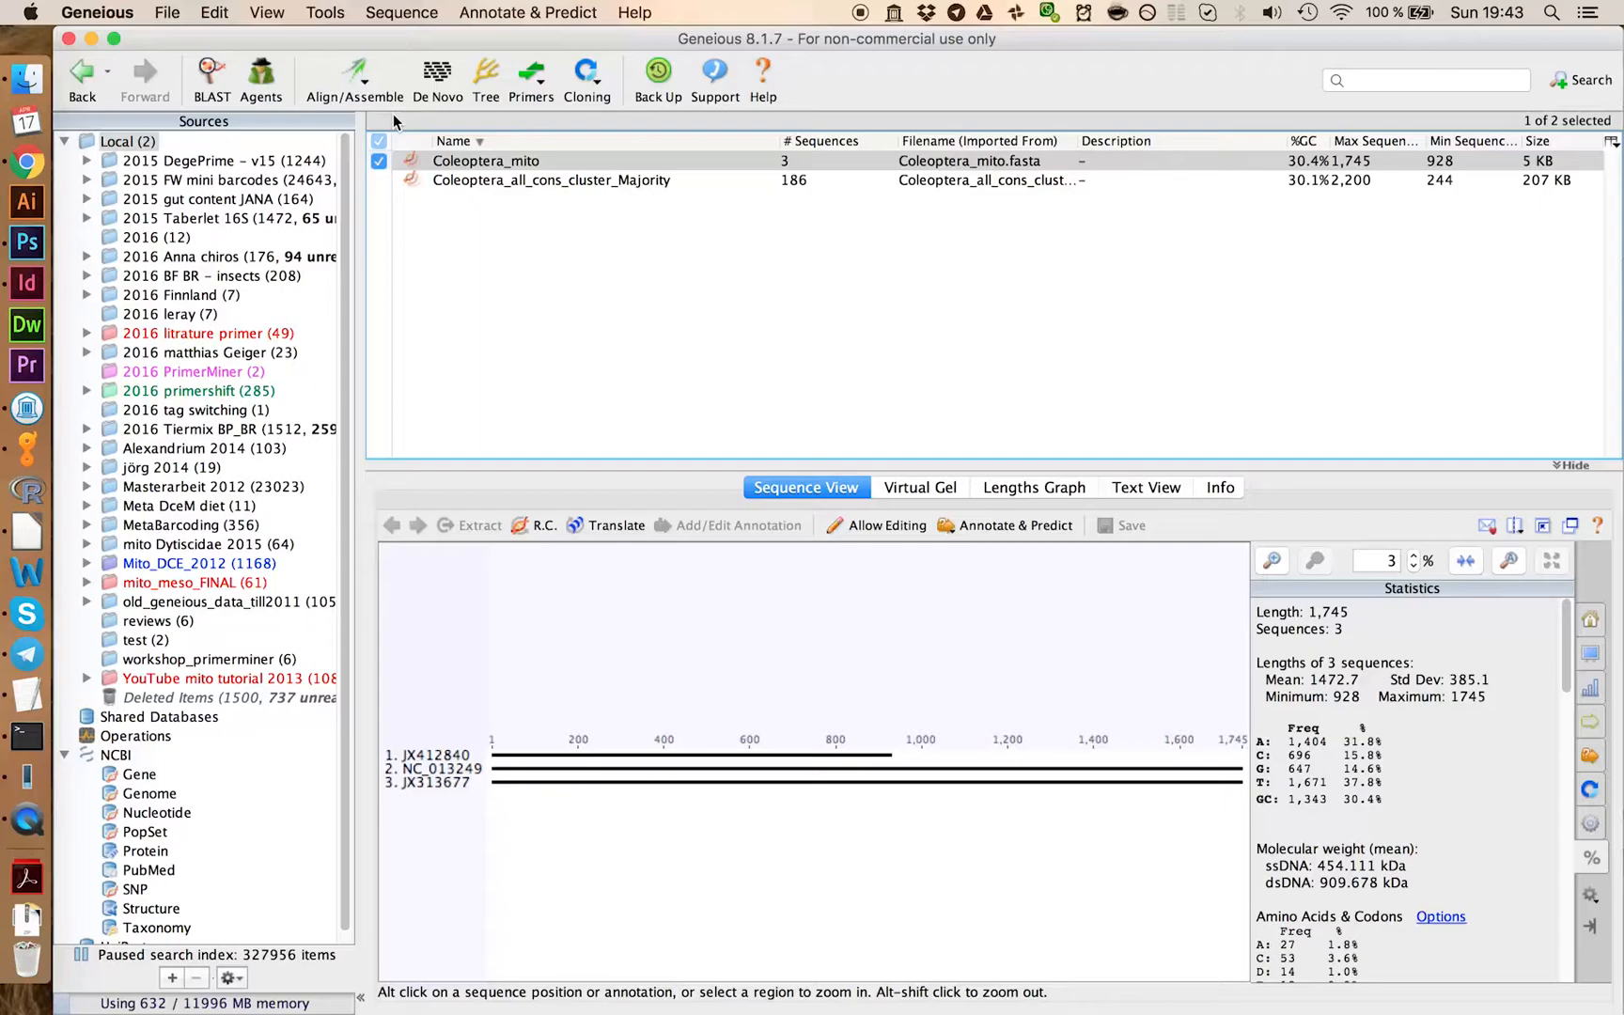
Step: Align the three mito sequences with MAFFT and view the 1,765-position alignment
{"action": "left_click", "coordinate": [353, 79]}
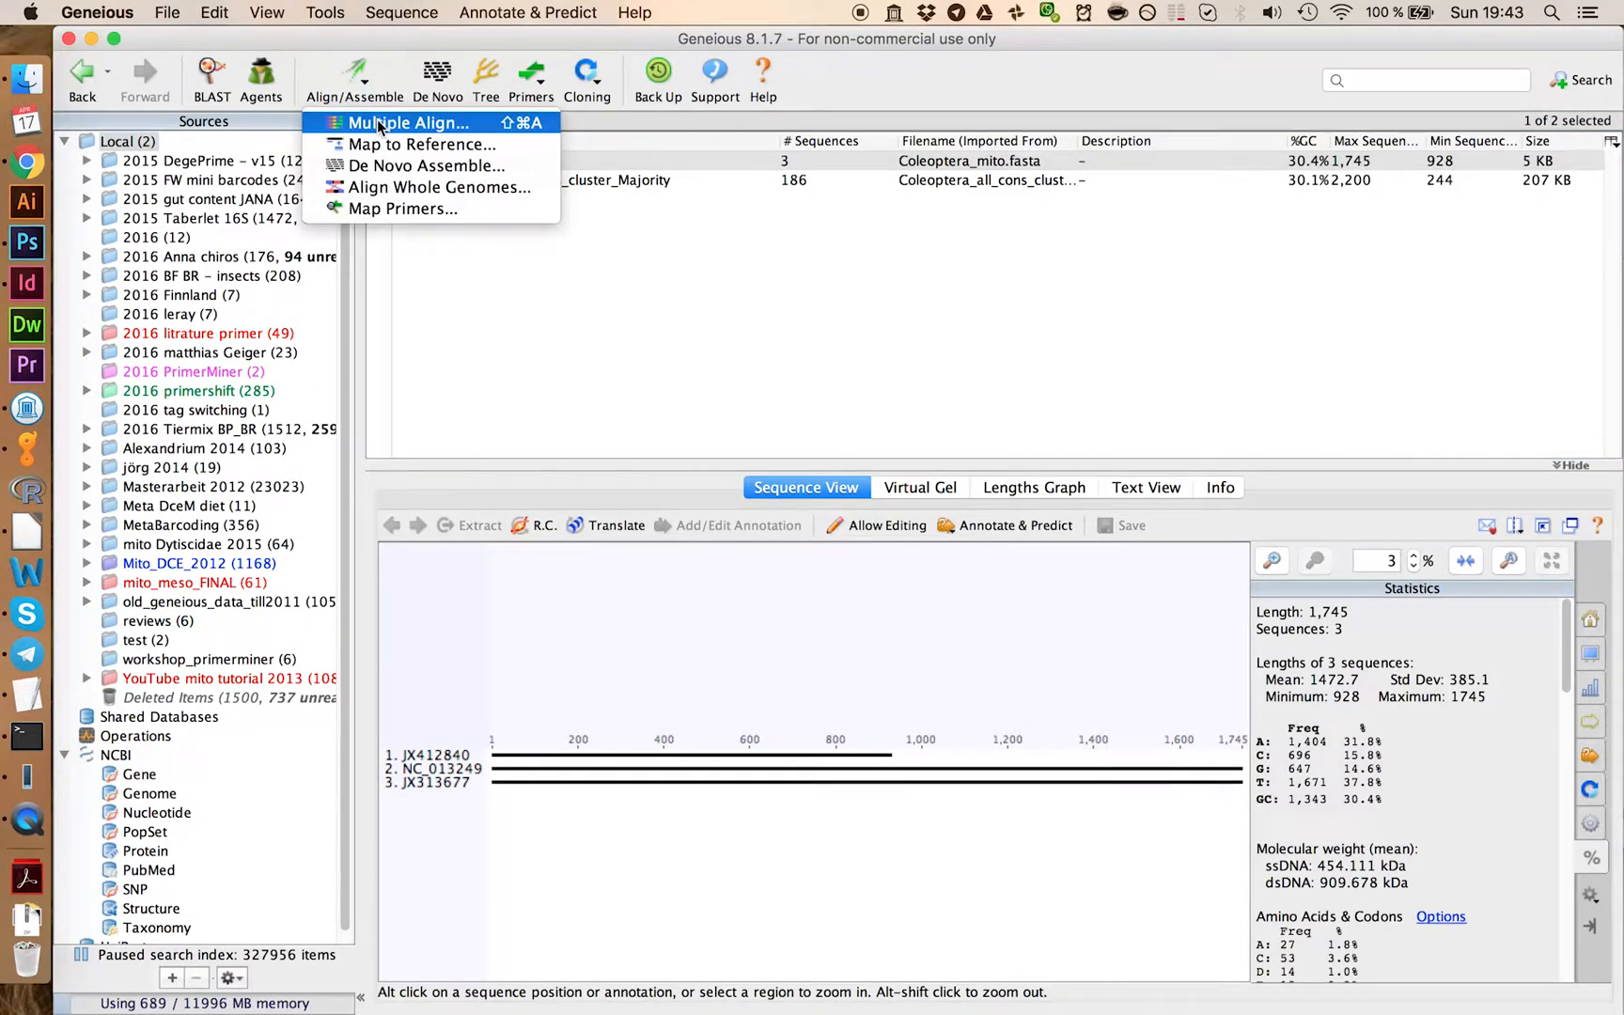
{"action": "left_click", "coordinate": [408, 122]}
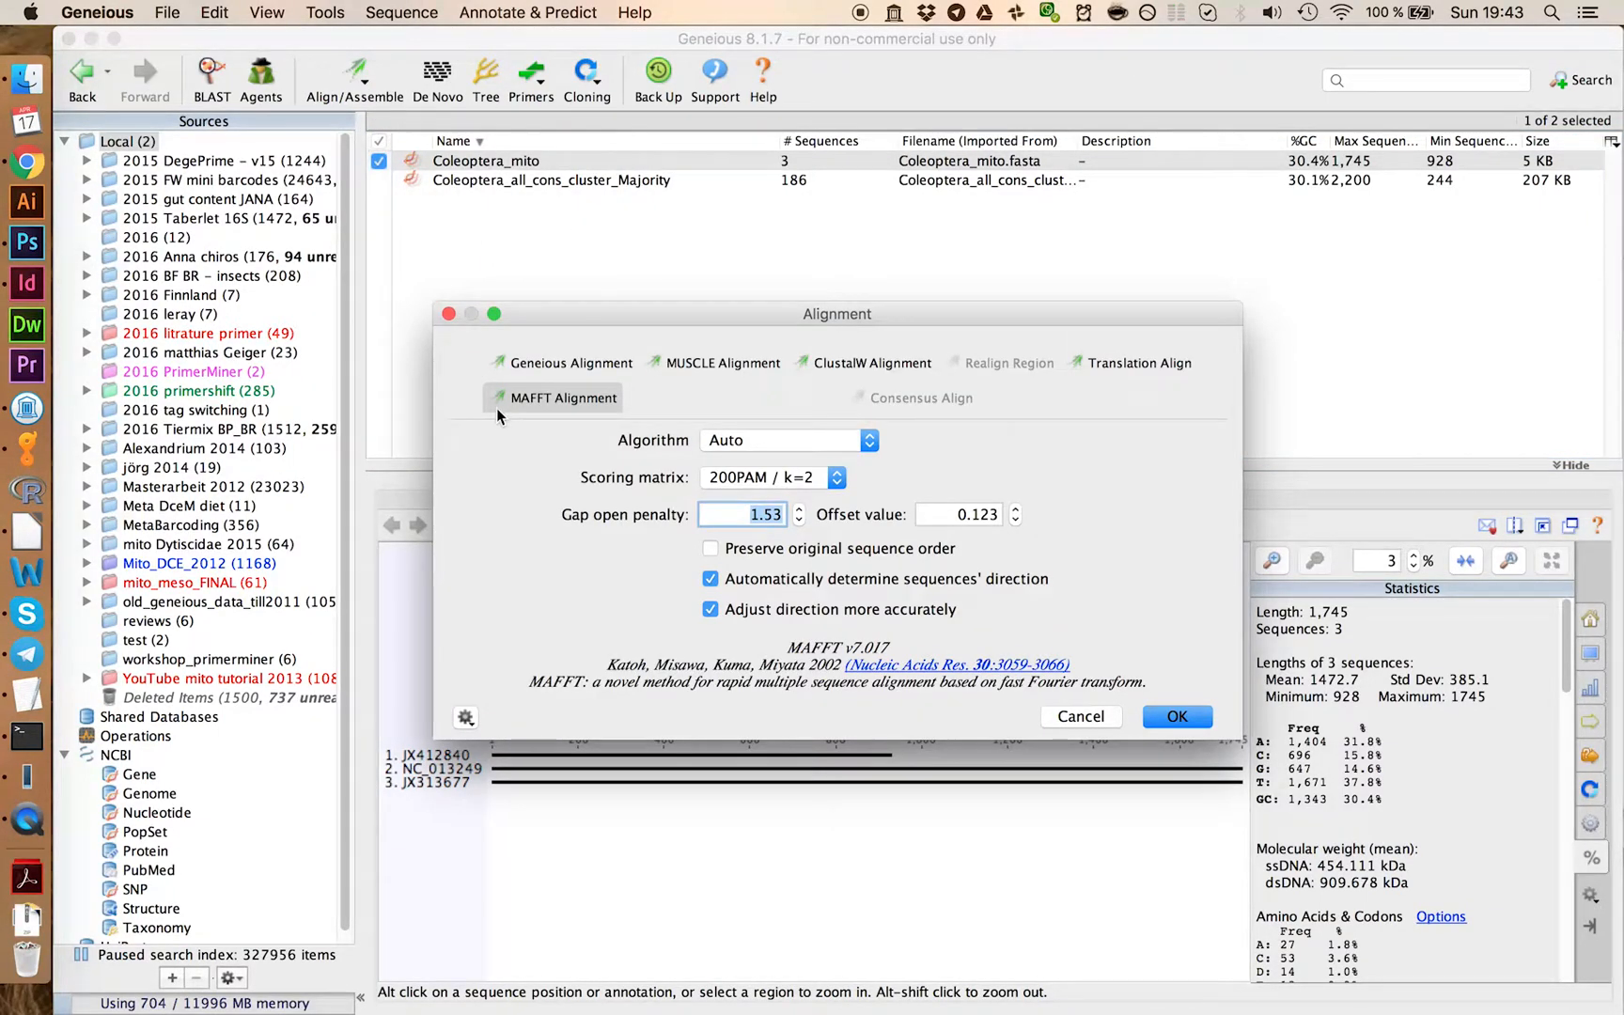
{"action": "mouse_move", "coordinate": [1100, 696]}
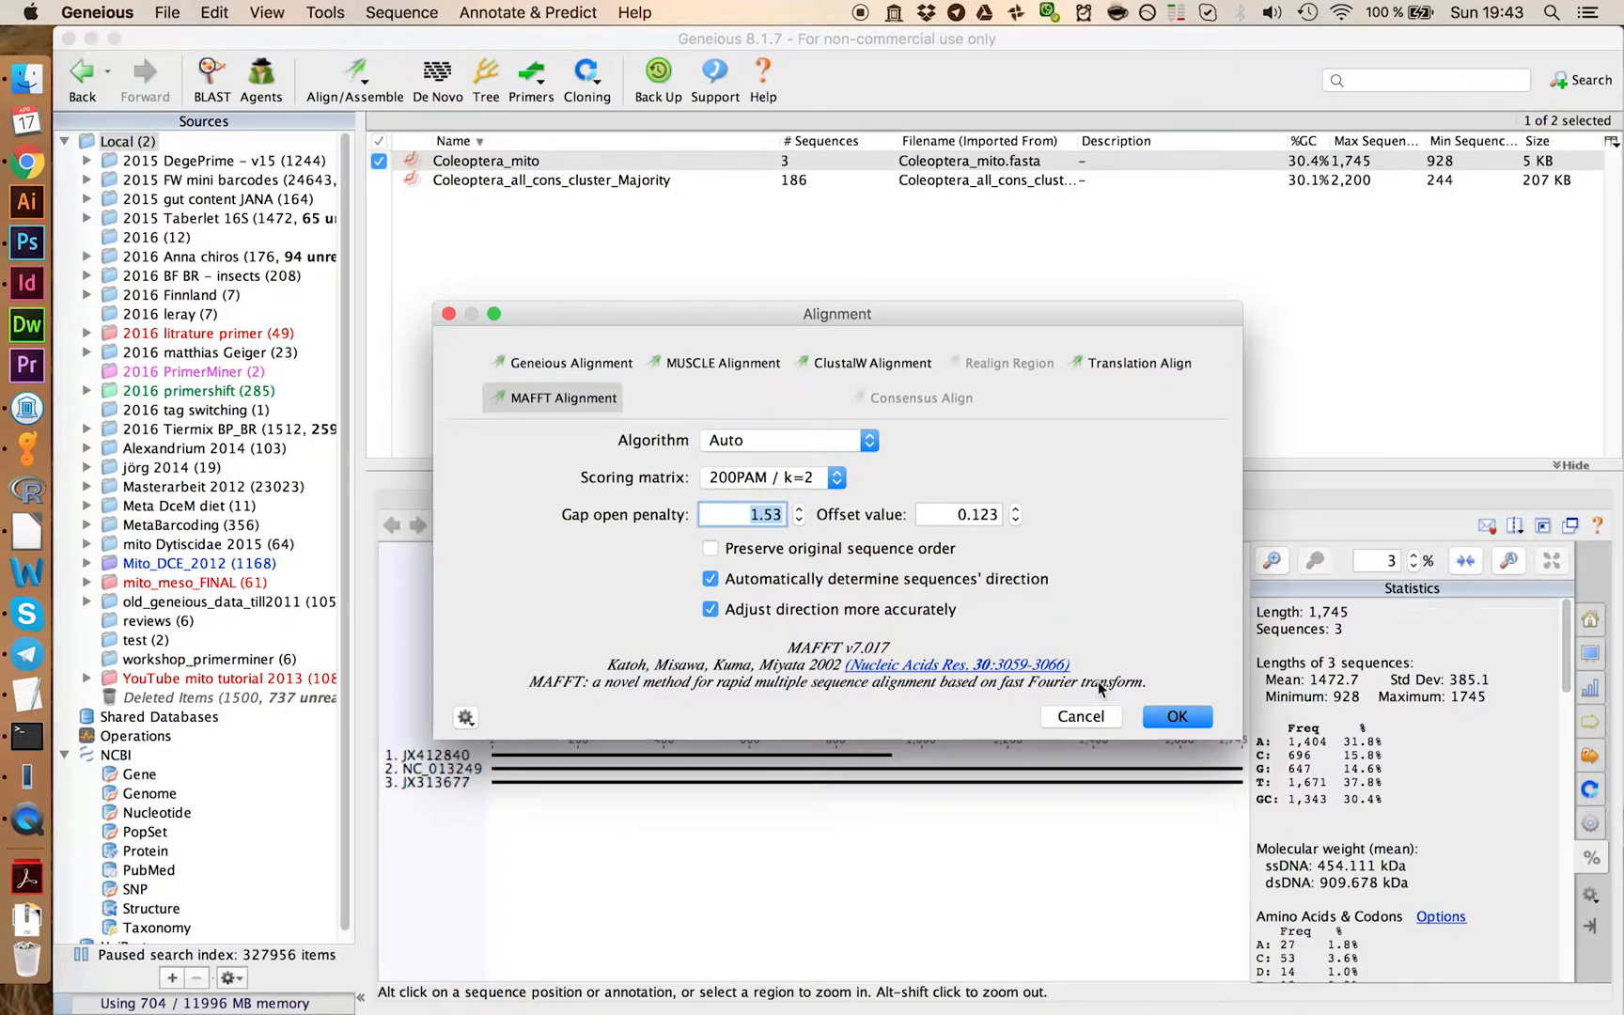
{"action": "left_click", "coordinate": [1177, 717]}
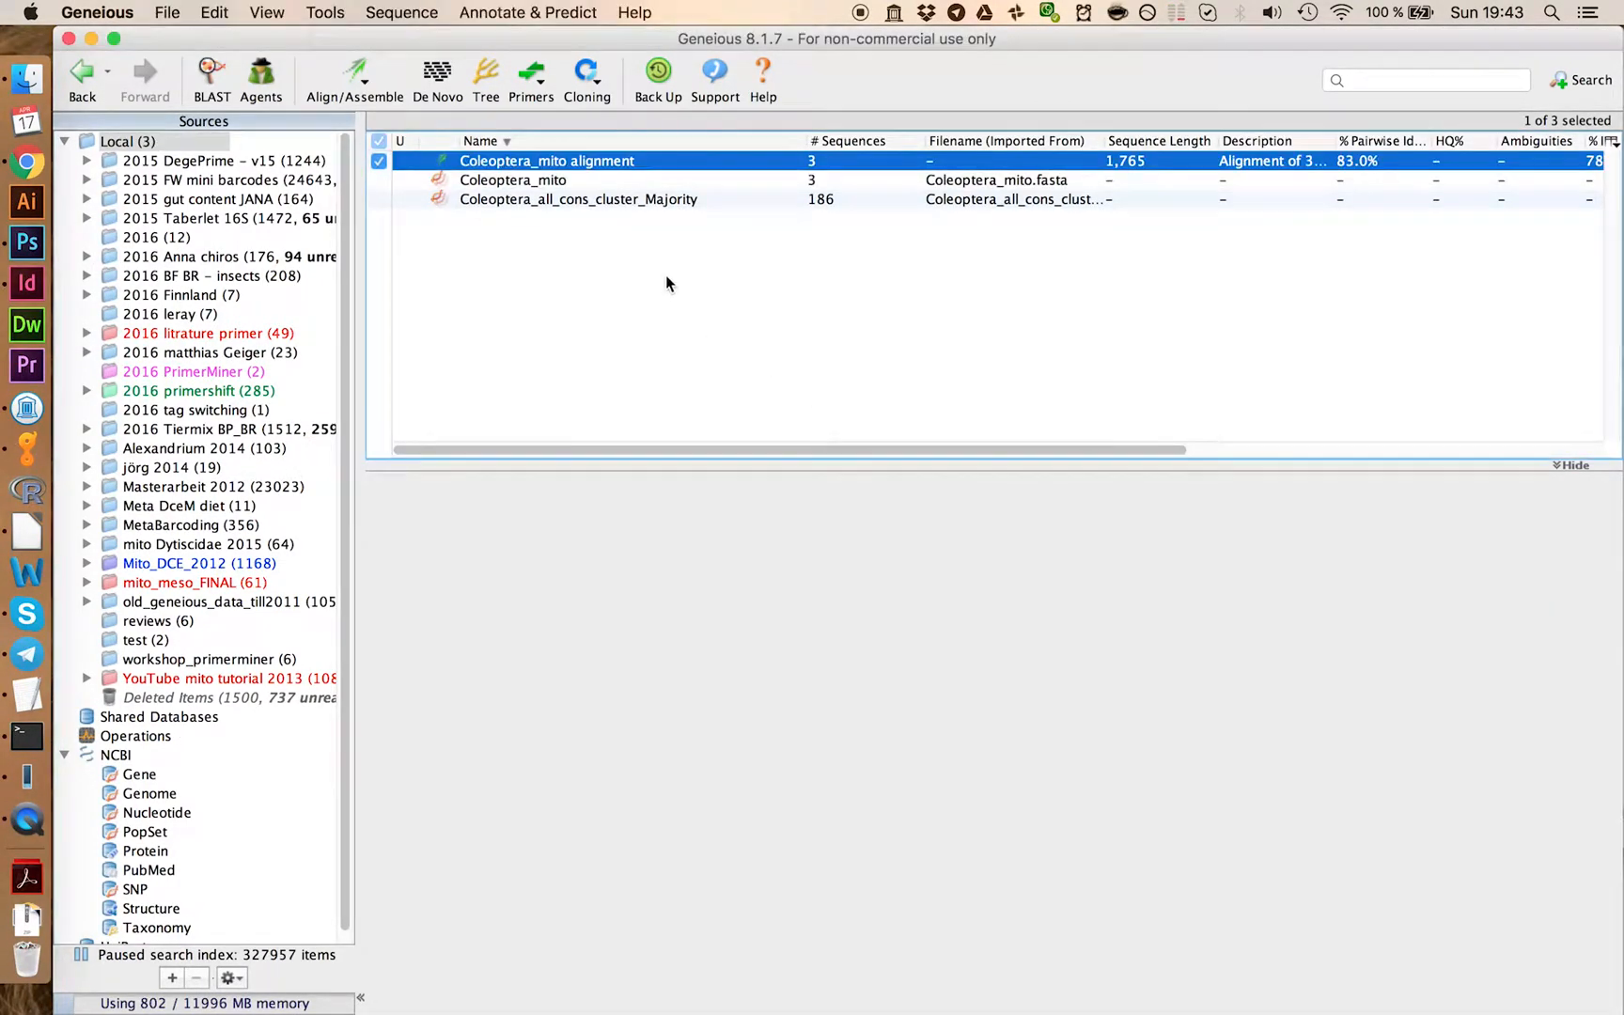
{"action": "double_click", "coordinate": [547, 160]}
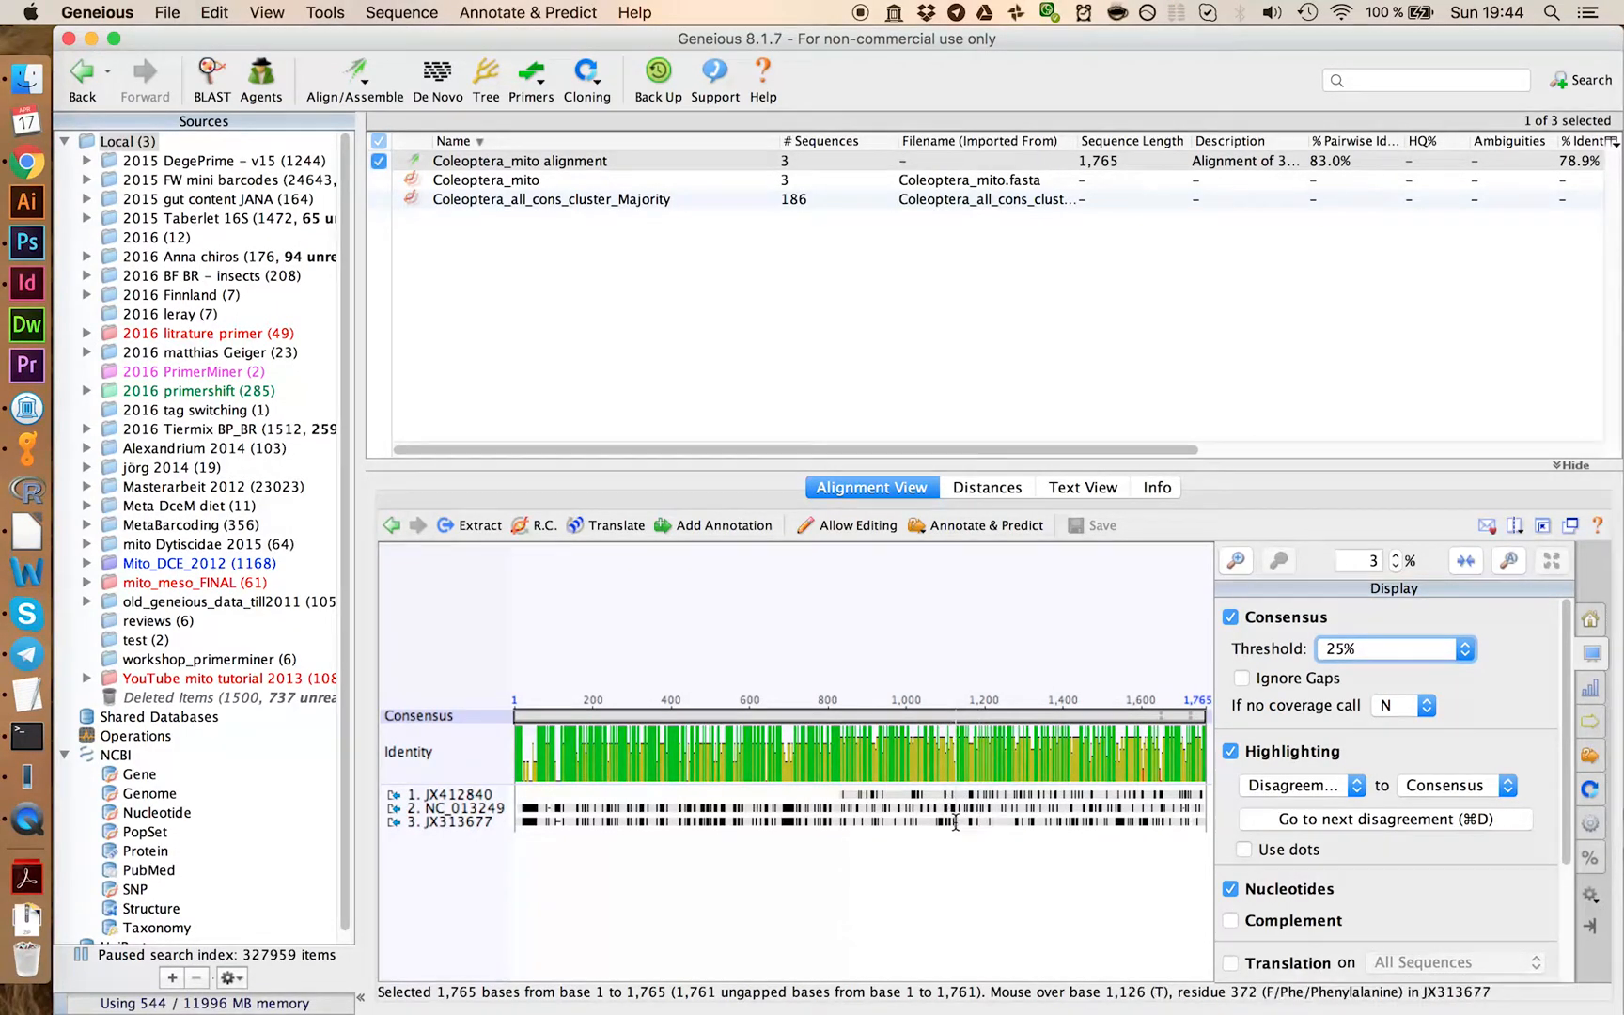
Step: Extract the alignment consensus as a document named Coleoptera_mito_25
{"action": "left_click", "coordinate": [480, 525]}
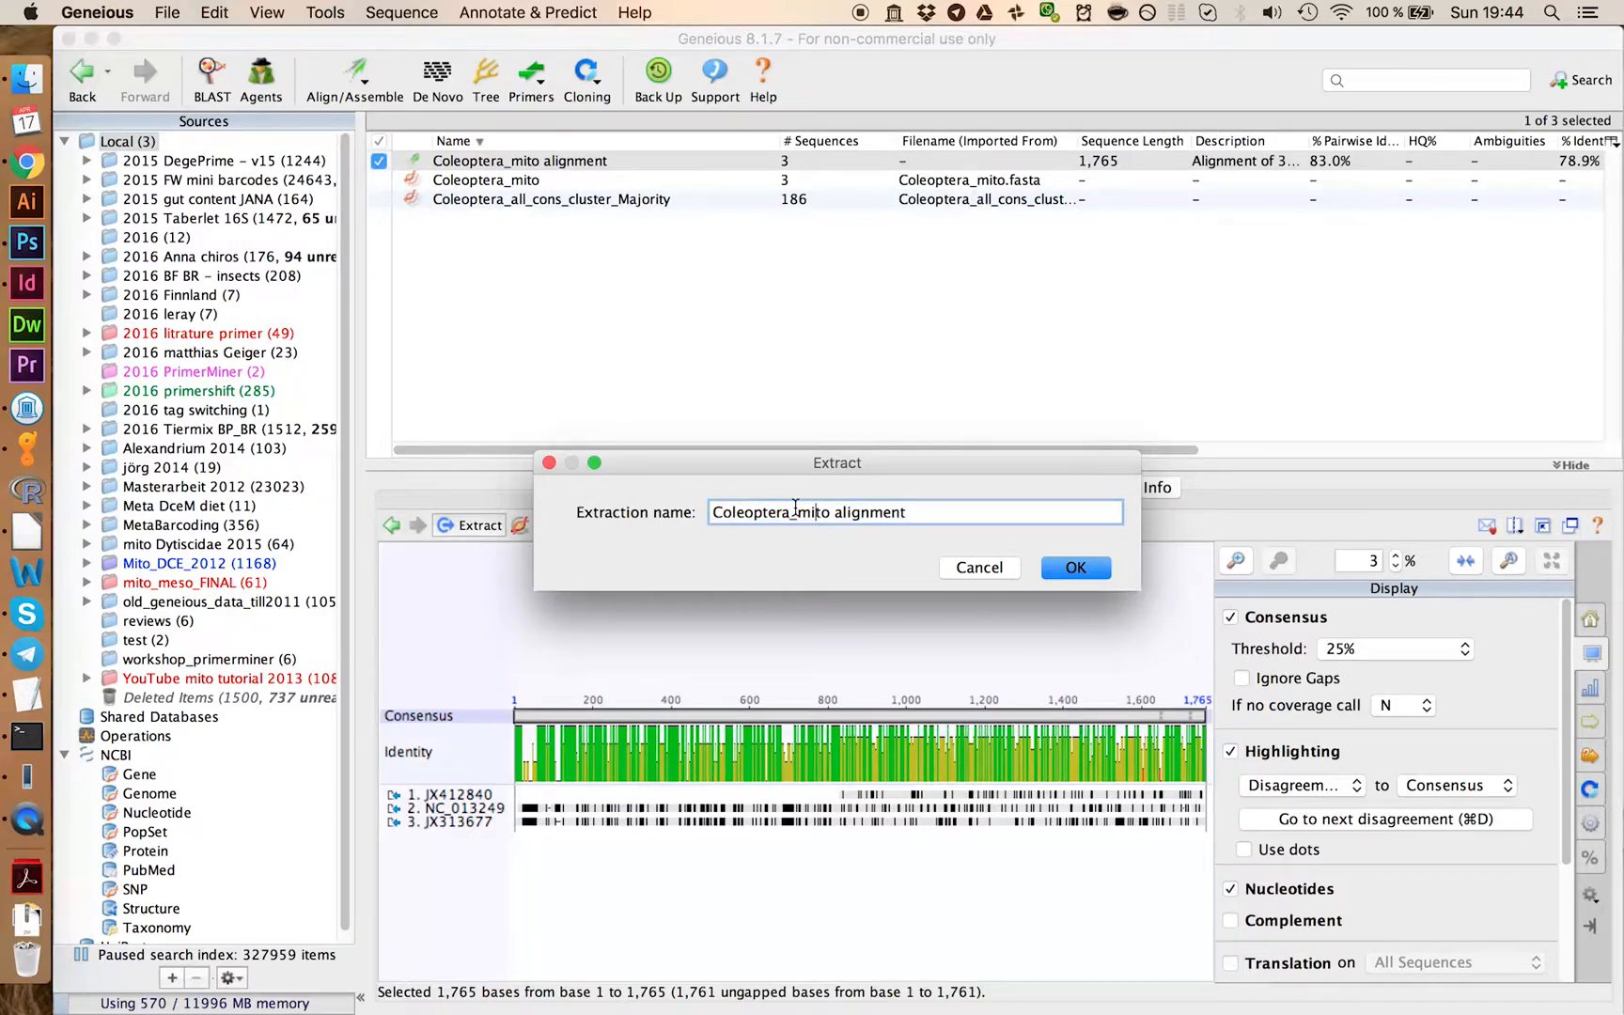
{"action": "double_click", "coordinate": [880, 511]}
{"action": "type", "text": "_25"}
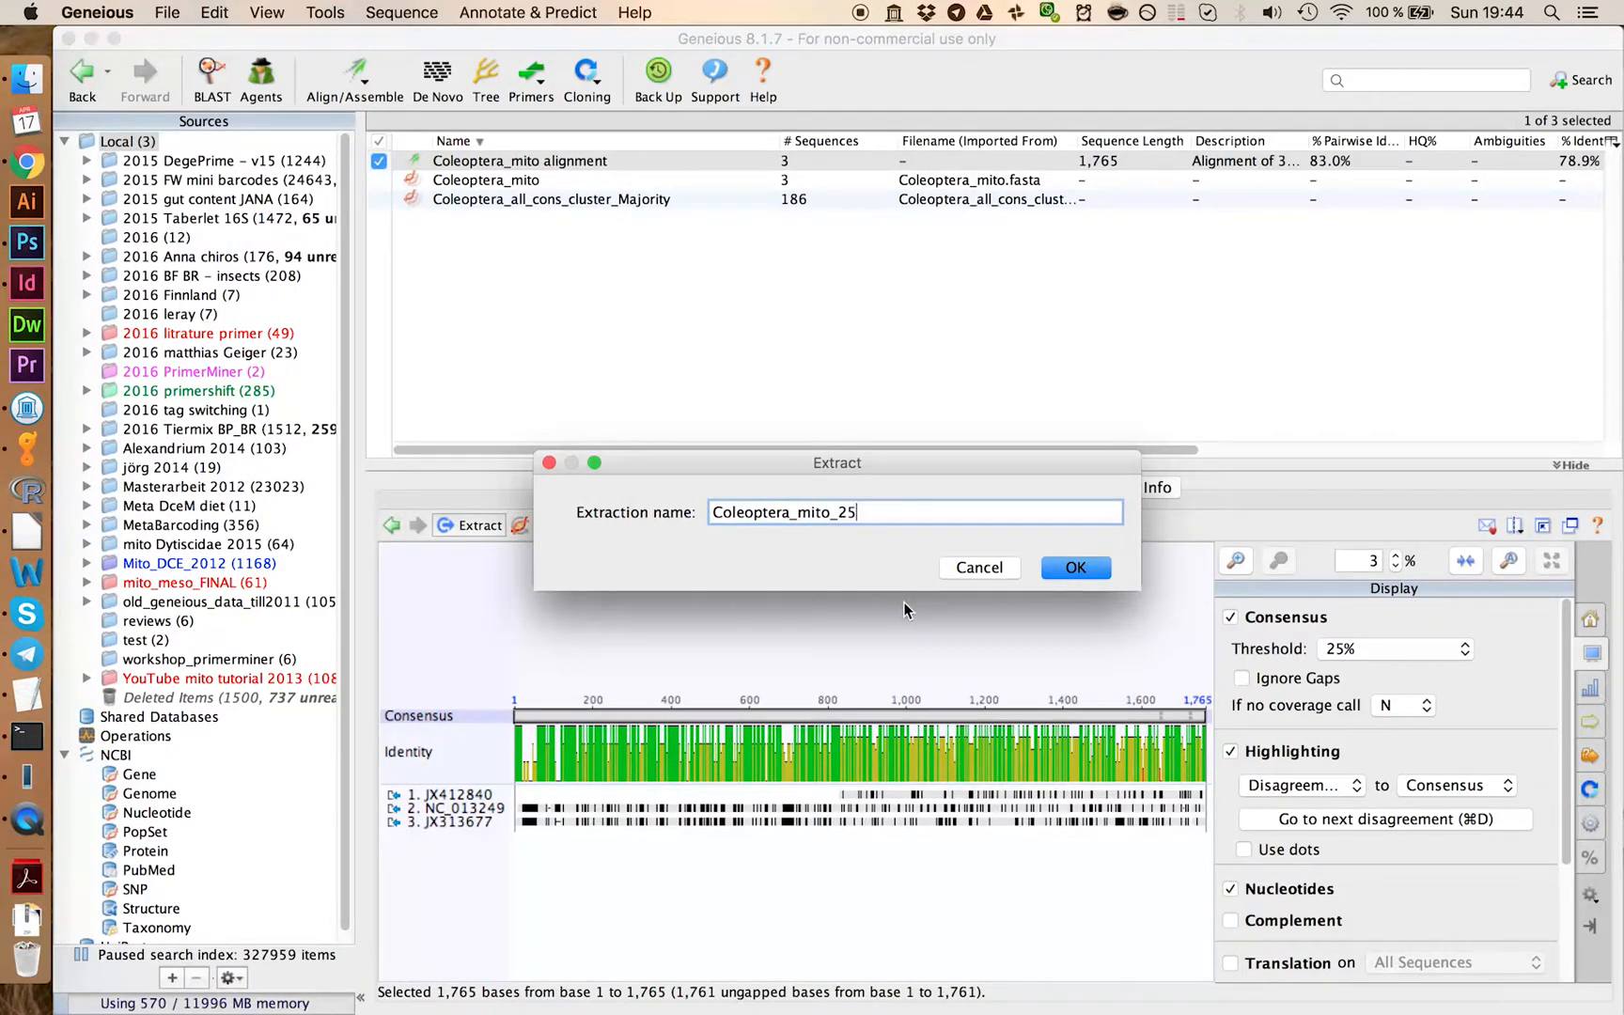
{"action": "left_click", "coordinate": [1075, 567]}
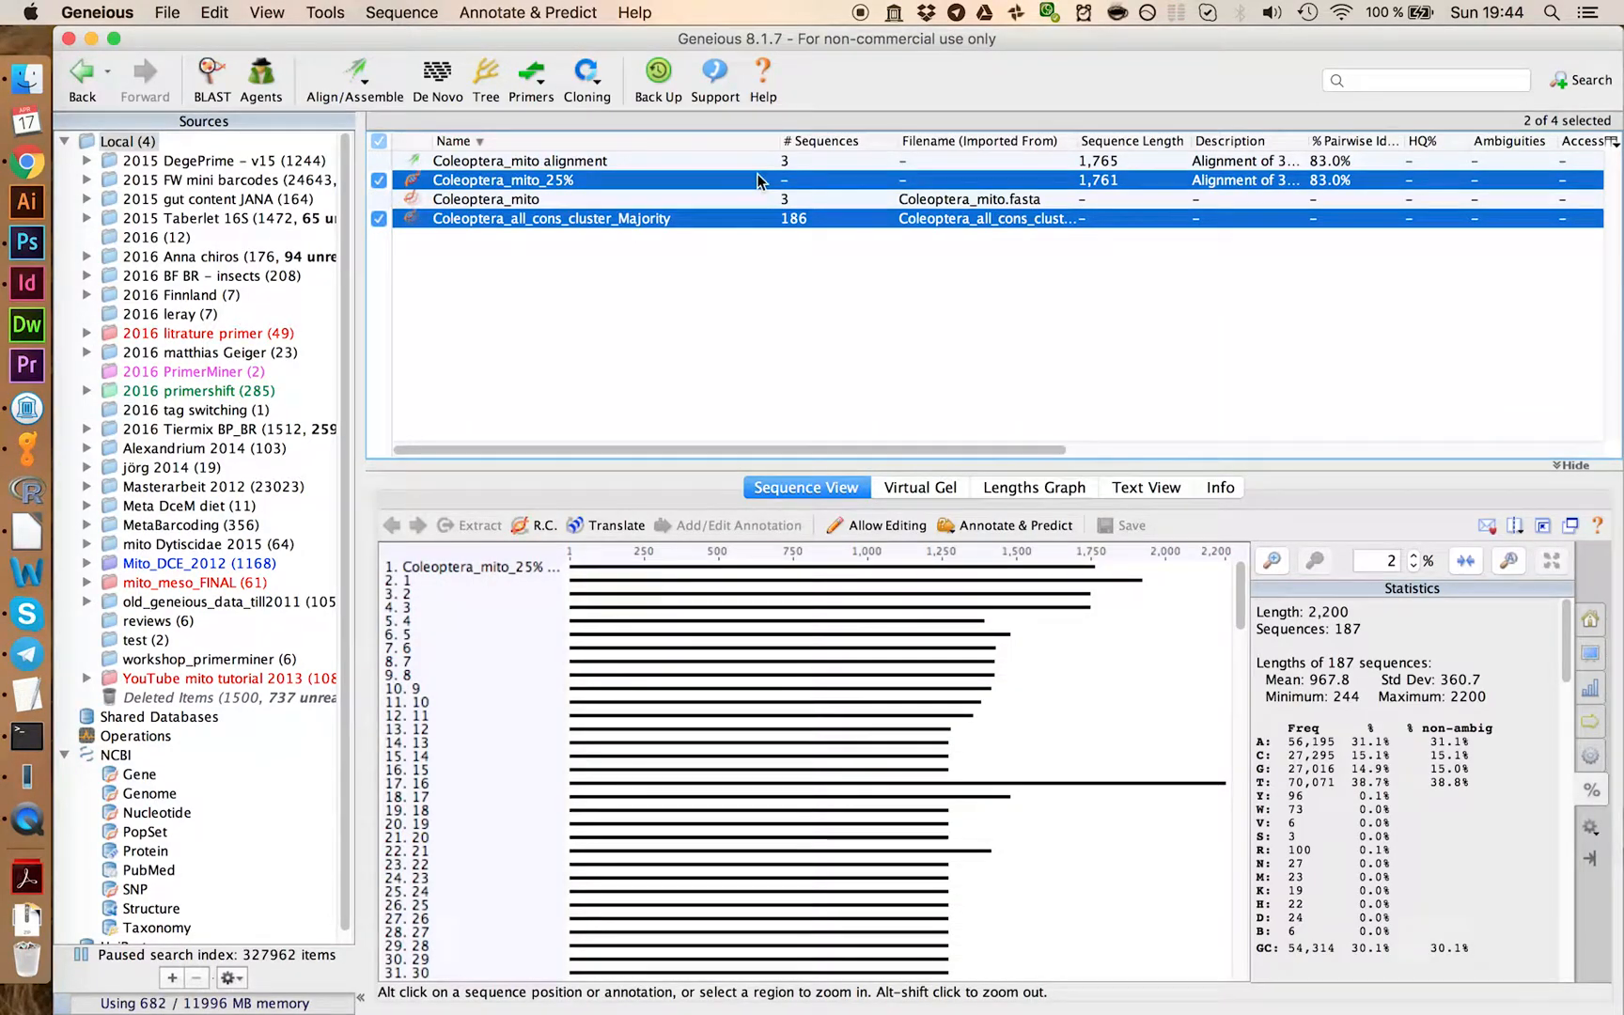
Step: Map the 186 reads to Coleoptera_mito_25% at High Sensitivity / Medium and view the contig
{"action": "left_click", "coordinate": [354, 79]}
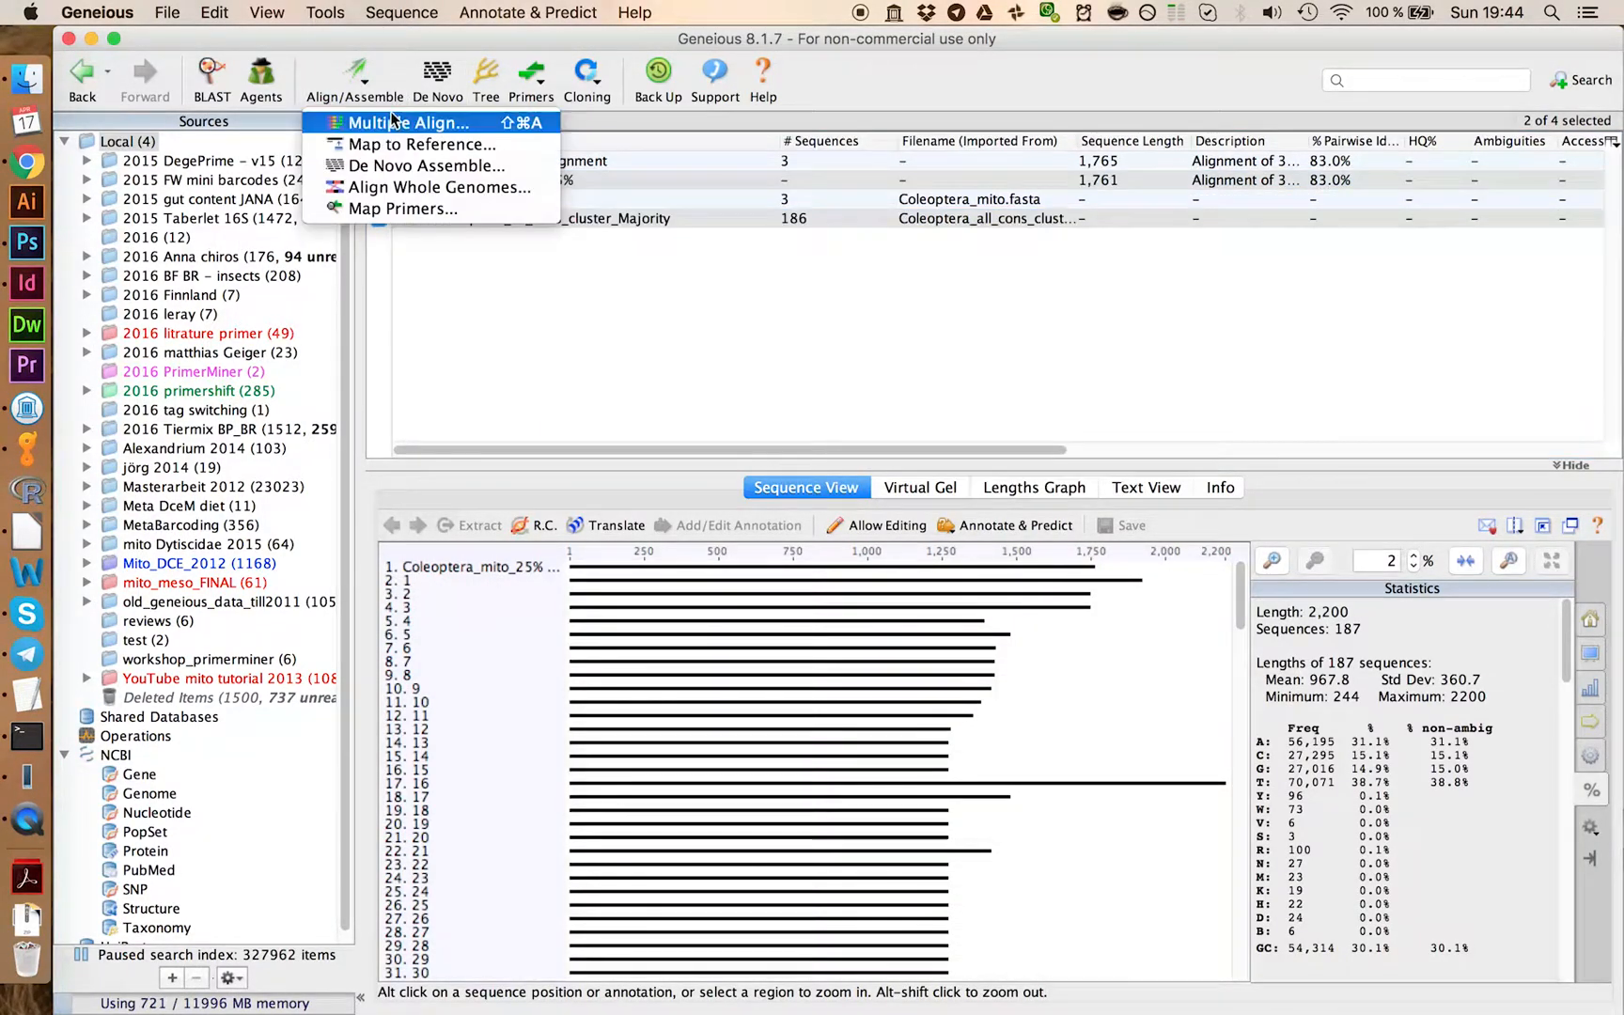
{"action": "mouse_move", "coordinate": [419, 145]}
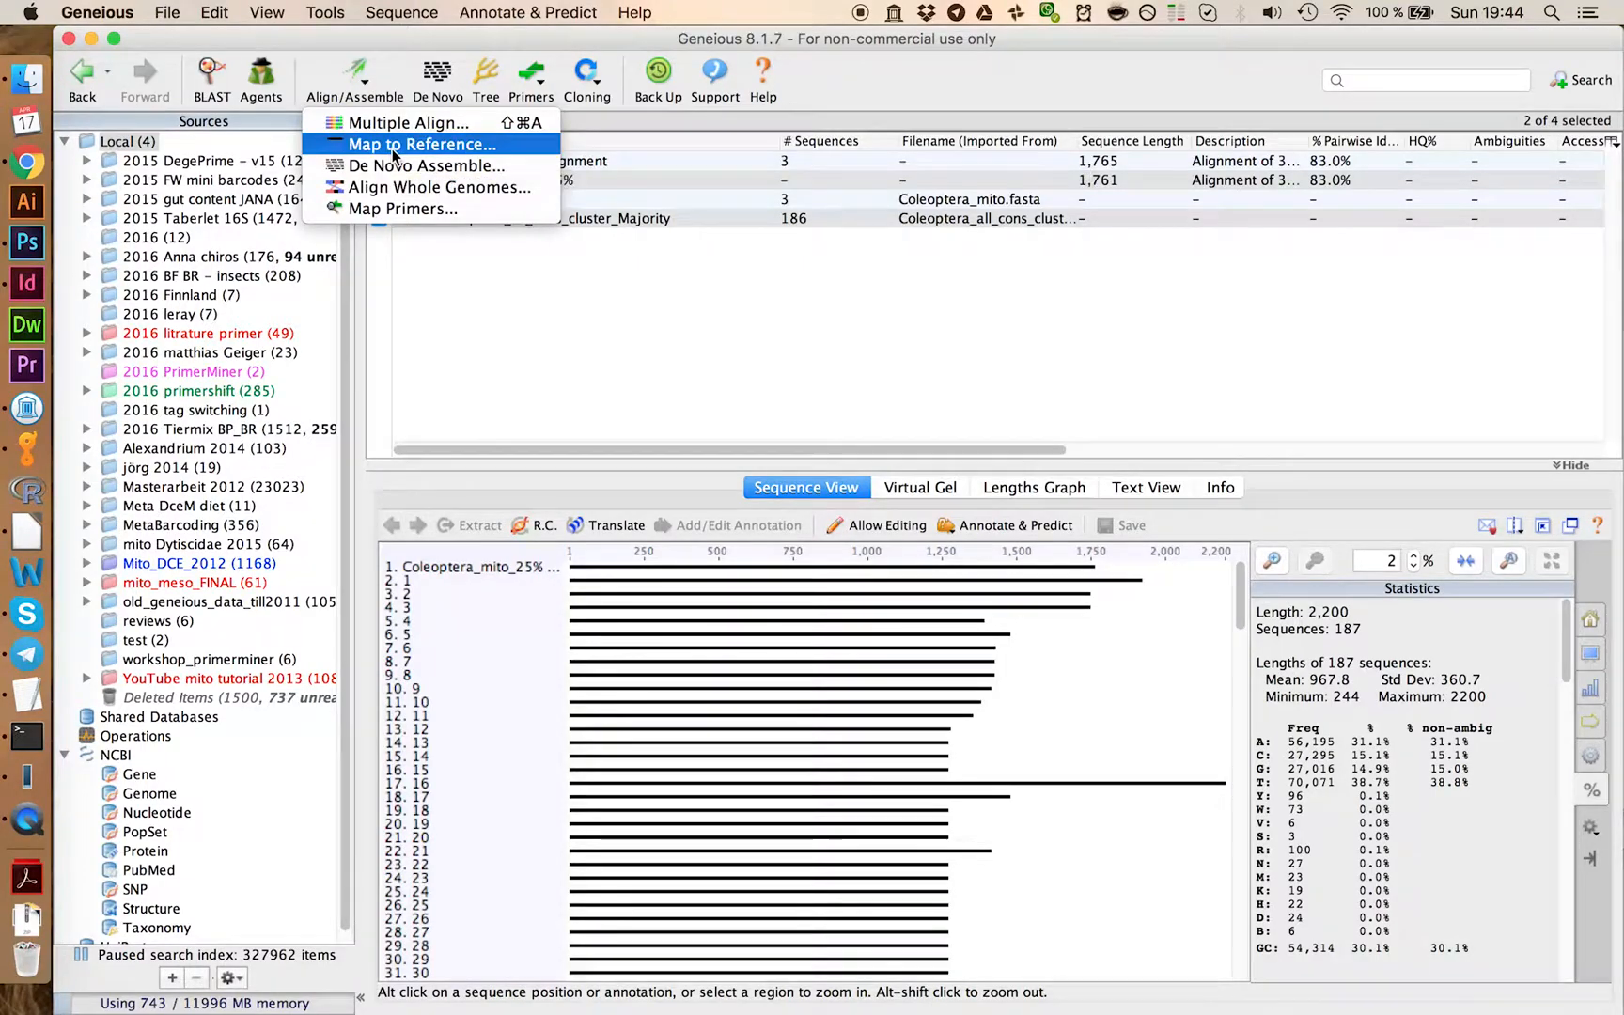
{"action": "left_click", "coordinate": [421, 144]}
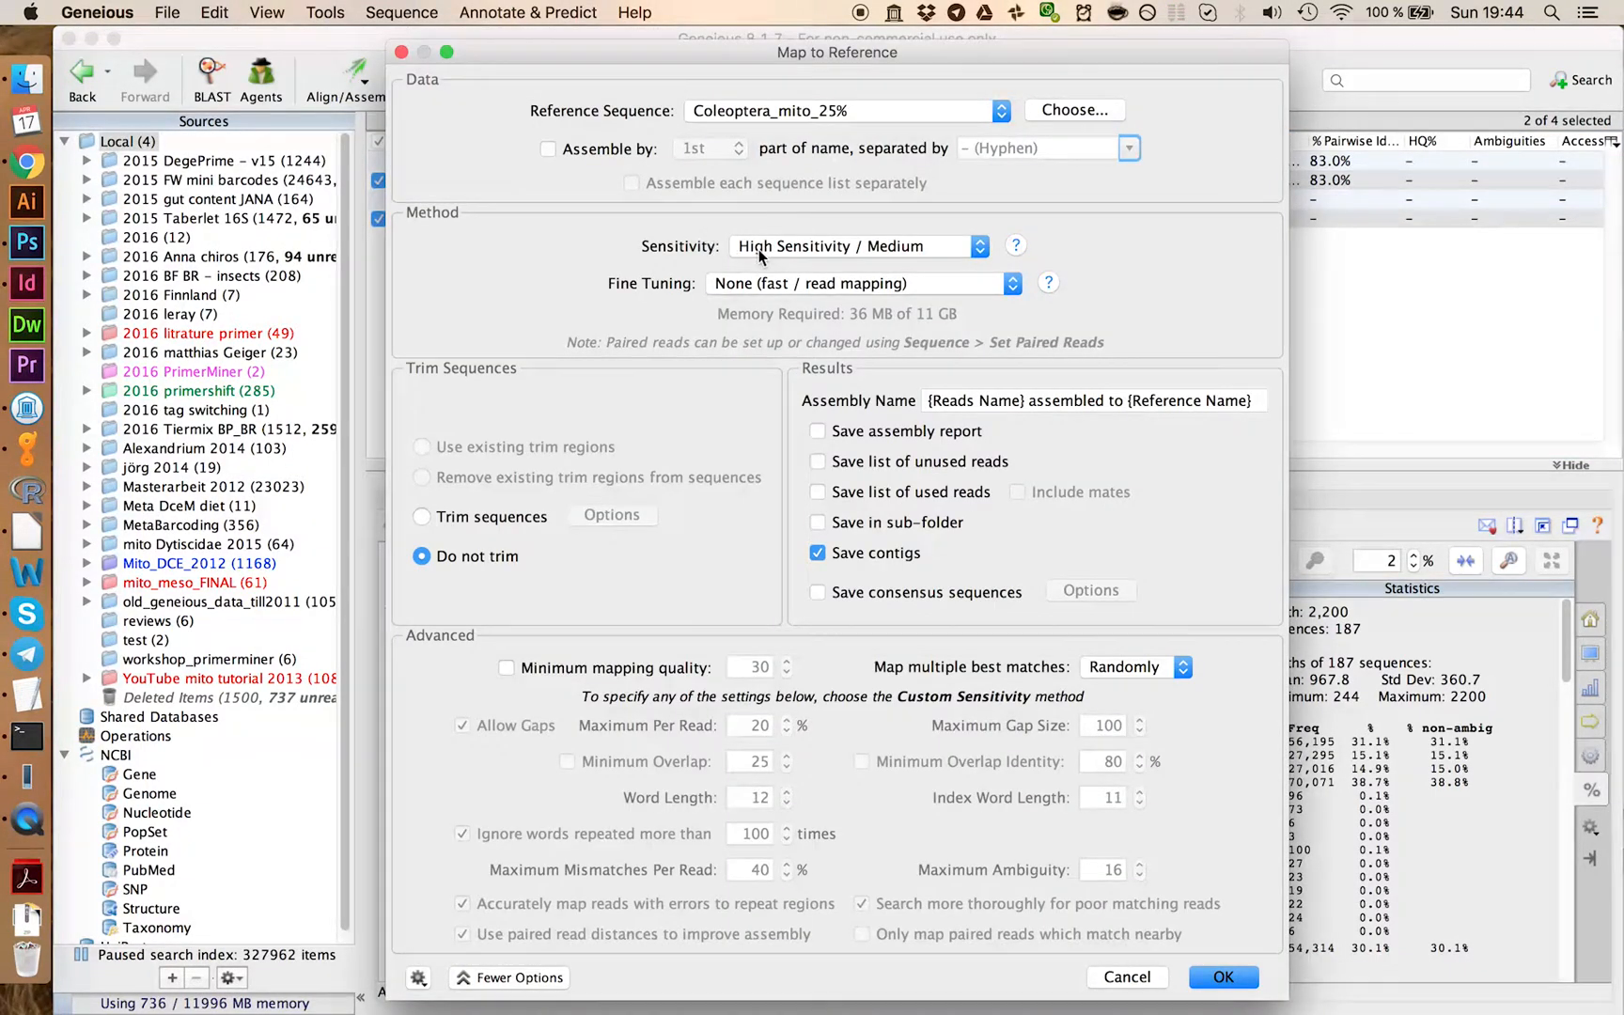
{"action": "left_click", "coordinate": [857, 246]}
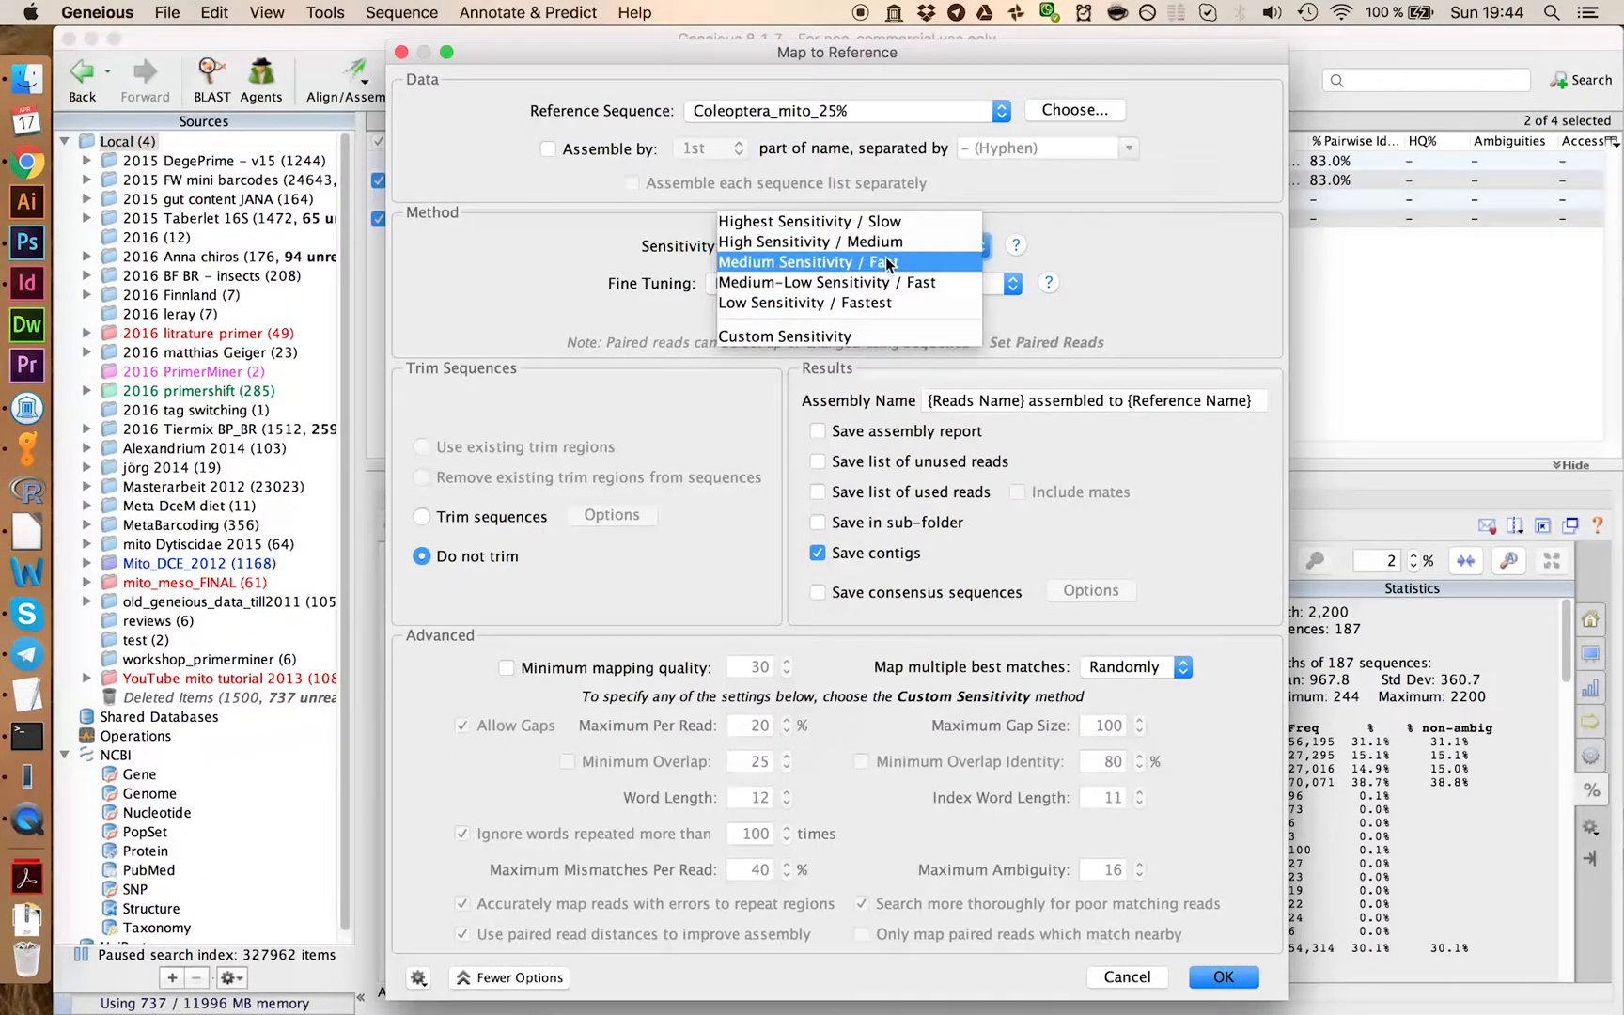
{"action": "mouse_move", "coordinate": [810, 220]}
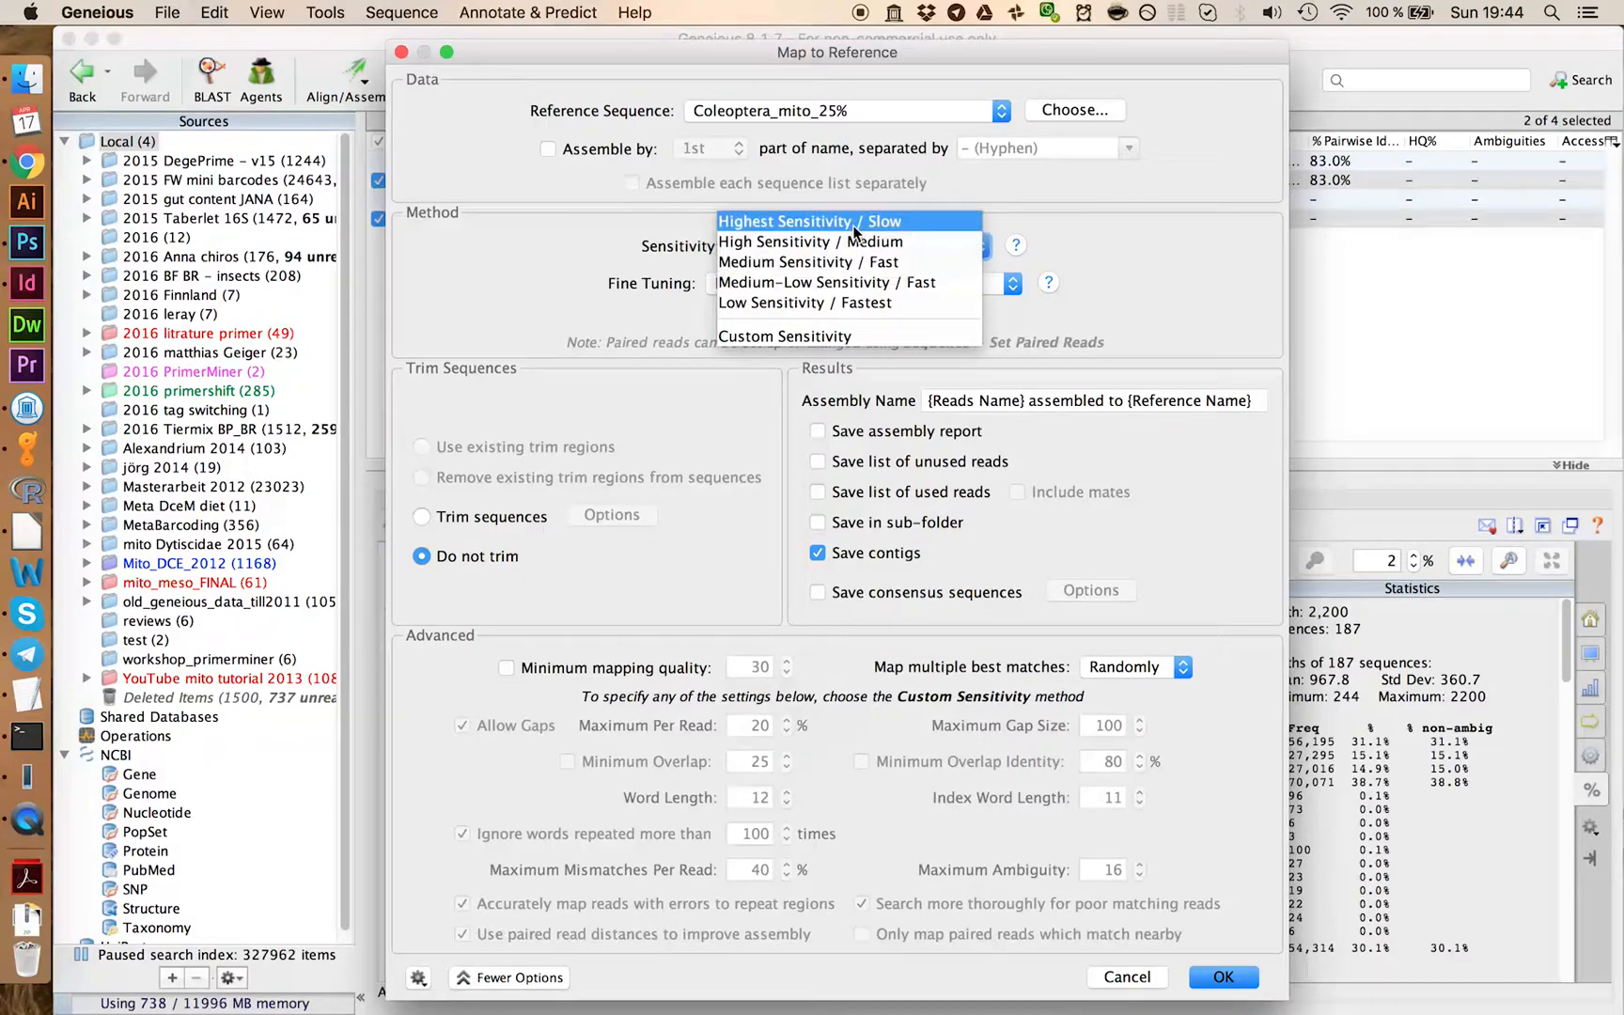
{"action": "mouse_move", "coordinate": [810, 240]}
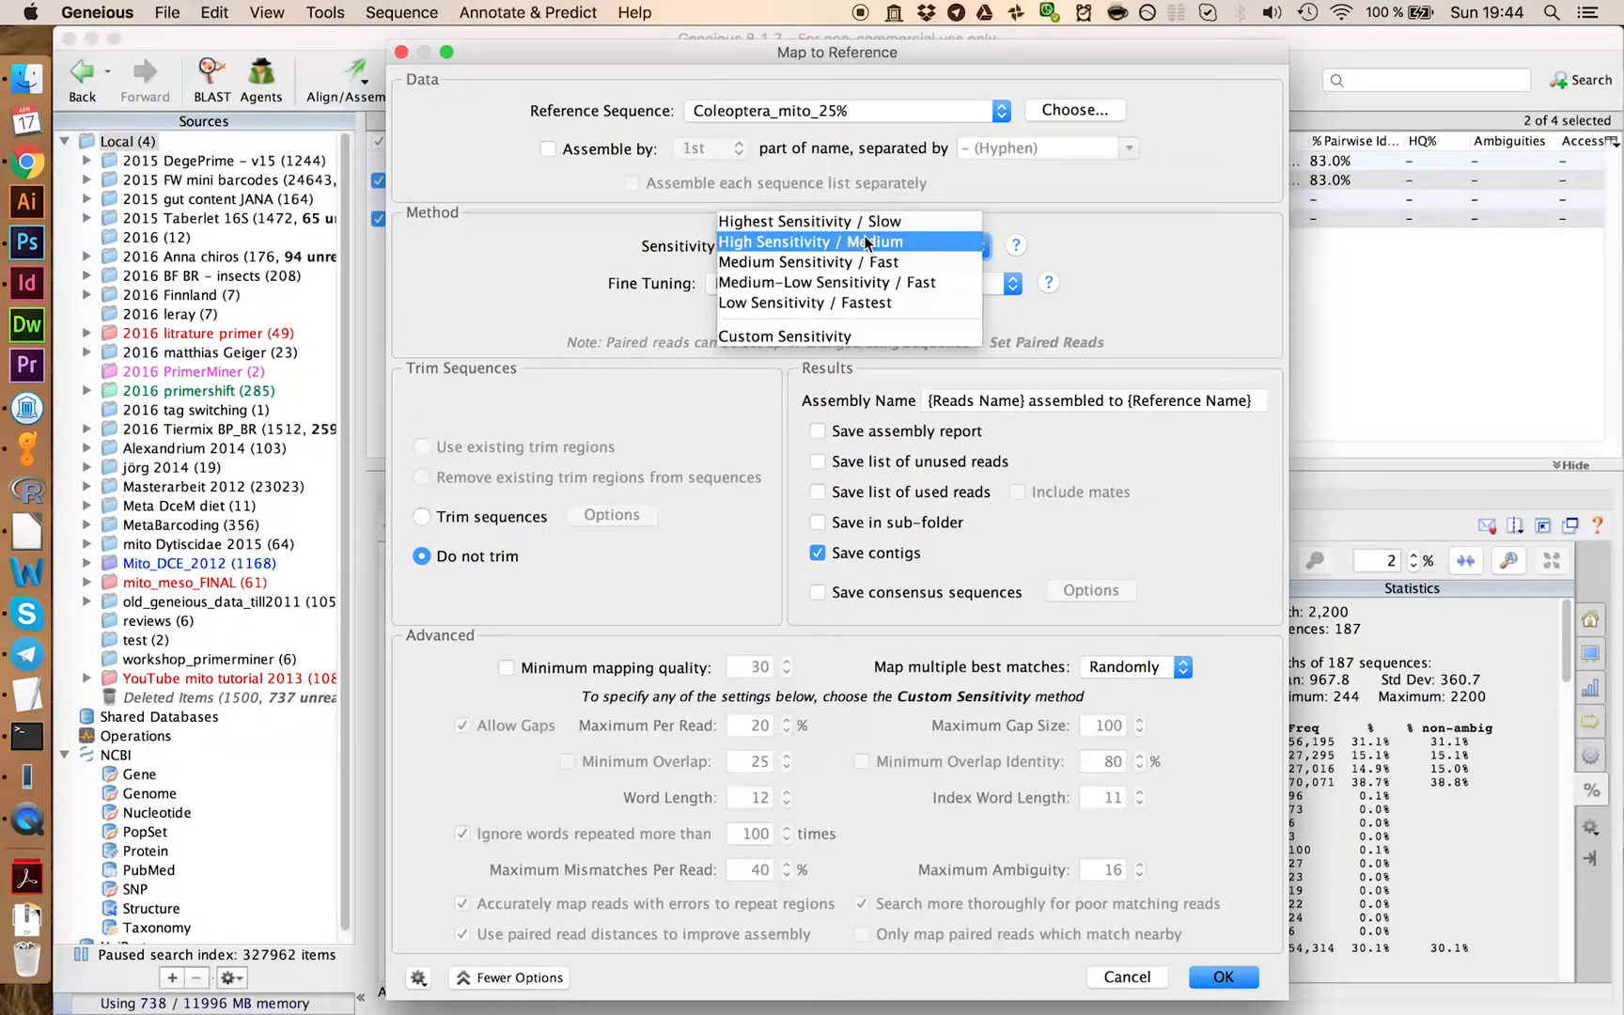
{"action": "left_click", "coordinate": [811, 240]}
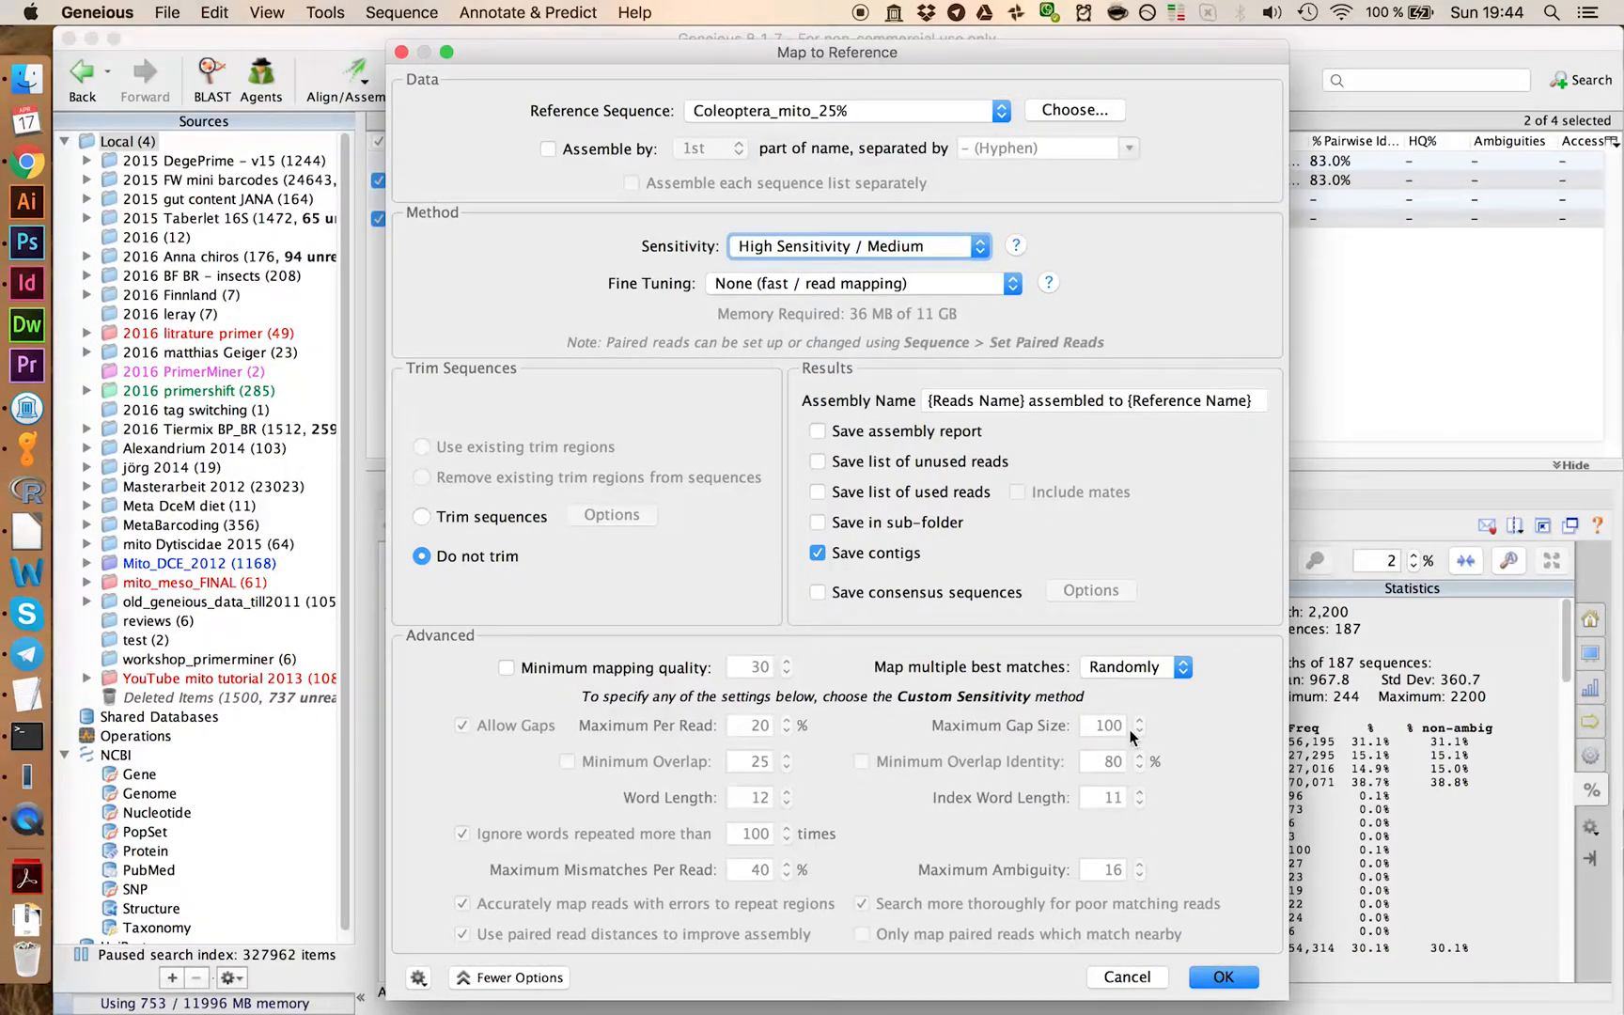
{"action": "left_click", "coordinate": [1222, 977]}
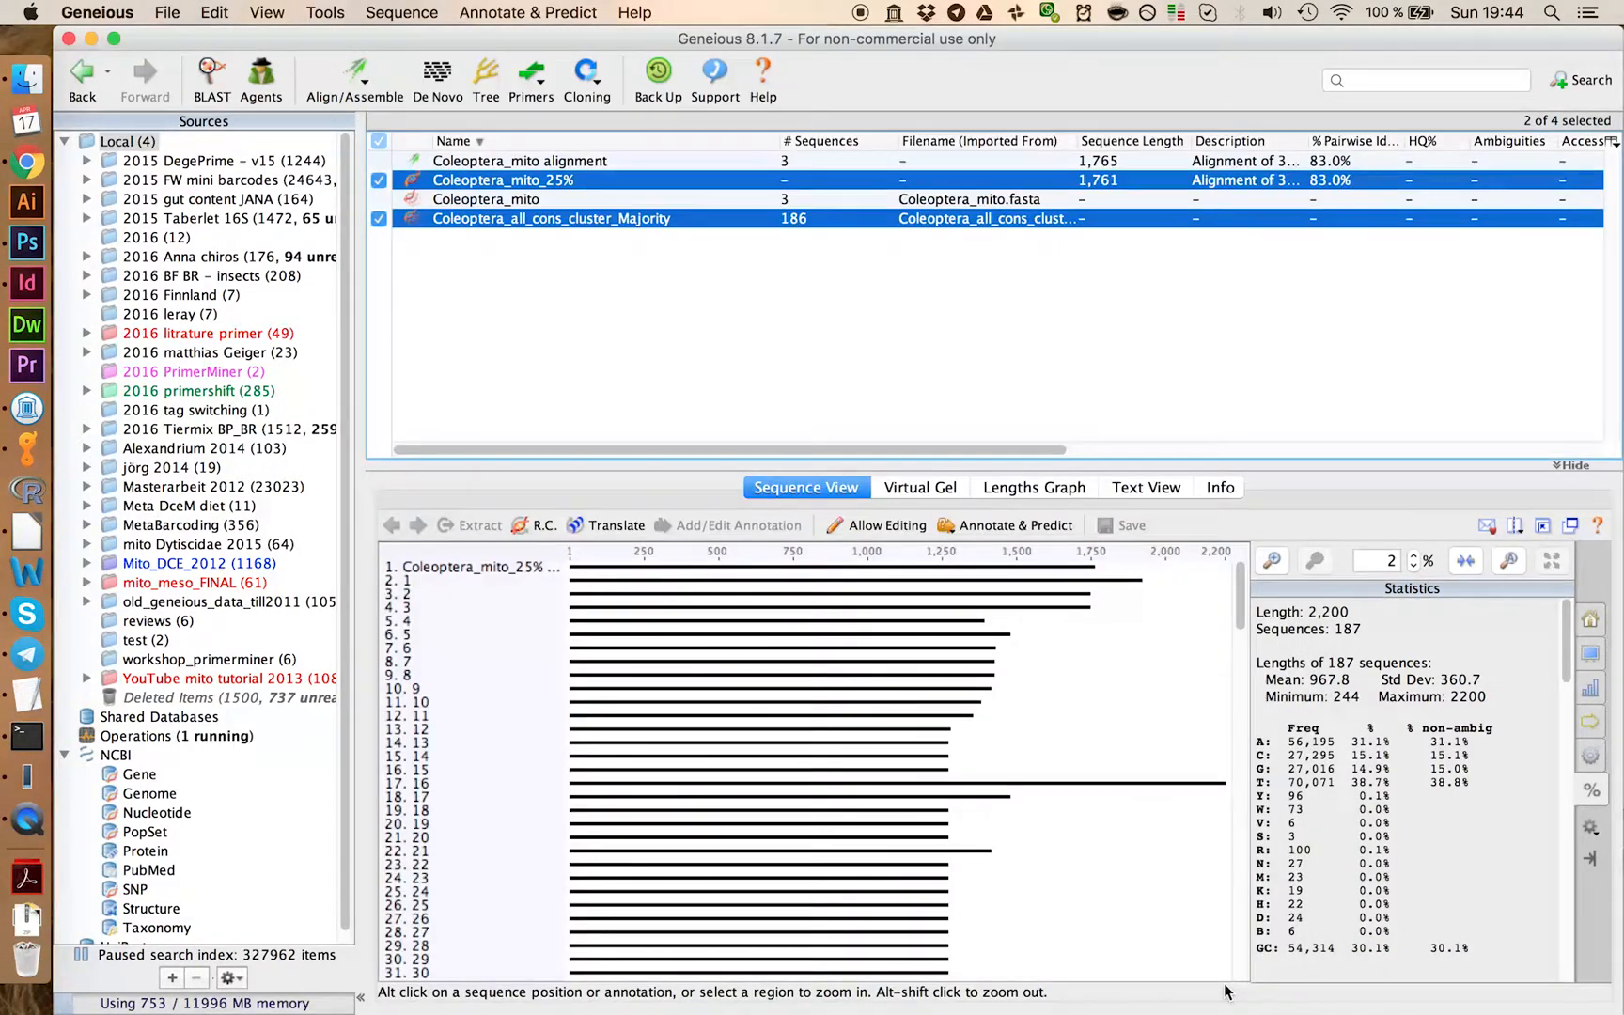
{"action": "left_click", "coordinate": [603, 218]}
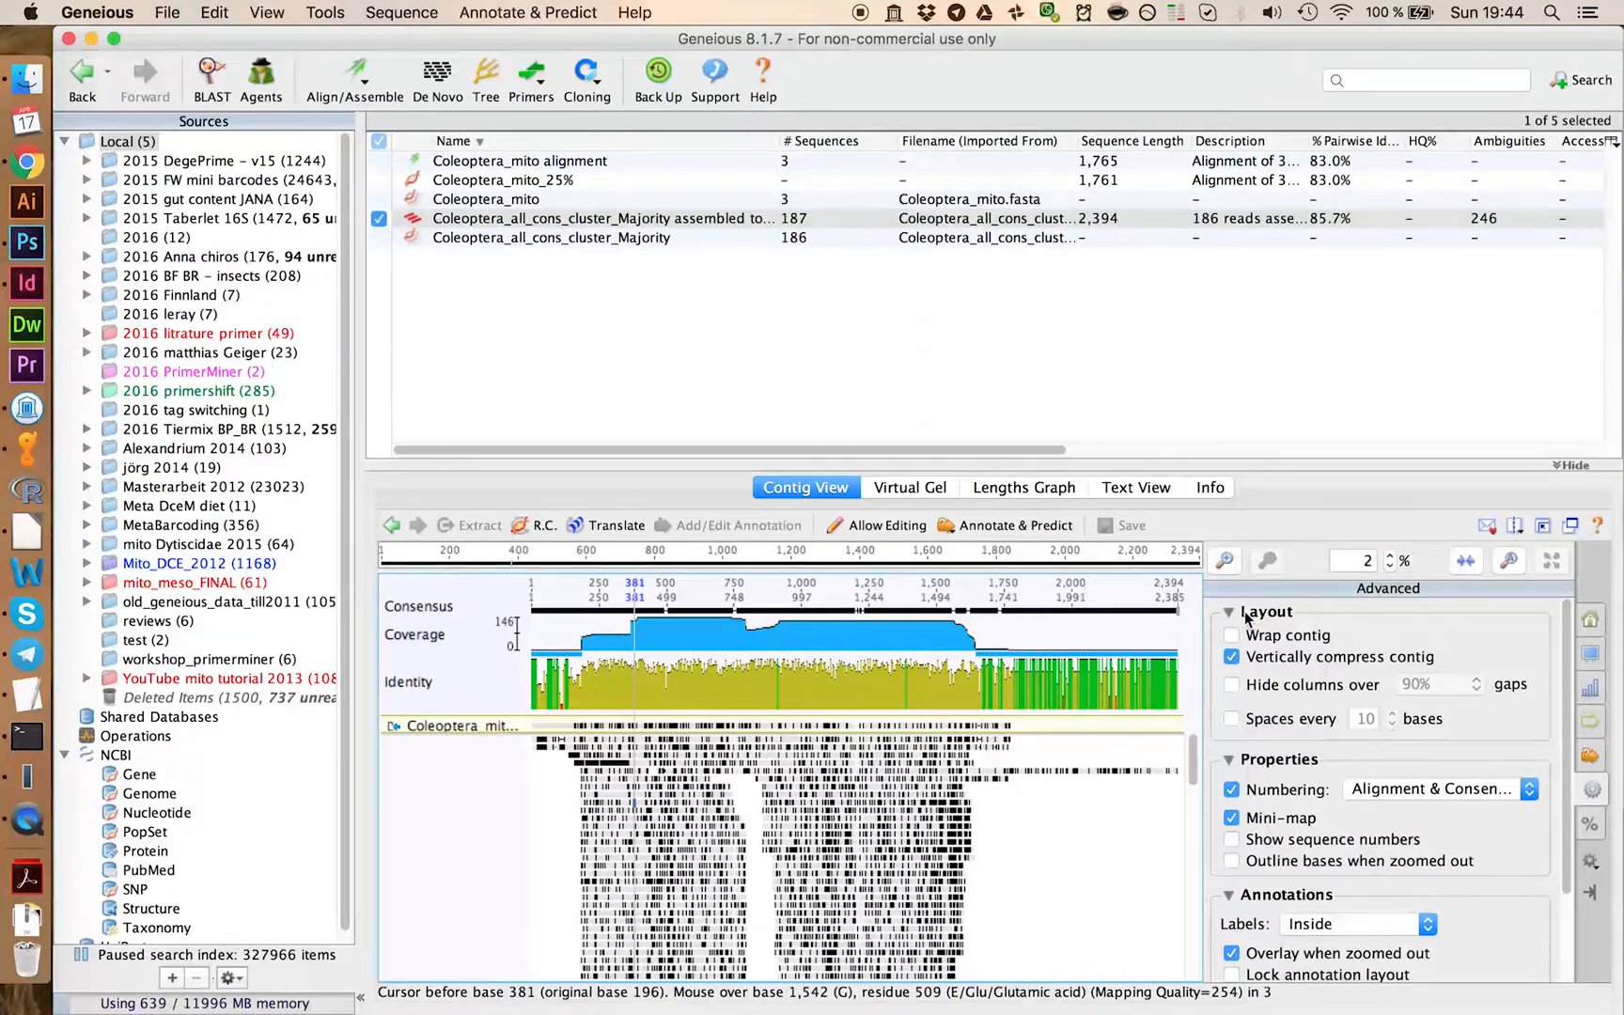
Step: Zoom into the contig to base level and scroll left through the reads
{"action": "left_click", "coordinate": [1224, 561]}
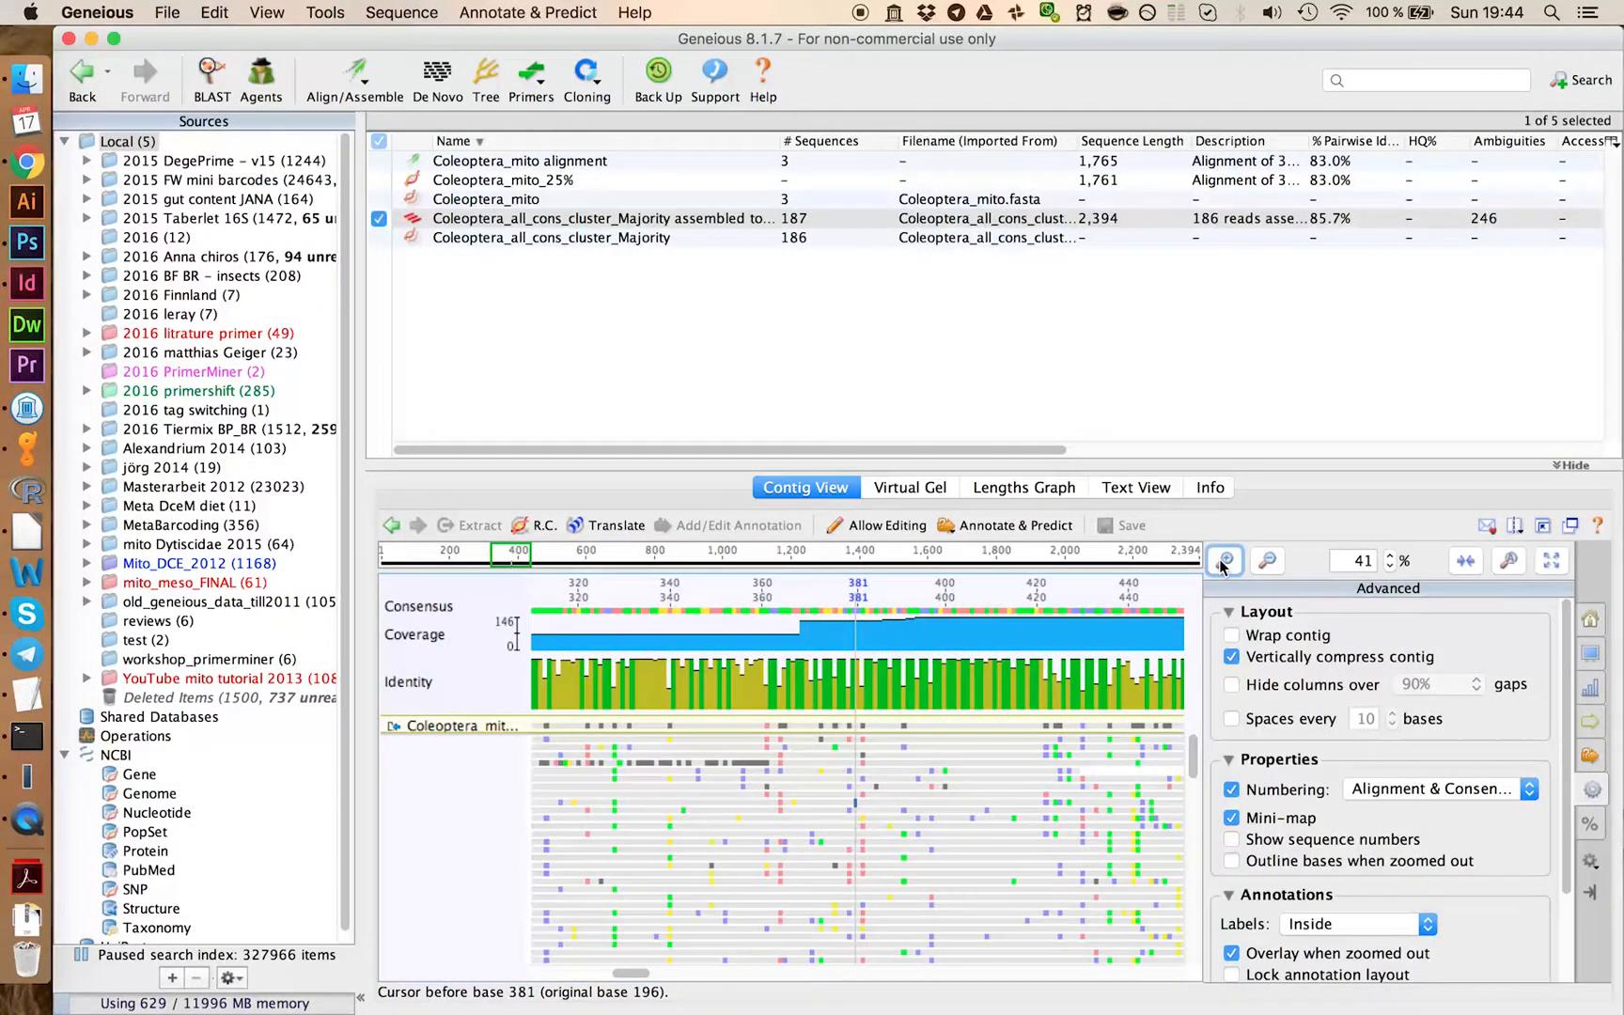
{"action": "left_click", "coordinate": [1224, 560]}
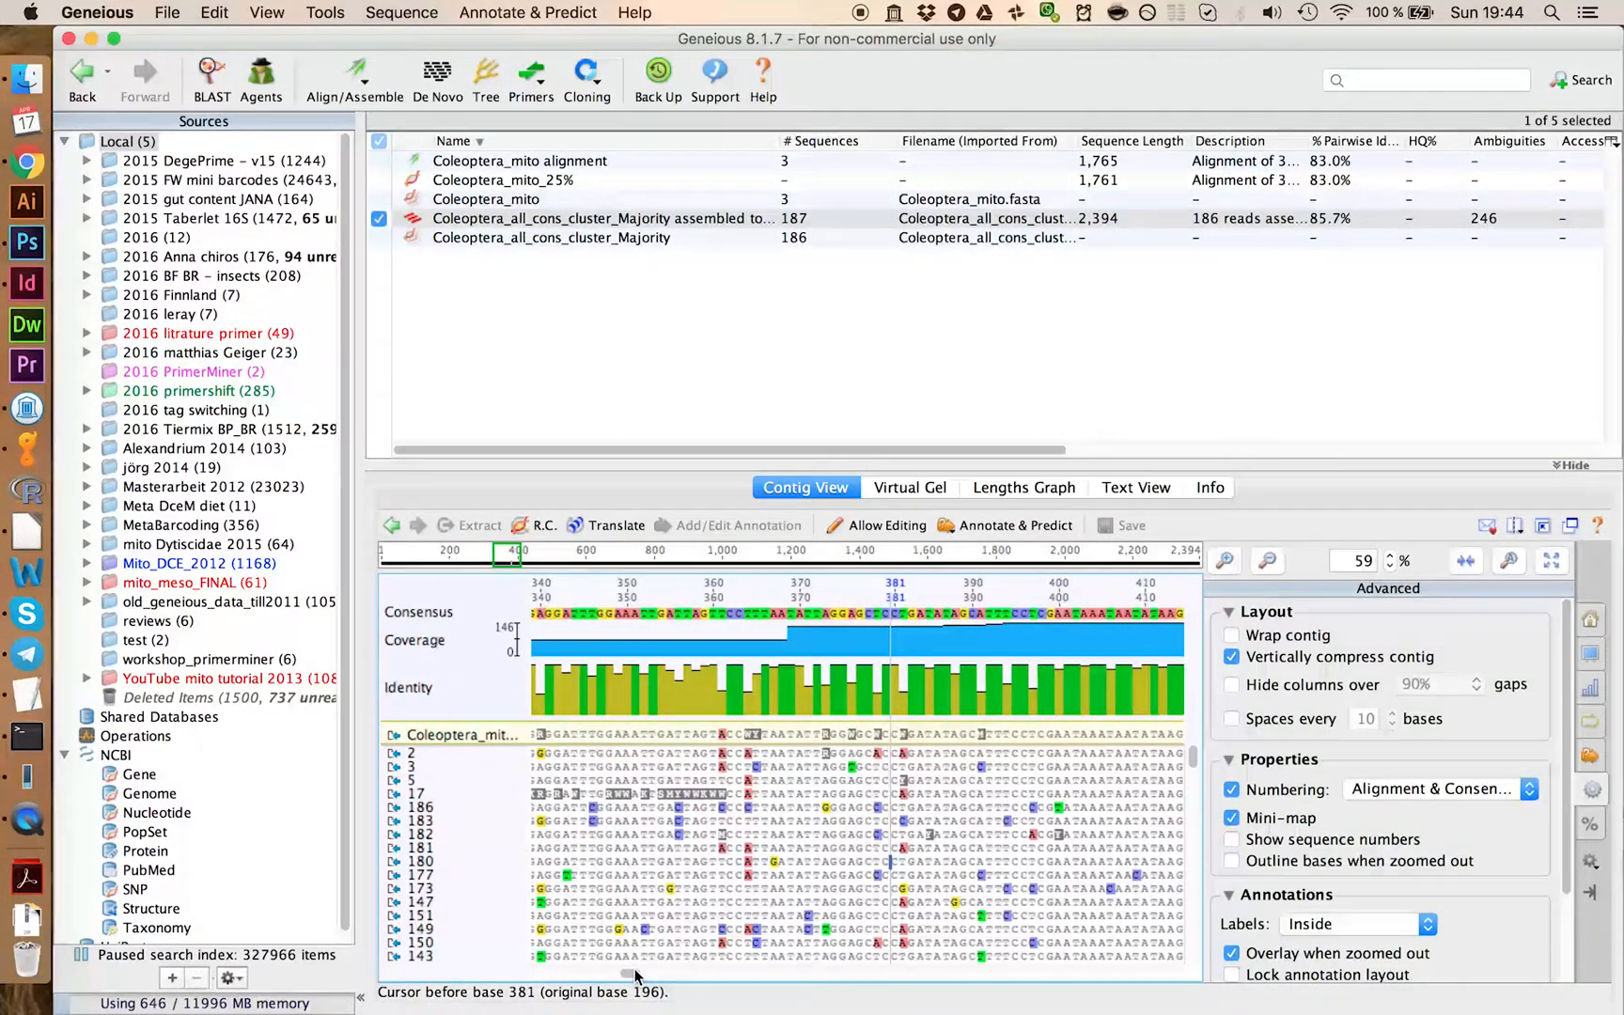
{"action": "scroll", "scroll_direction": "left", "scroll_amount": 3}
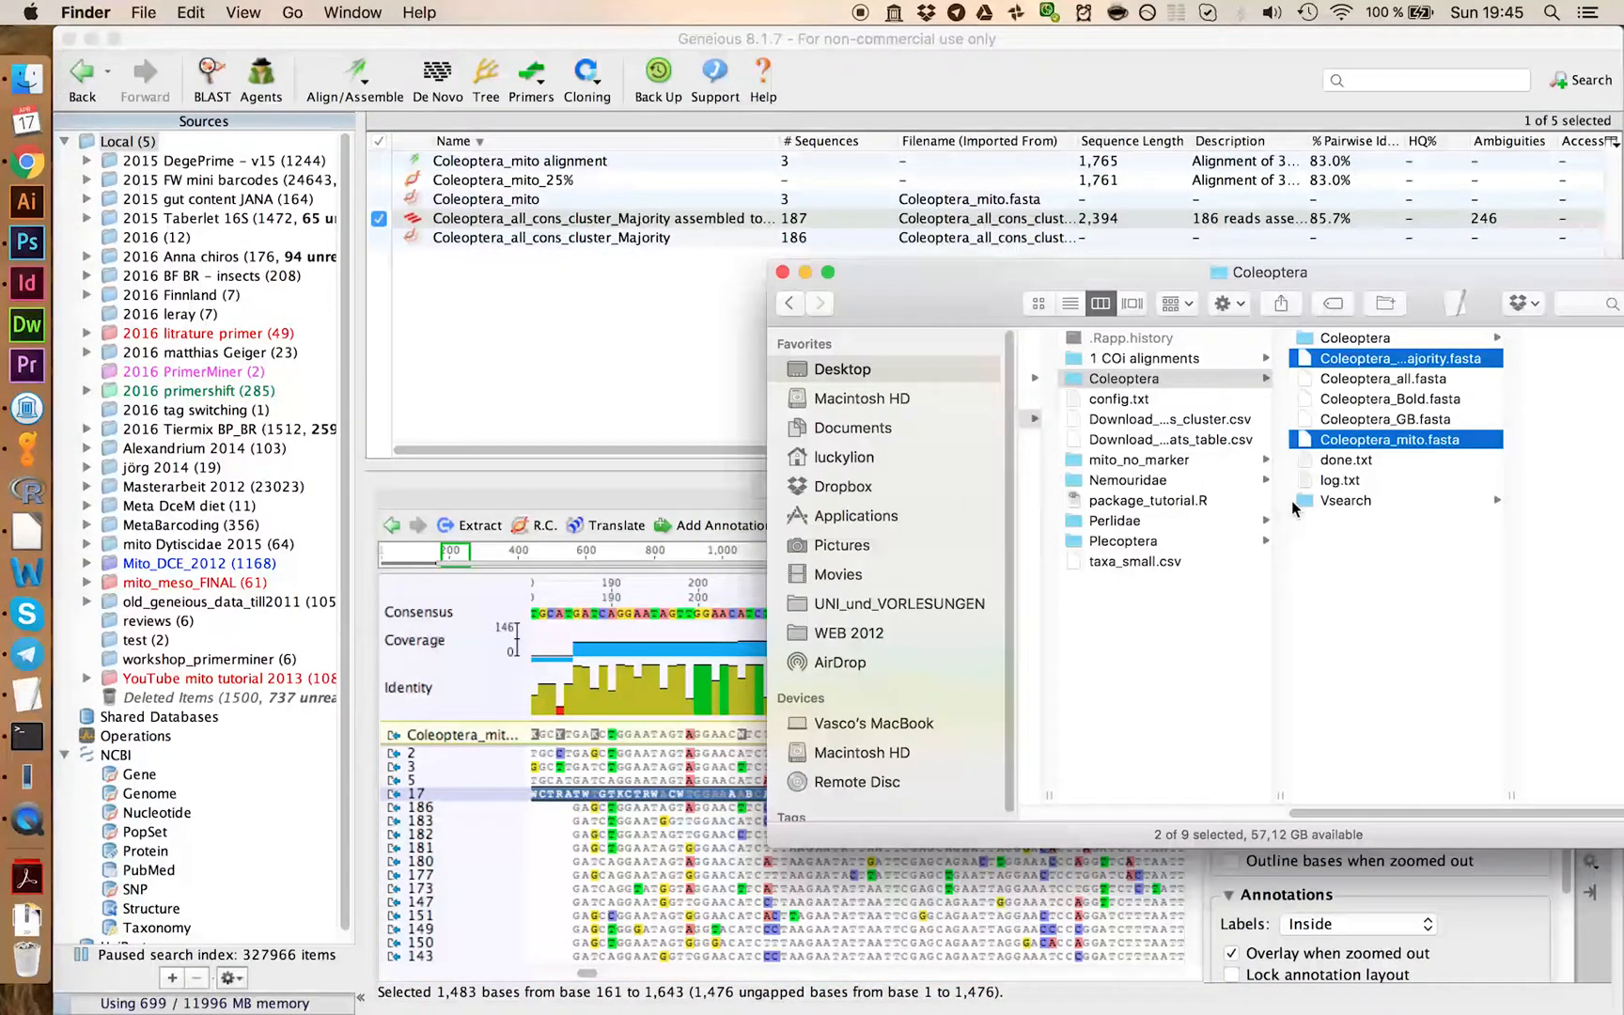
Step: Locate 17.fasta in the Vsearch folder and bring it into Geneious
{"action": "left_click", "coordinate": [1346, 500]}
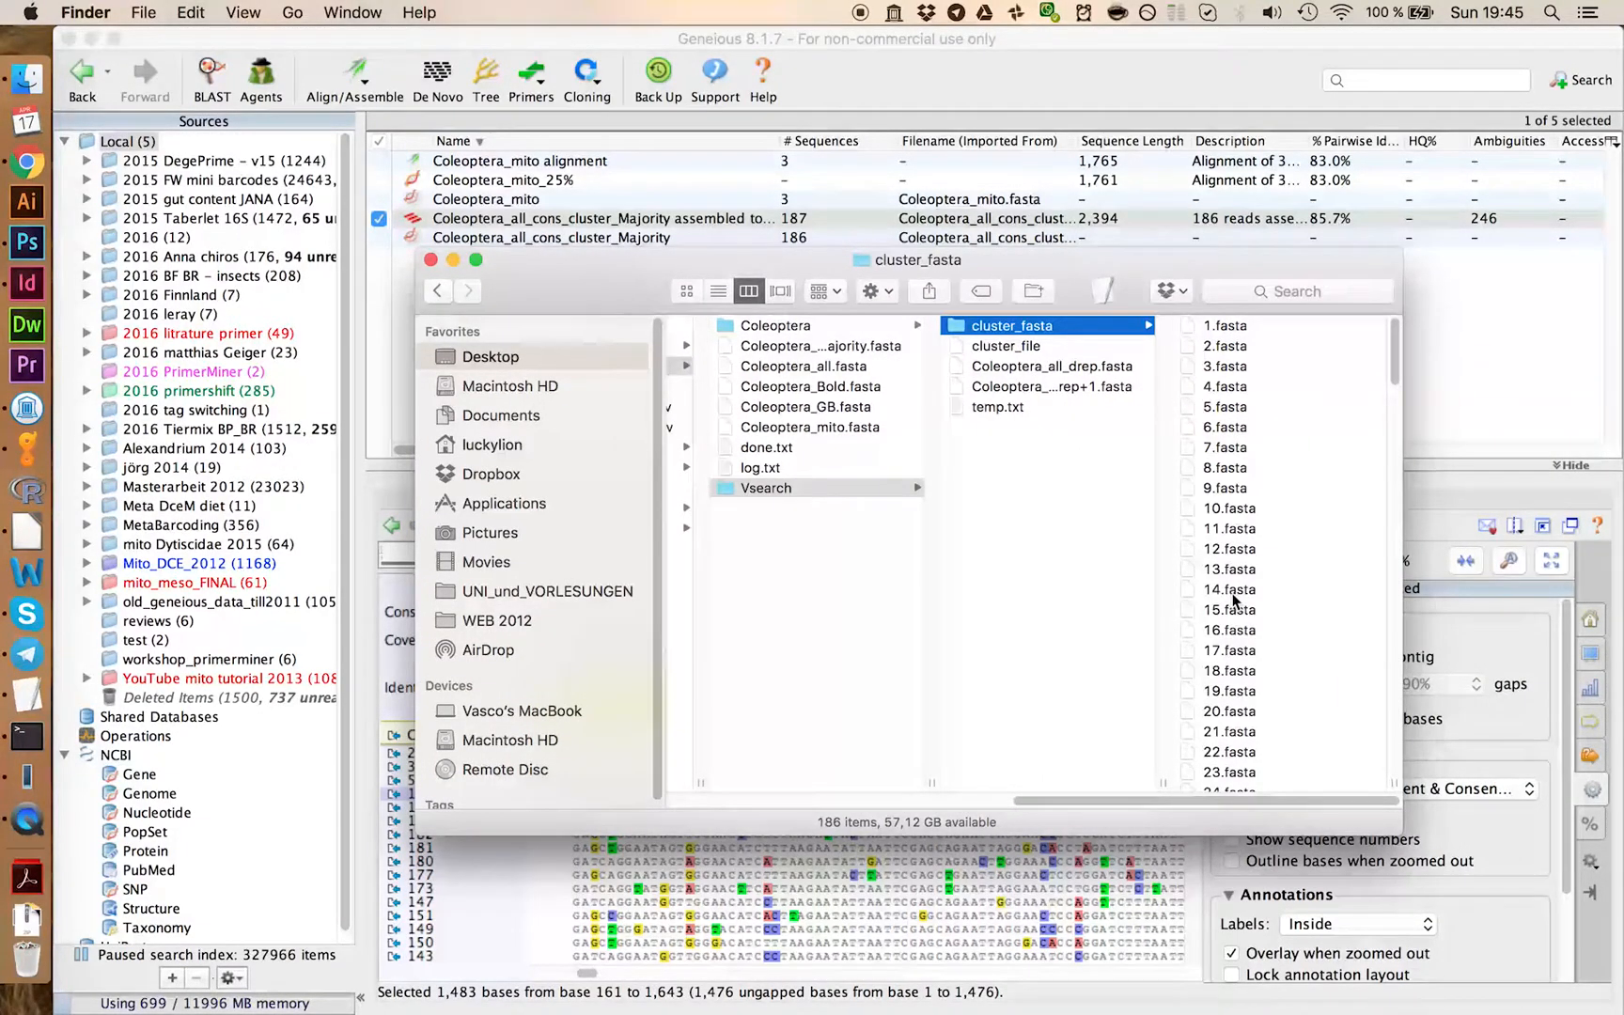
{"action": "left_click", "coordinate": [995, 649]}
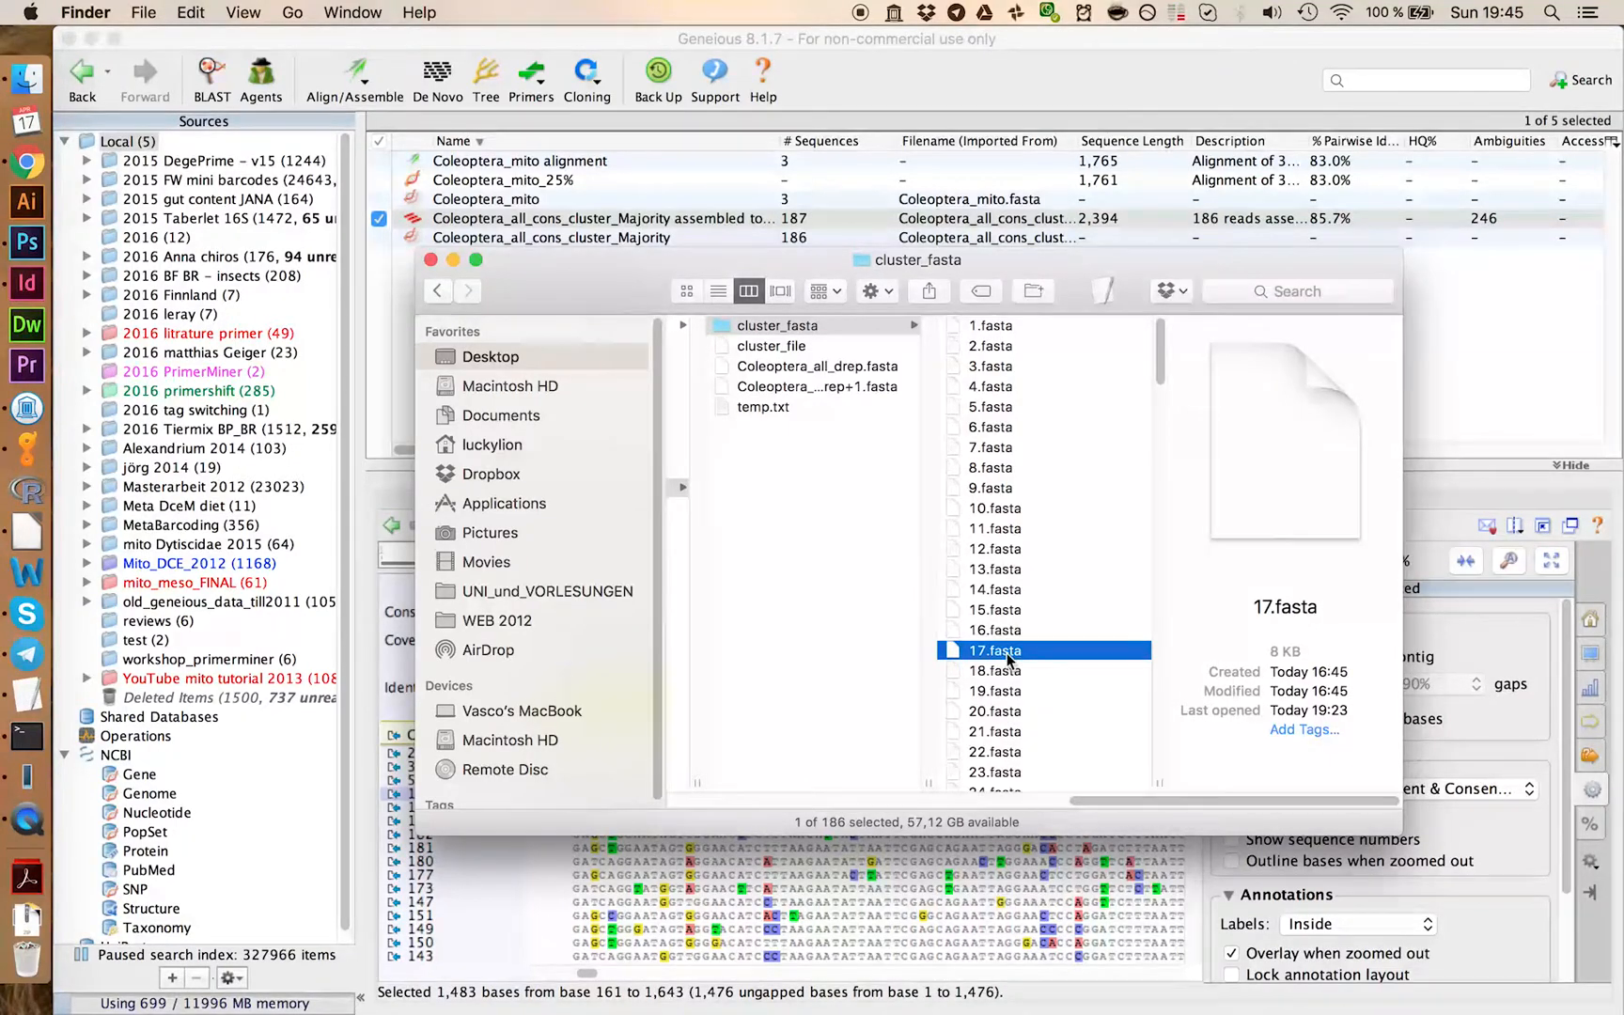
{"action": "double_click", "coordinate": [993, 648]}
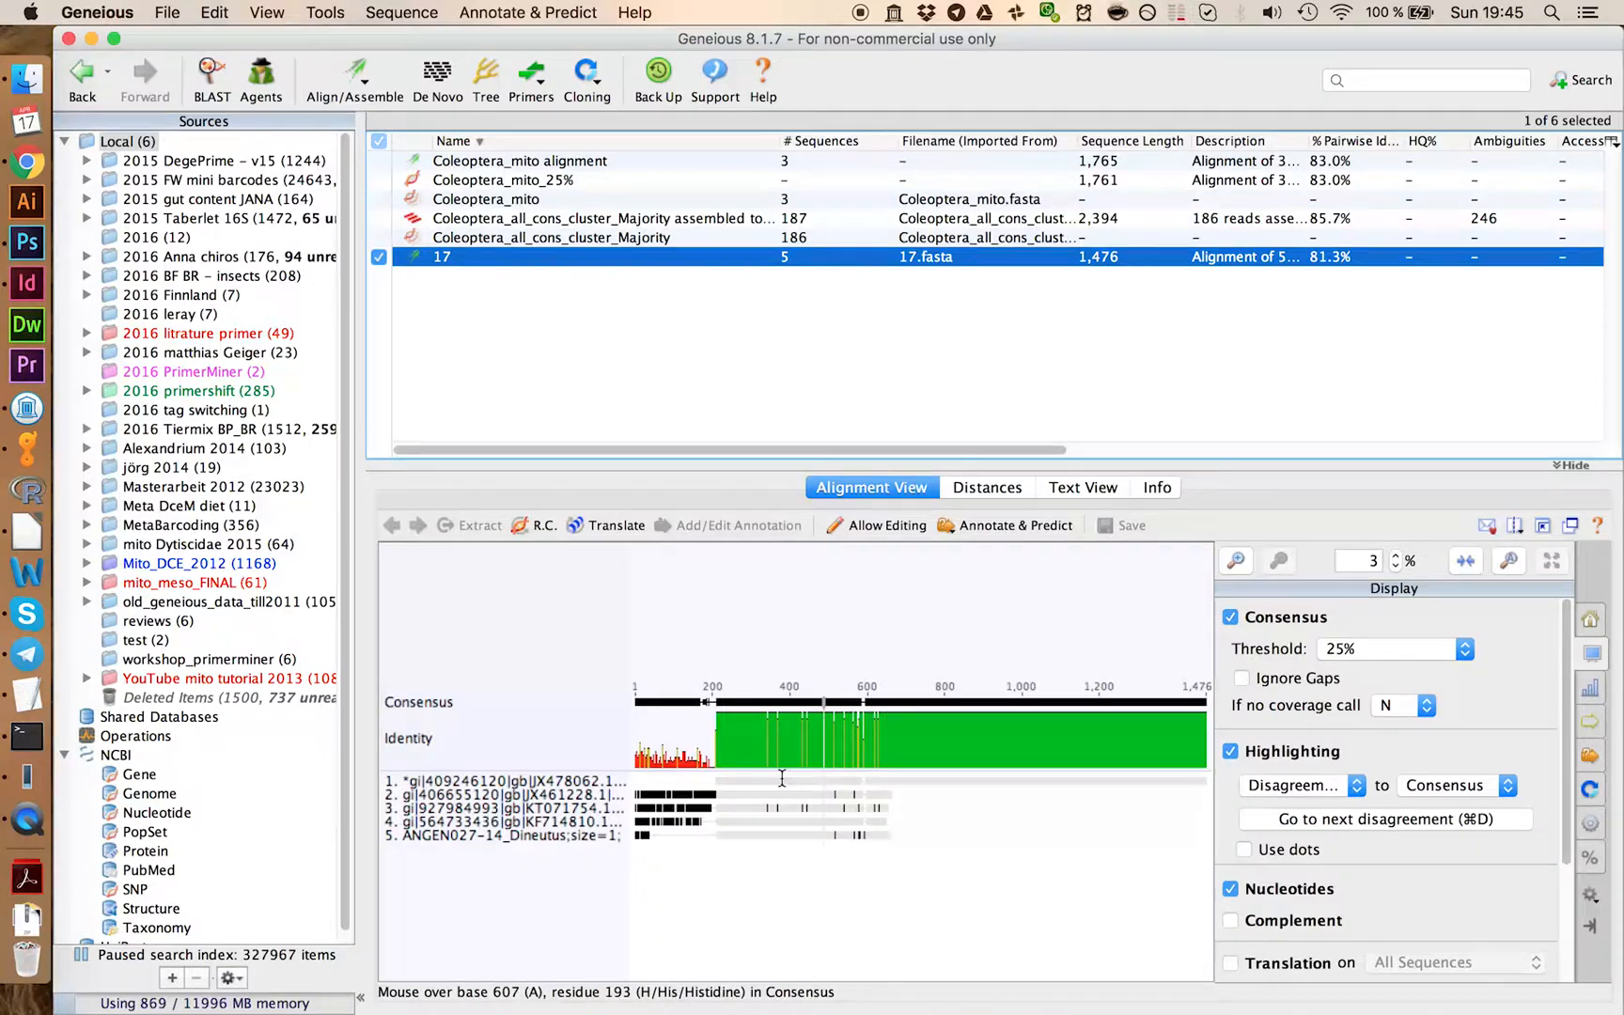
{"action": "left_click", "coordinate": [1233, 561]}
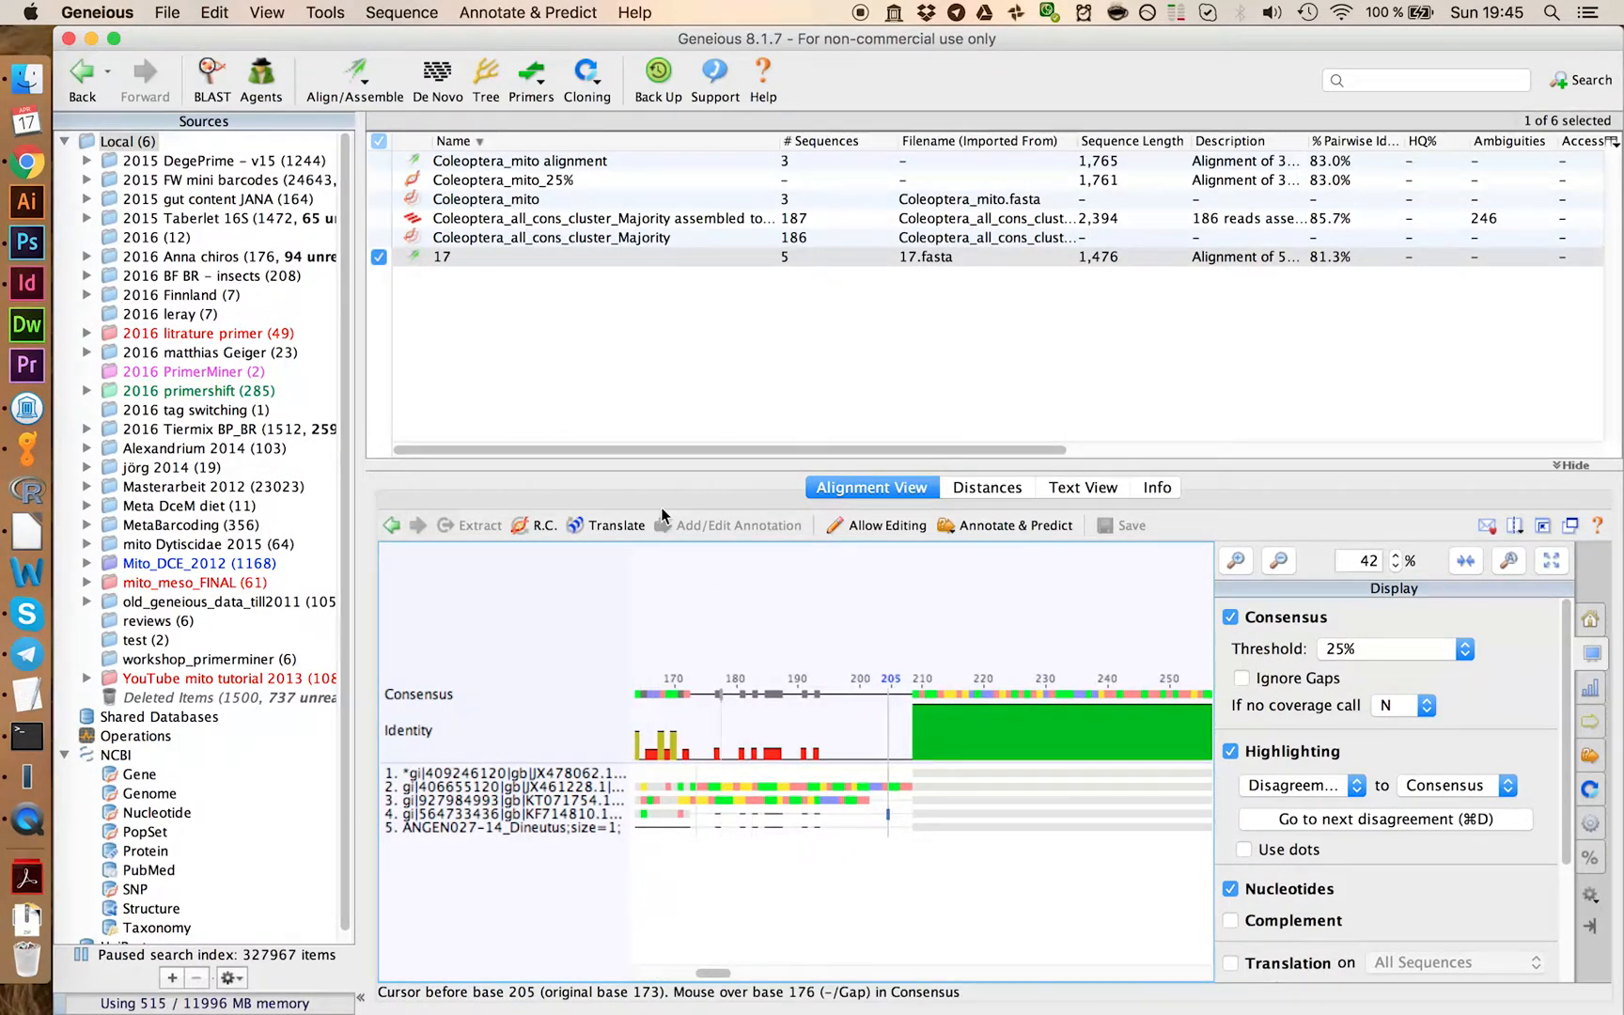
{"action": "mouse_move", "coordinate": [353, 79]}
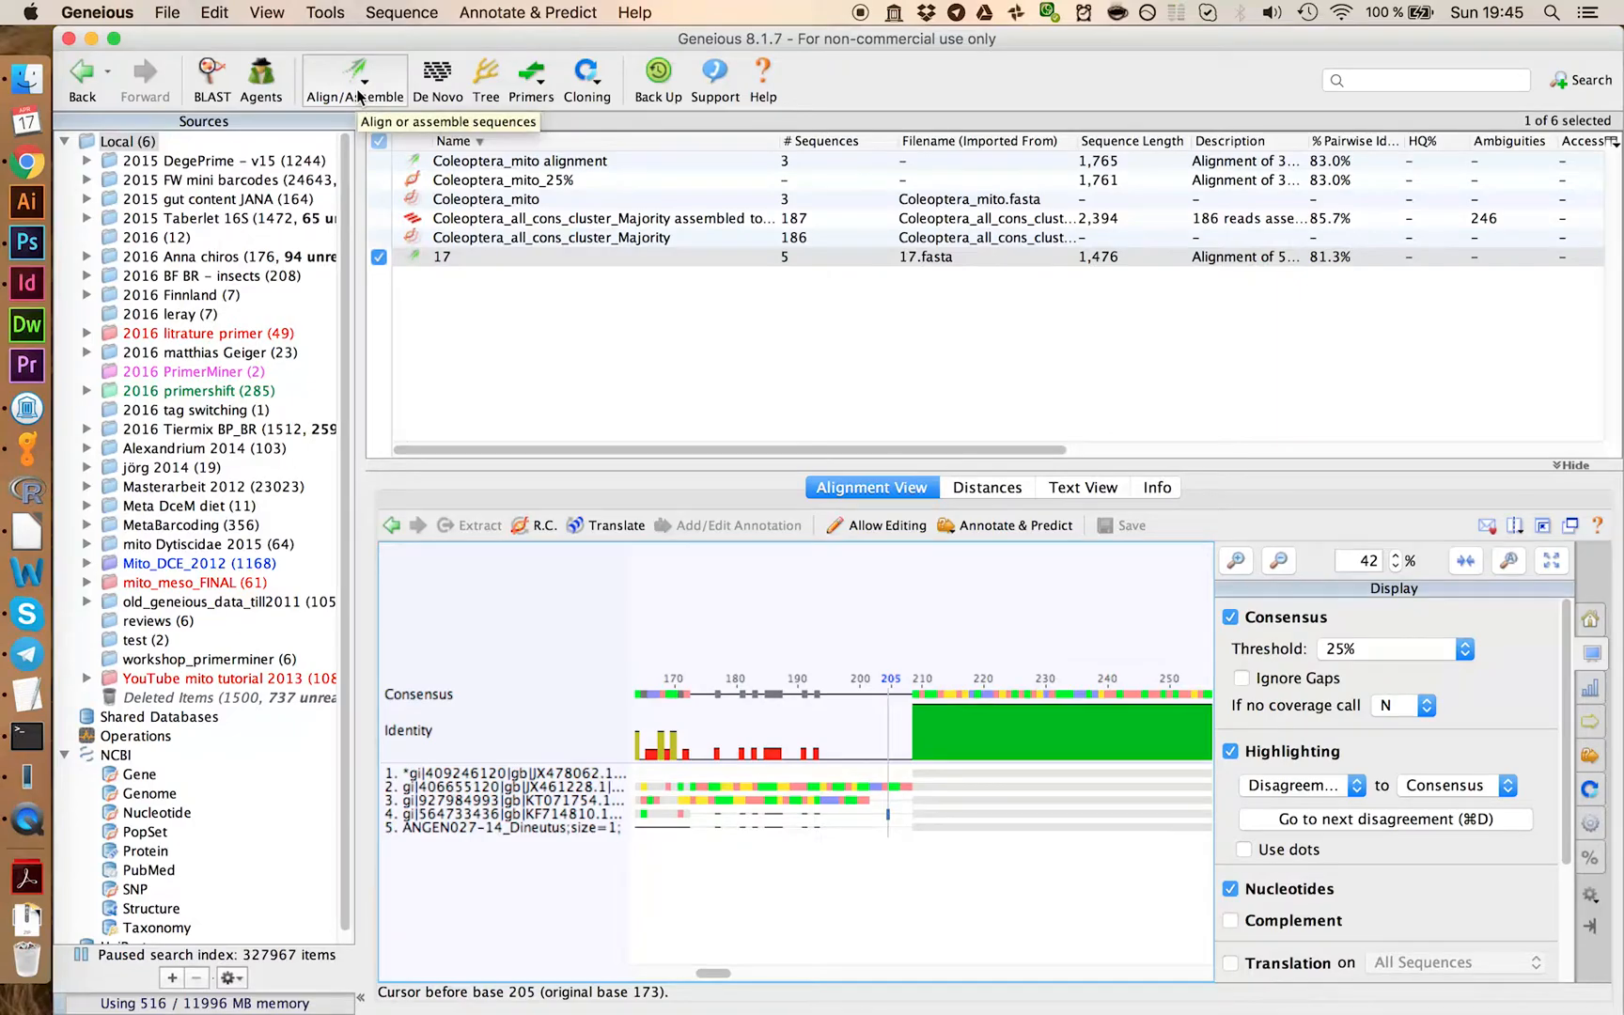
Step: Realign cluster 17 with MAFFT, build its majority consensus, and reopen the 187-read contig
{"action": "left_click", "coordinate": [354, 79]}
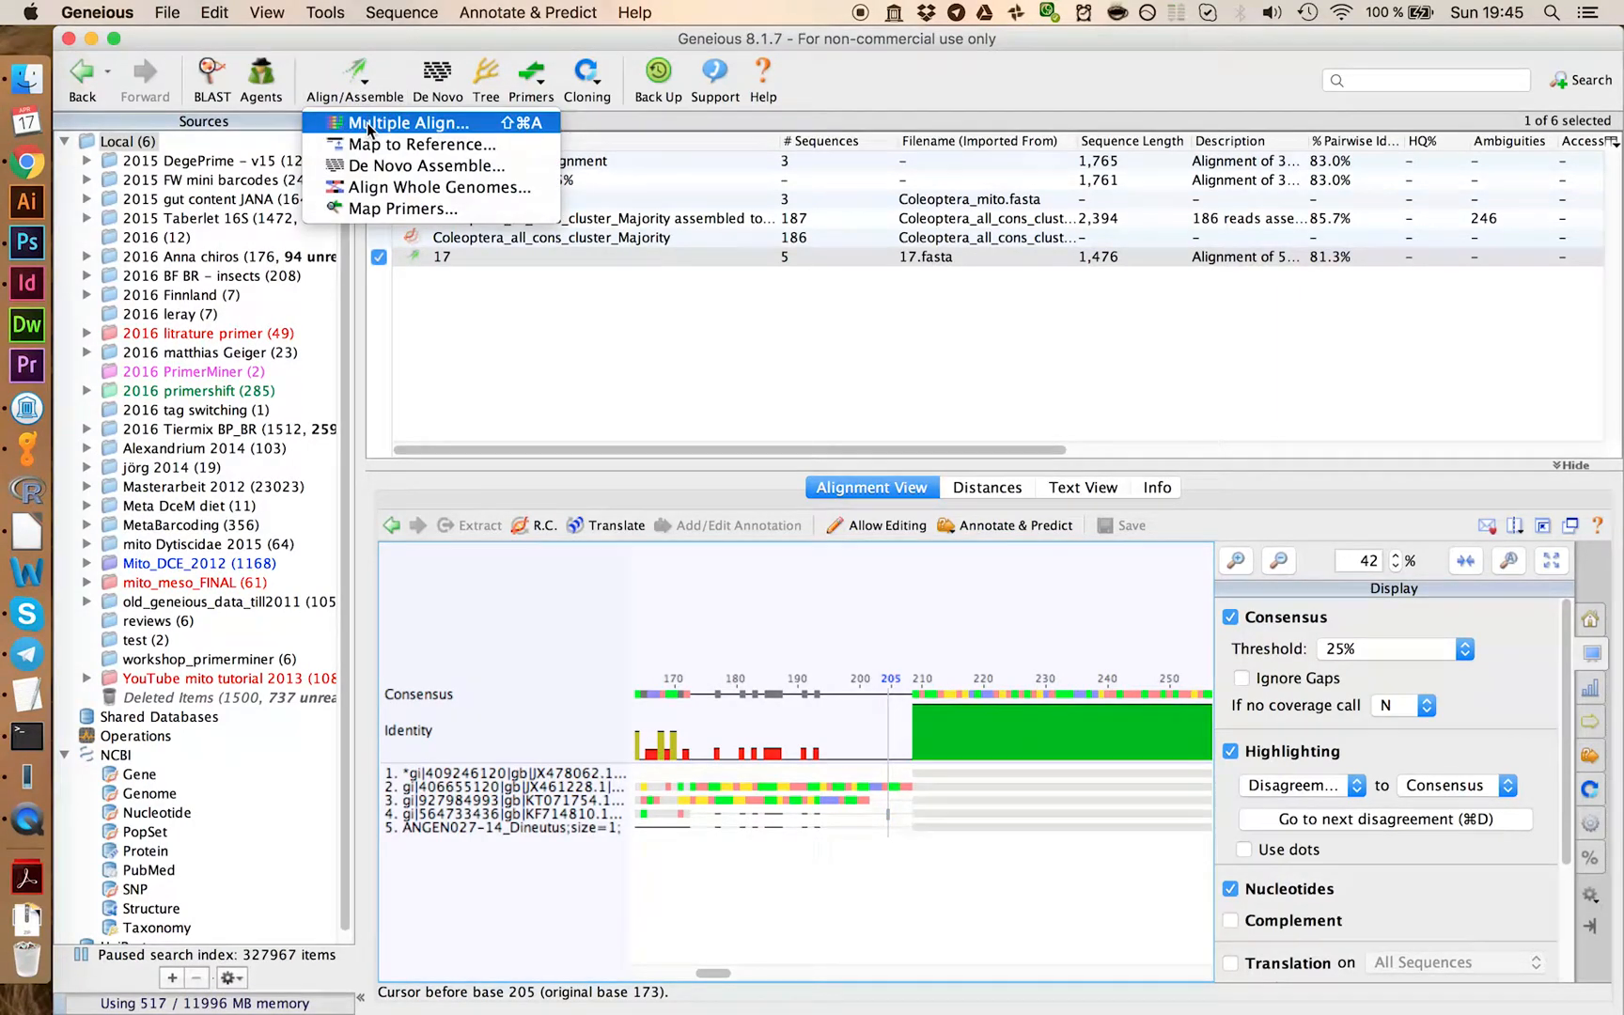
{"action": "left_click", "coordinate": [408, 122]}
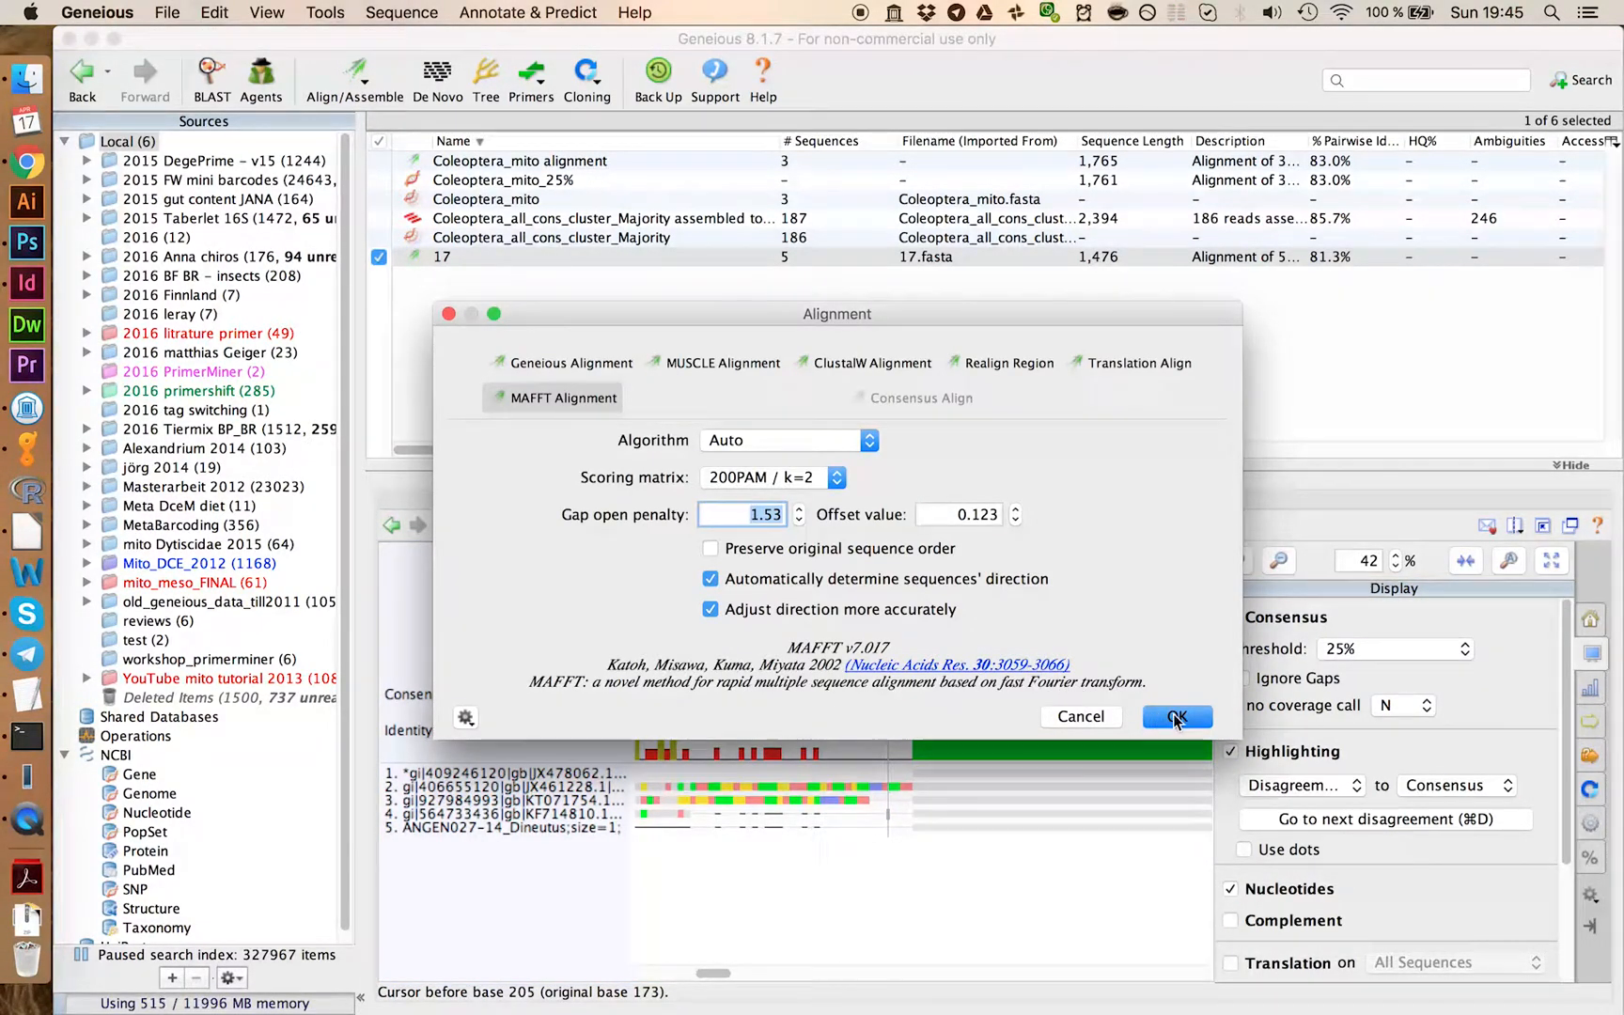
{"action": "left_click", "coordinate": [1175, 716]}
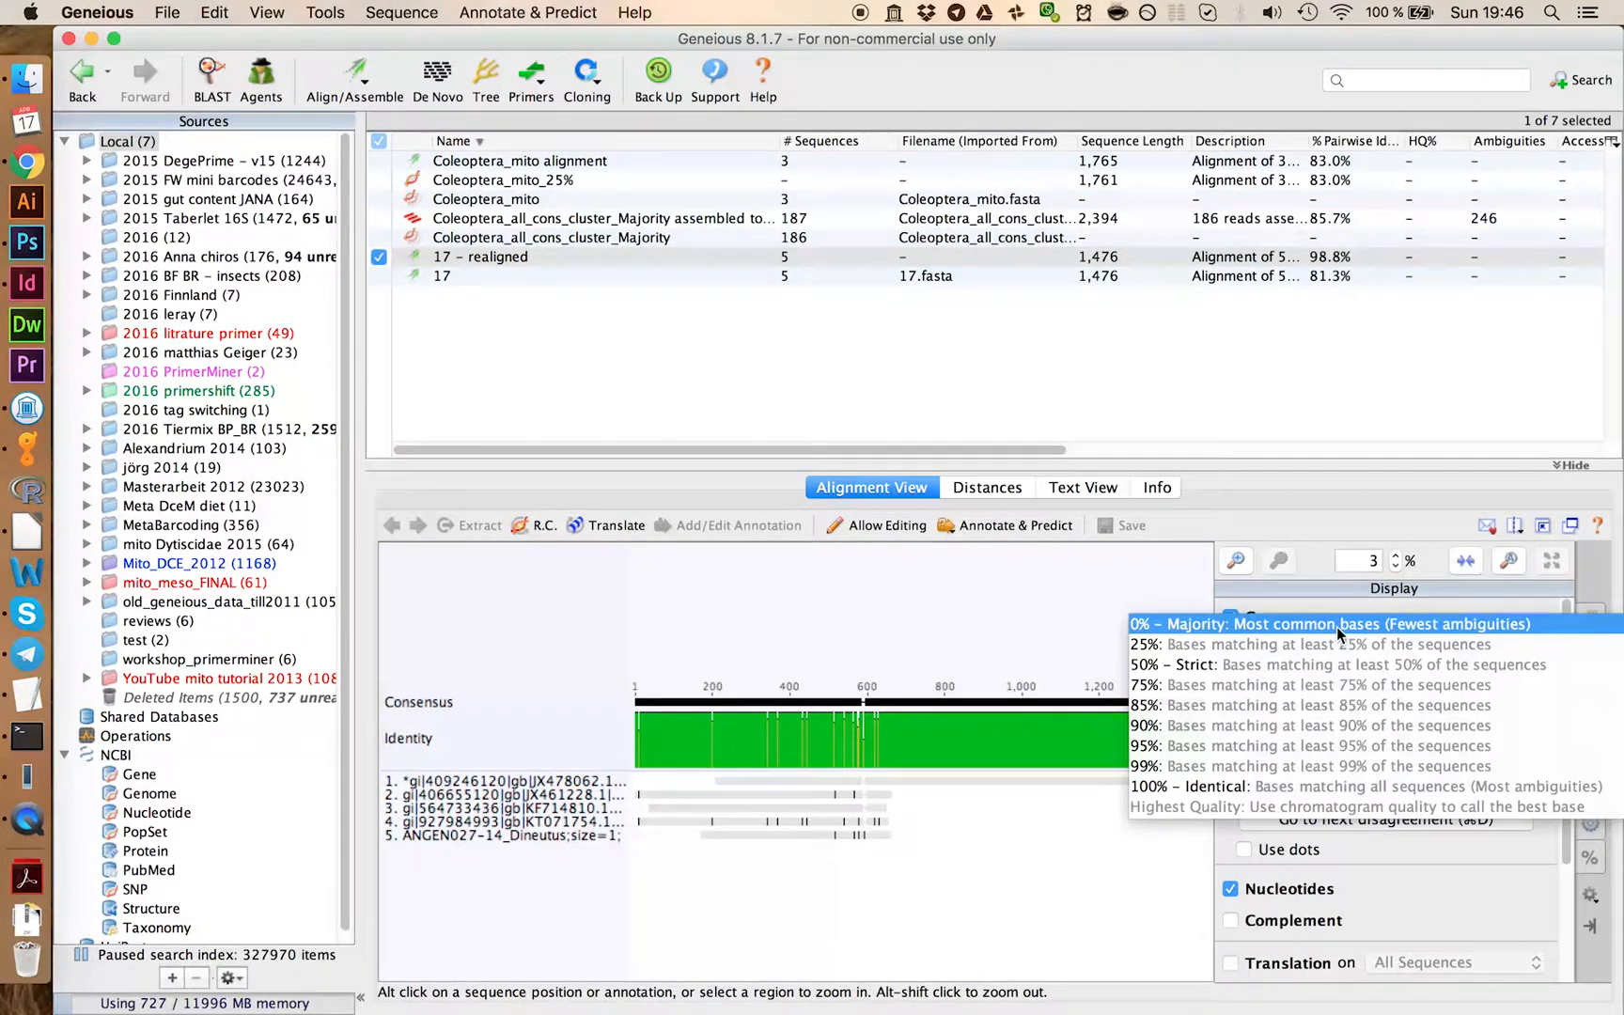
{"action": "left_click", "coordinate": [1327, 624]}
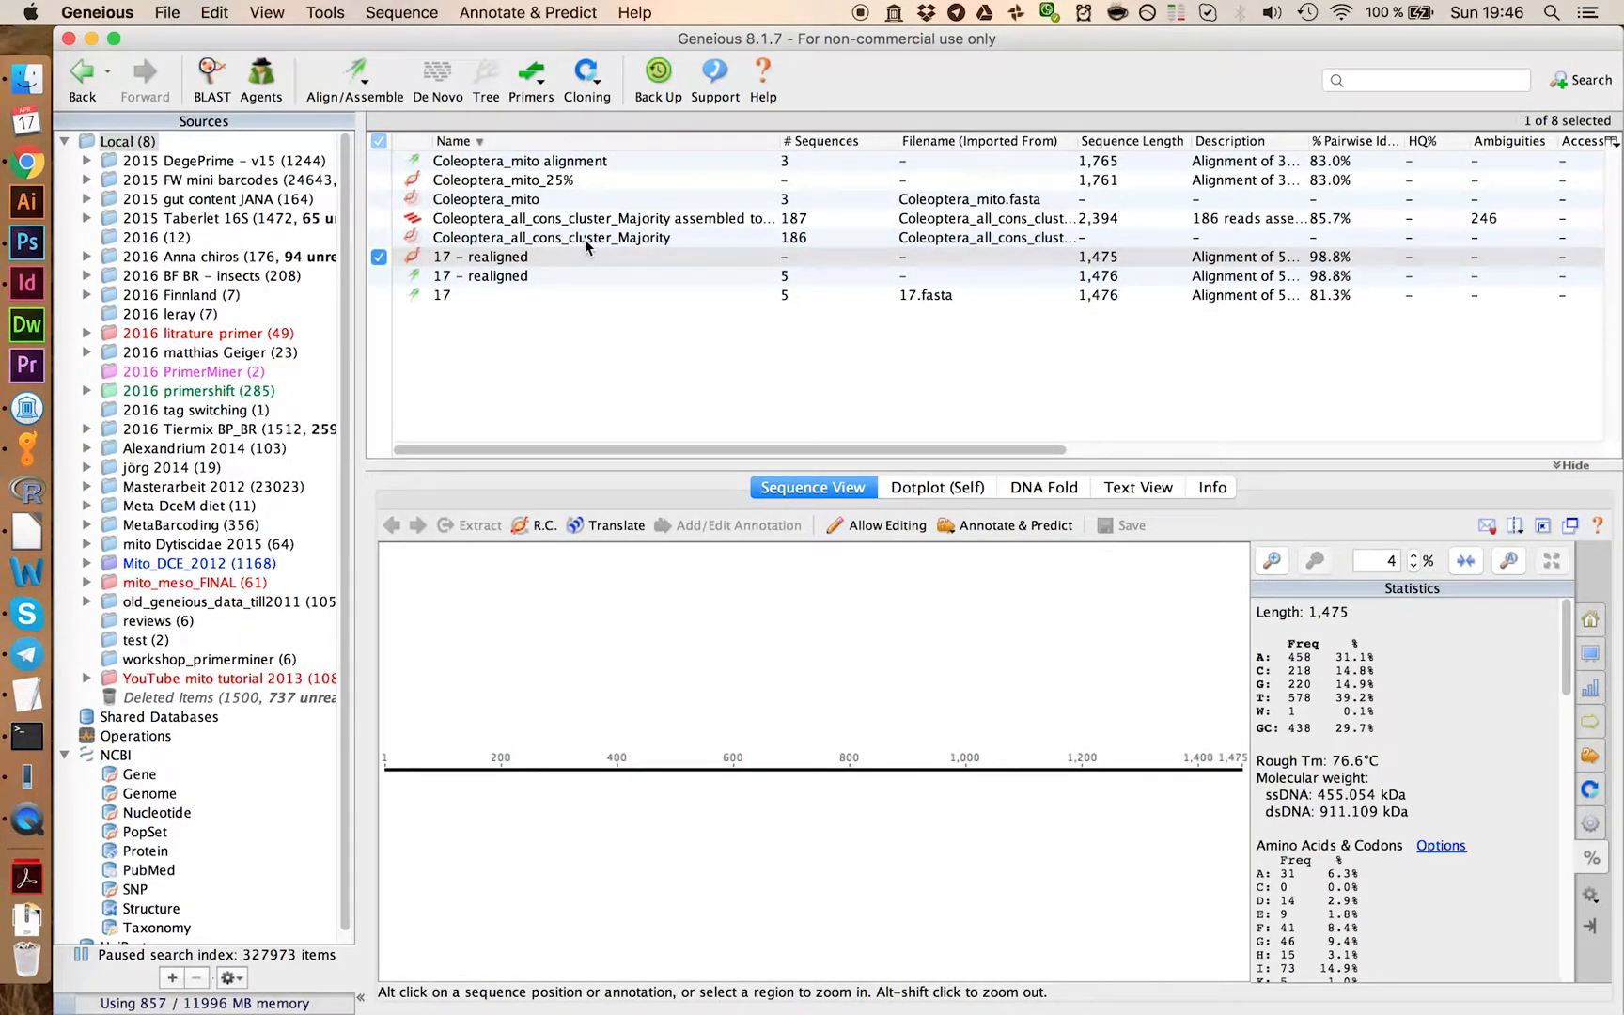
{"action": "left_click", "coordinate": [550, 237]}
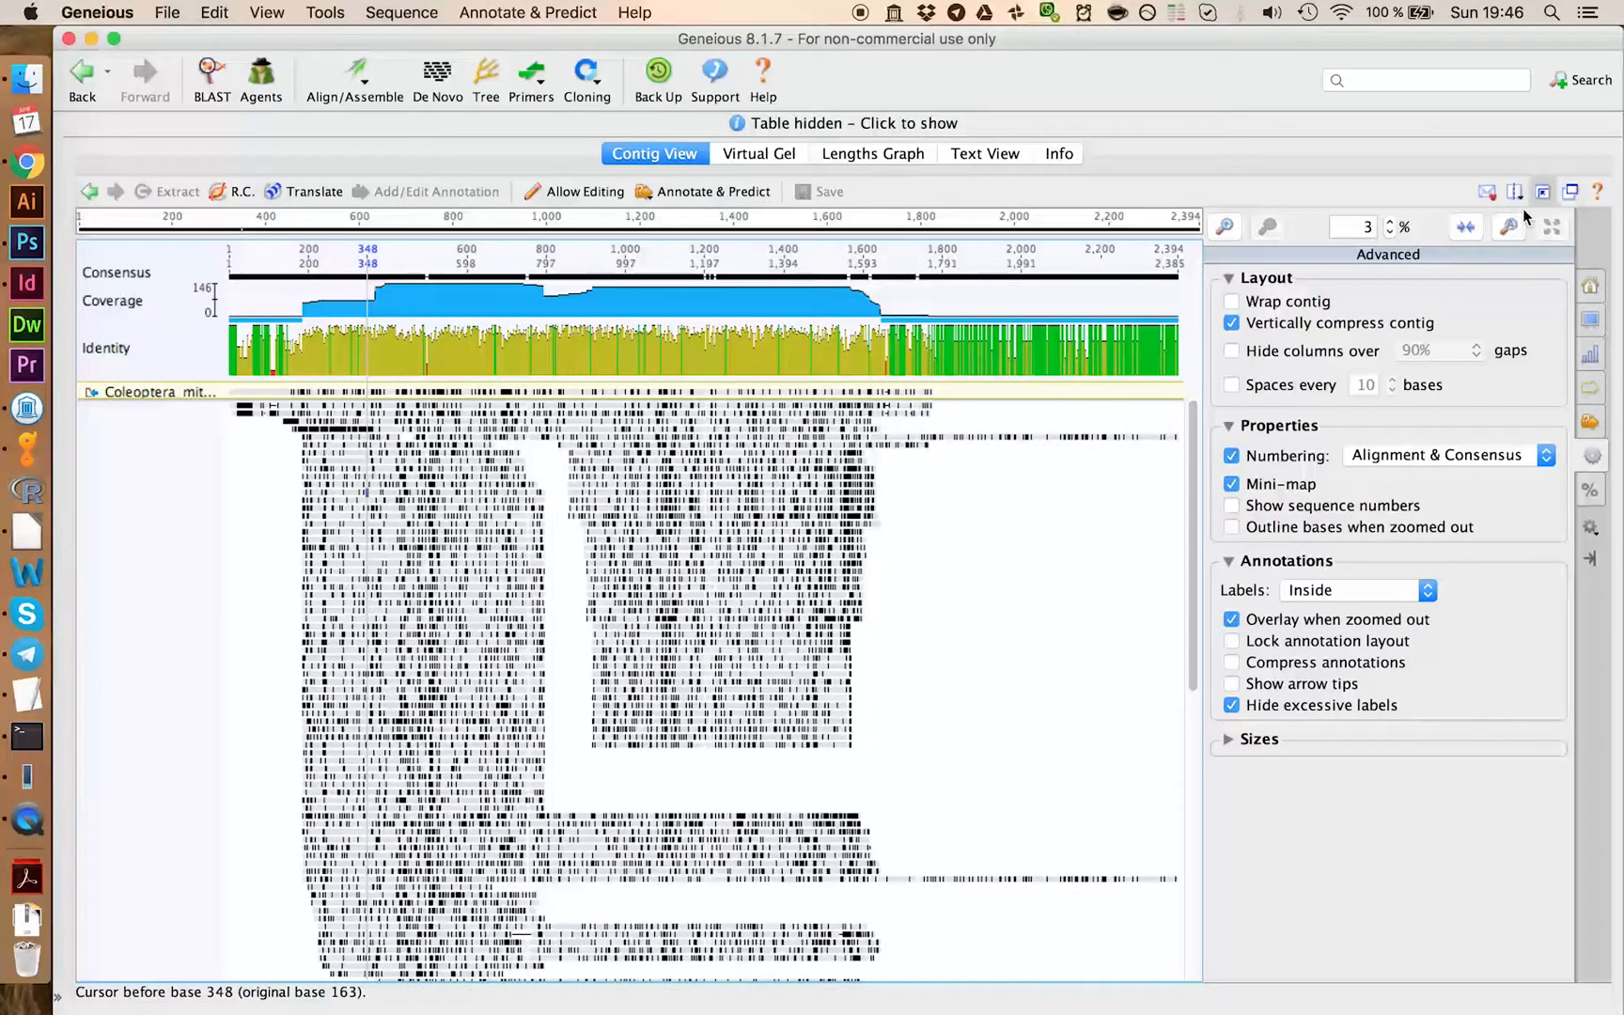
Step: Remove ambiguous sequence 17 from the cluster Majority set and select the reference alignment
{"action": "left_click", "coordinate": [841, 124]}
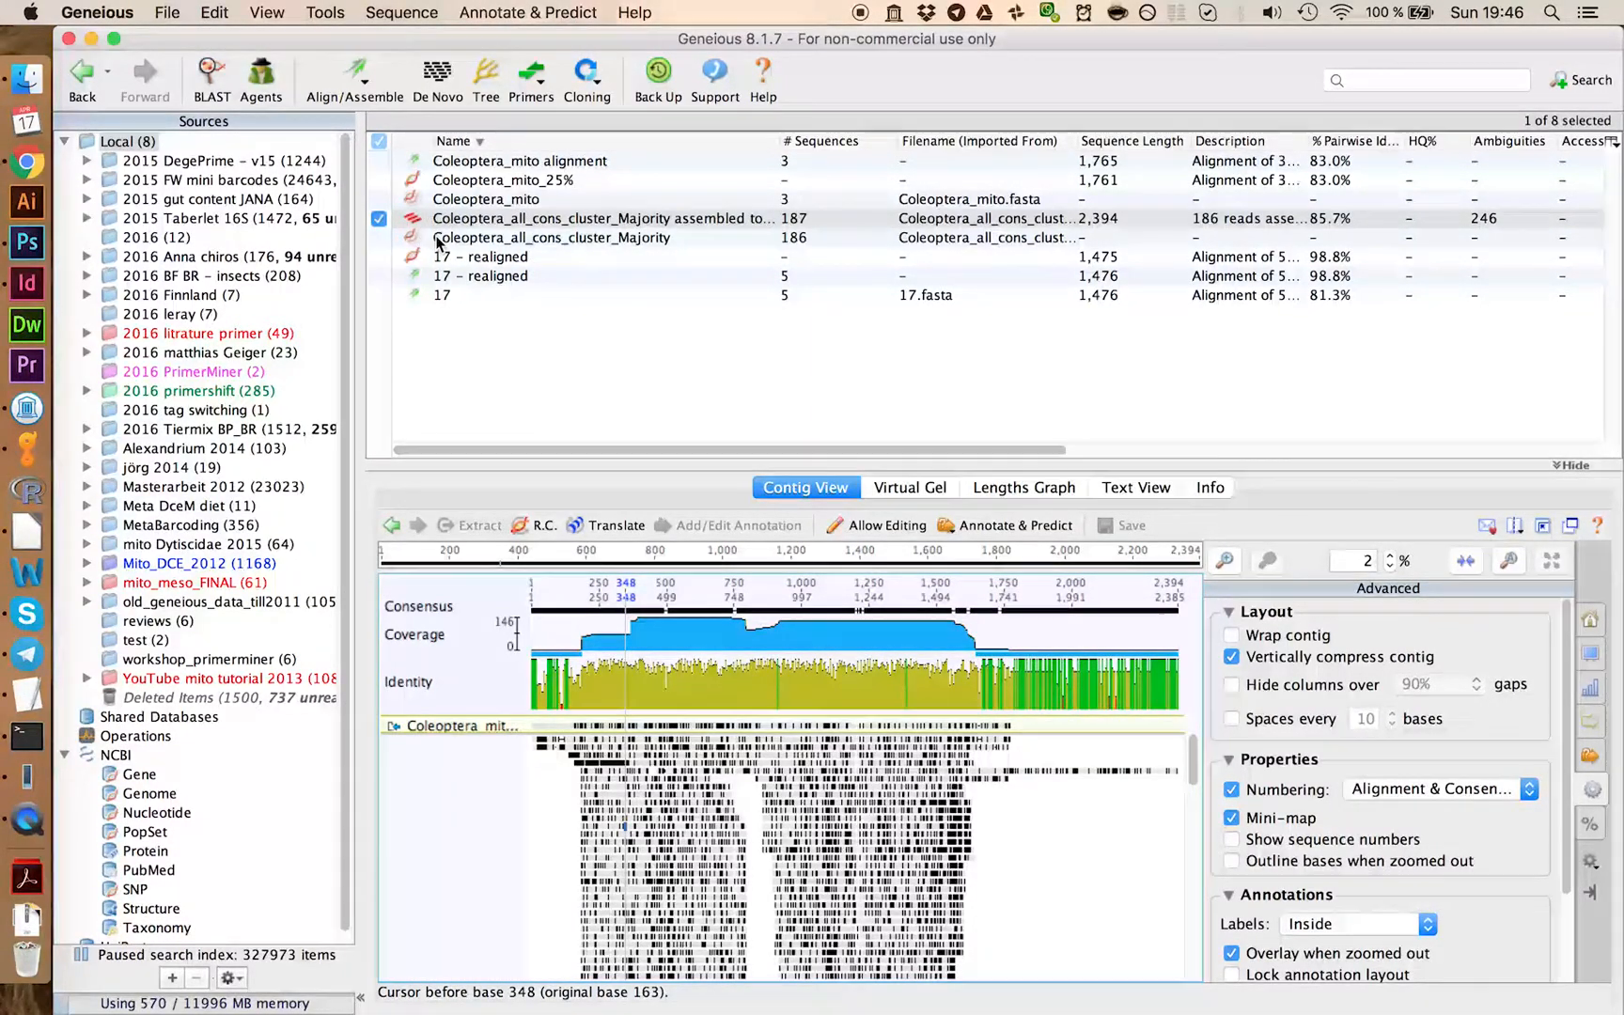
{"action": "left_click", "coordinate": [553, 237]}
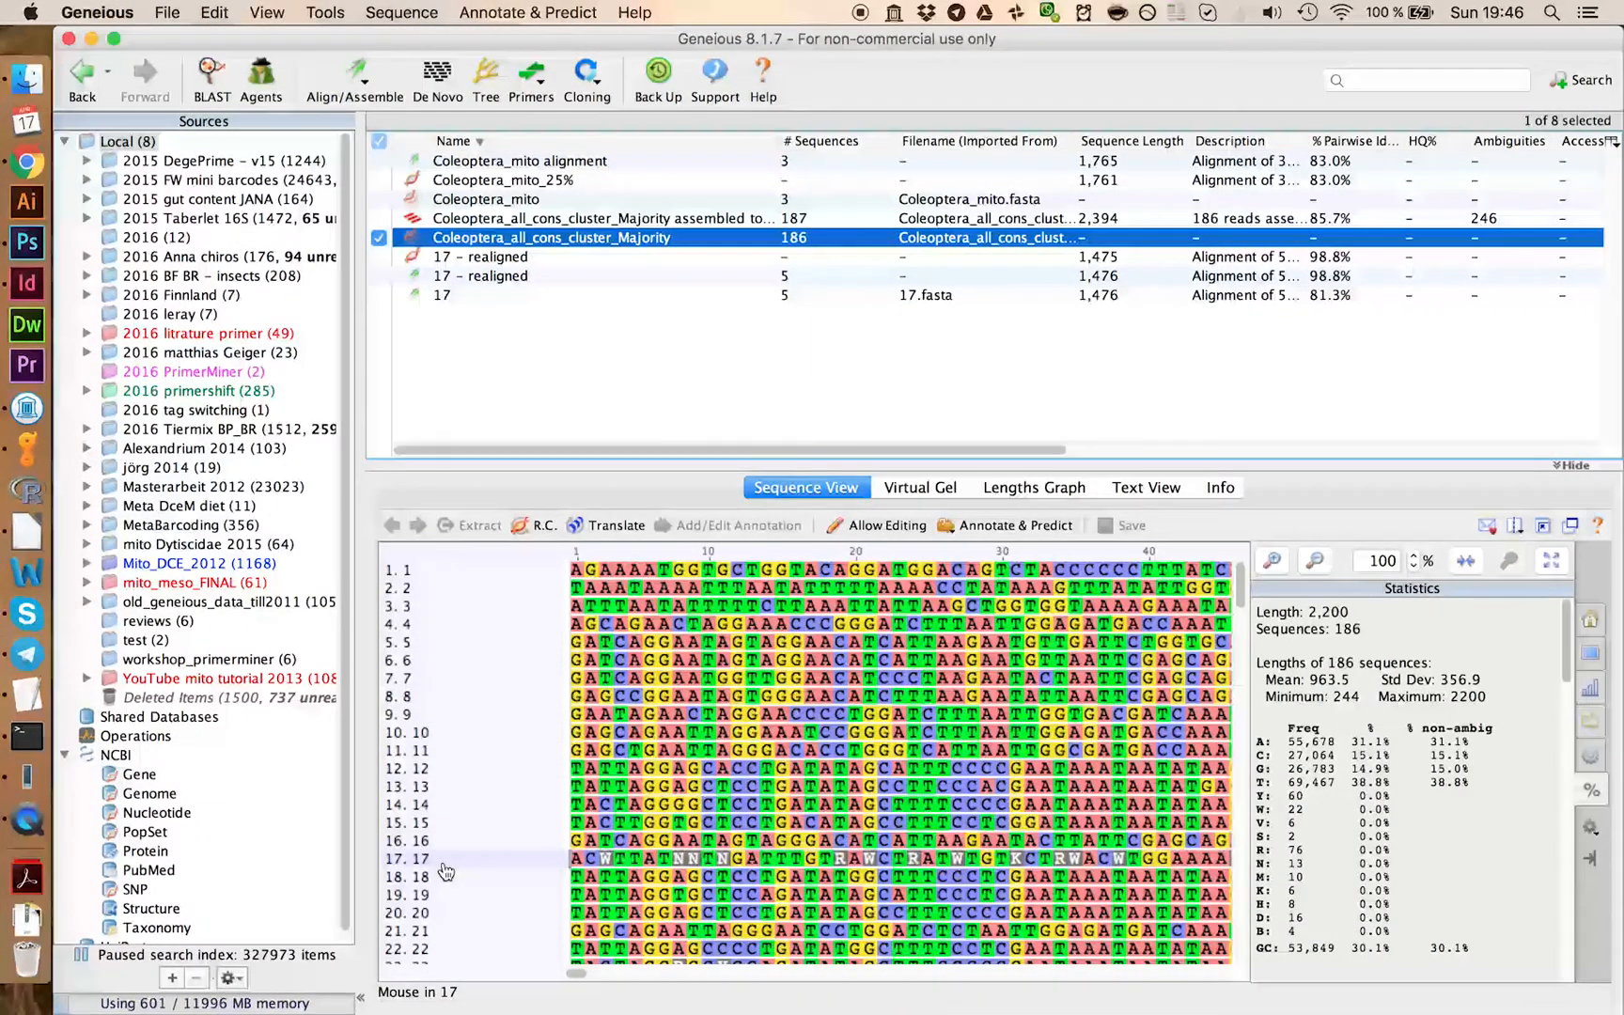
{"action": "left_click", "coordinate": [446, 857]}
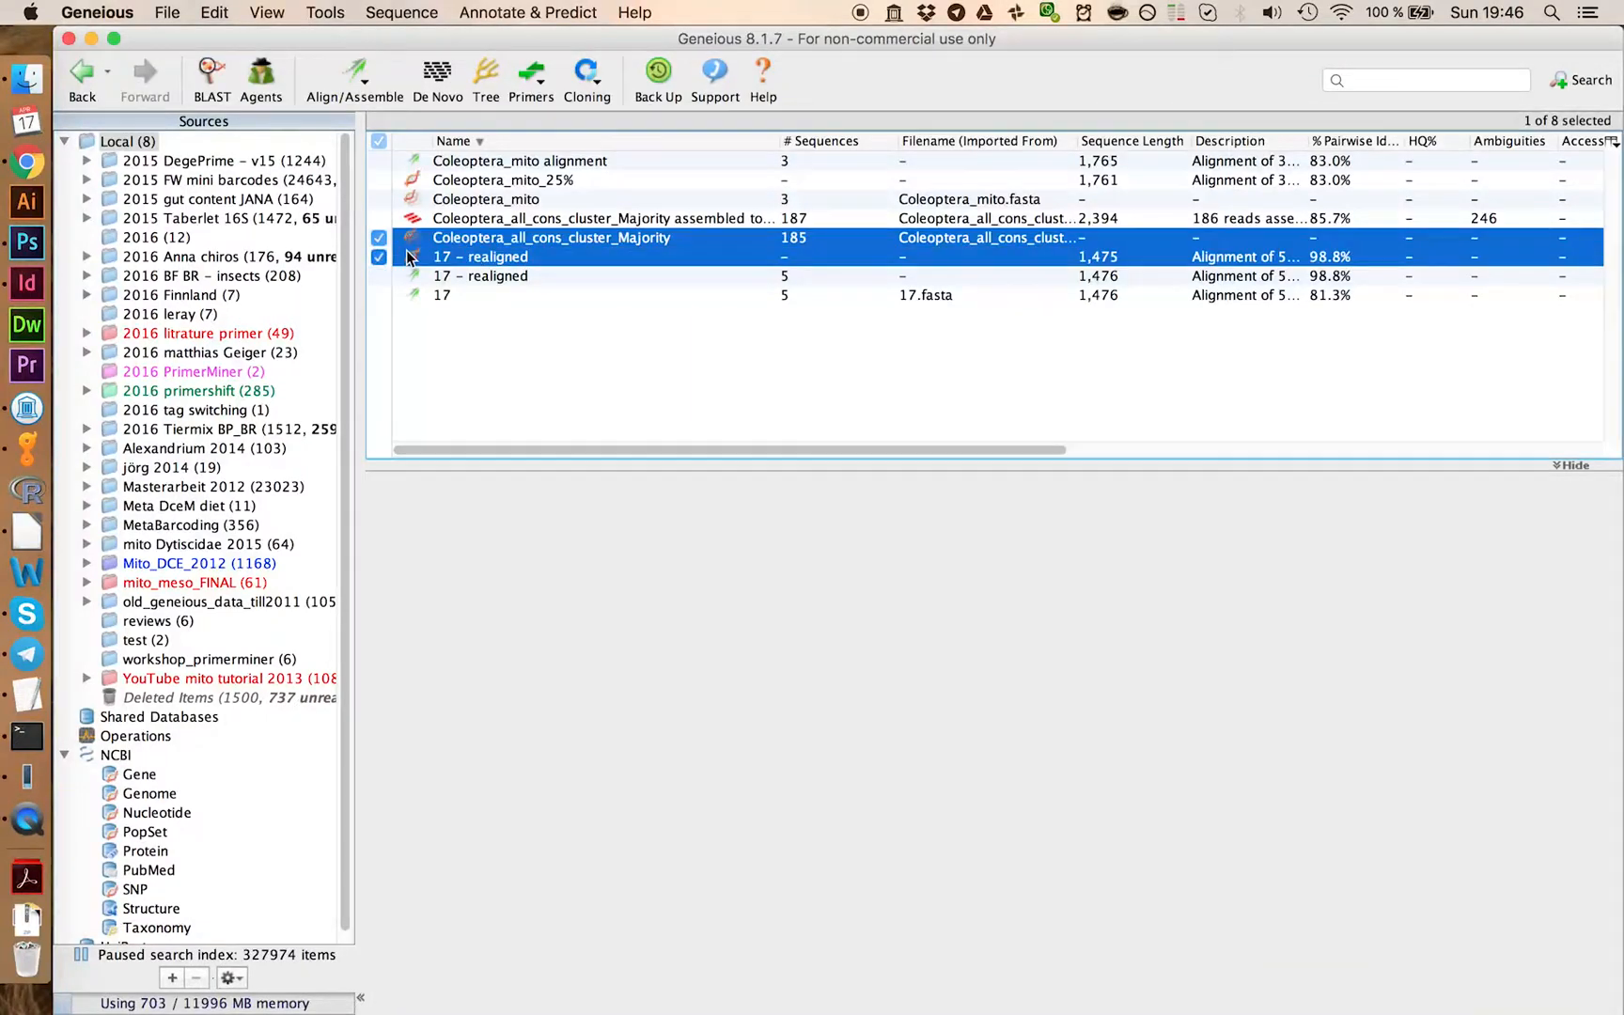
{"action": "left_click", "coordinate": [480, 256]}
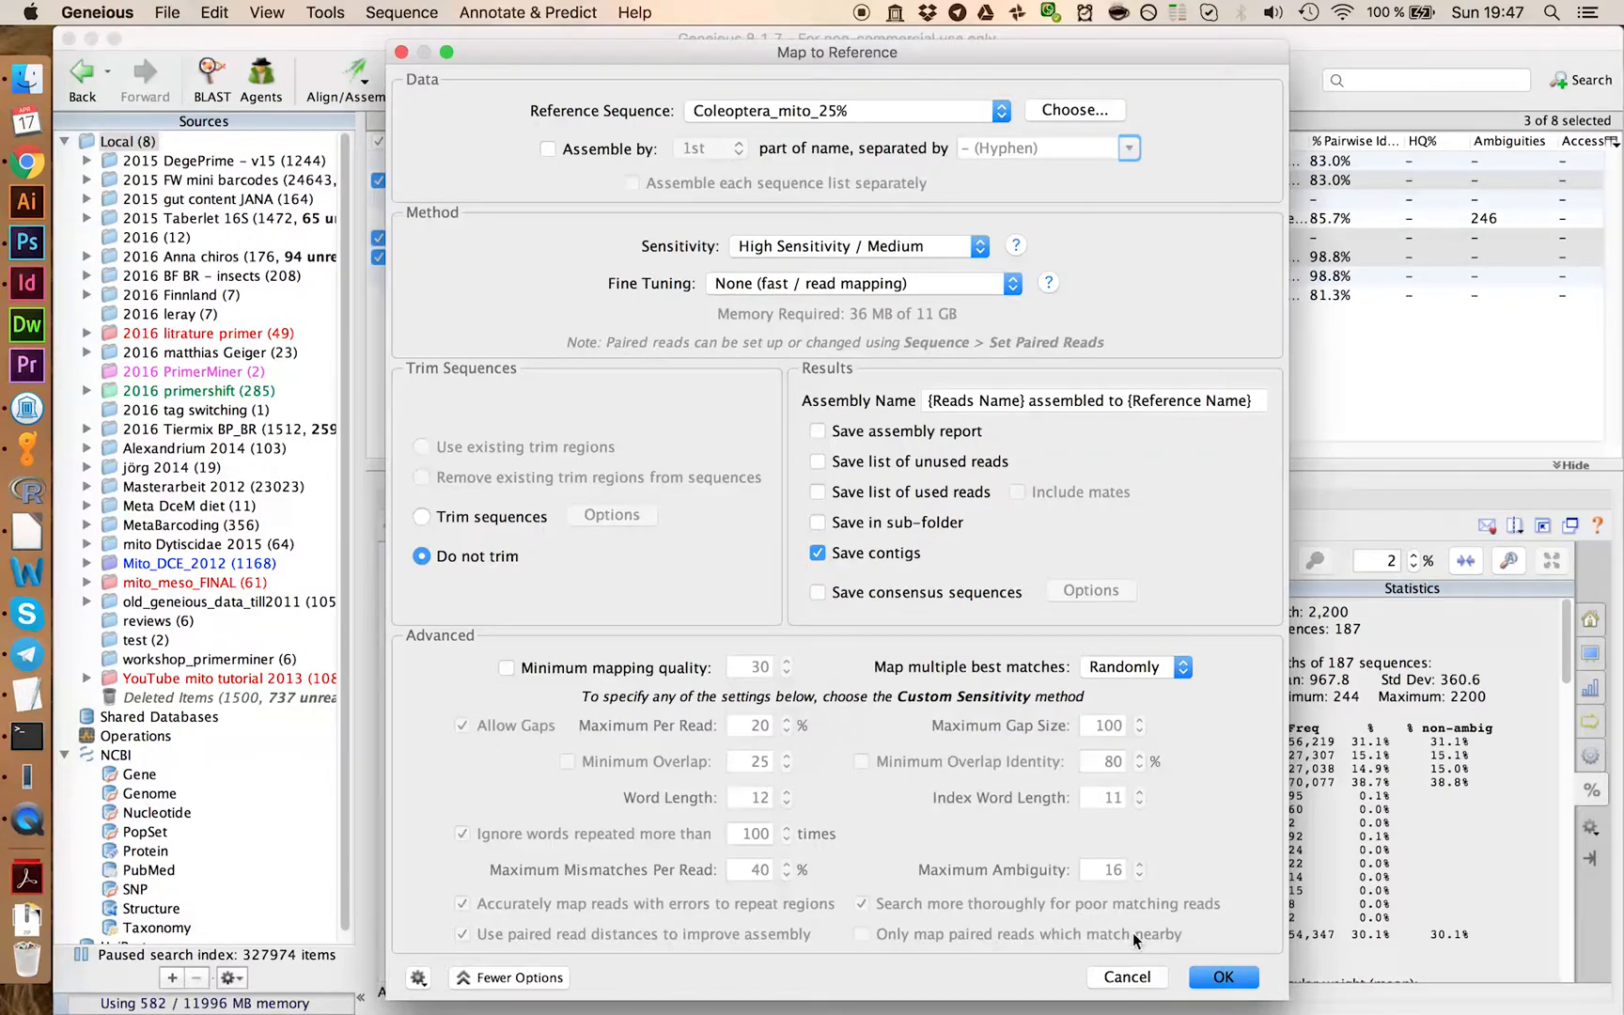
Step: Remap the reads to Coleoptera_mito_25% and delete the old 2,394-bp contig
{"action": "left_click", "coordinate": [1224, 977]}
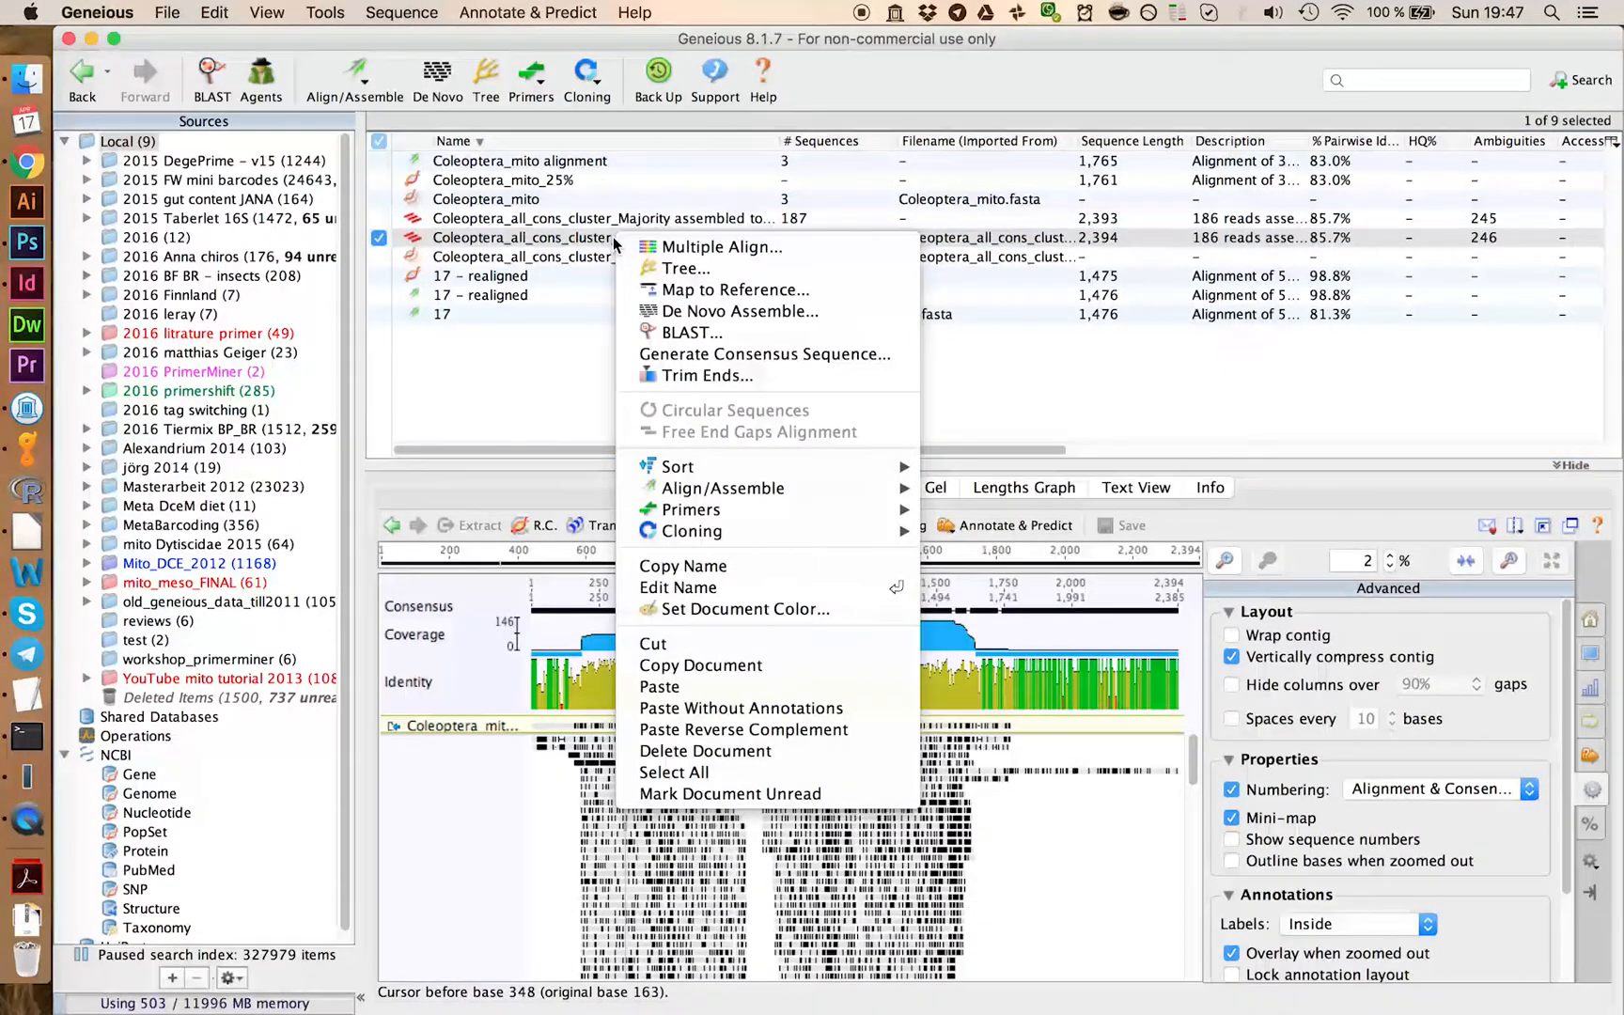
{"action": "mouse_move", "coordinate": [750, 750]}
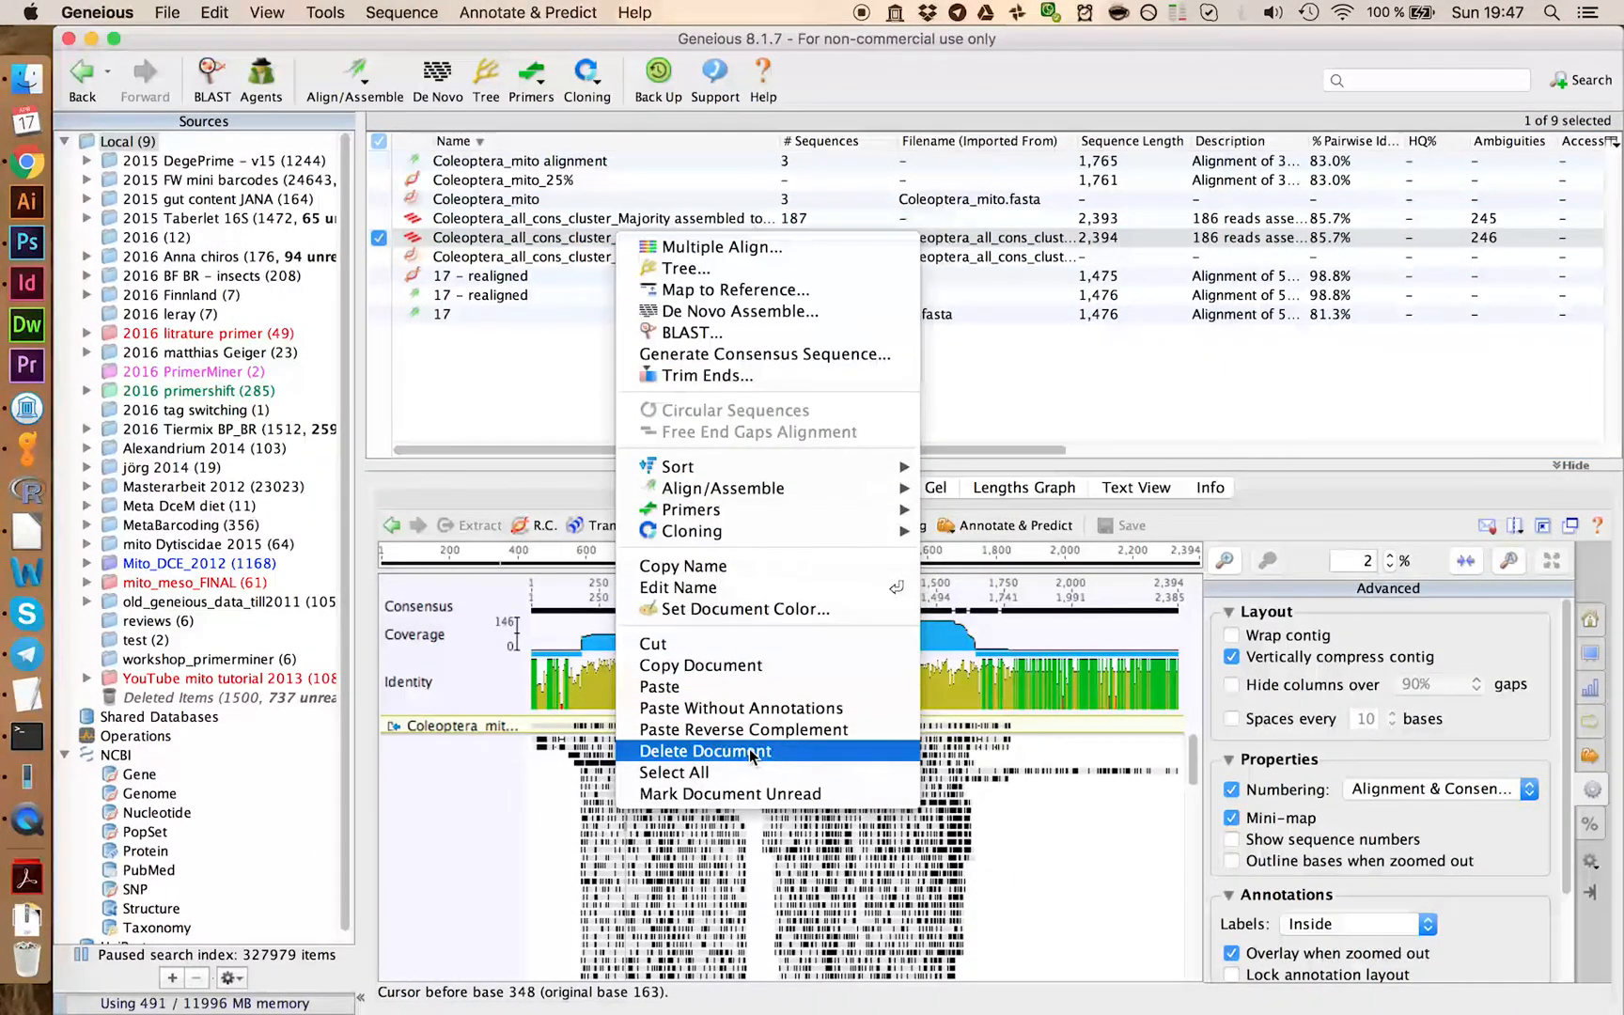
{"action": "left_click", "coordinate": [705, 750]}
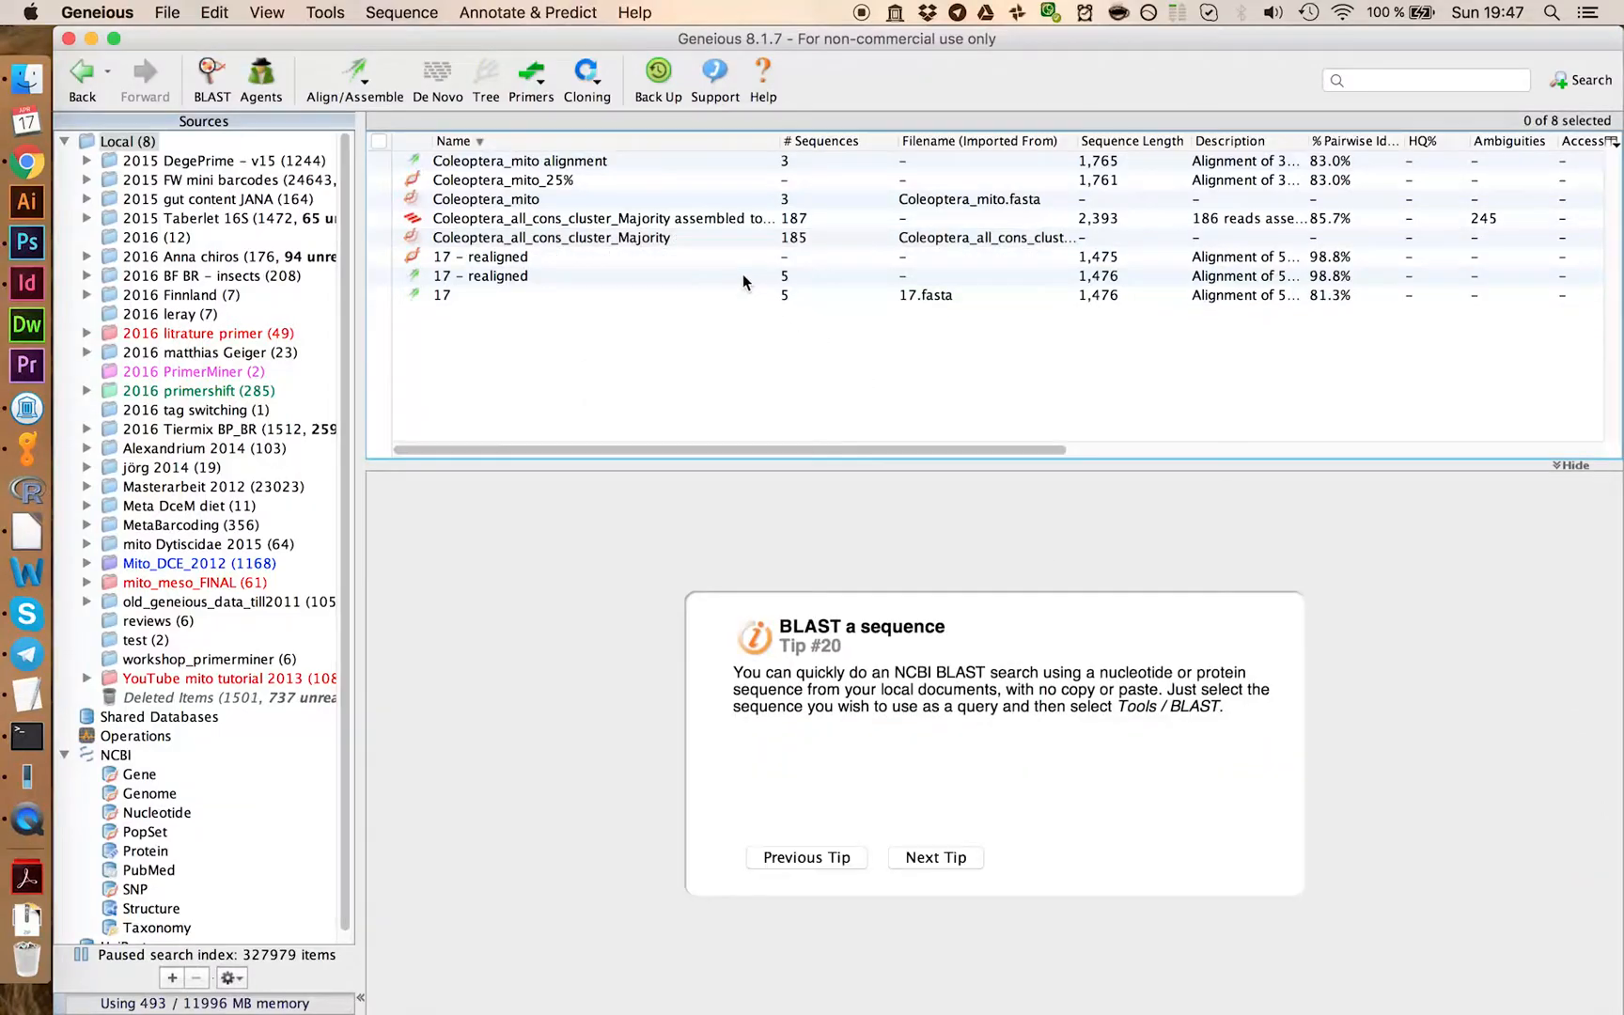
Step: Maximize the new 2,393-bp contig and zoom to base level at consensus position 183
{"action": "left_click", "coordinate": [604, 218]}
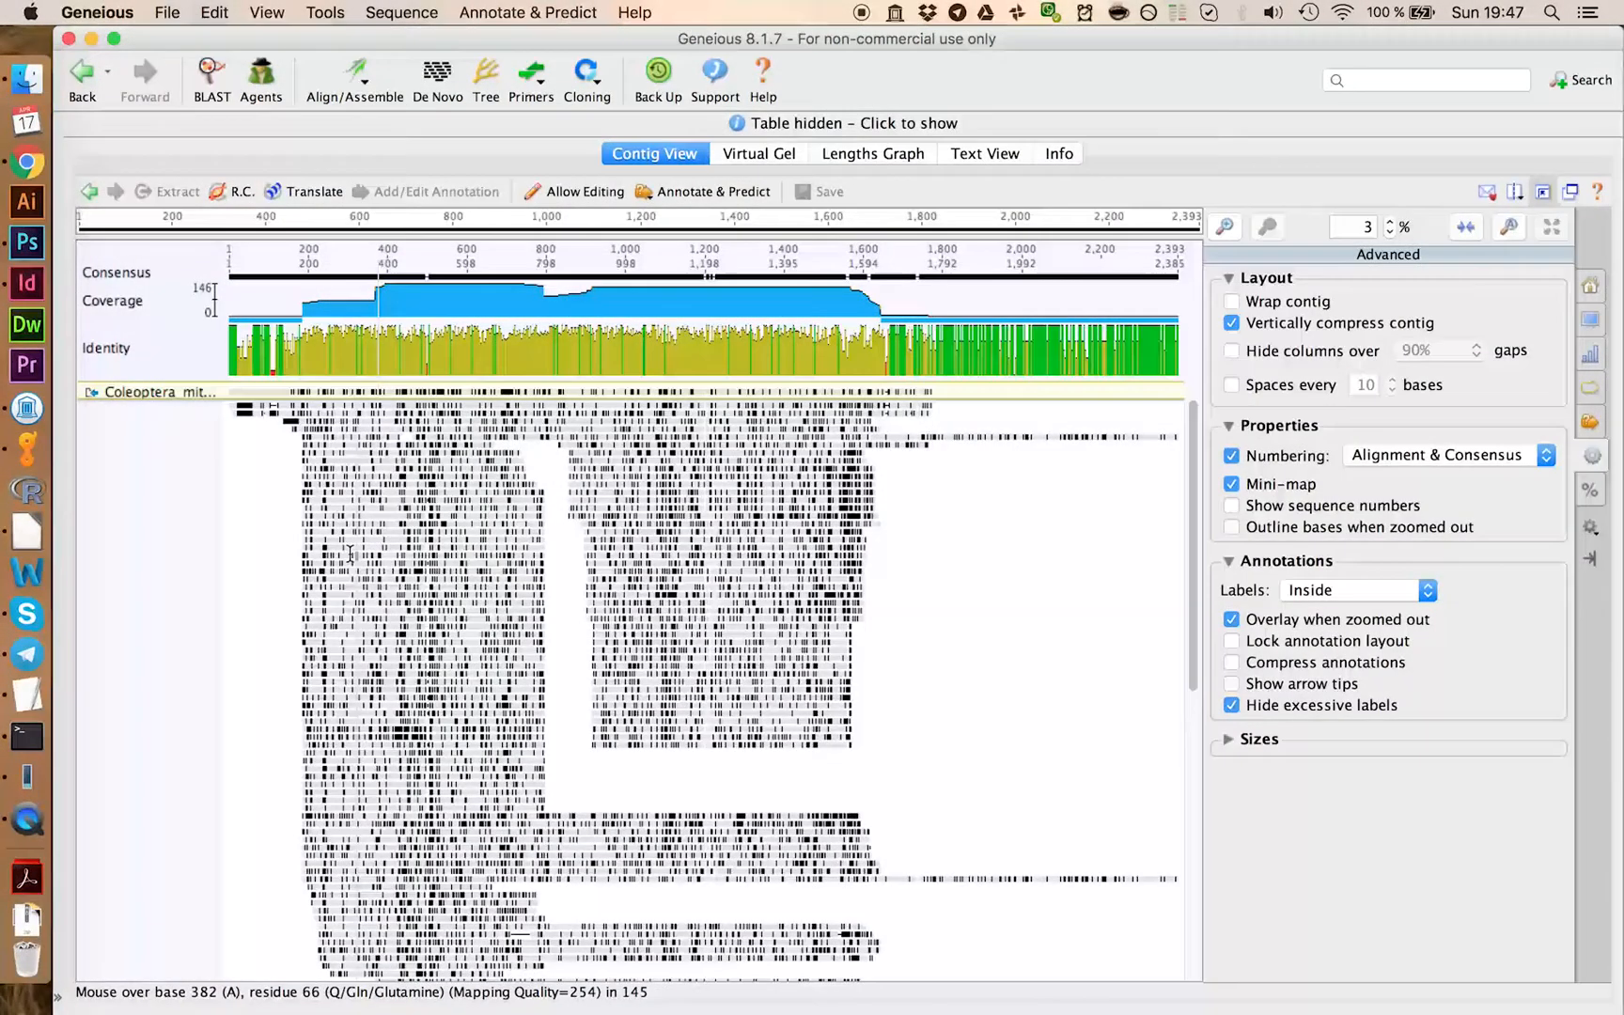
{"action": "left_click", "coordinate": [301, 273]}
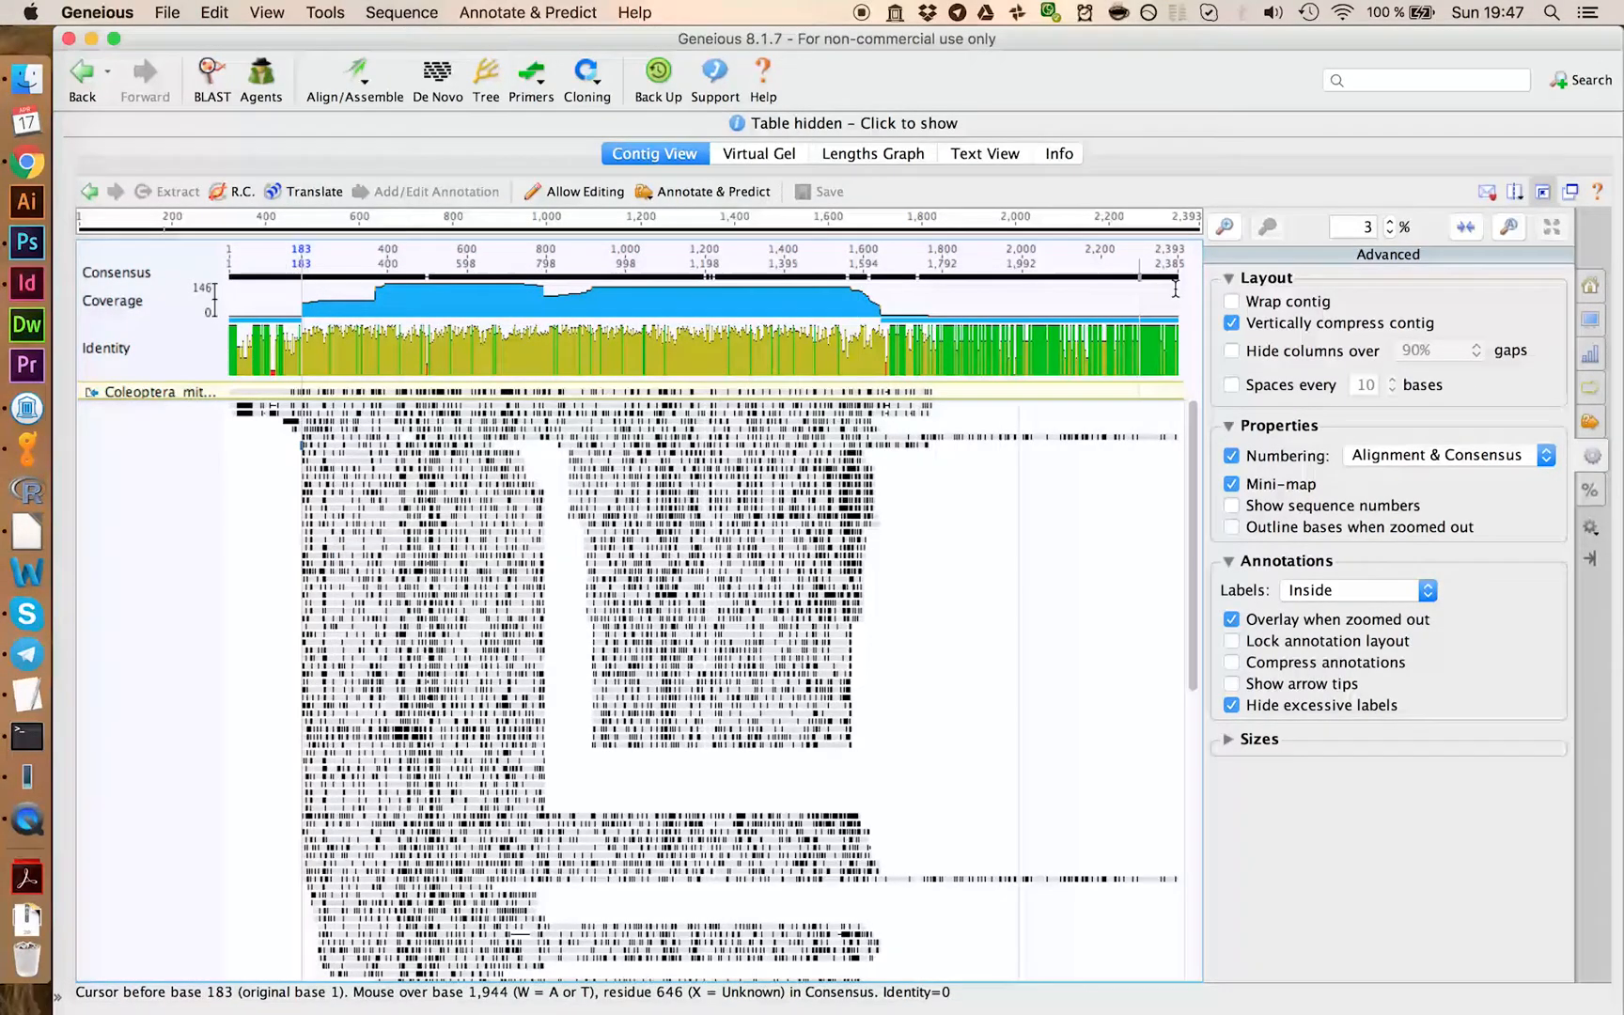
{"action": "left_click", "coordinate": [1223, 228]}
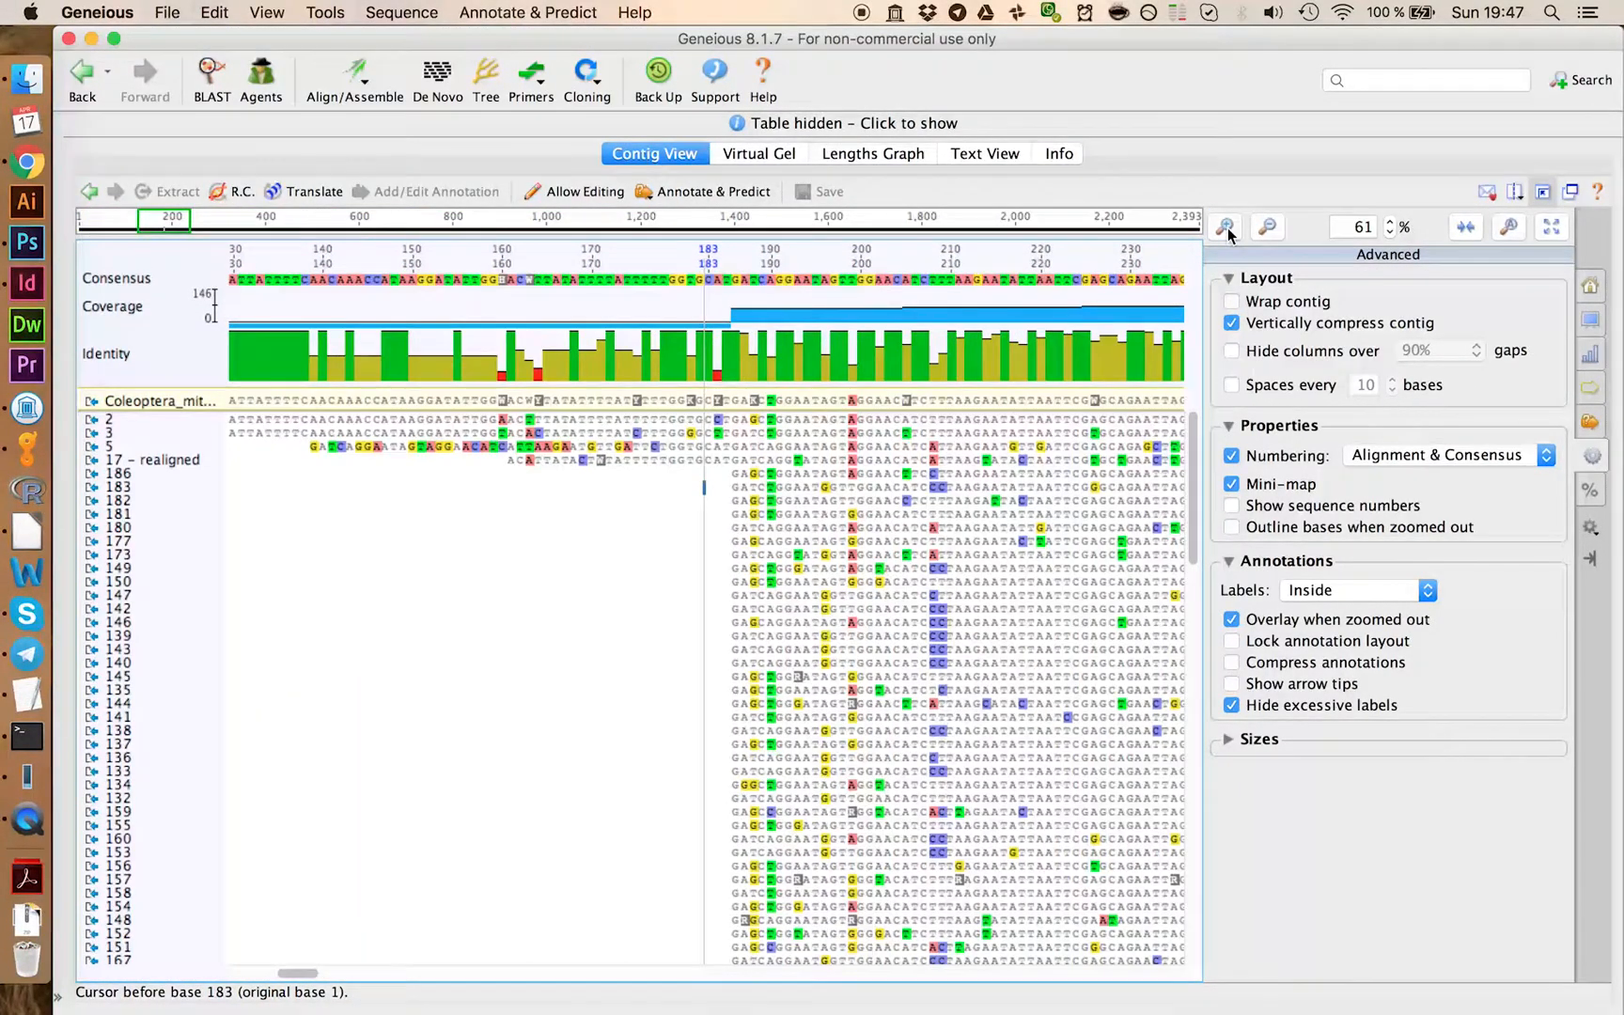
{"action": "mouse_move", "coordinate": [885, 425]}
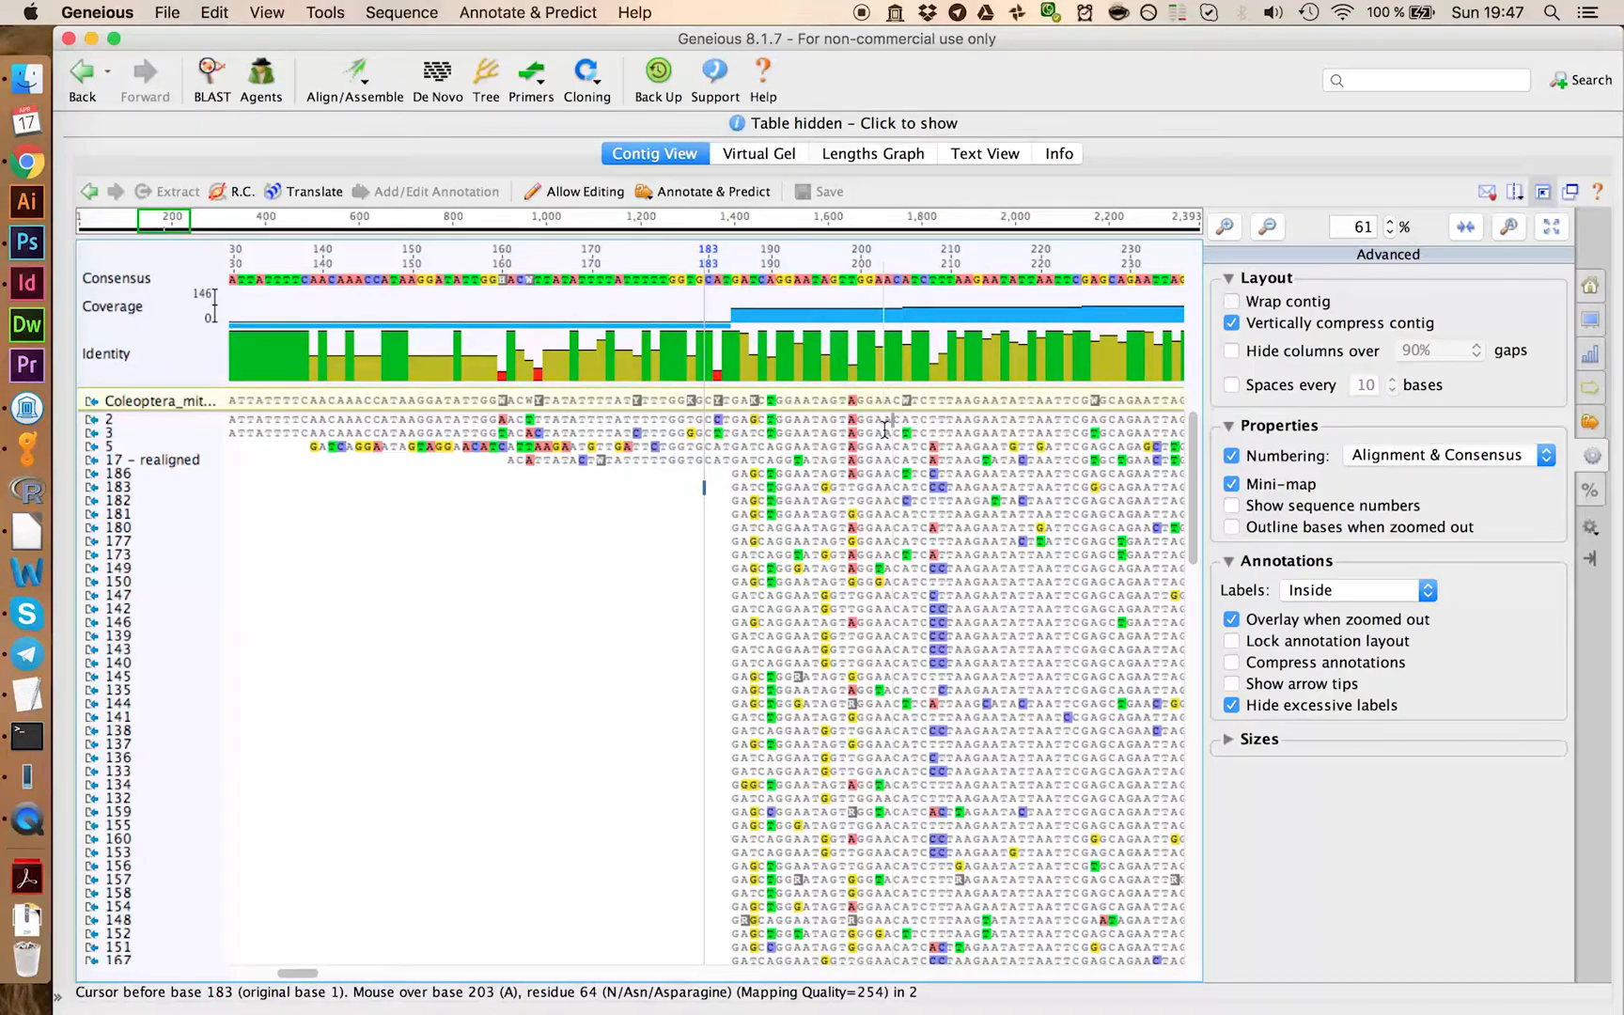
{"action": "mouse_move", "coordinate": [876, 427]}
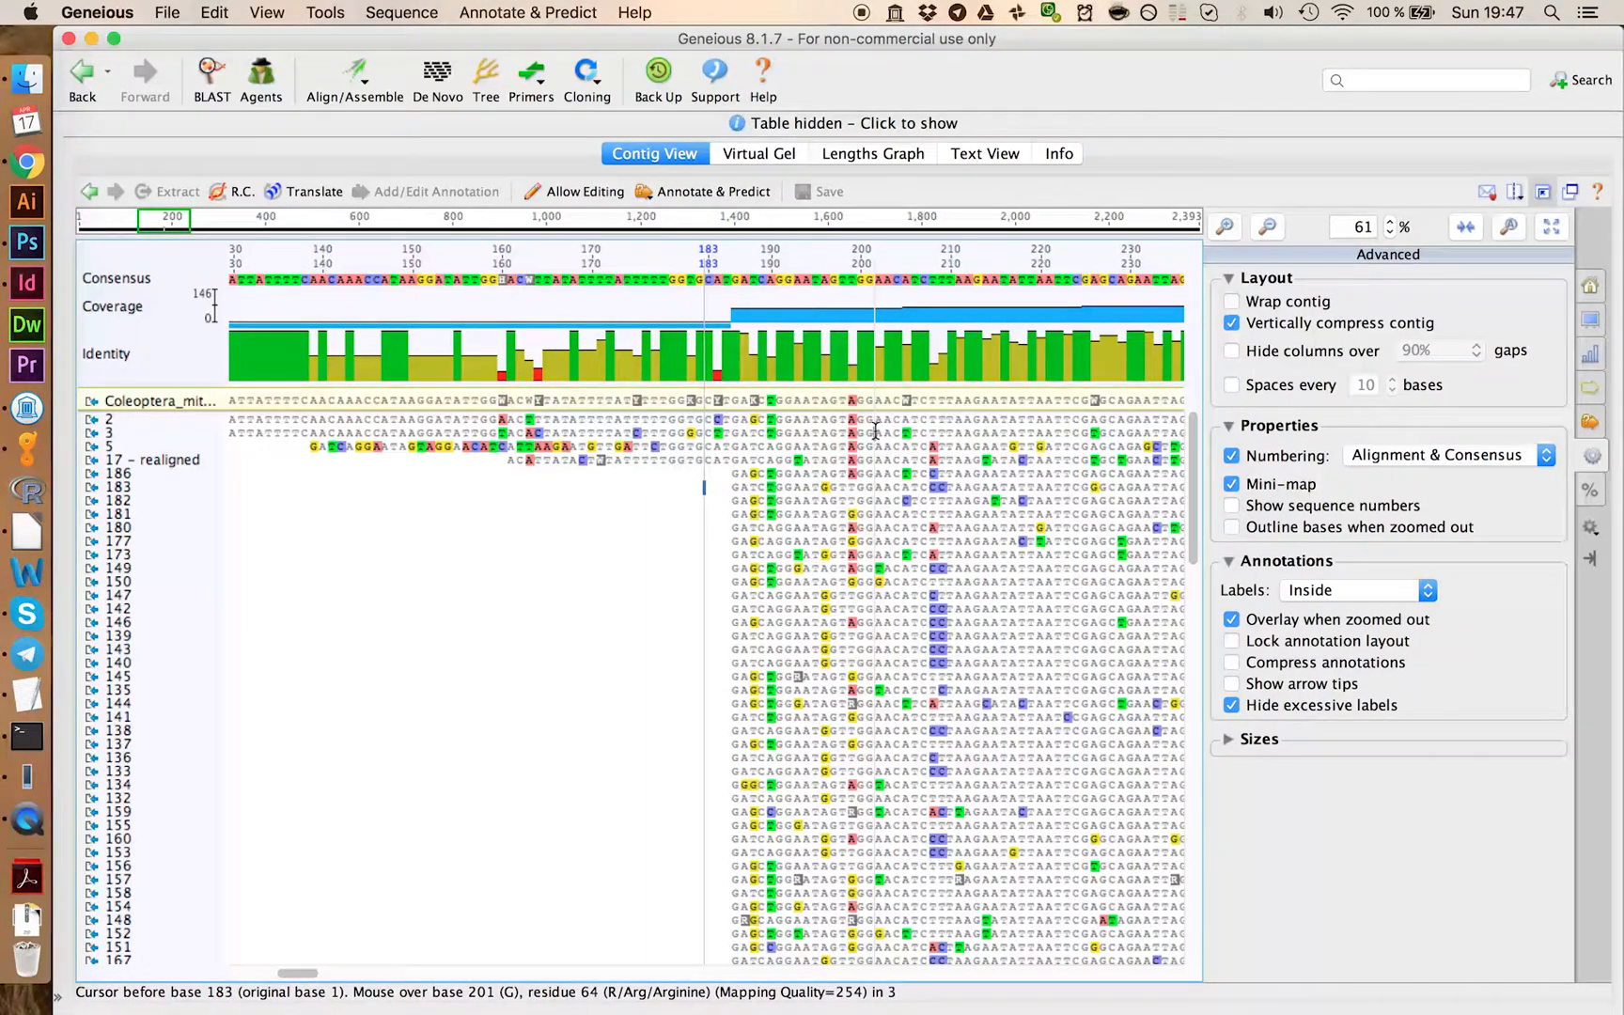
{"action": "mouse_move", "coordinate": [156, 724]}
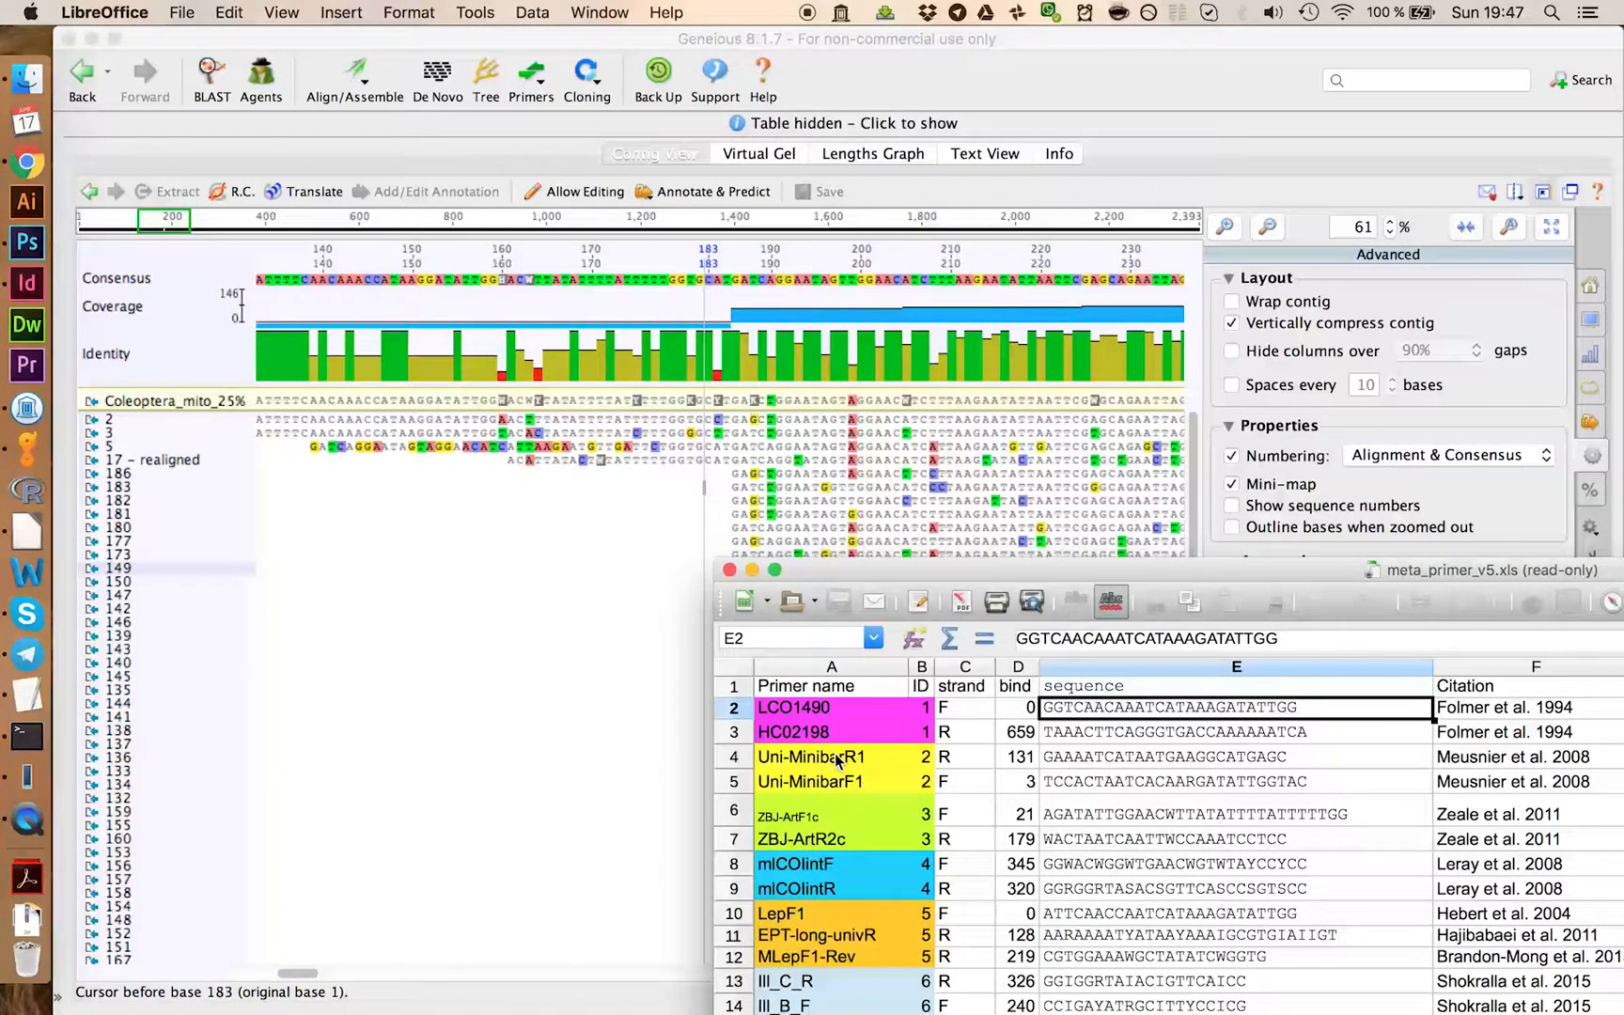
{"action": "mouse_move", "coordinate": [1009, 722]}
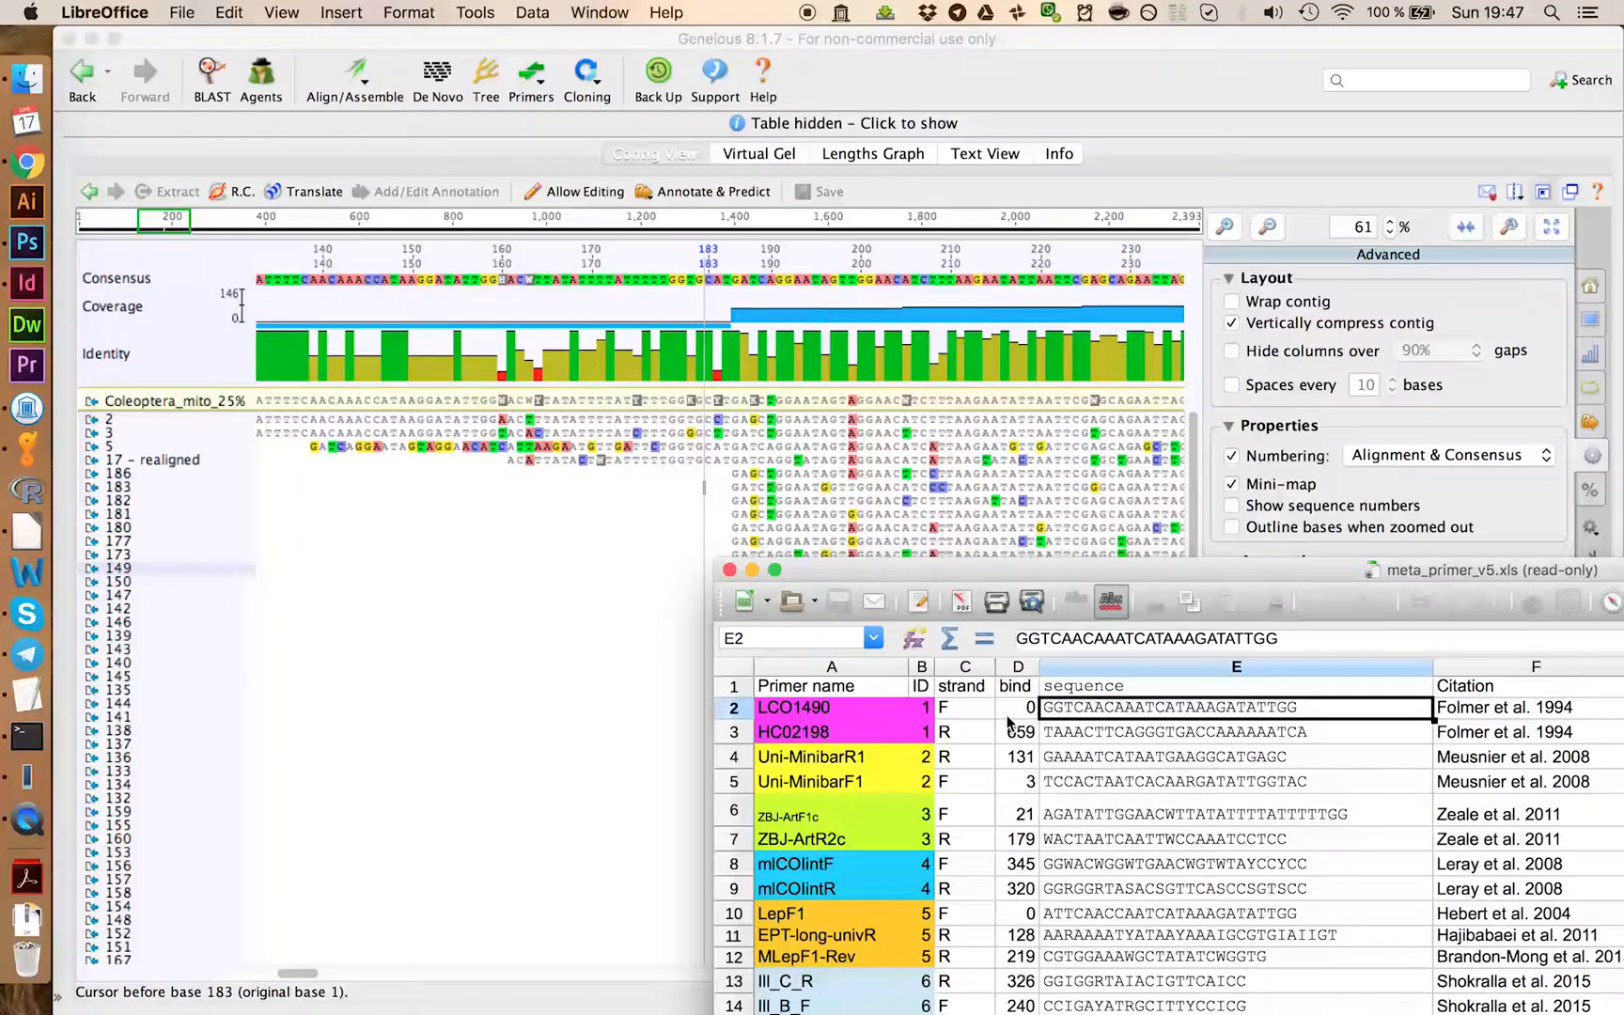
Step: View the LCO1490 primer sequence in the primer spreadsheet to copy its ATTGG ending
{"action": "double_click", "coordinate": [1169, 707]}
{"action": "type", "text": "ATTGG"}
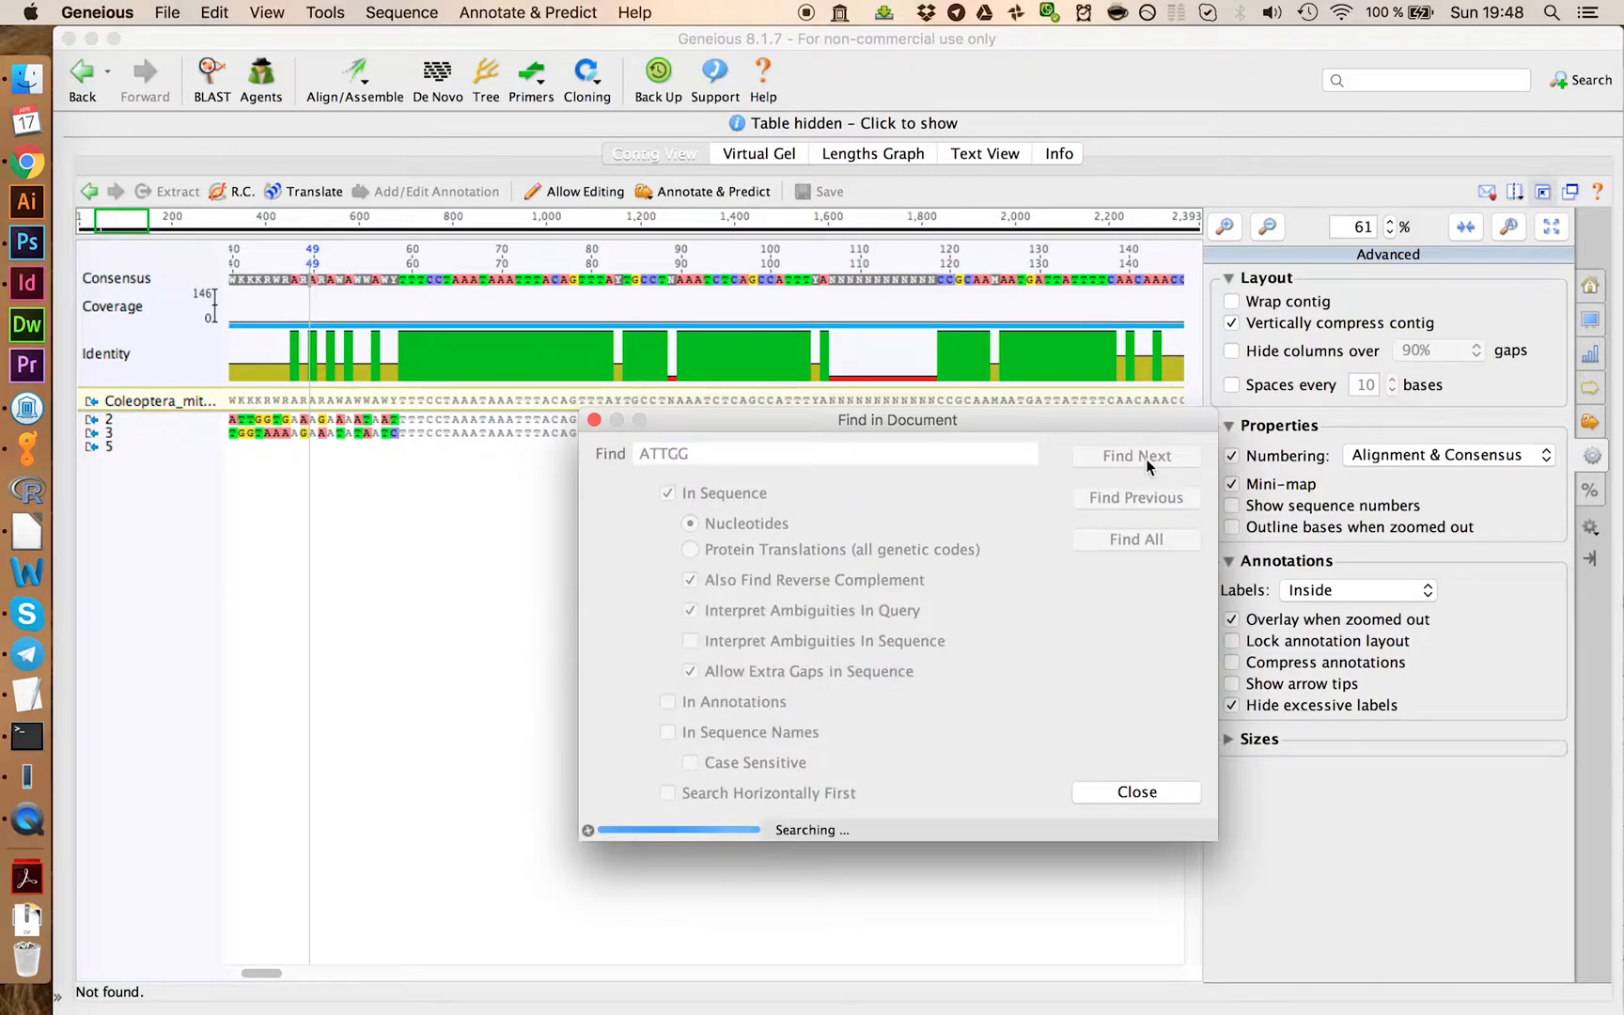
Step: Find ATTGG at contig bases 155–159 and dismiss the search dialog
{"action": "left_click", "coordinate": [1135, 455]}
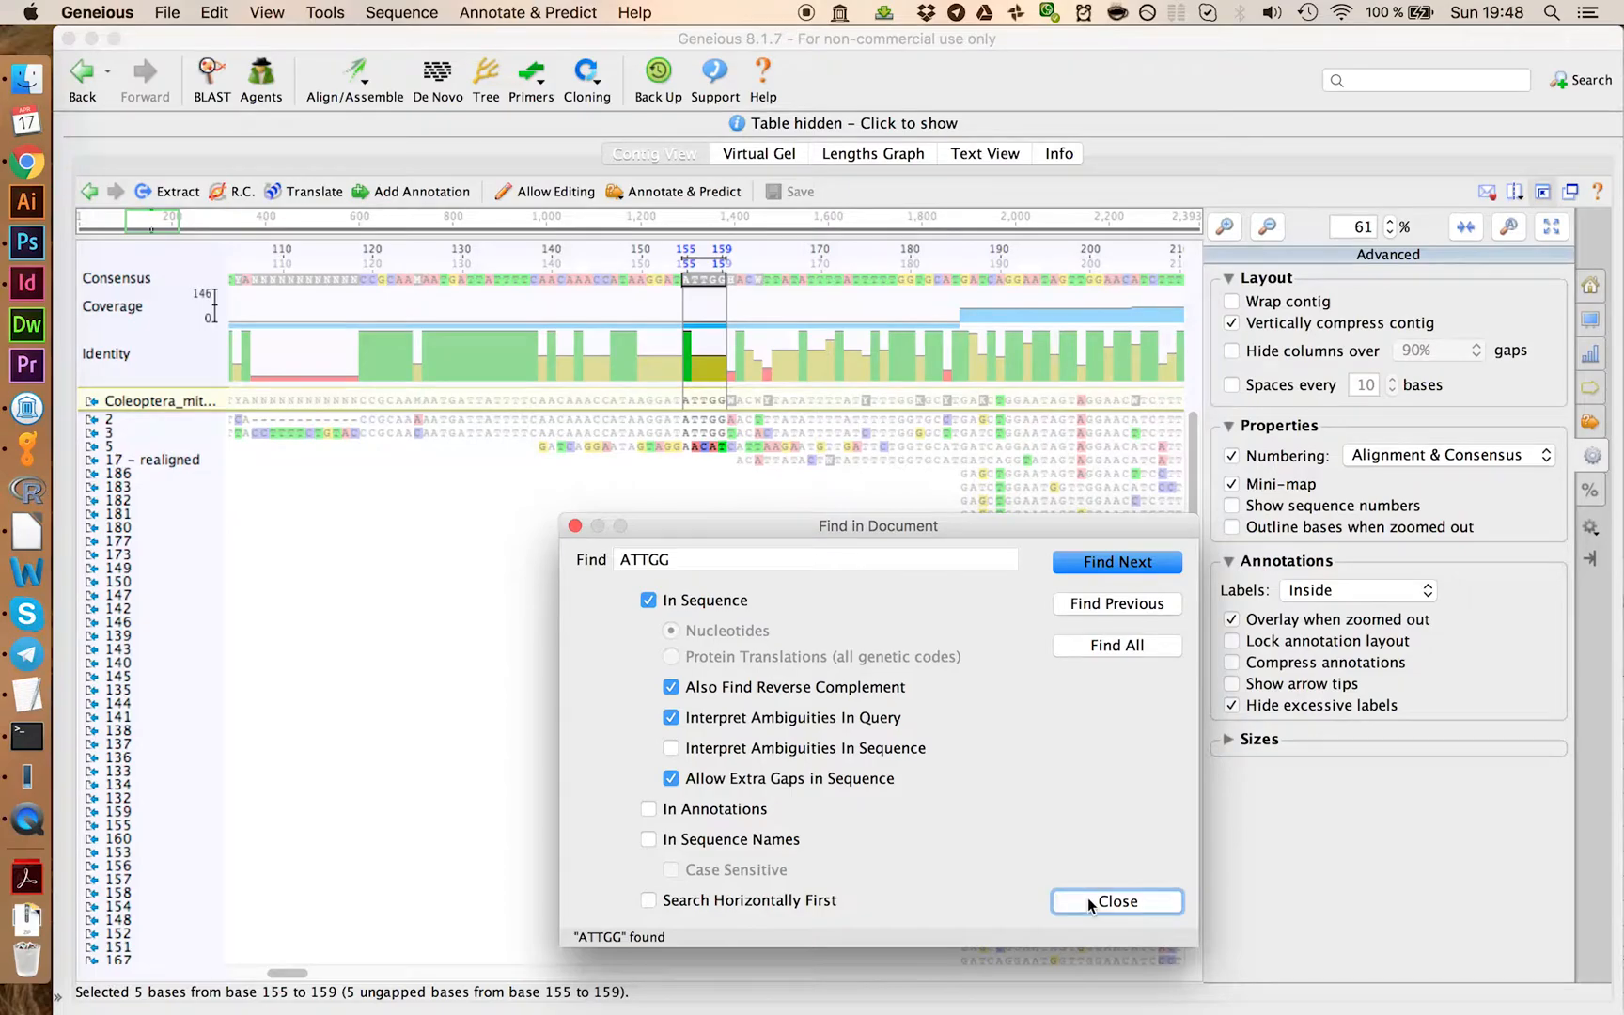
{"action": "left_click", "coordinate": [1117, 900]}
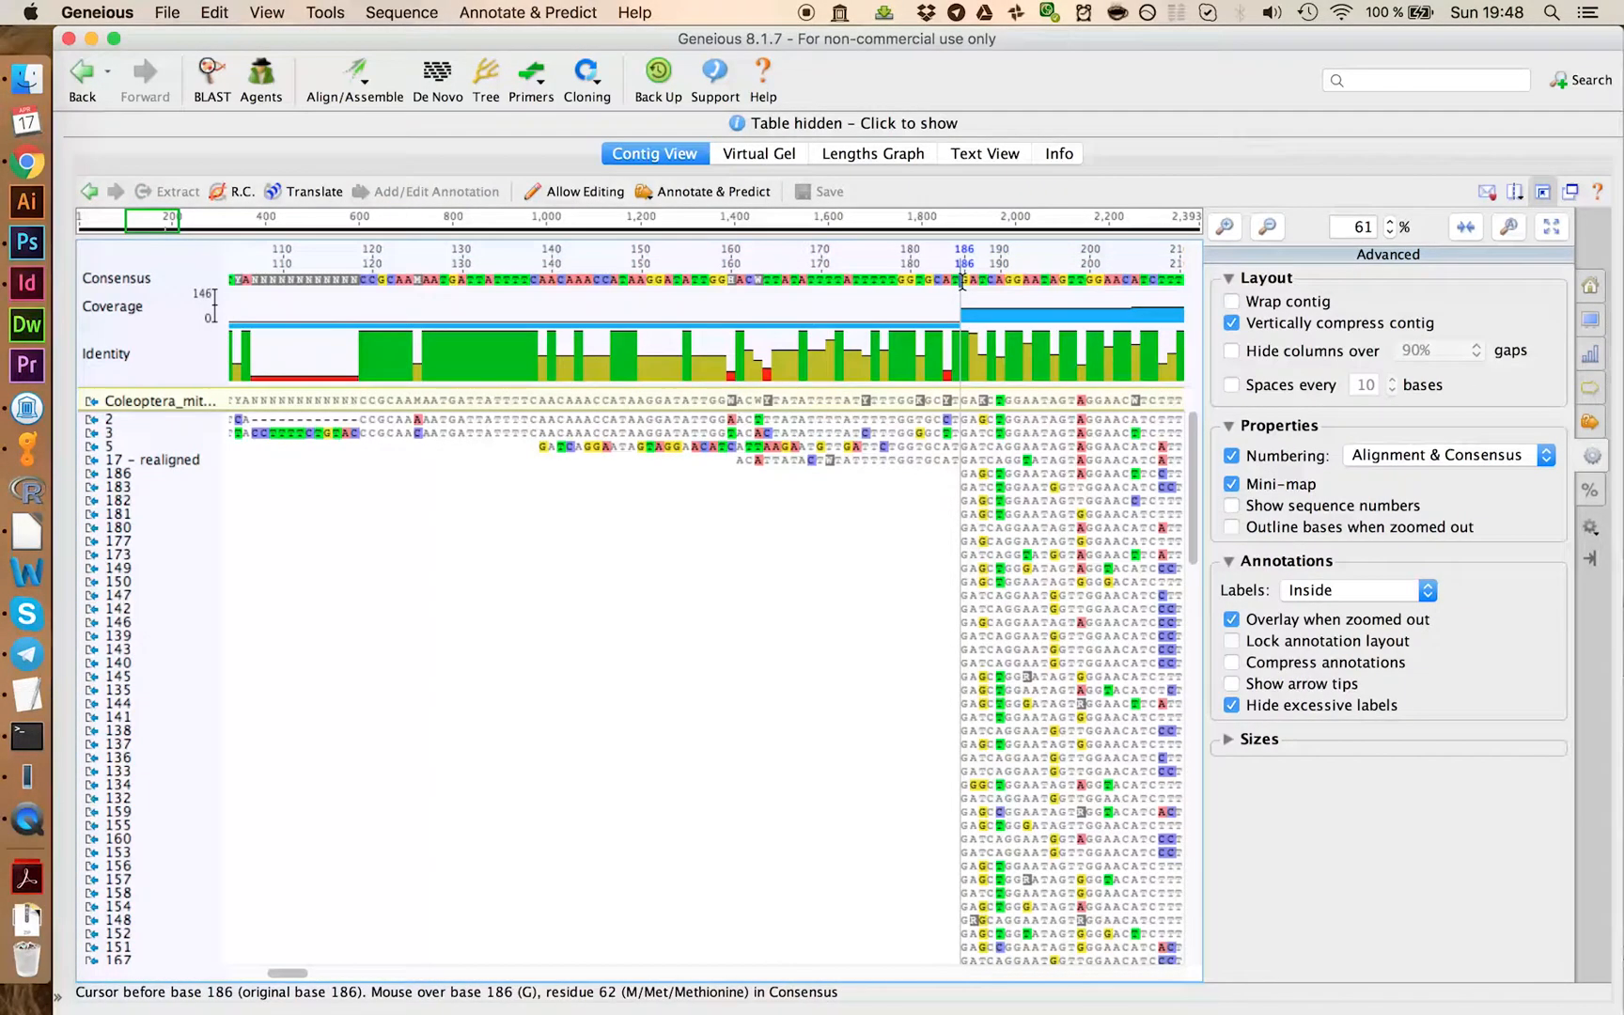
{"action": "mouse_move", "coordinate": [942, 280]}
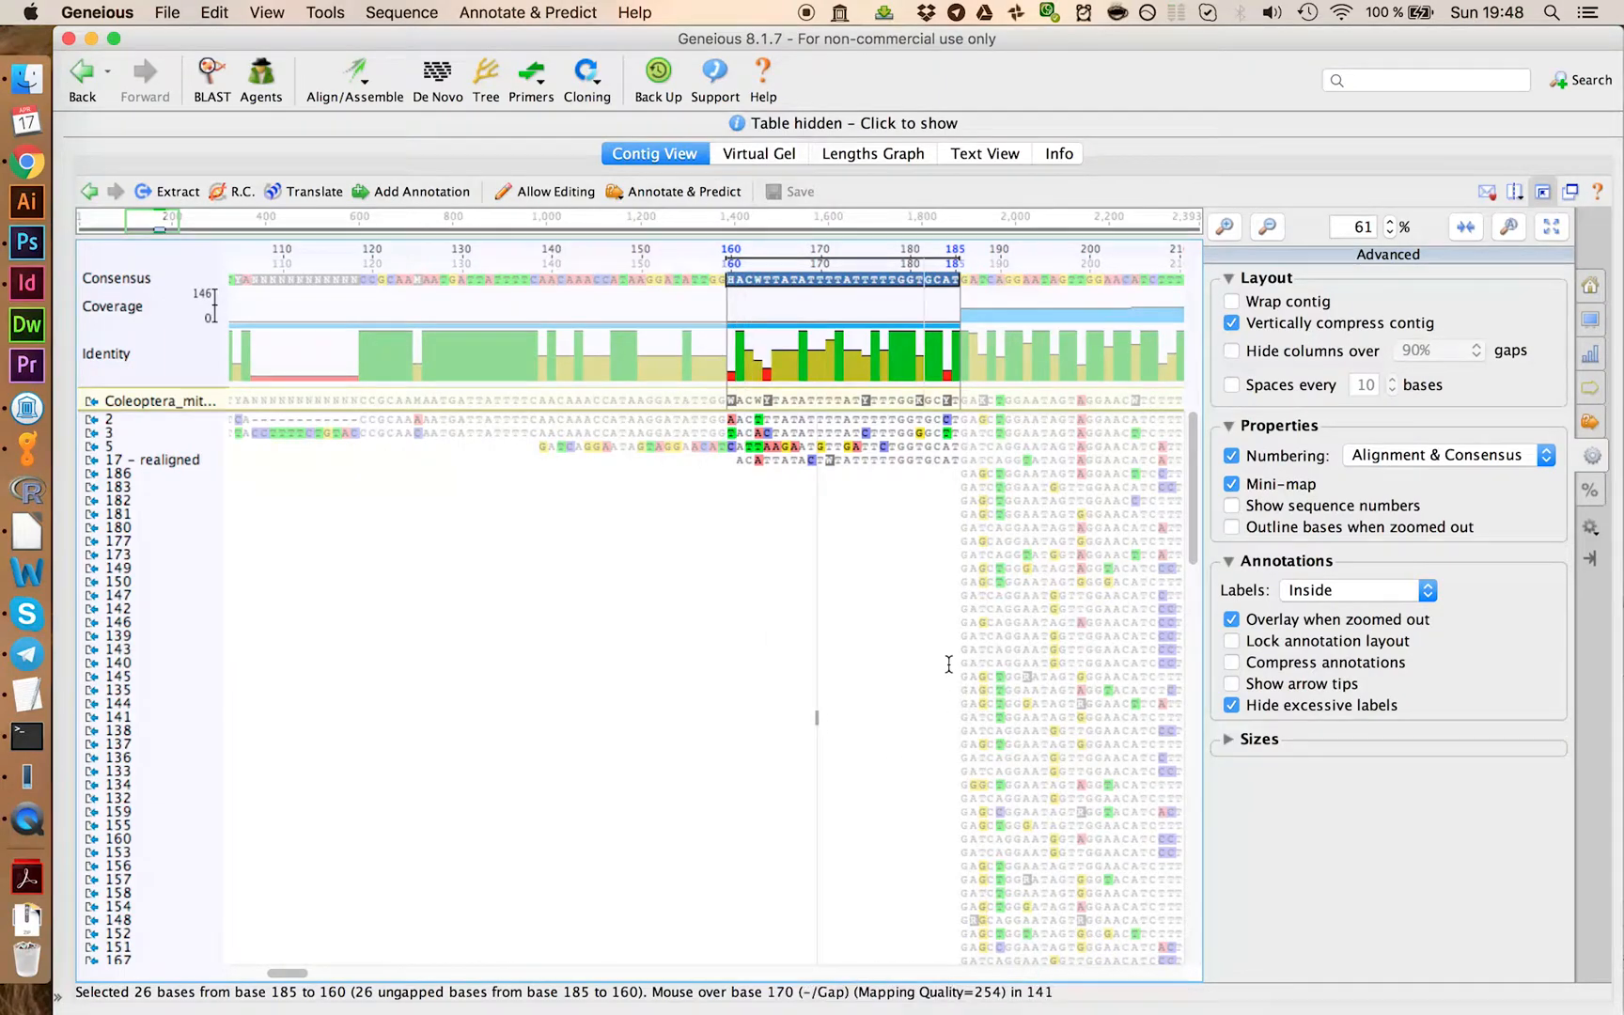
{"action": "mouse_move", "coordinate": [790, 635]}
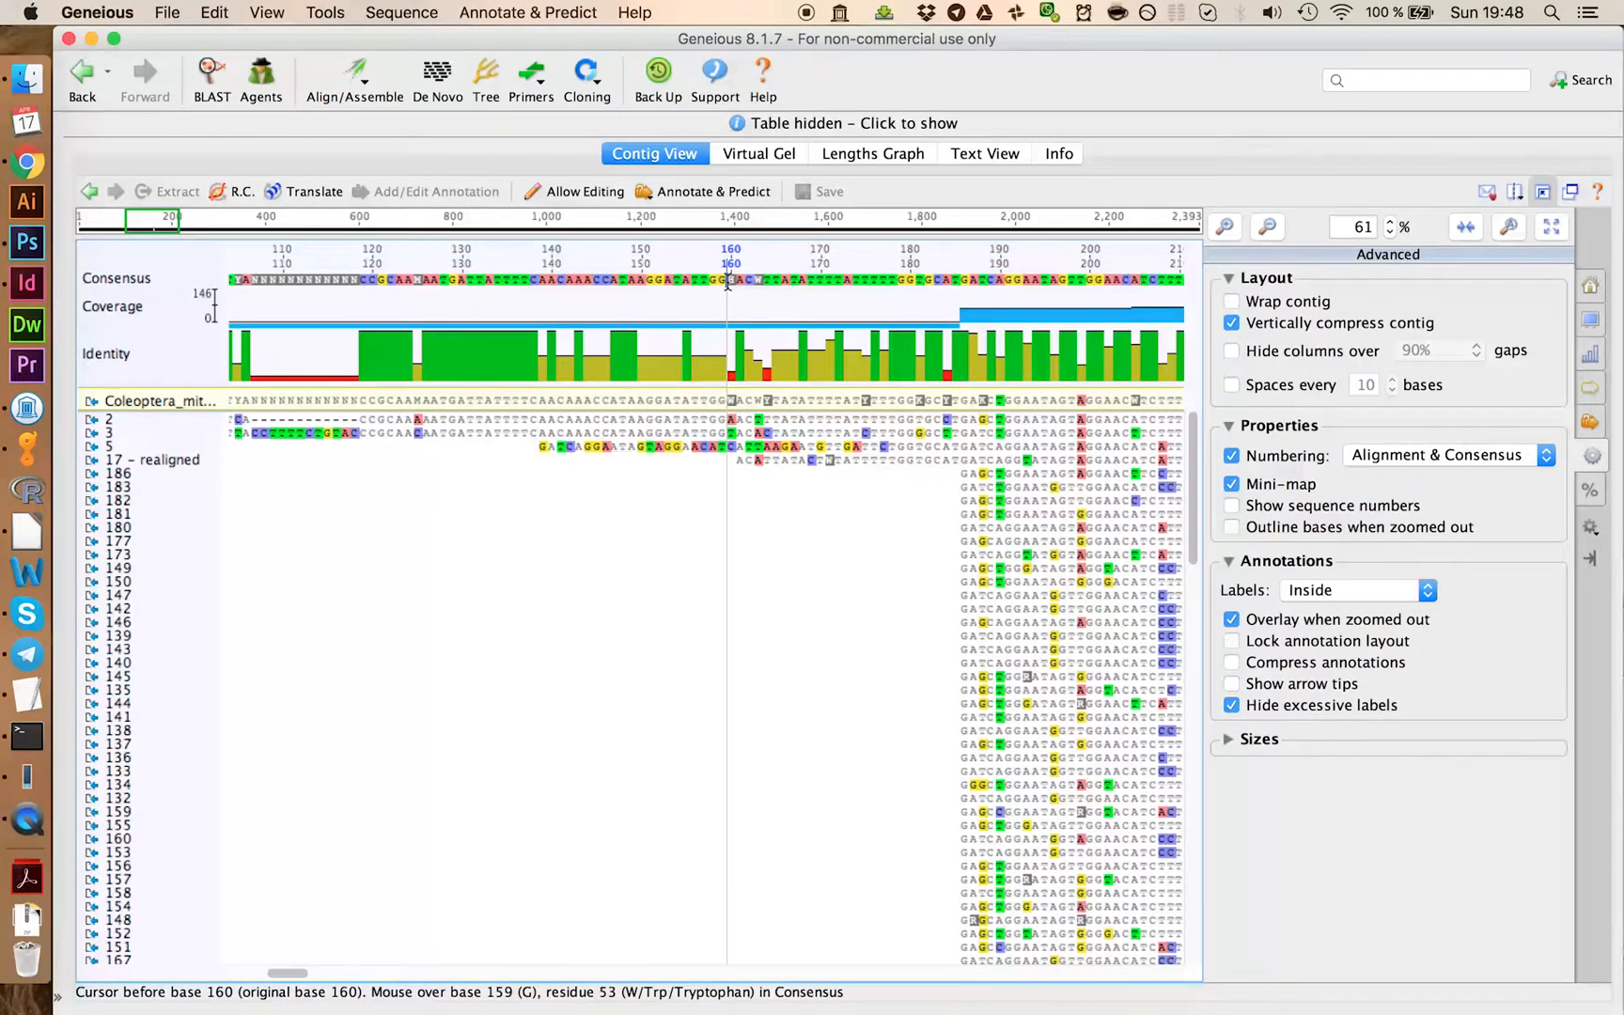
{"action": "left_click_drag", "start_coordinate": [725, 280], "coordinate": [529, 280]}
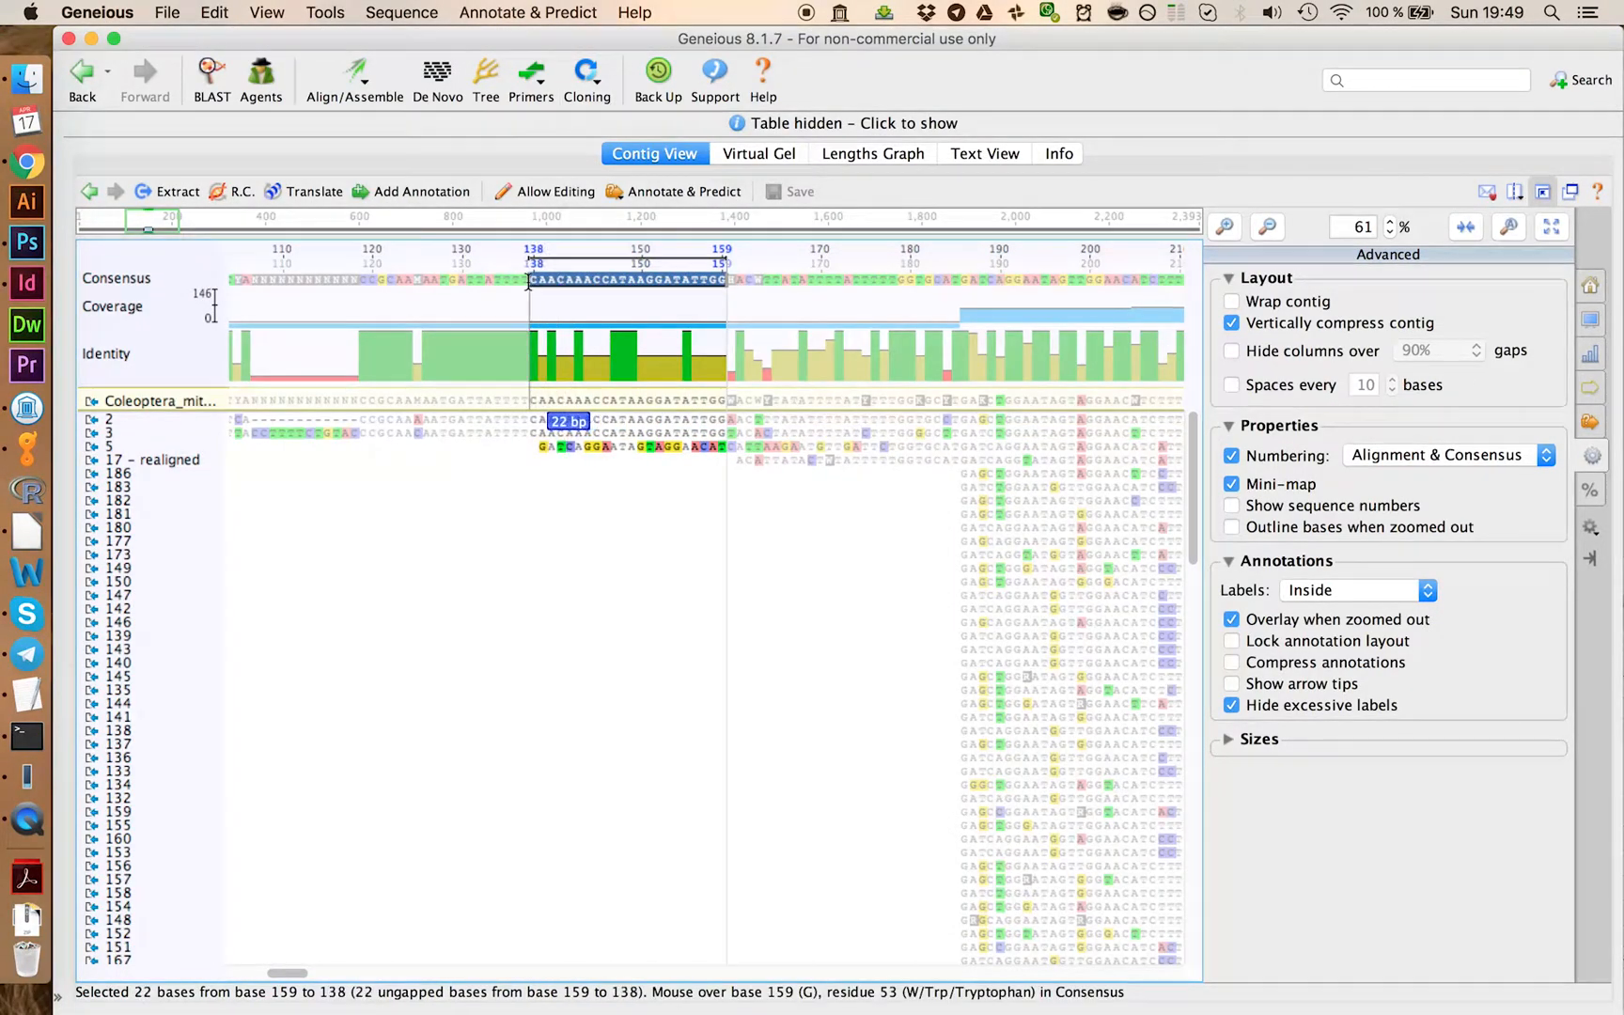
{"action": "left_click_drag", "start_coordinate": [528, 280], "coordinate": [504, 280]}
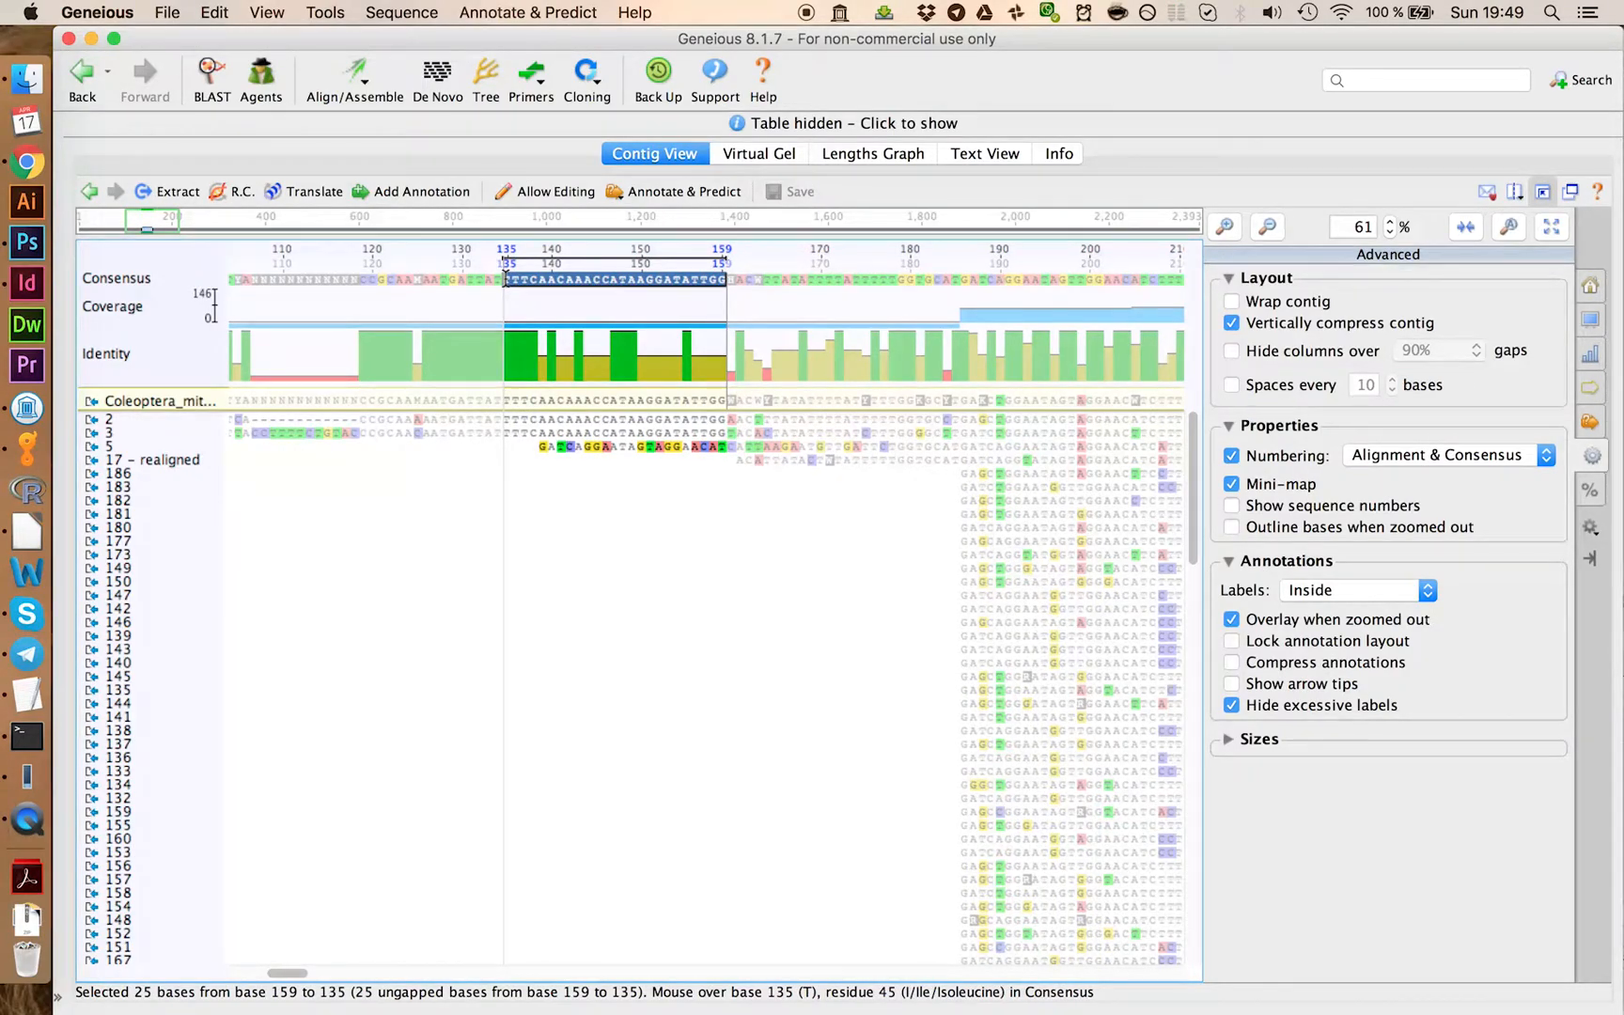
{"action": "left_click", "coordinate": [421, 192]}
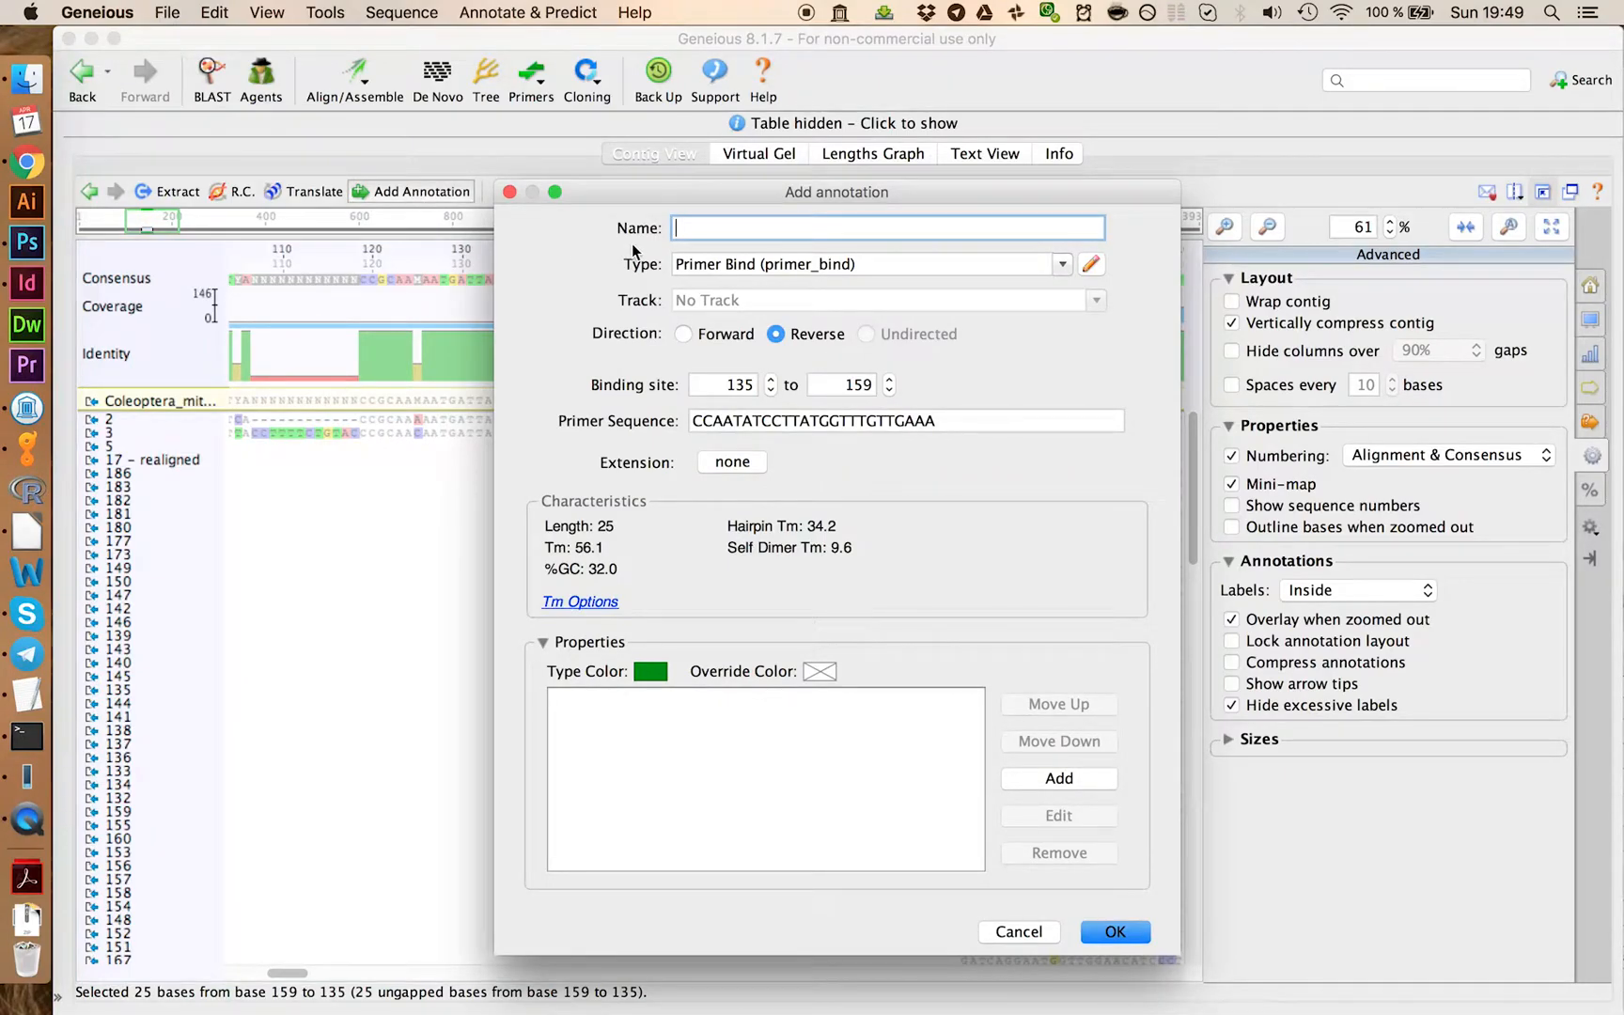
{"action": "type", "text": "LCO"}
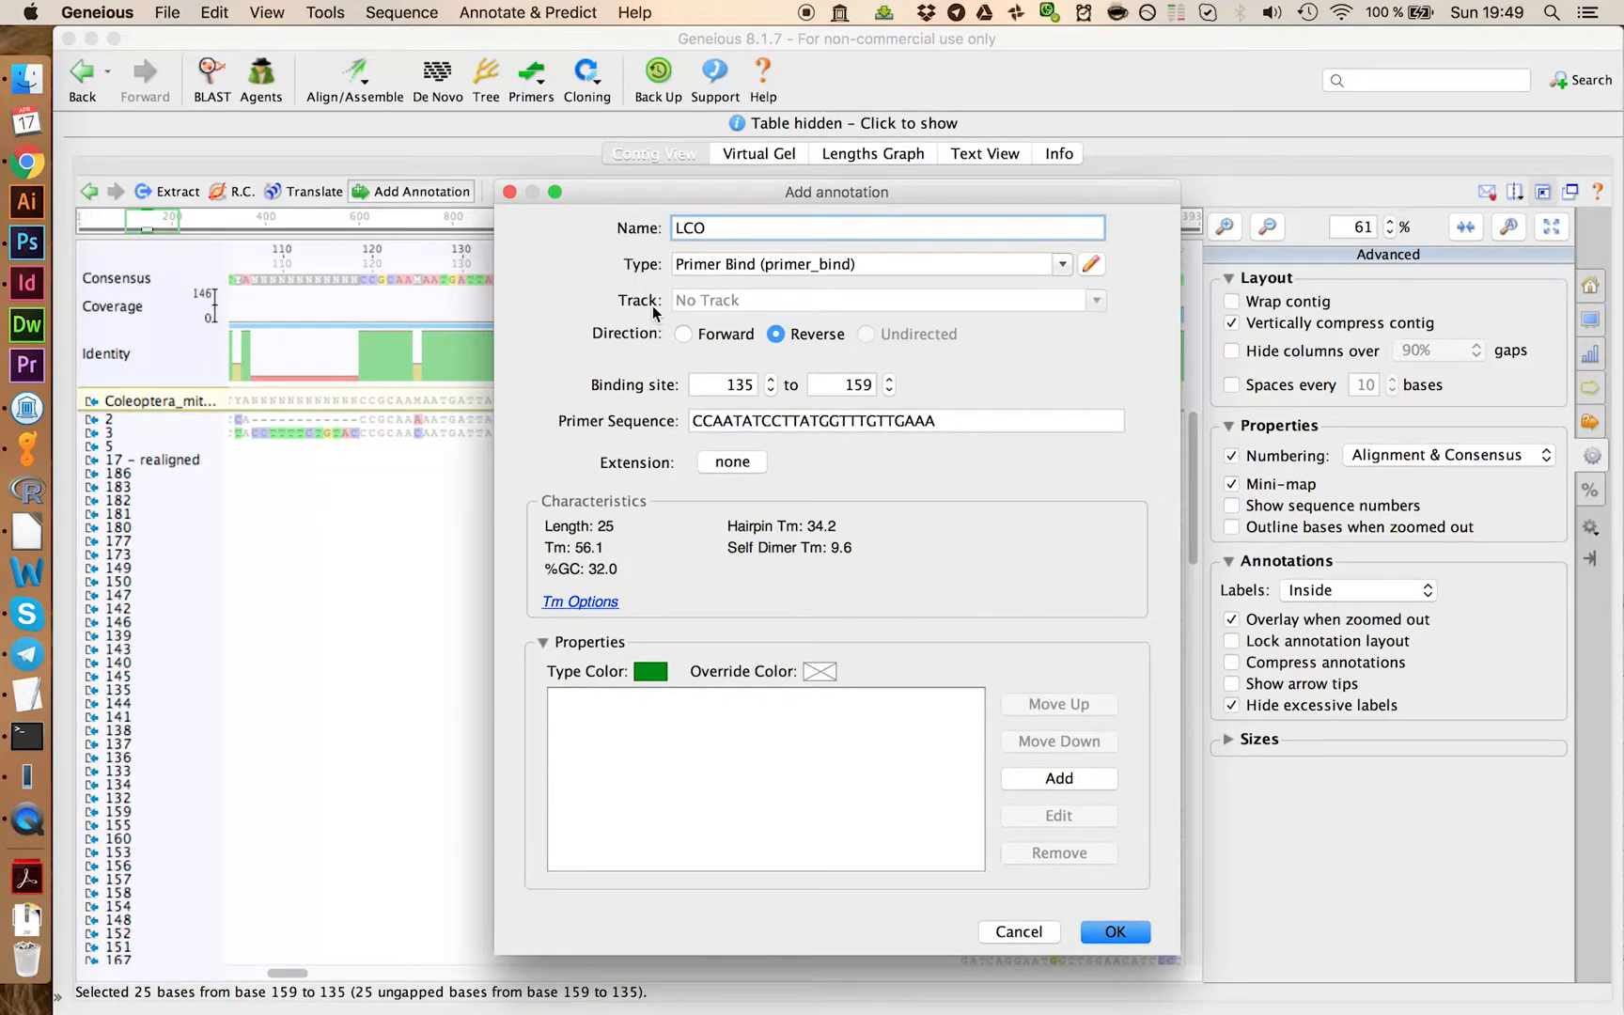
{"action": "left_click", "coordinate": [682, 333]}
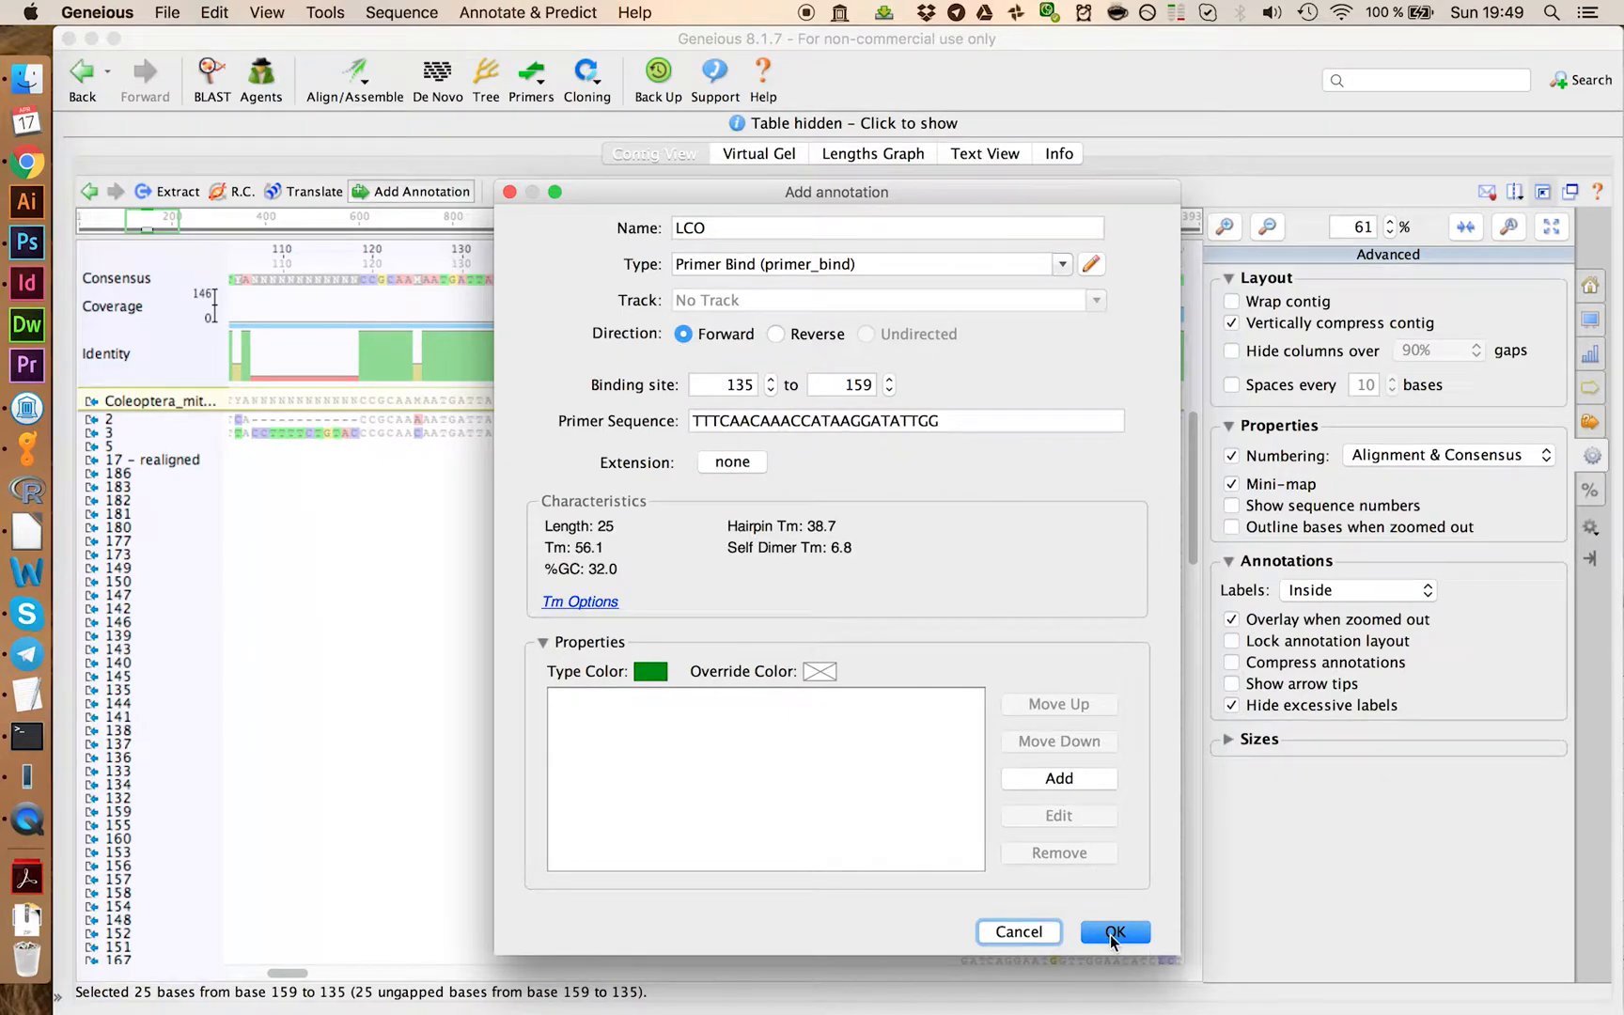
{"action": "left_click", "coordinate": [1115, 930]}
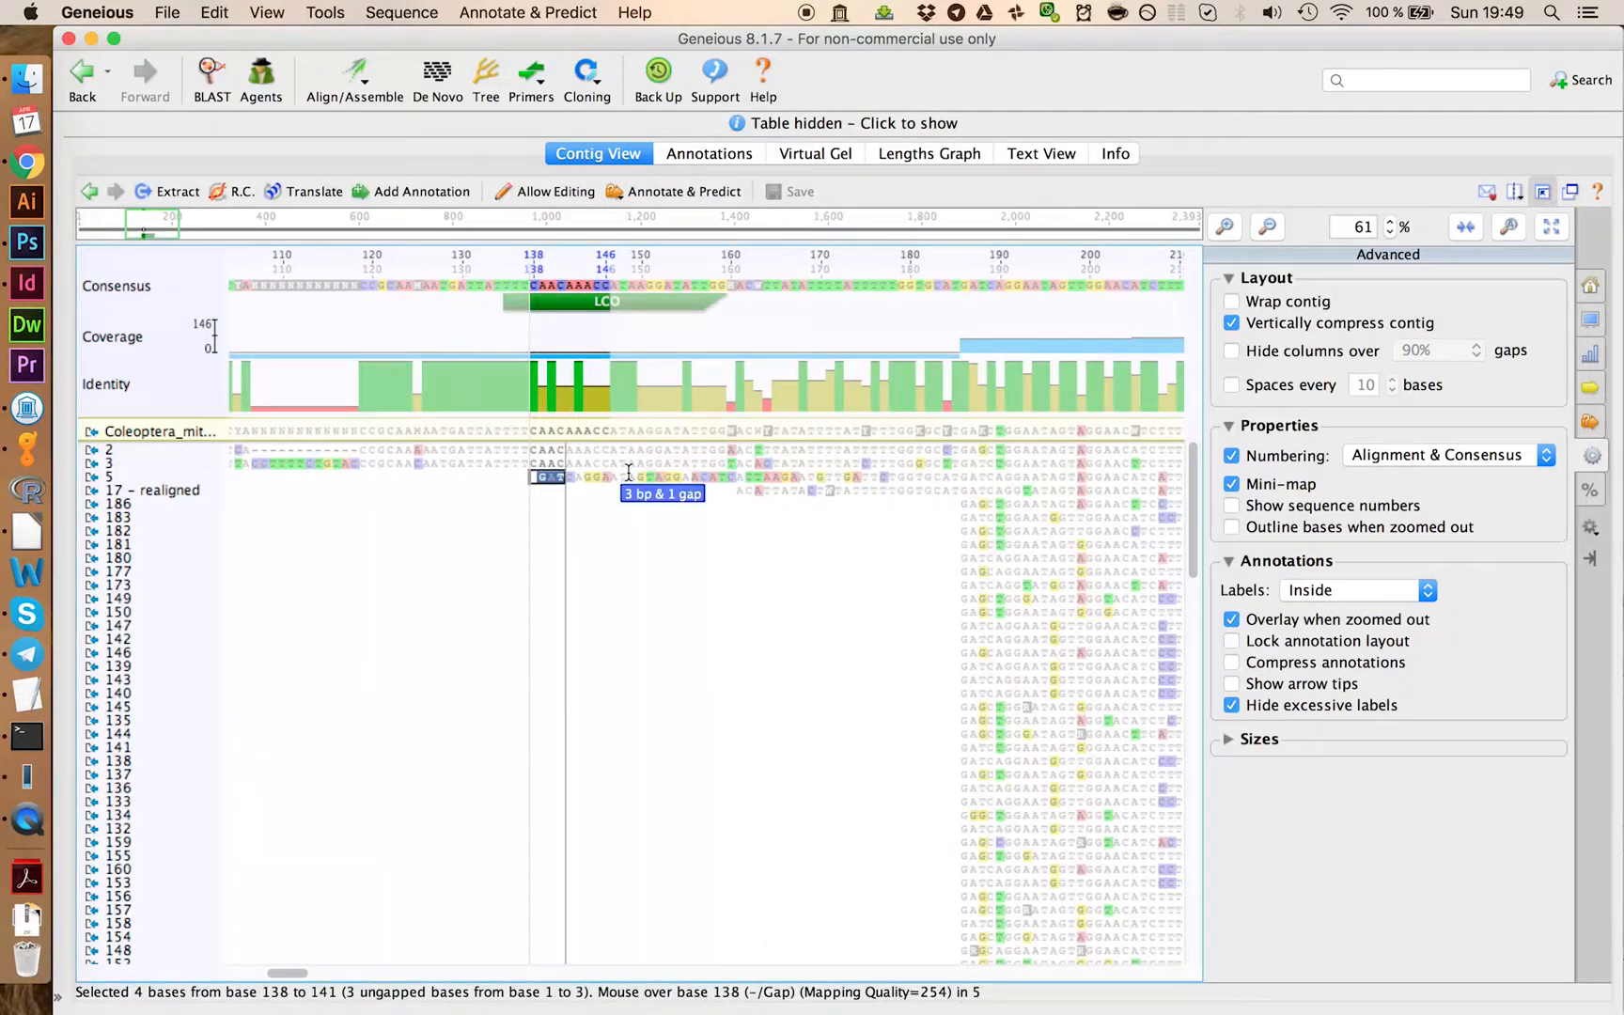
{"action": "left_click_drag", "start_coordinate": [564, 476], "coordinate": [885, 475]}
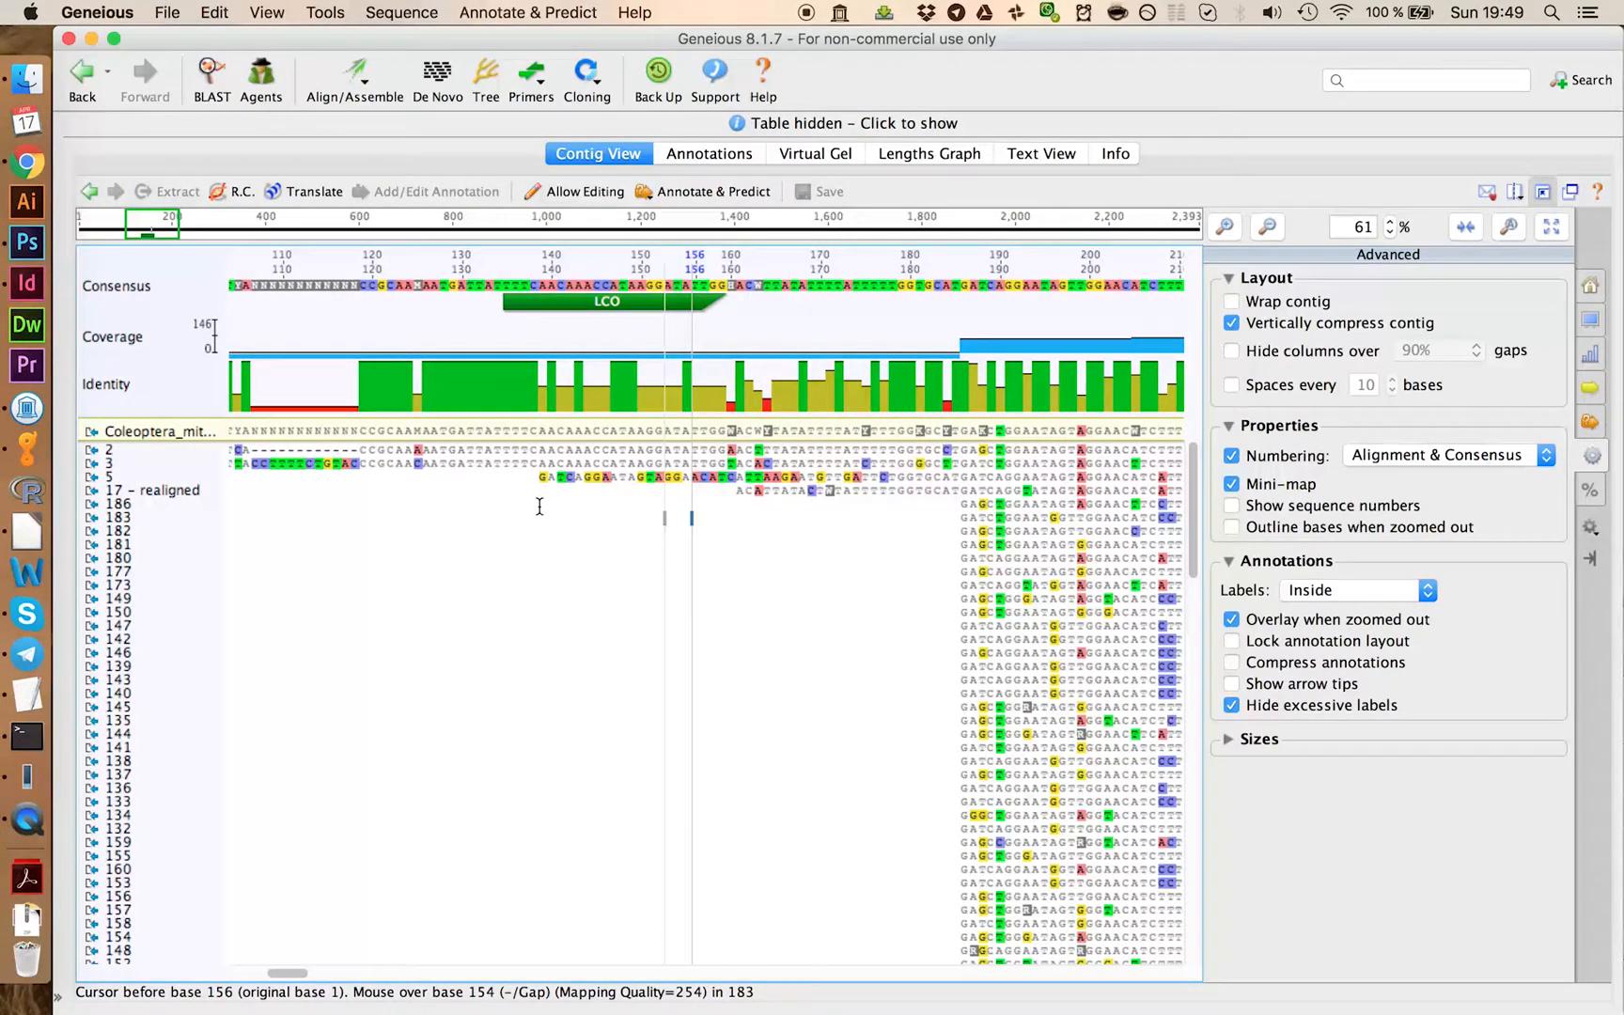
{"action": "mouse_move", "coordinate": [594, 481]}
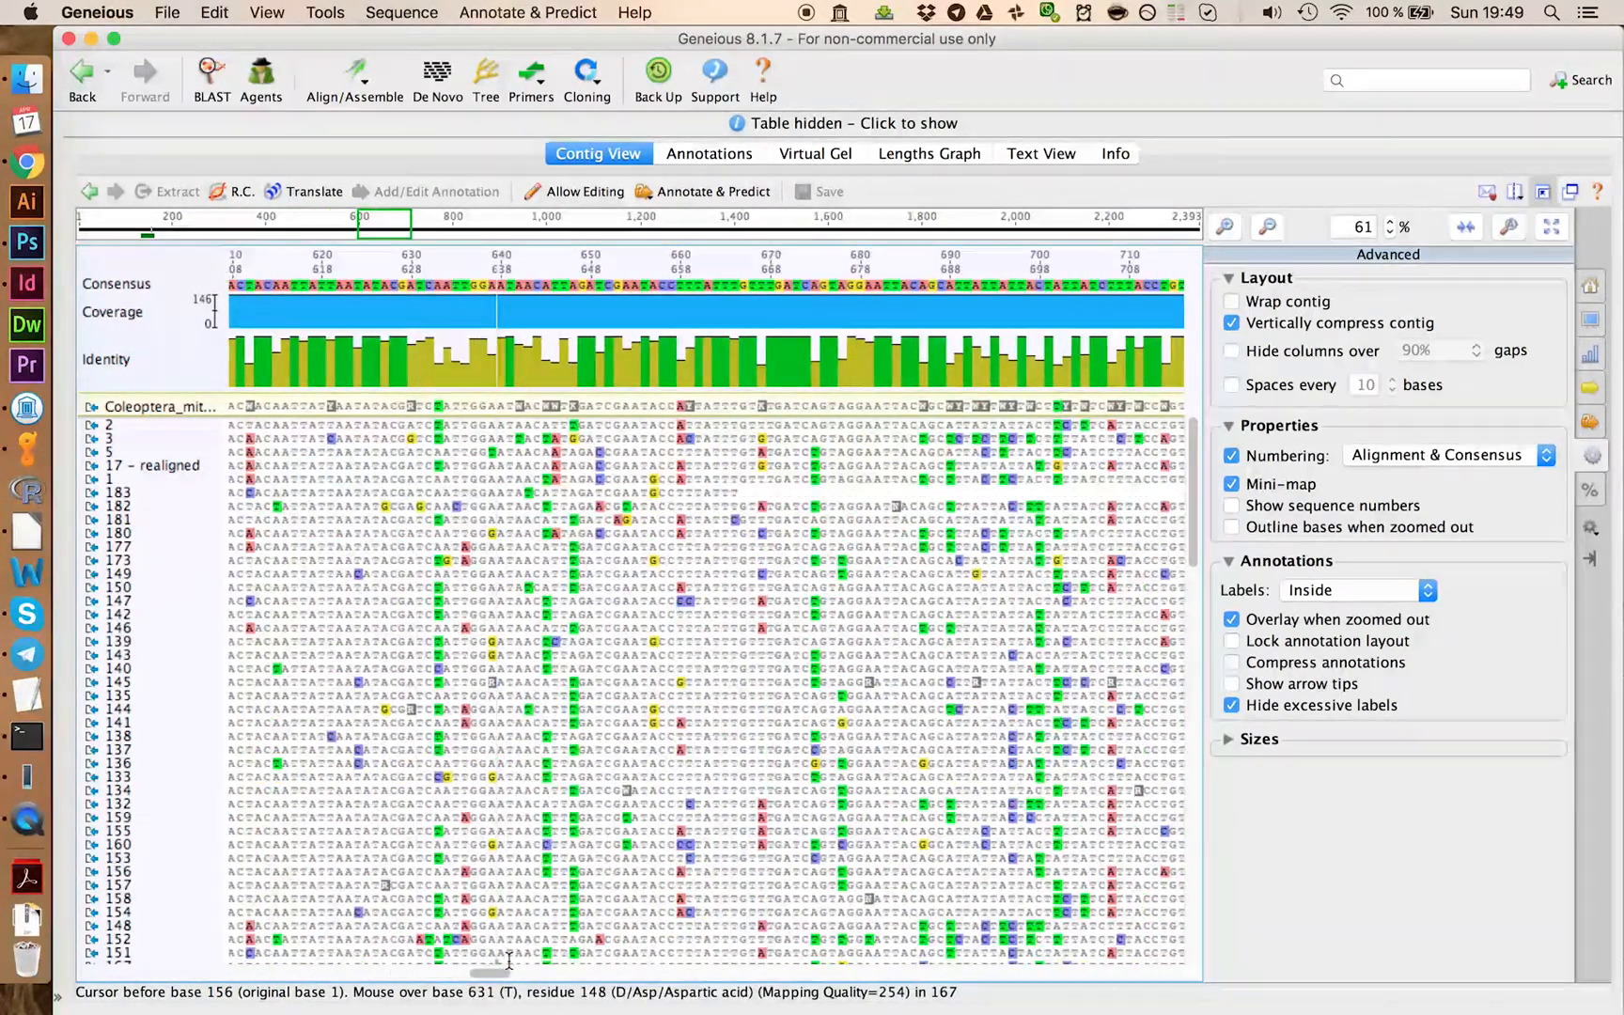
Step: Search near base 800 for AAAAATCA, matching bases 820–827, then dismiss the search
{"action": "scroll", "scroll_direction": "right", "scroll_amount": 3}
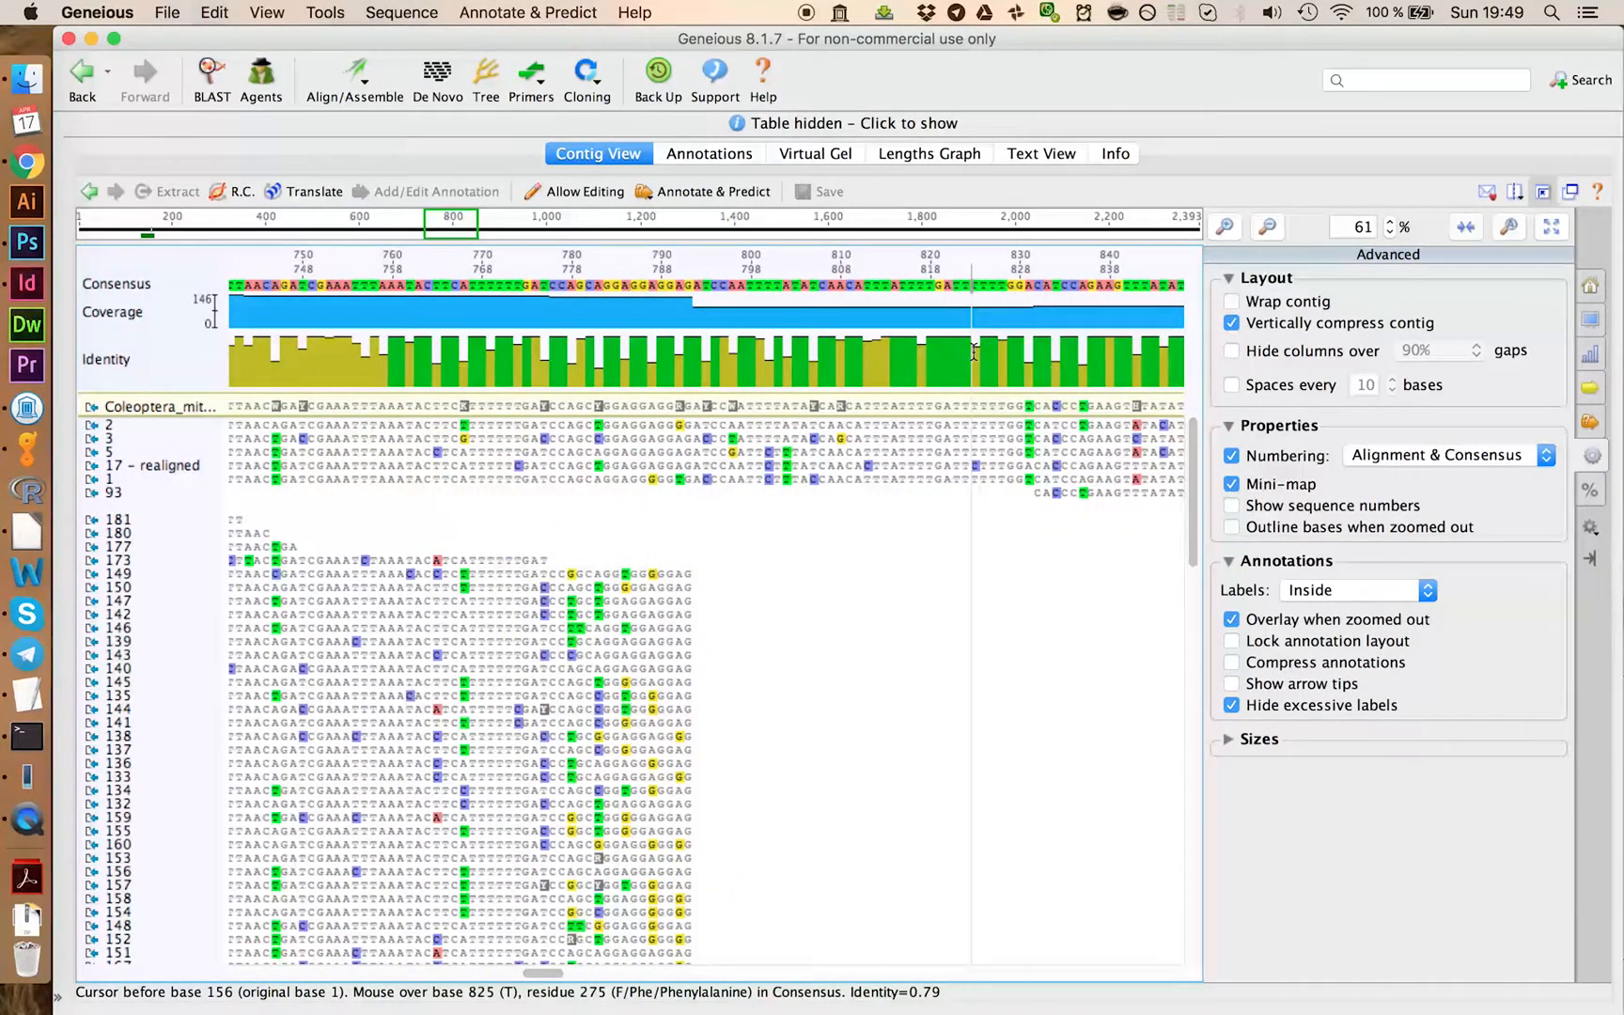
{"action": "mouse_move", "coordinate": [850, 390]}
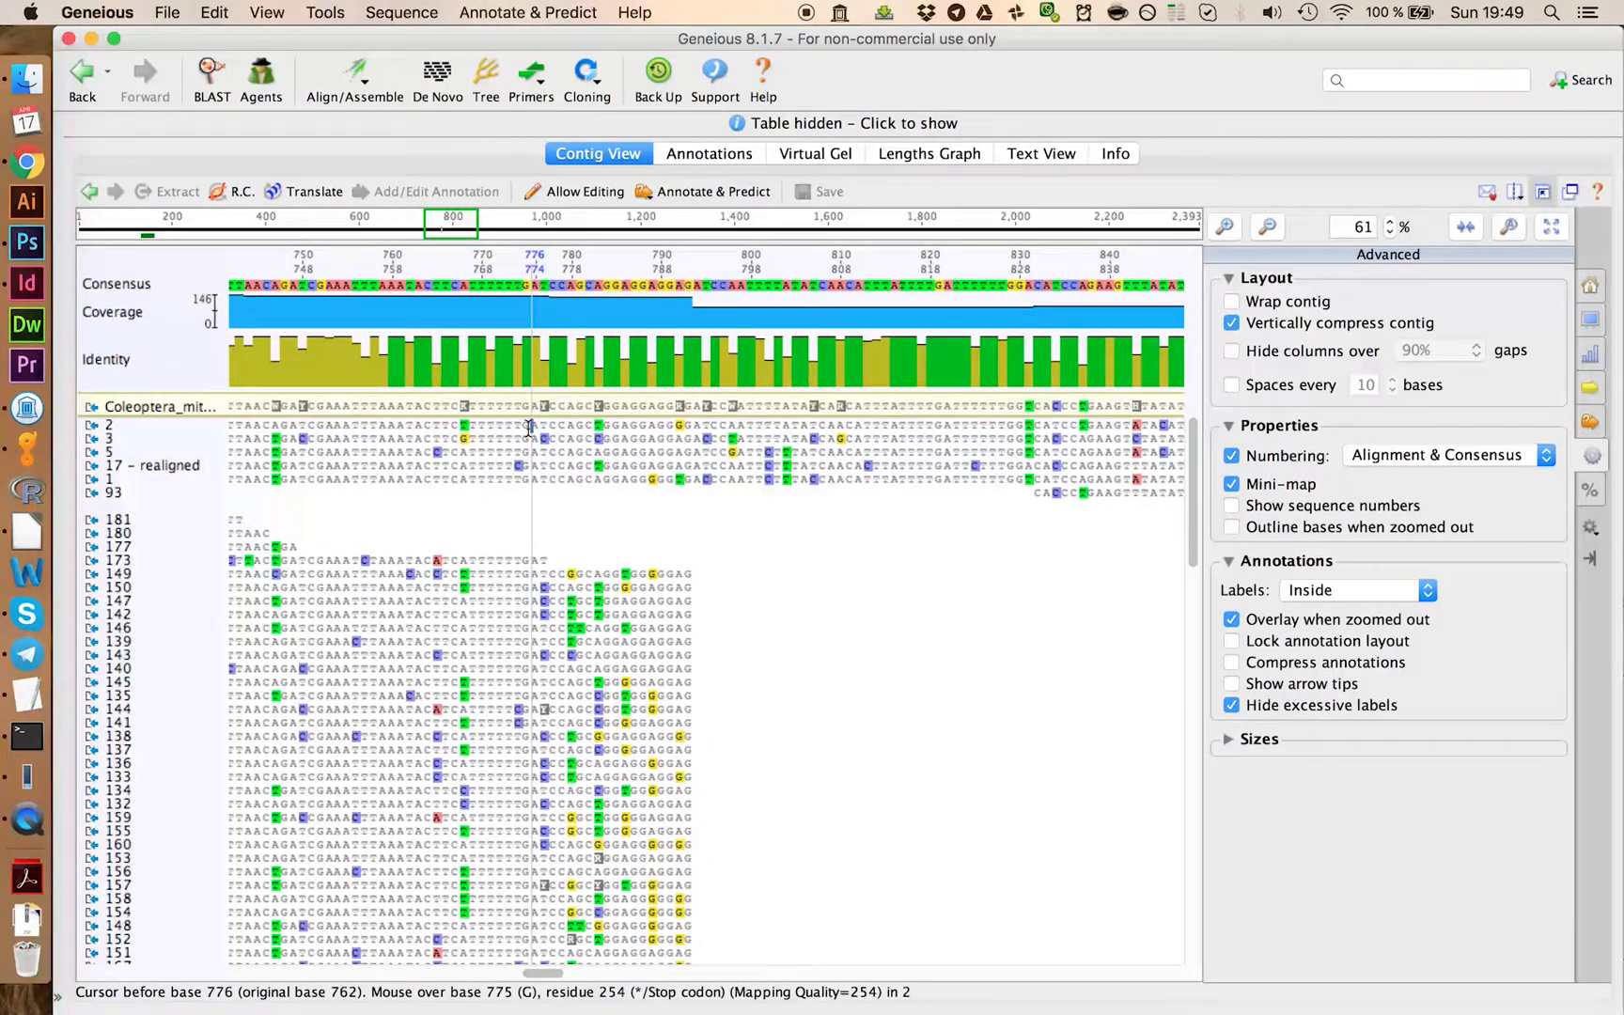
{"action": "key", "text": "cmd+f"}
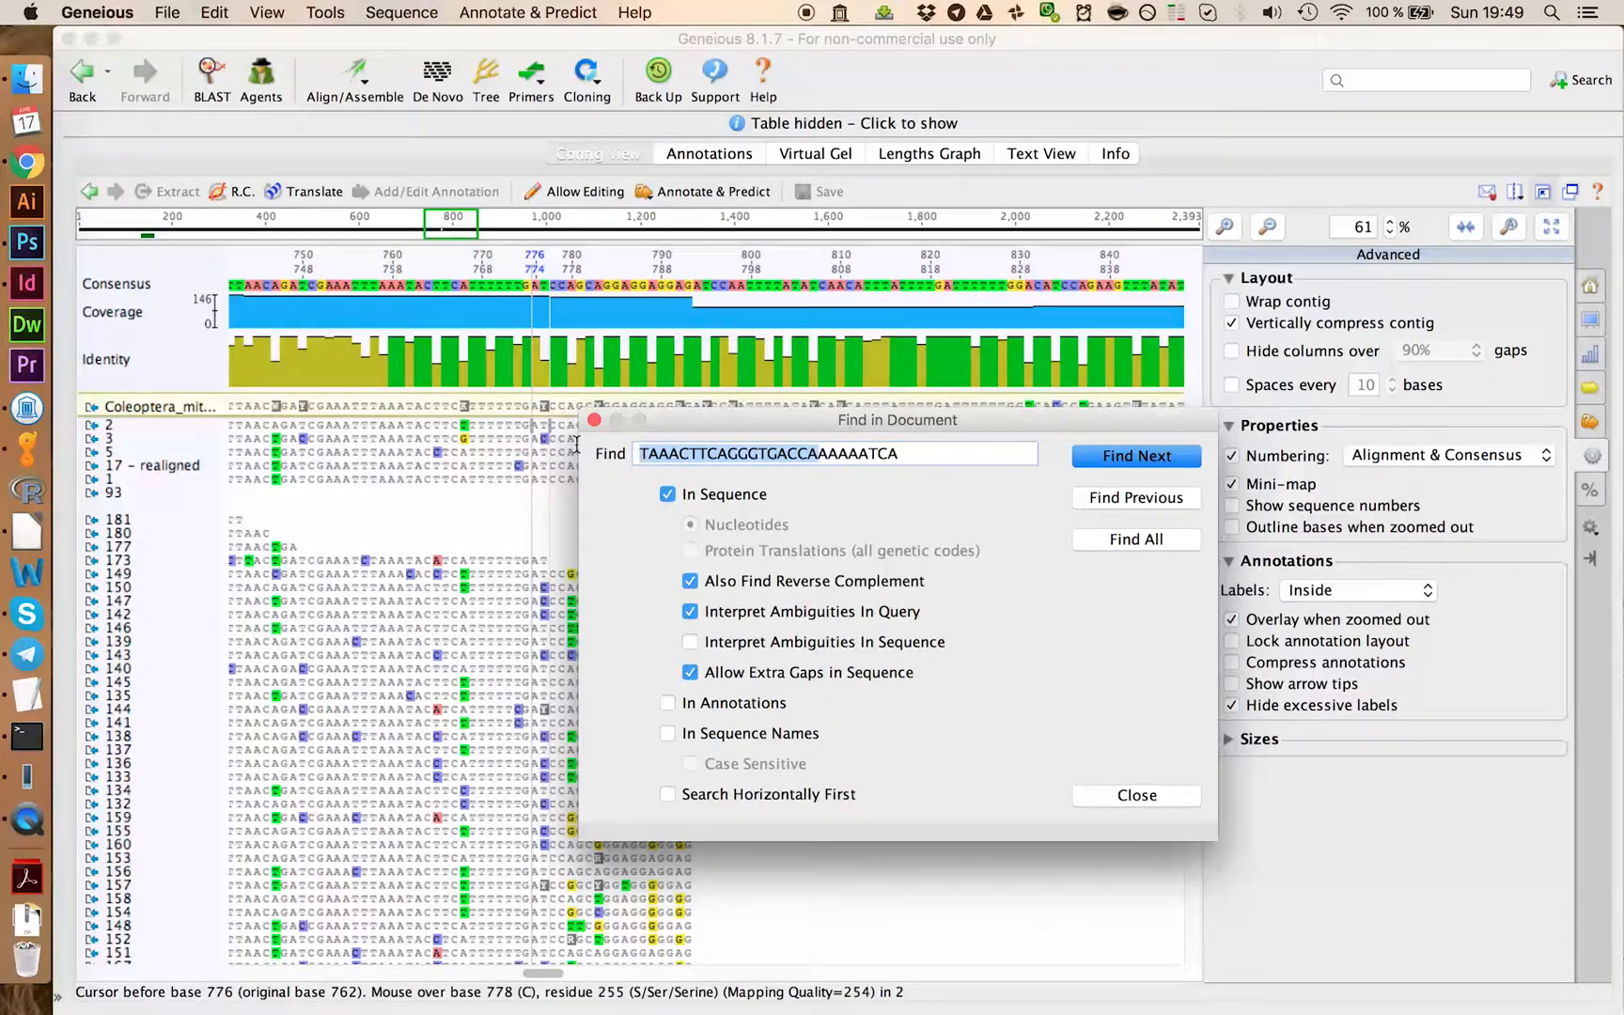
{"action": "left_click", "coordinate": [1135, 455]}
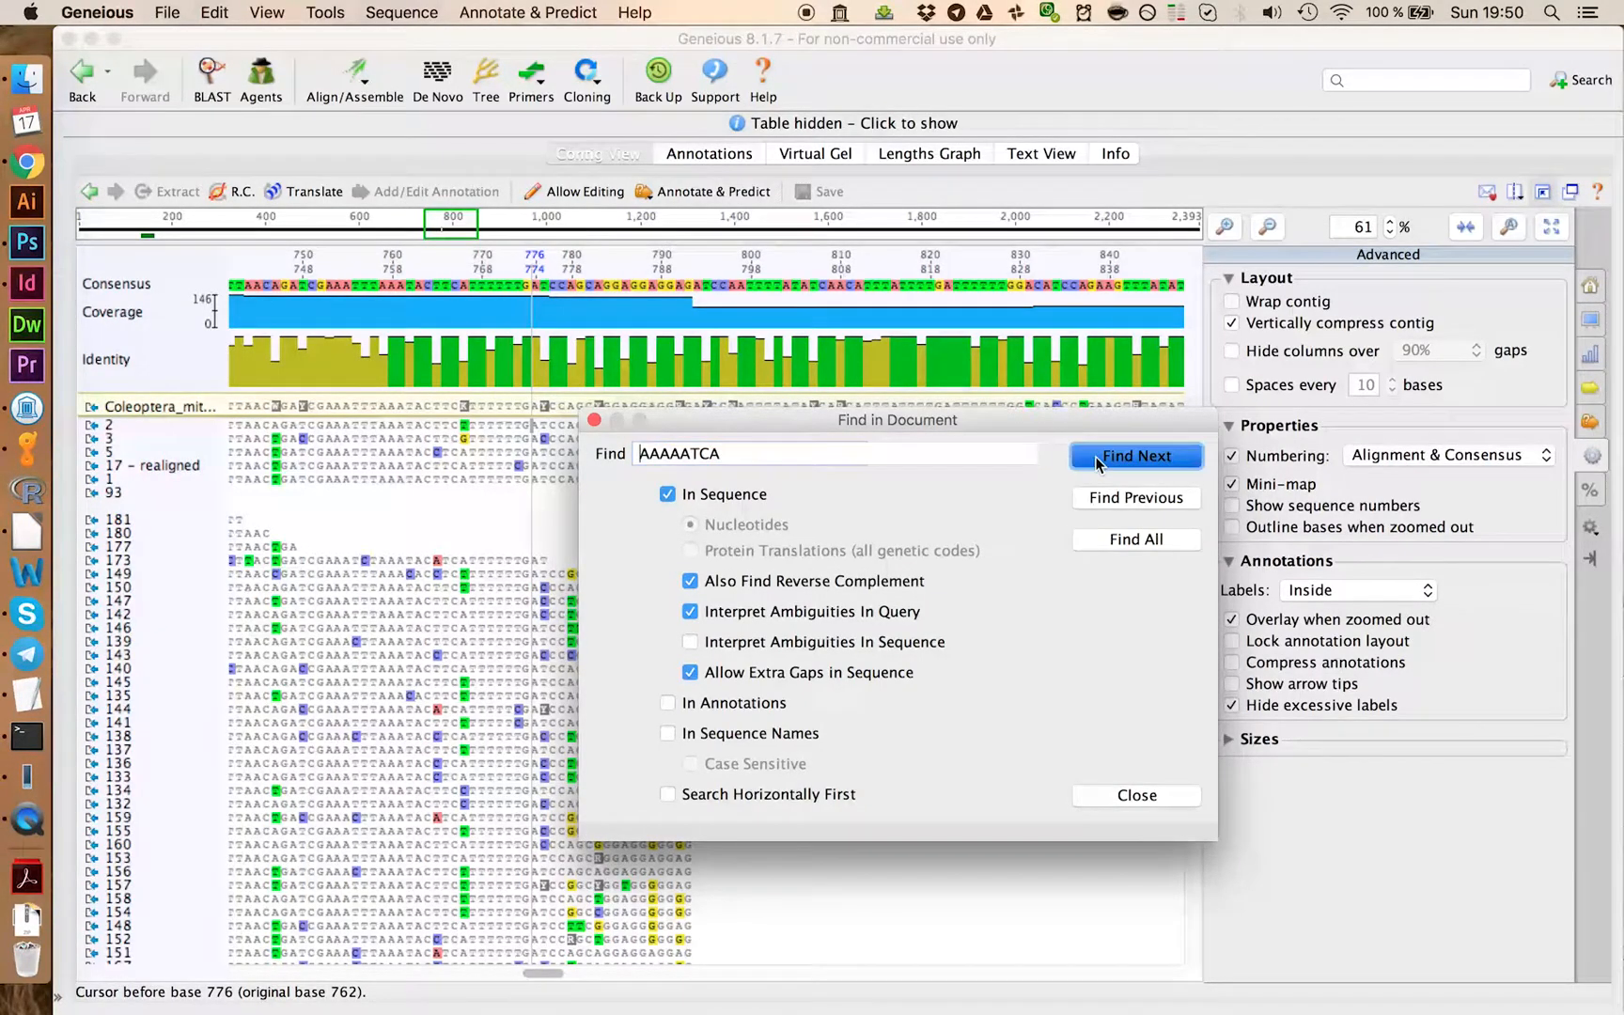
{"action": "left_click", "coordinate": [1135, 455]}
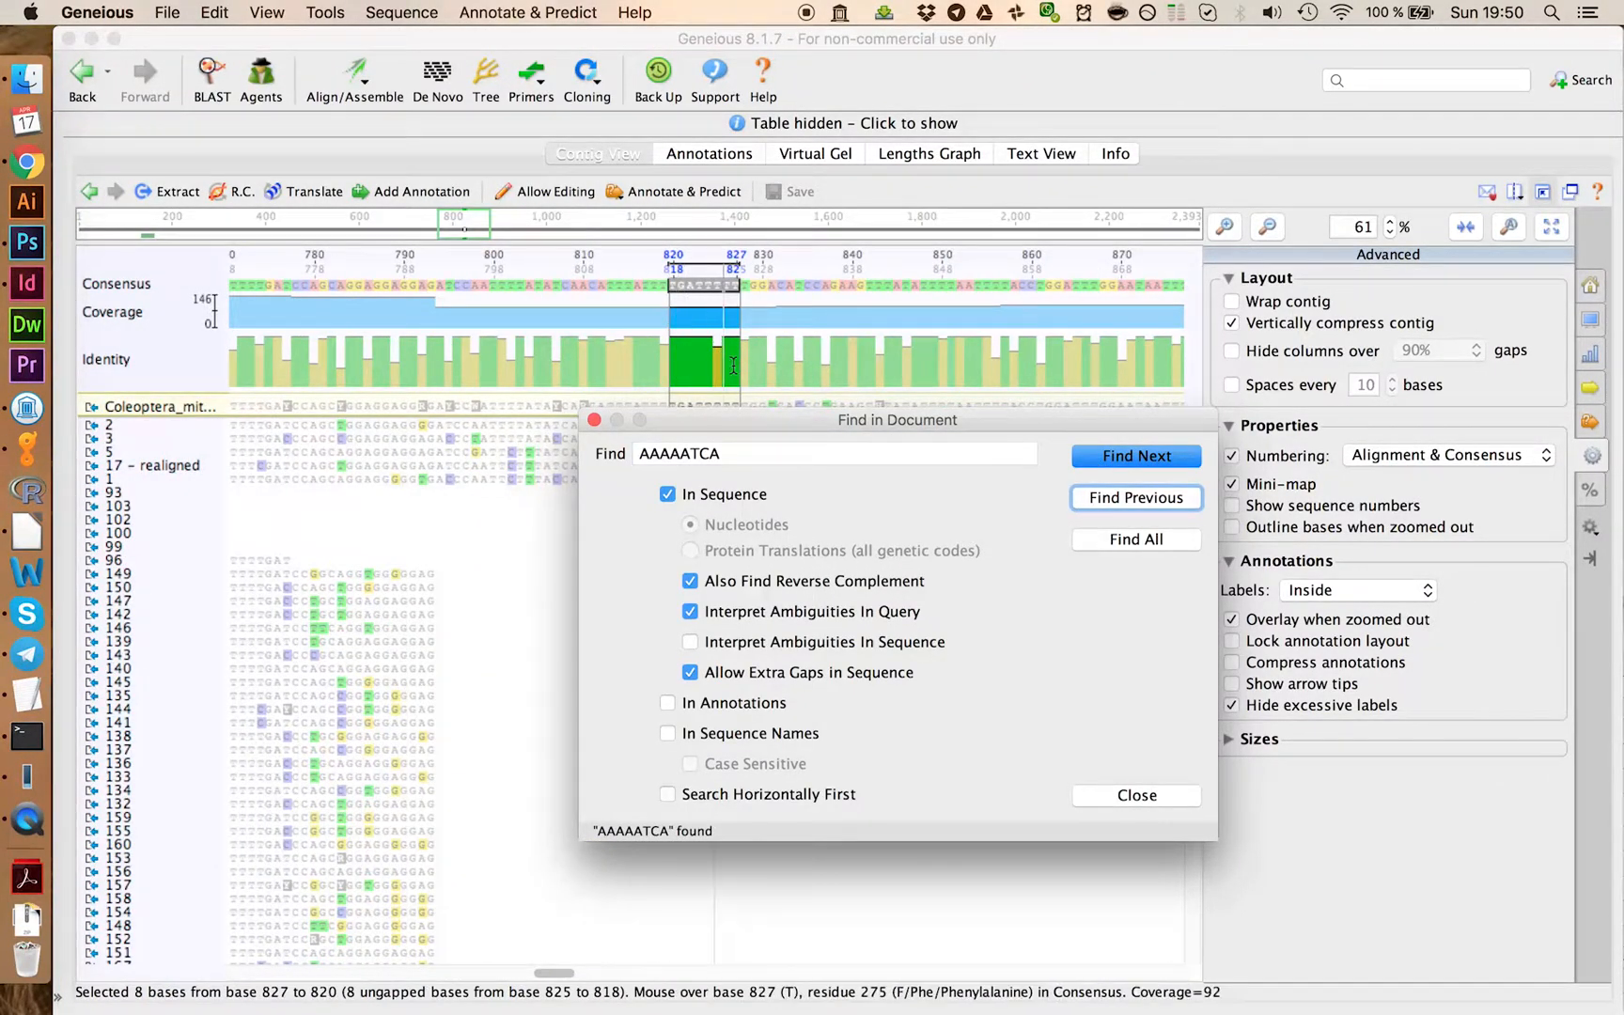
{"action": "left_click", "coordinate": [1135, 795]}
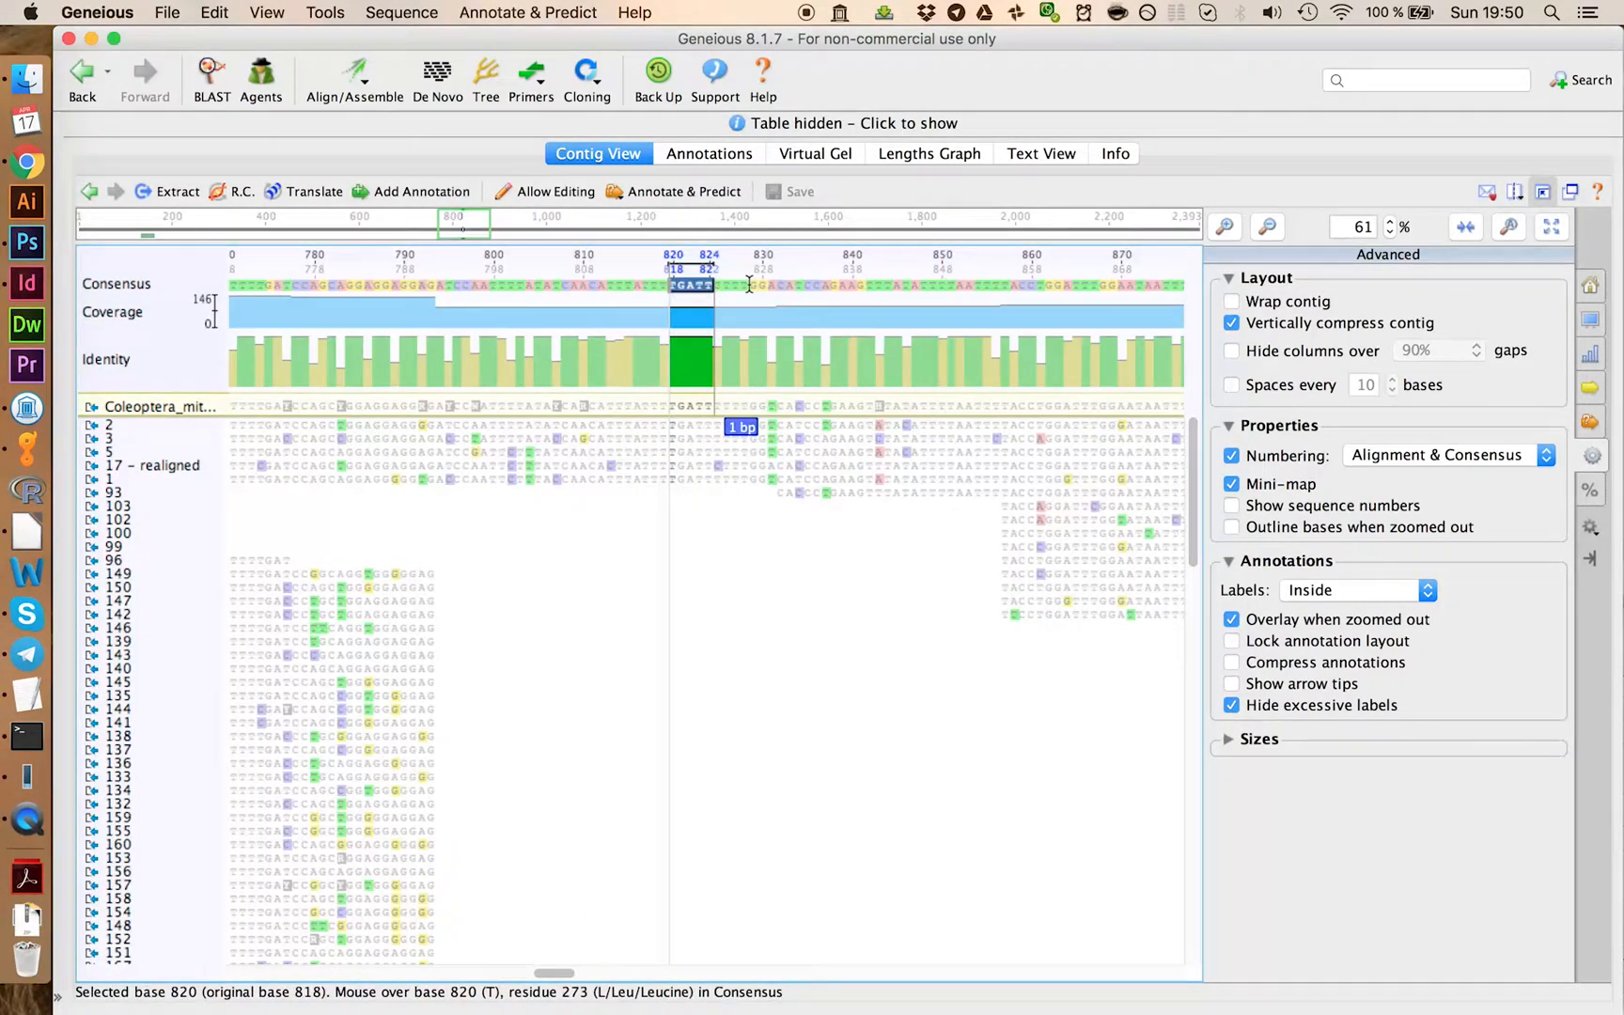
Step: Annotate bases 820–845 as a reverse Primer Bind named HCO
{"action": "left_click_drag", "start_coordinate": [688, 286], "coordinate": [886, 286]}
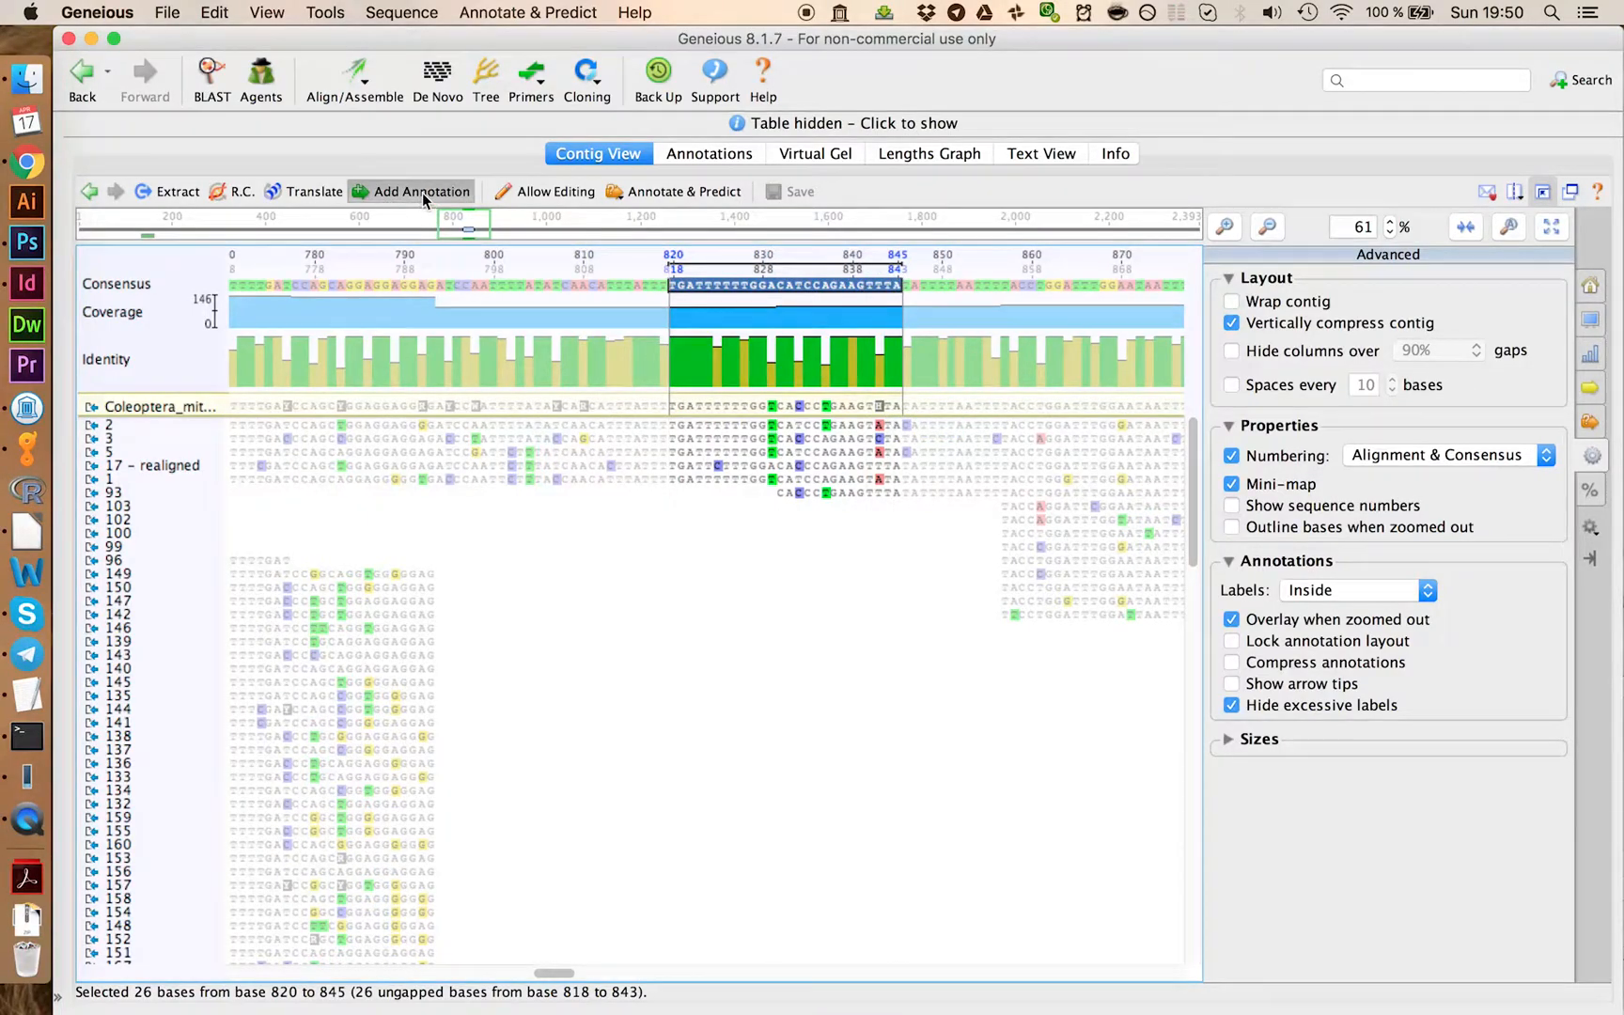
{"action": "left_click", "coordinate": [421, 192]}
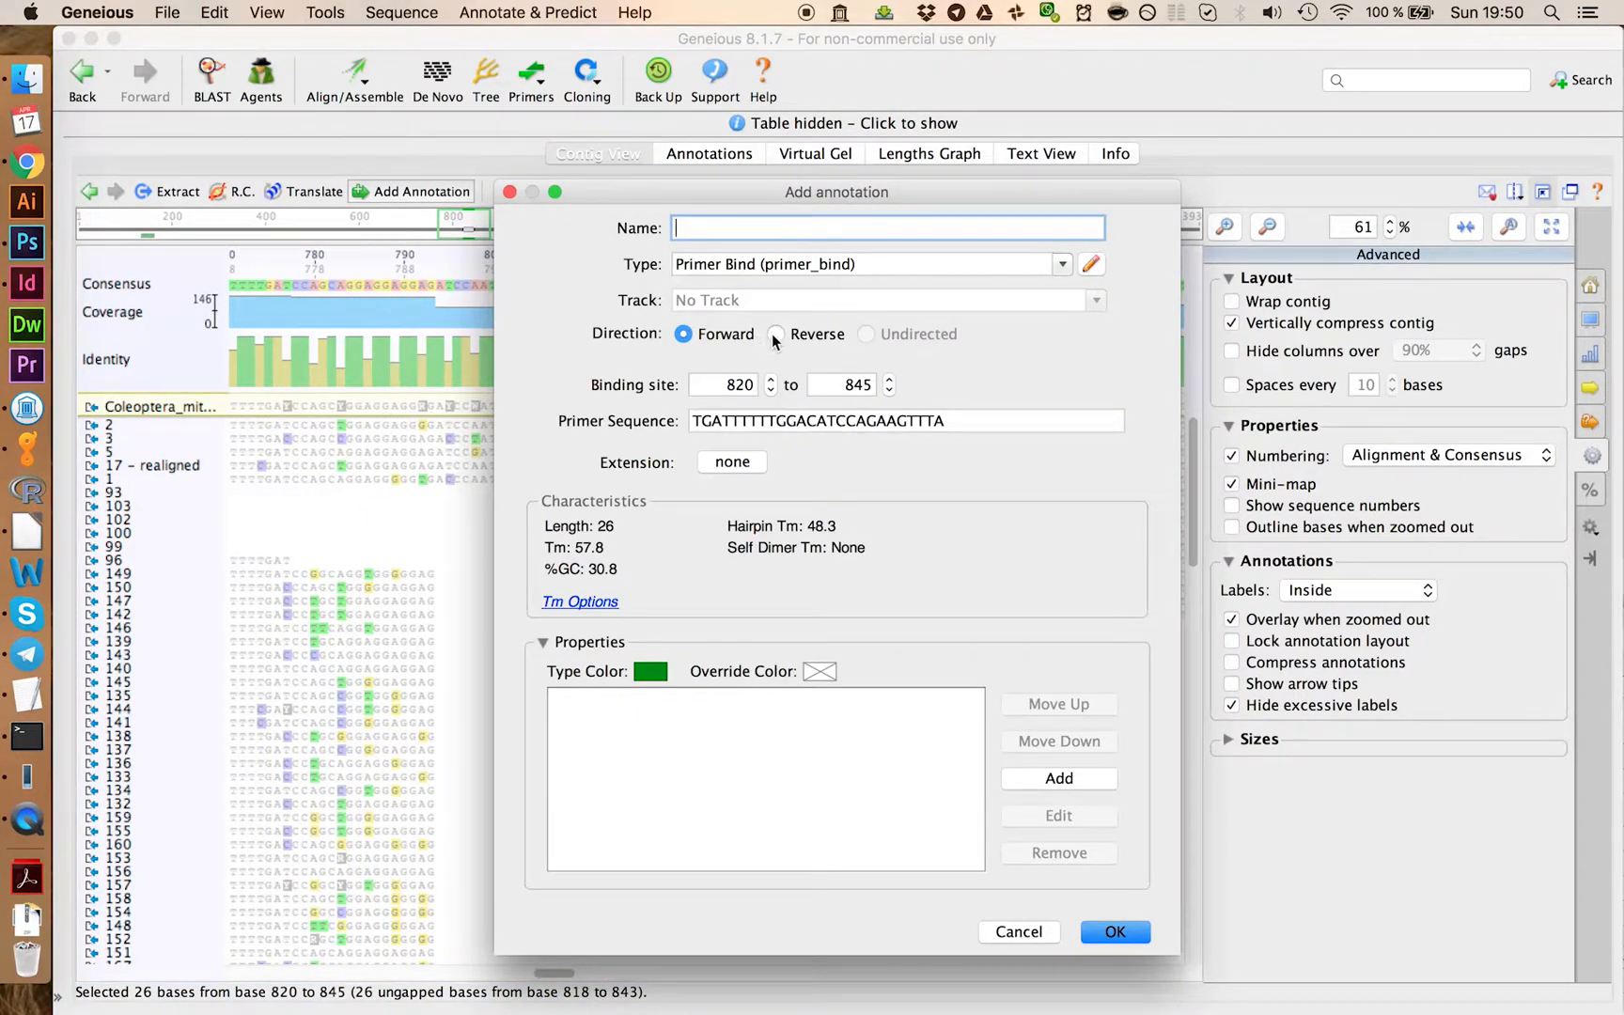
{"action": "left_click", "coordinate": [778, 333]}
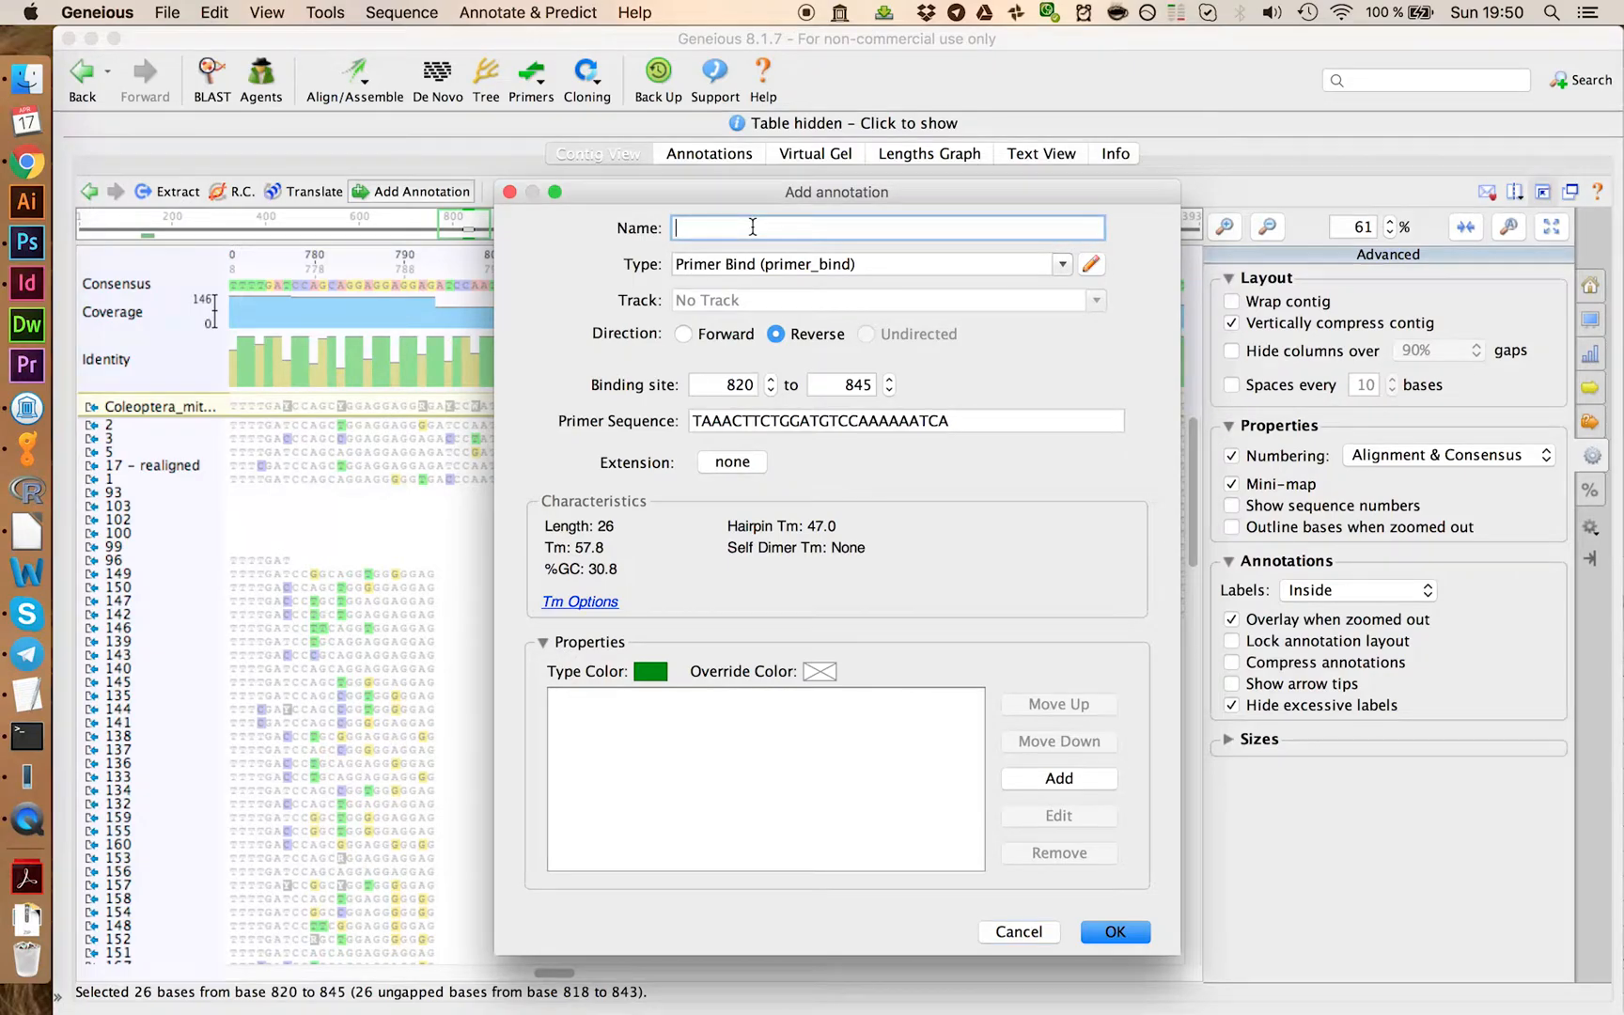
{"action": "left_click", "coordinate": [1115, 931]}
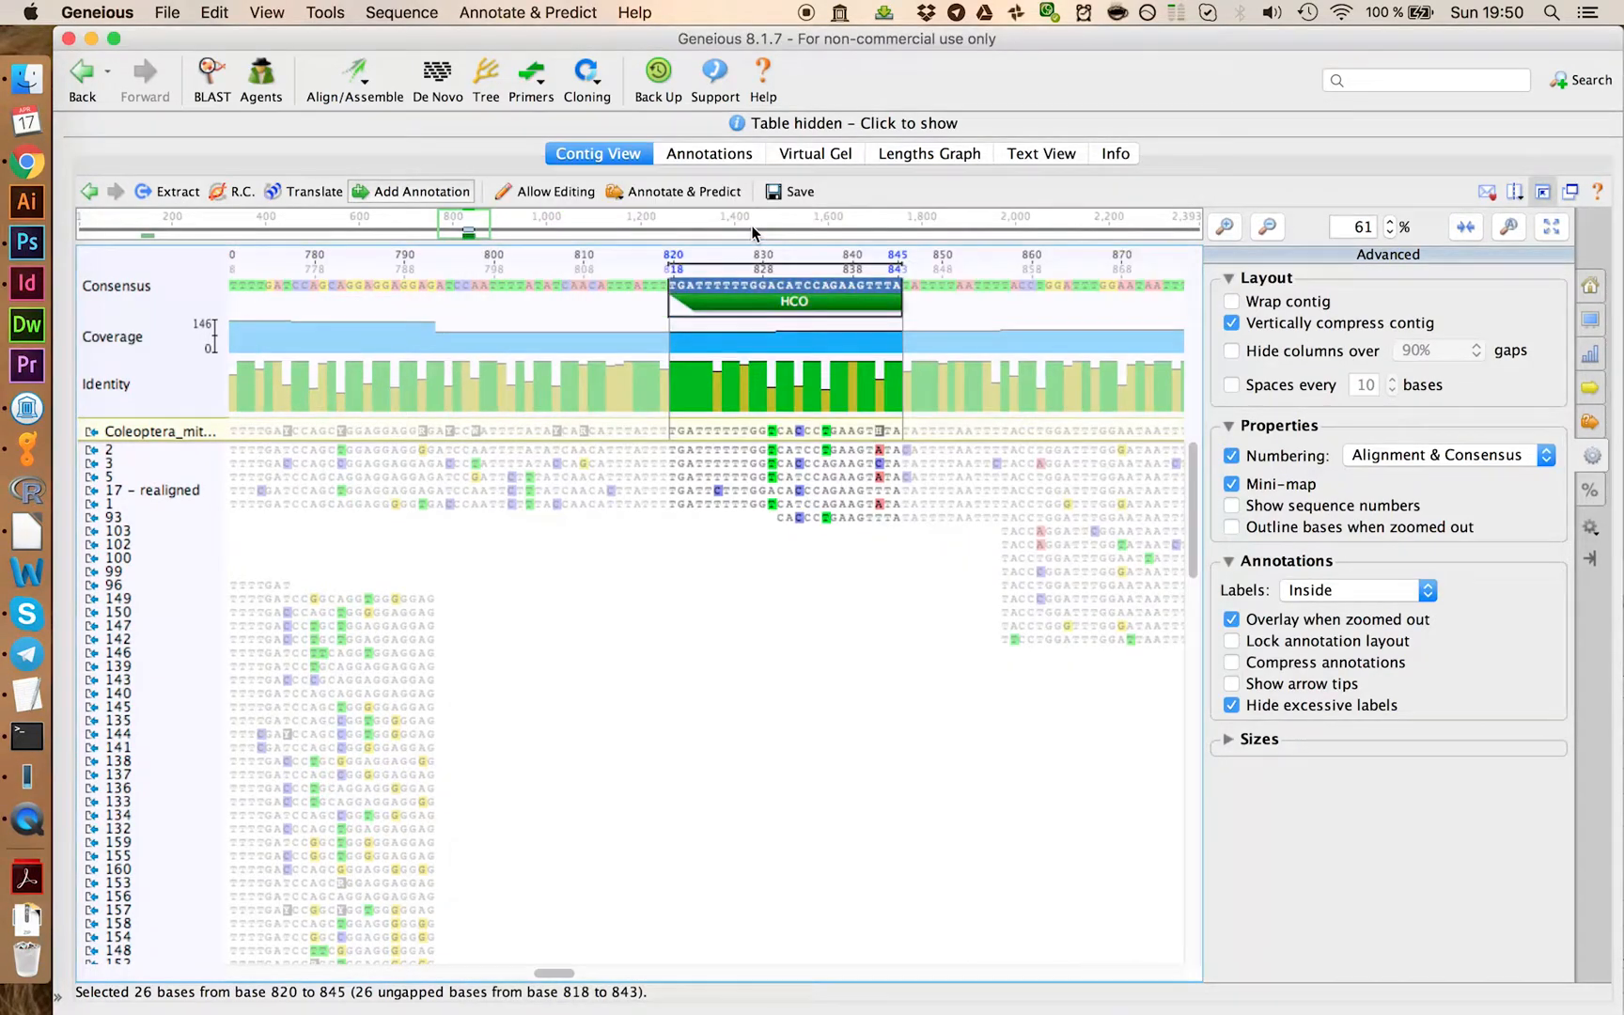
{"action": "left_click", "coordinate": [799, 191]}
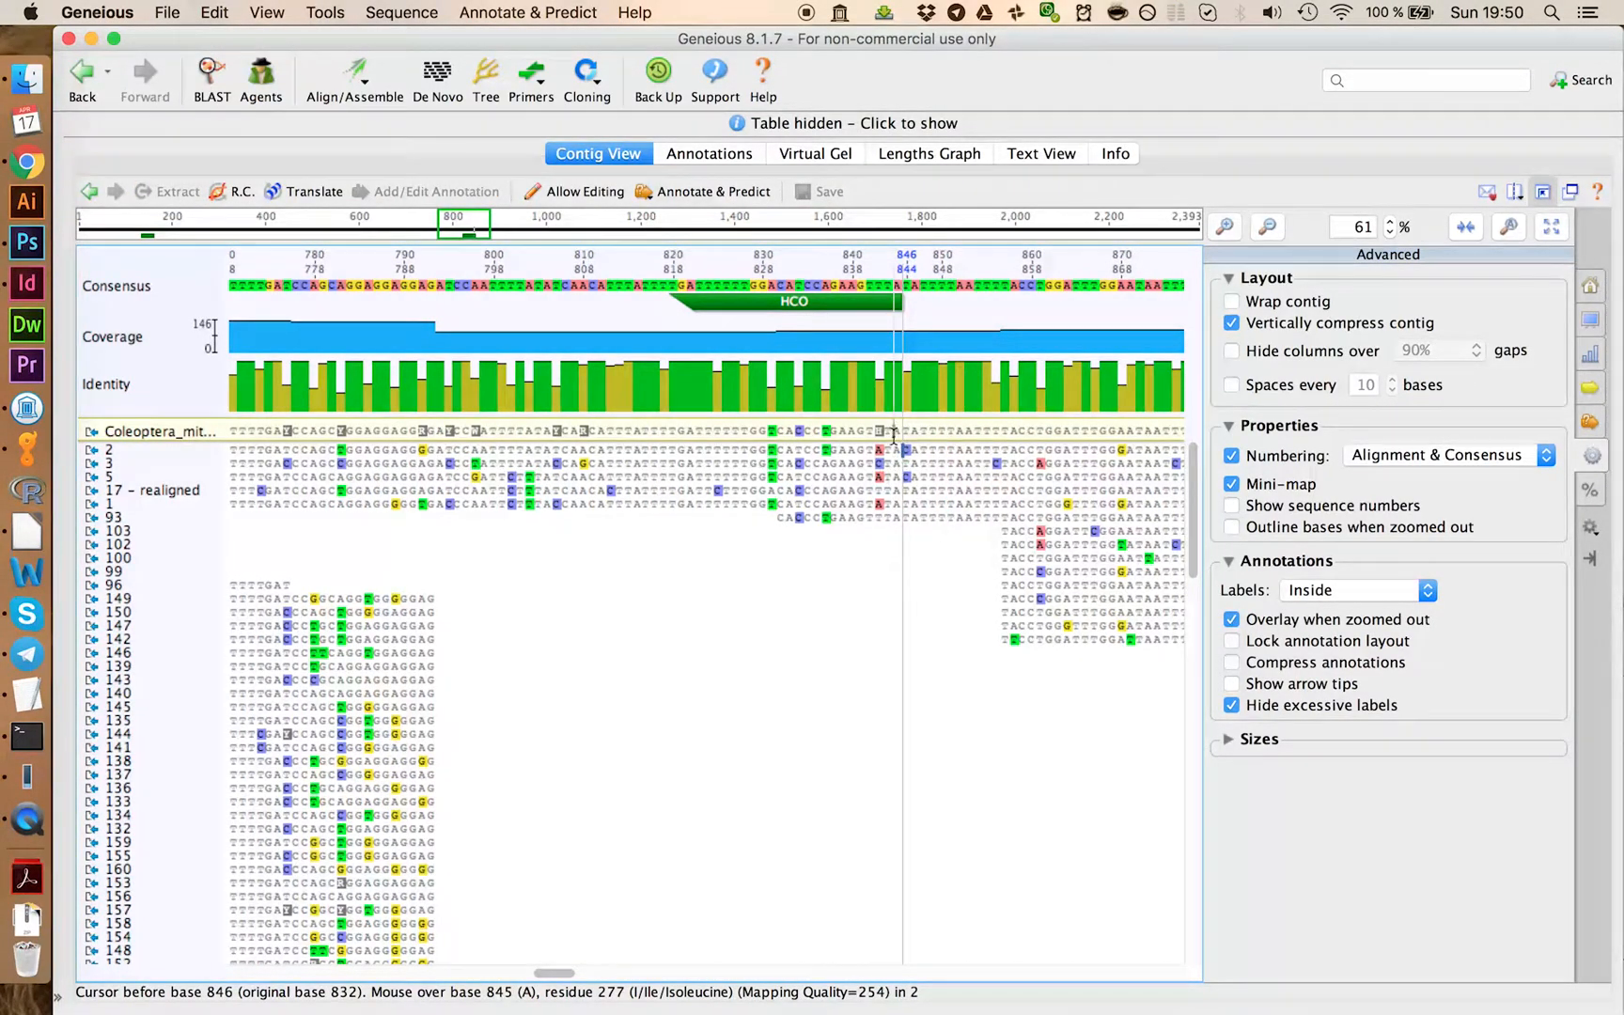
{"action": "mouse_move", "coordinate": [940, 429]}
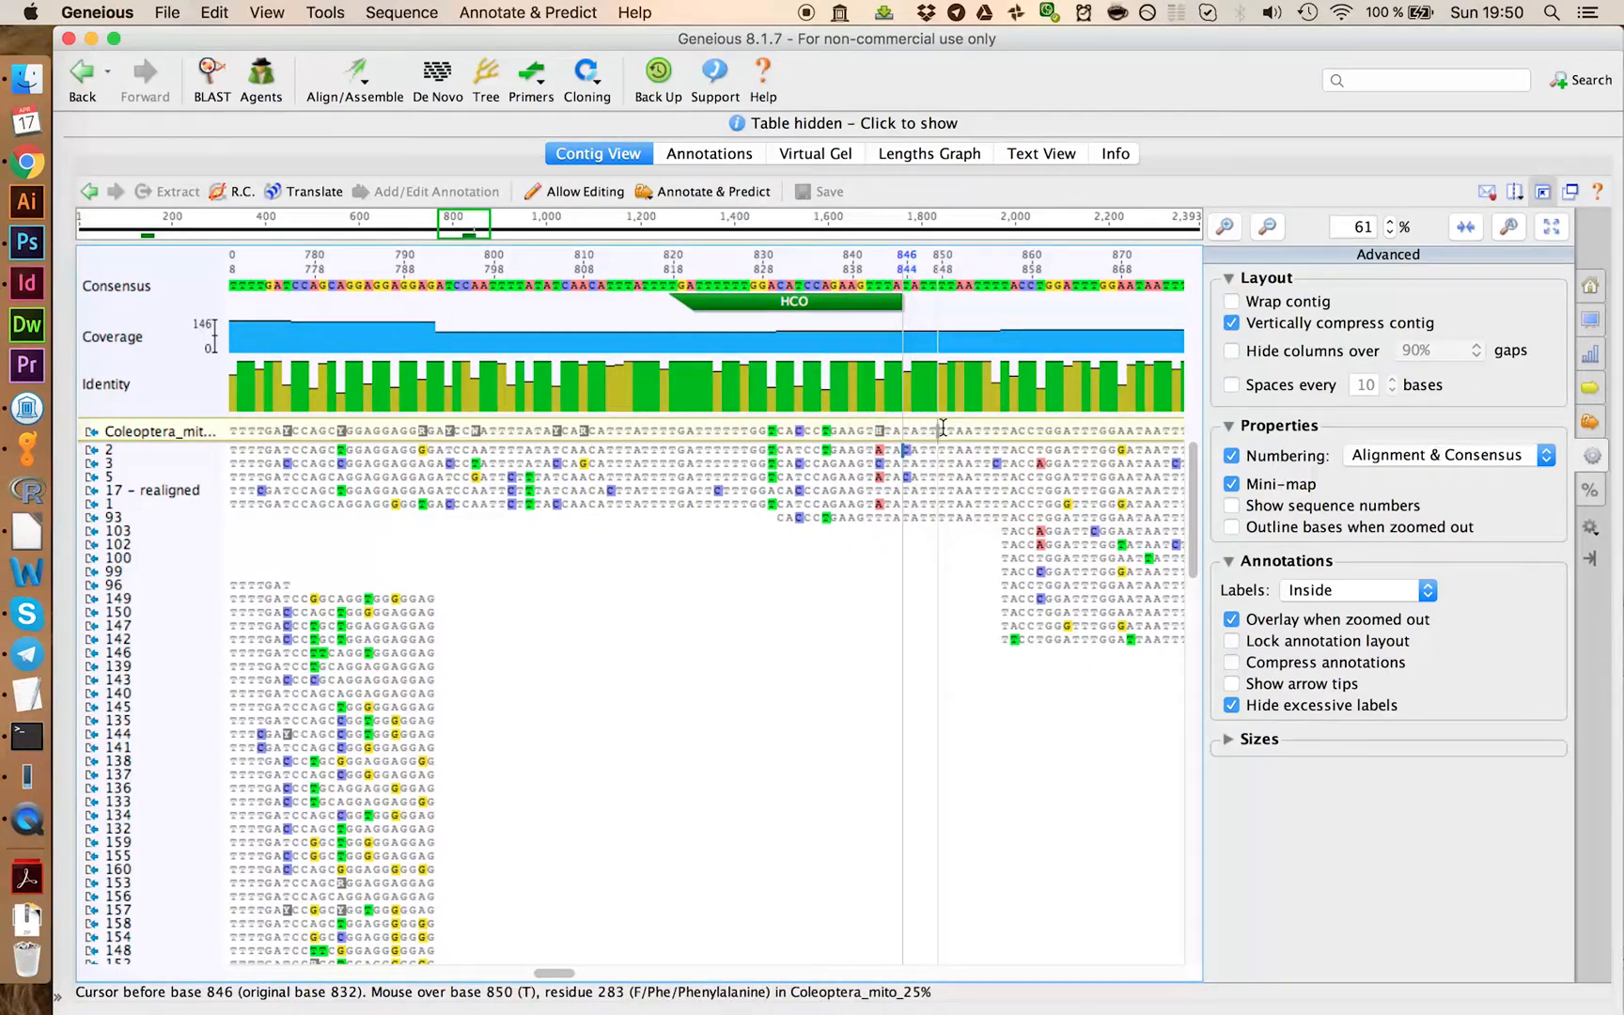
{"action": "mouse_move", "coordinate": [1124, 301]}
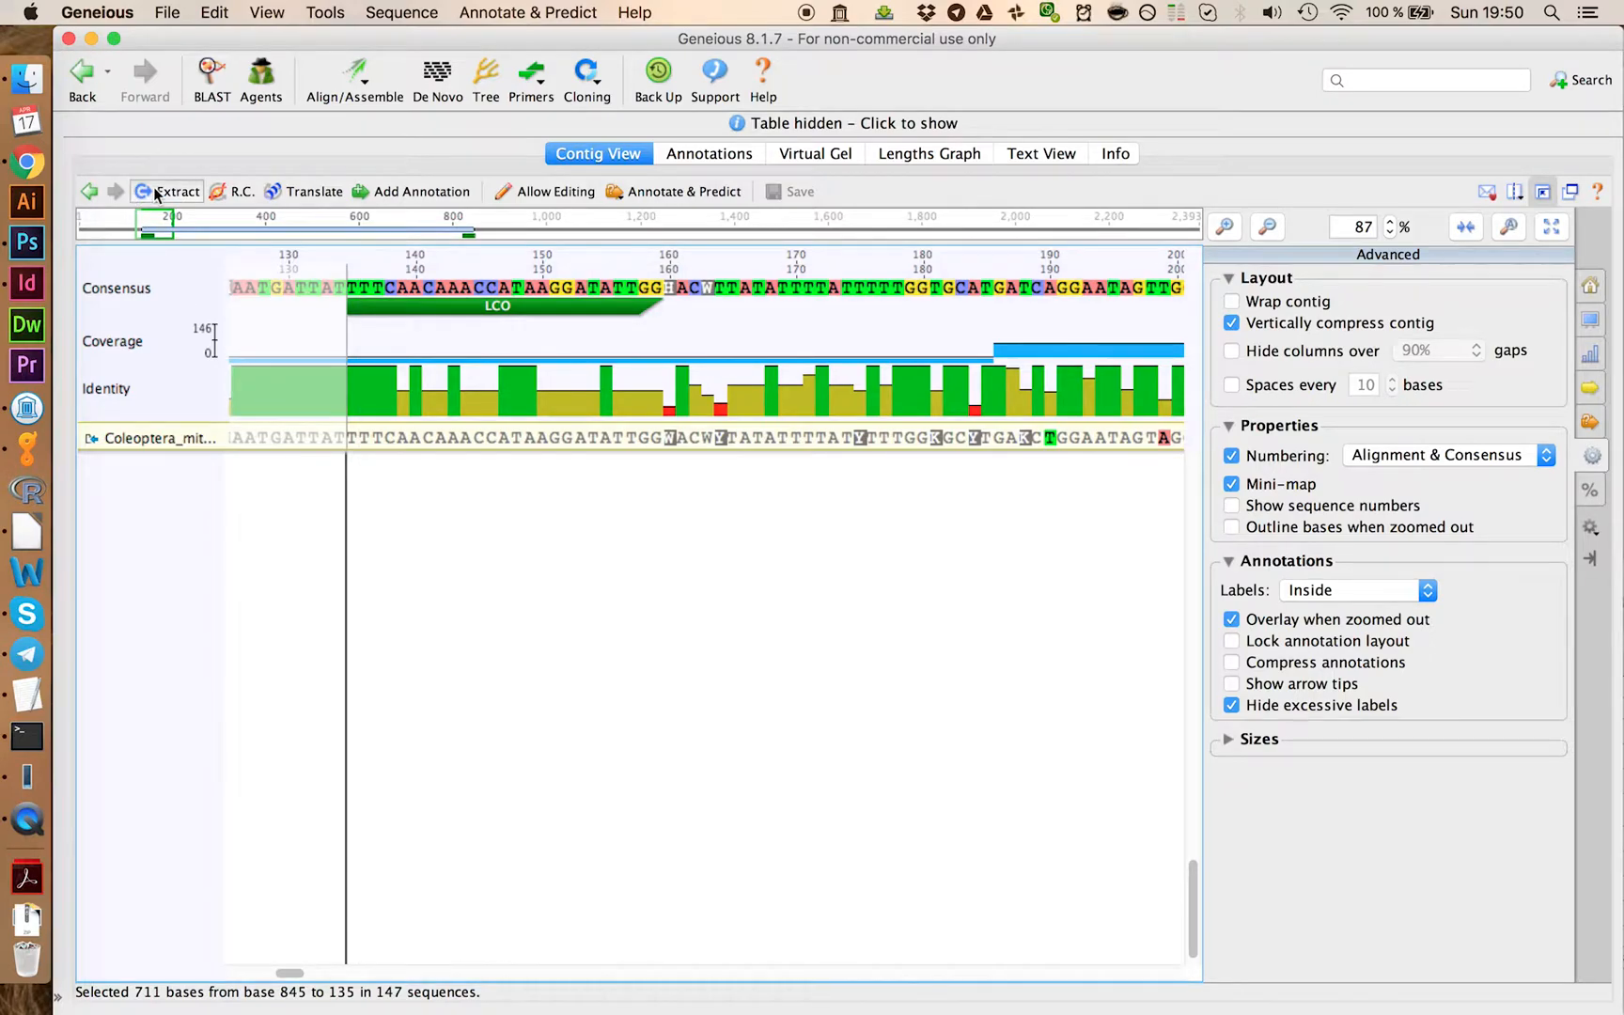
Step: Extract the LCO-to-HCO region as a new 711-base contig named Coleoptera_extraction
{"action": "left_click", "coordinate": [175, 190]}
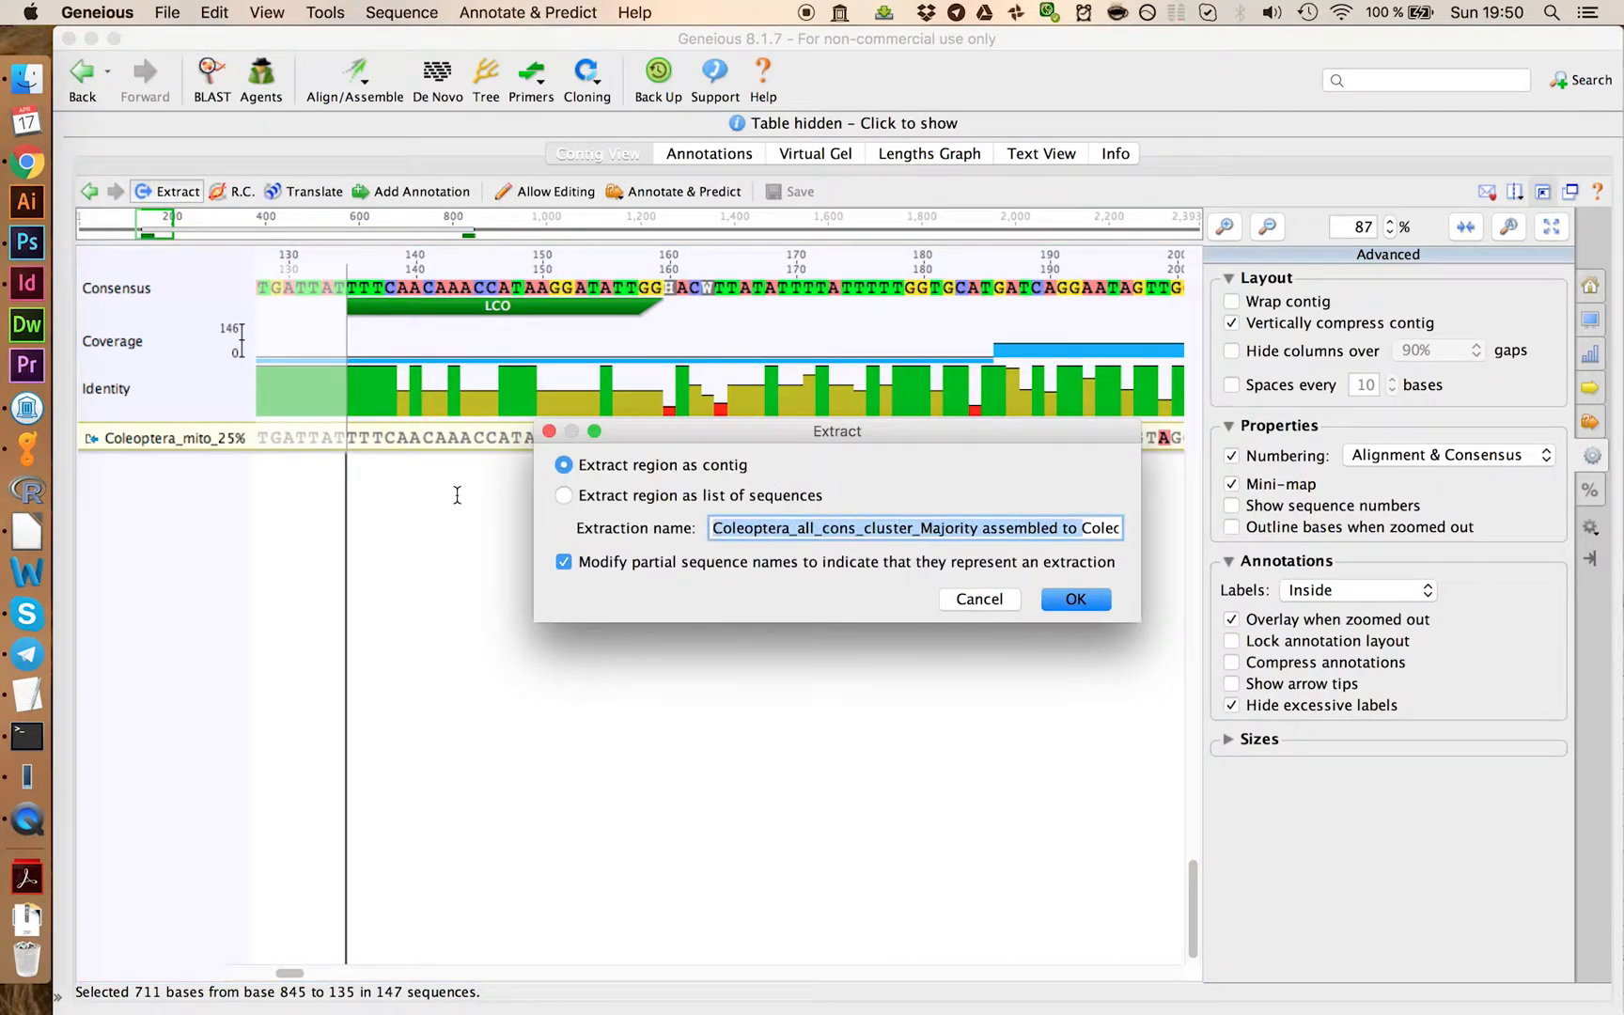
{"action": "type", "text": "Coleoptera_mito_25% 2 extraction"}
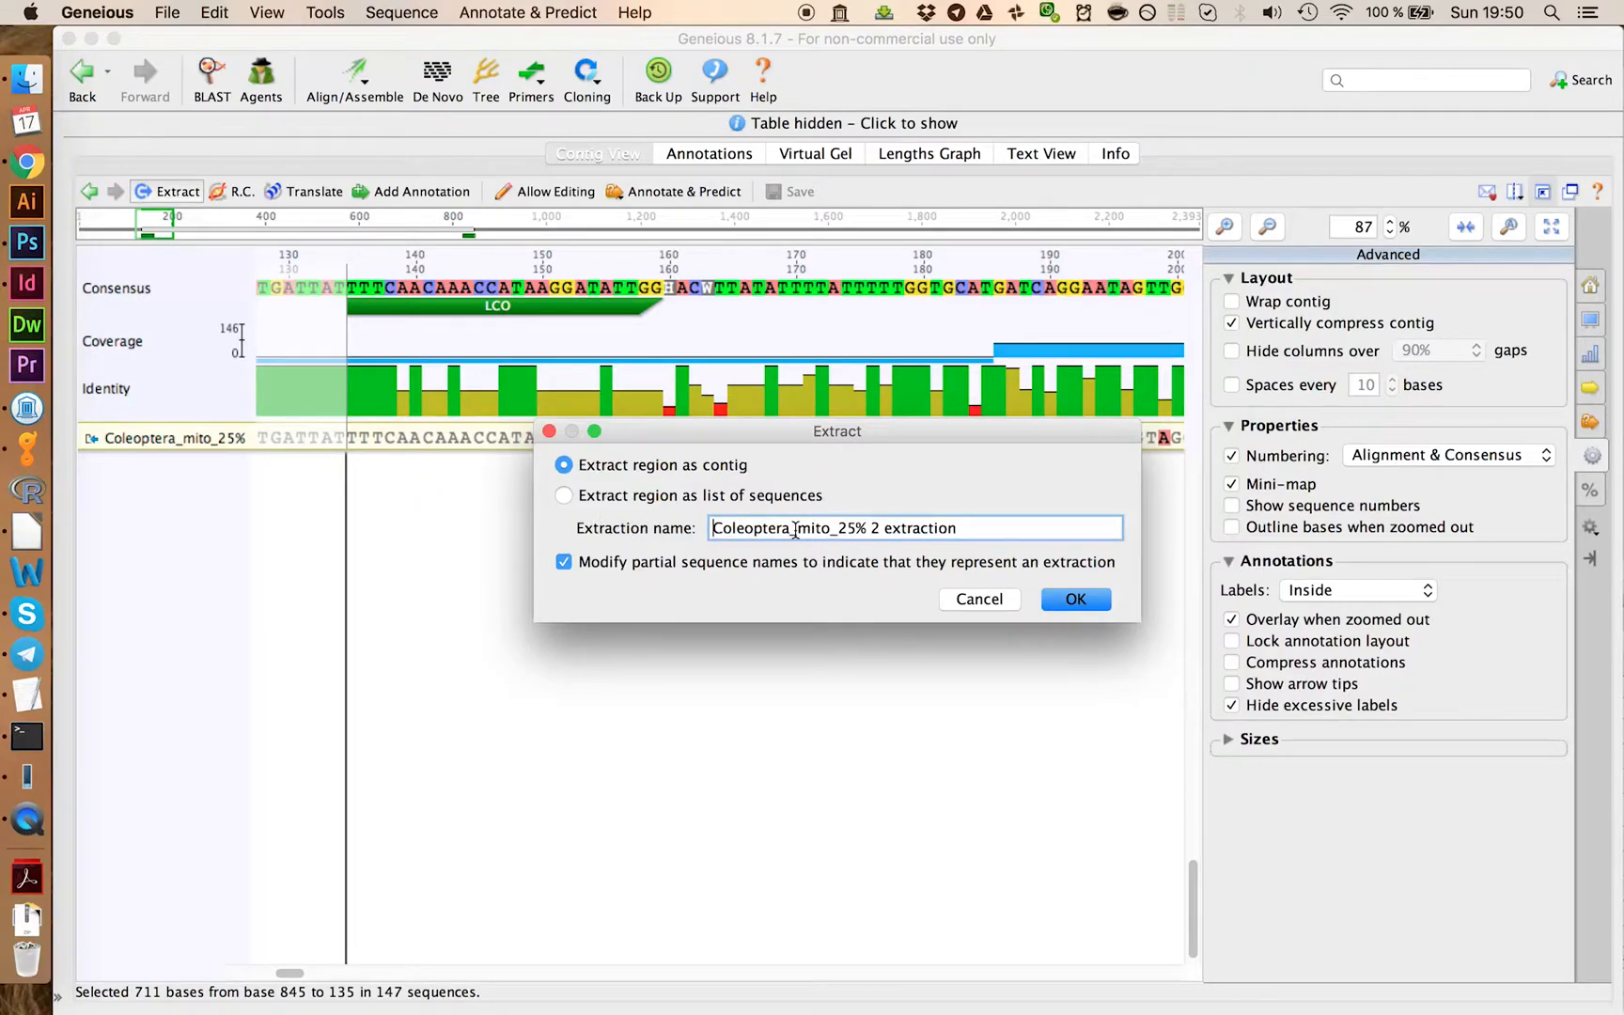
{"action": "type", "text": "Coleoptera_ext"}
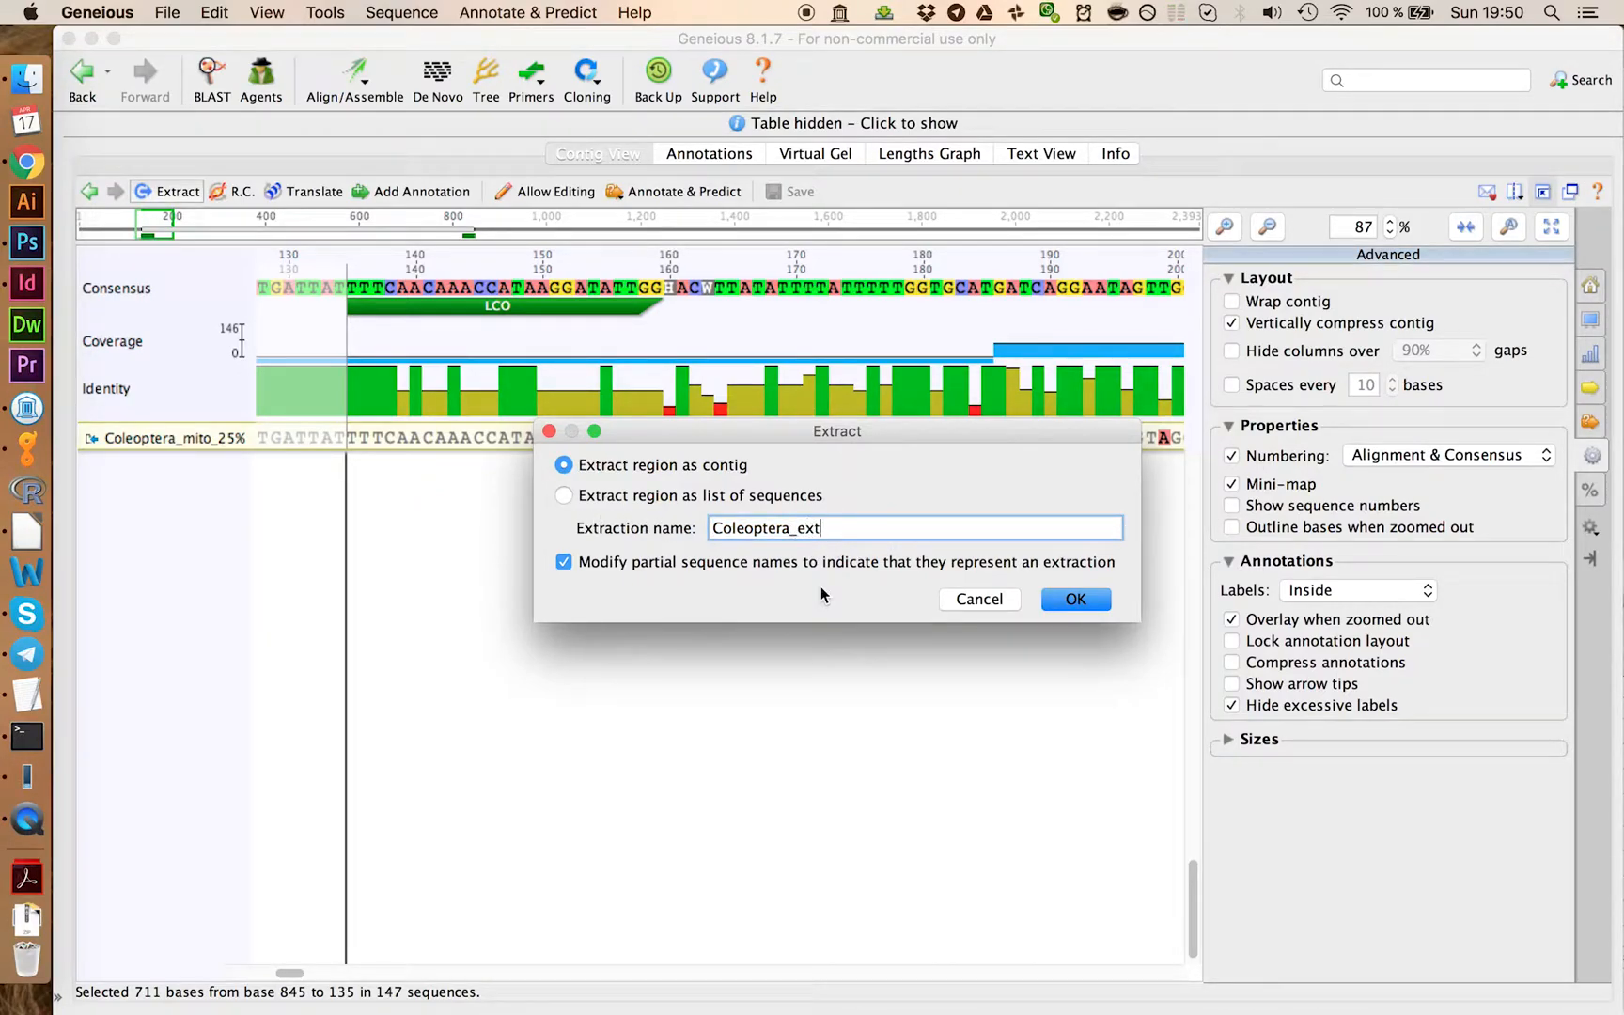
{"action": "type", "text": "raction"}
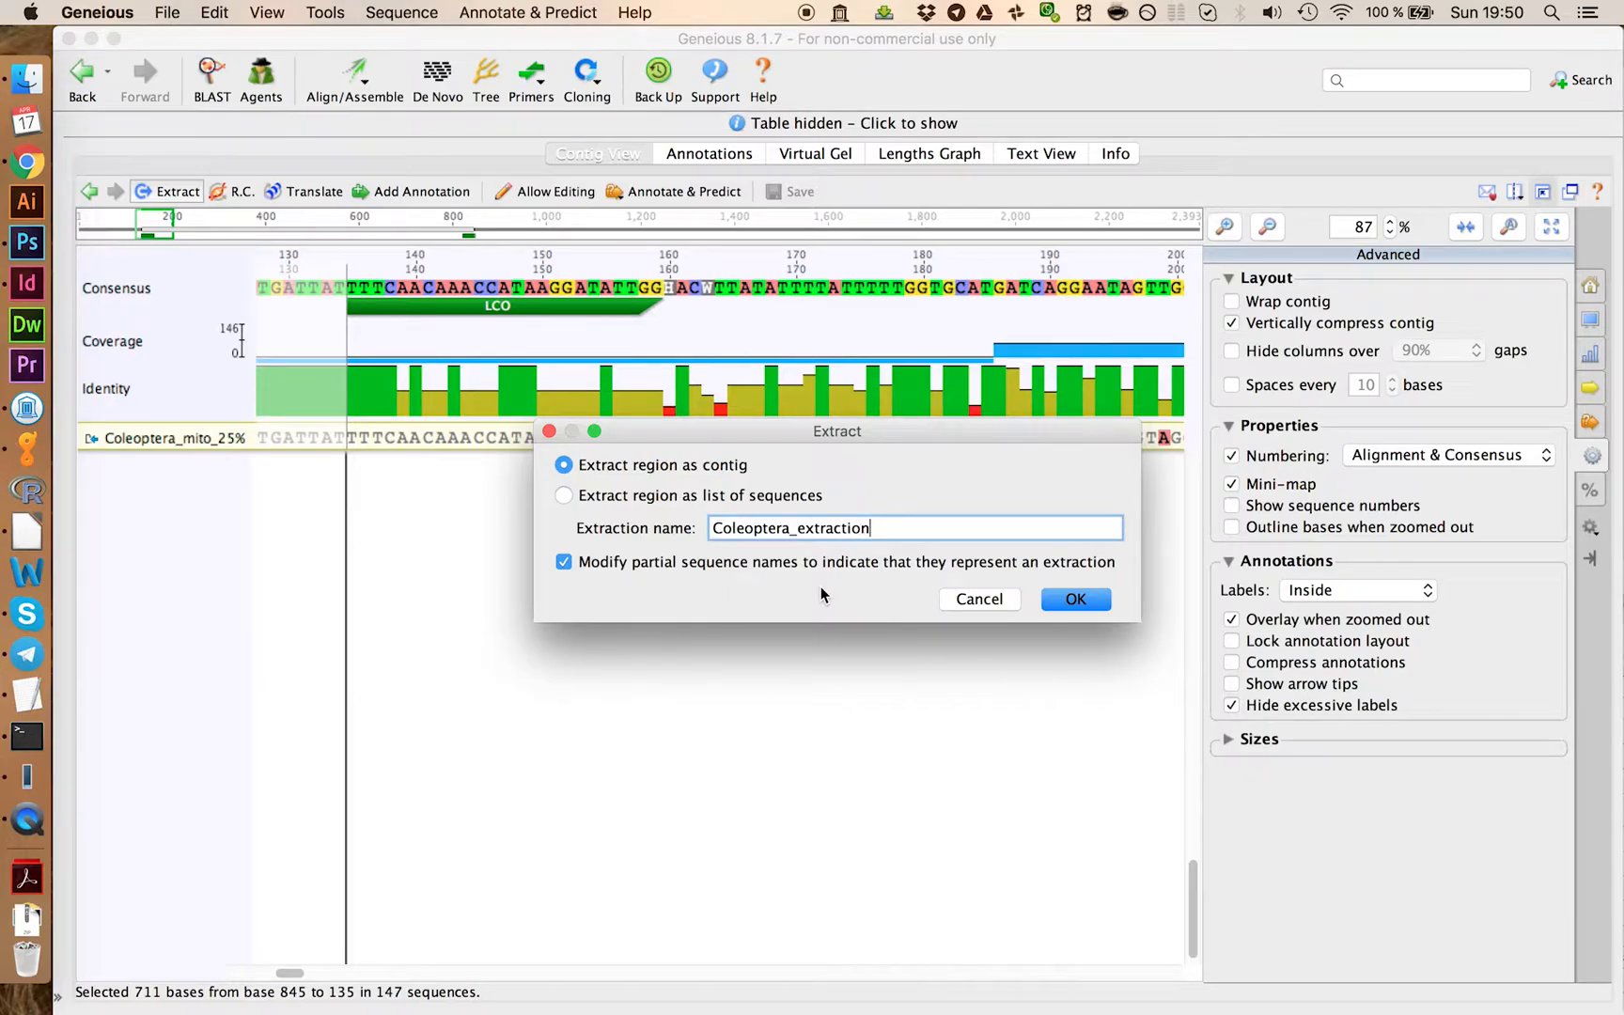
{"action": "left_click", "coordinate": [1075, 598]}
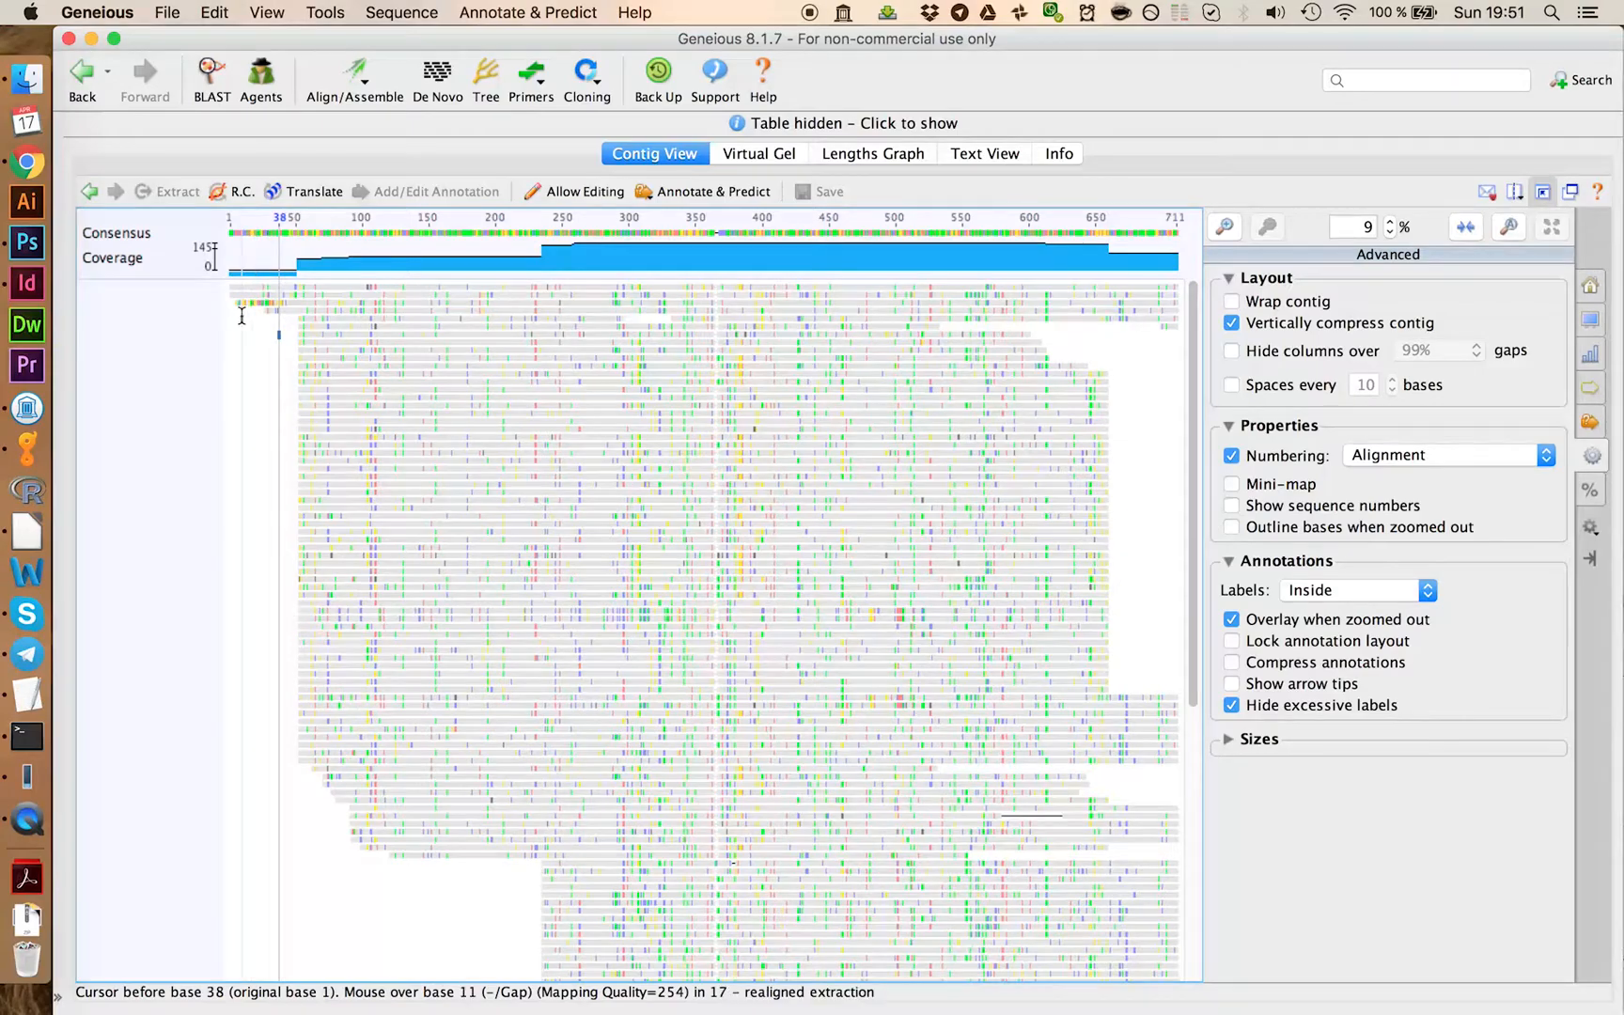
{"action": "mouse_move", "coordinate": [248, 333]}
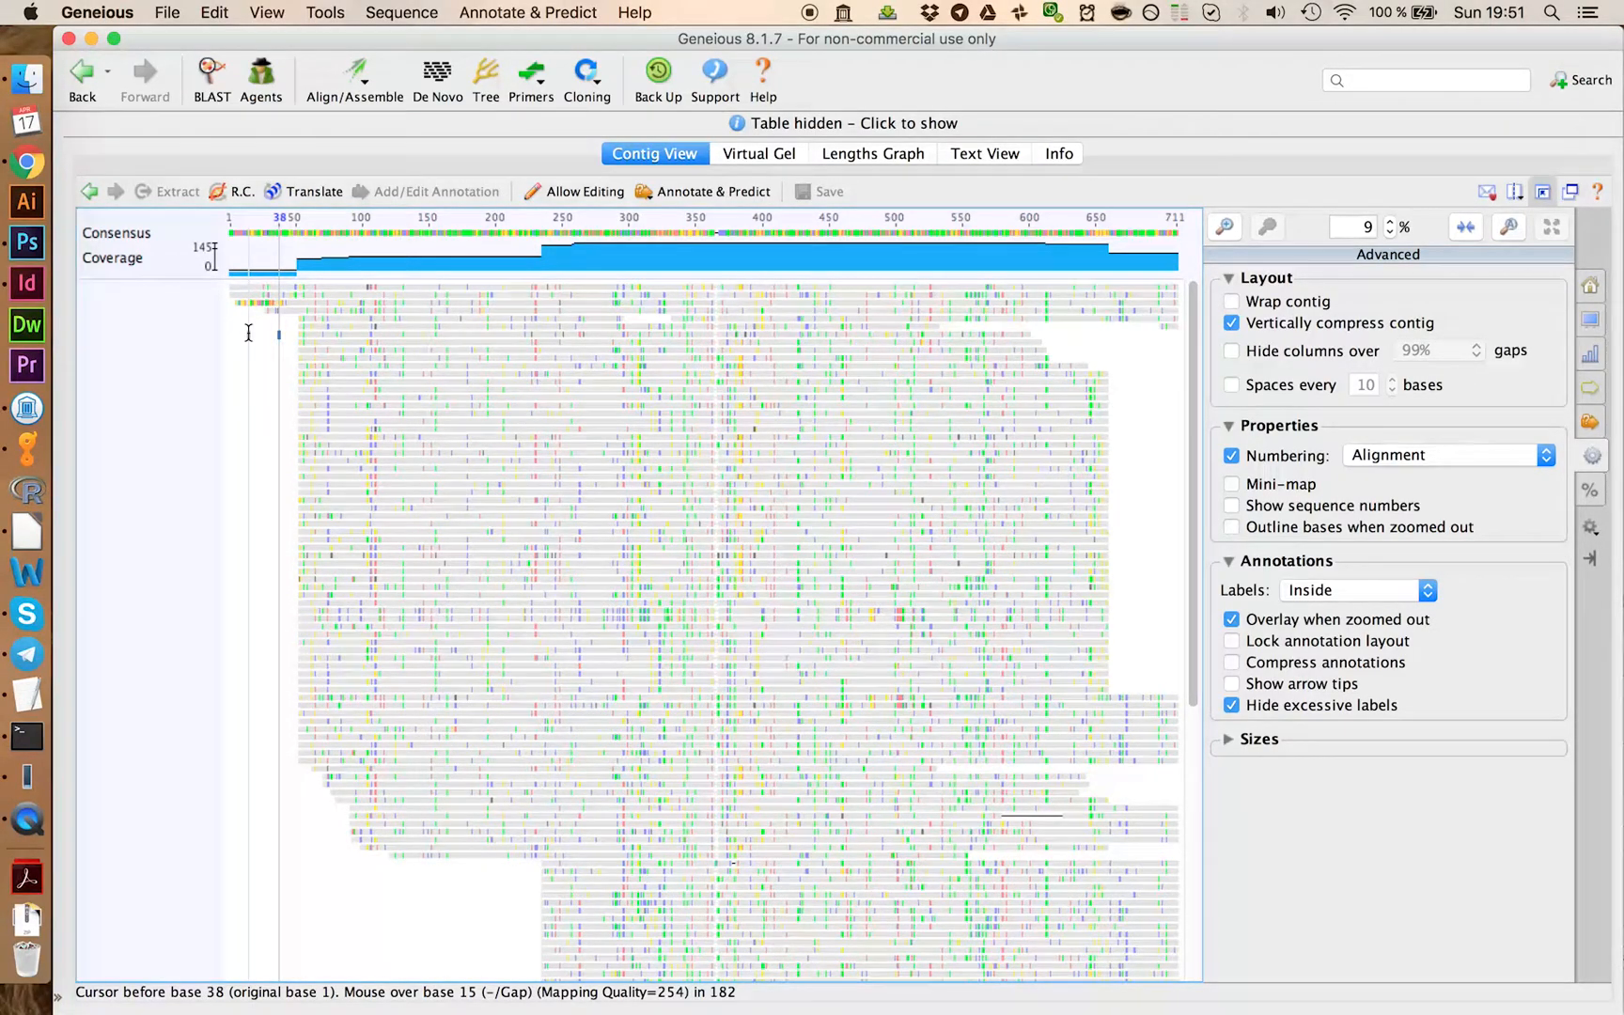
{"action": "mouse_move", "coordinate": [1163, 725]}
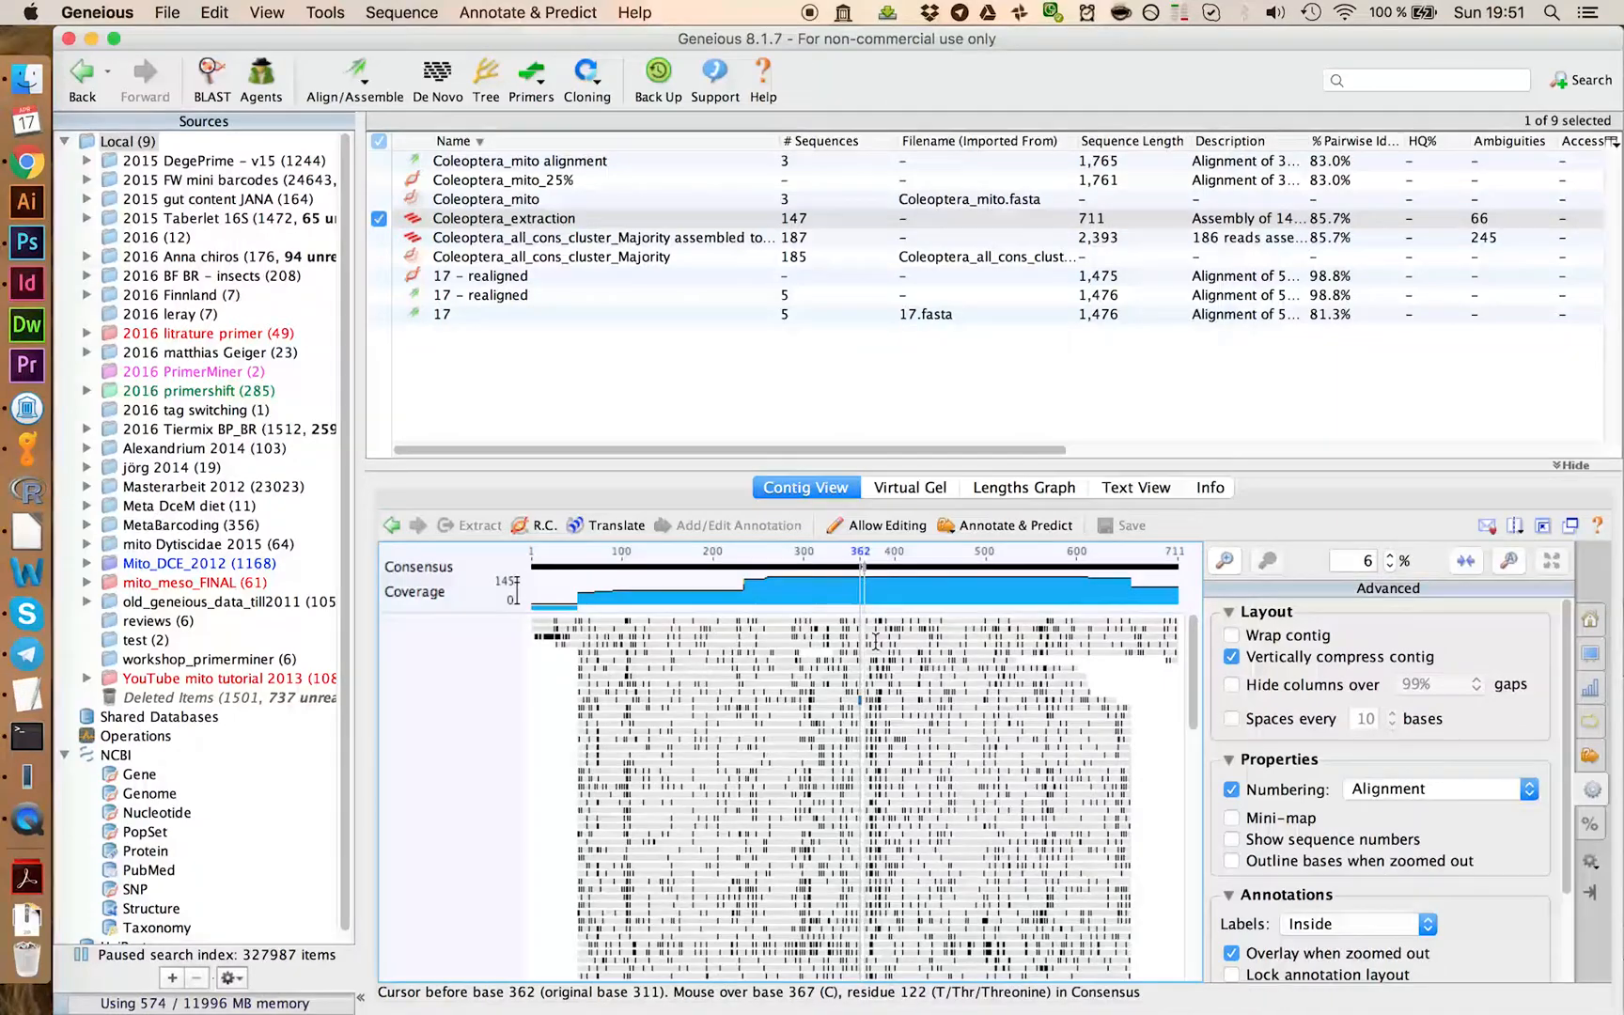
Step: Toggle 'Hide columns over 99% gaps' on and back off in the Layout panel
{"action": "left_click", "coordinate": [1231, 684]}
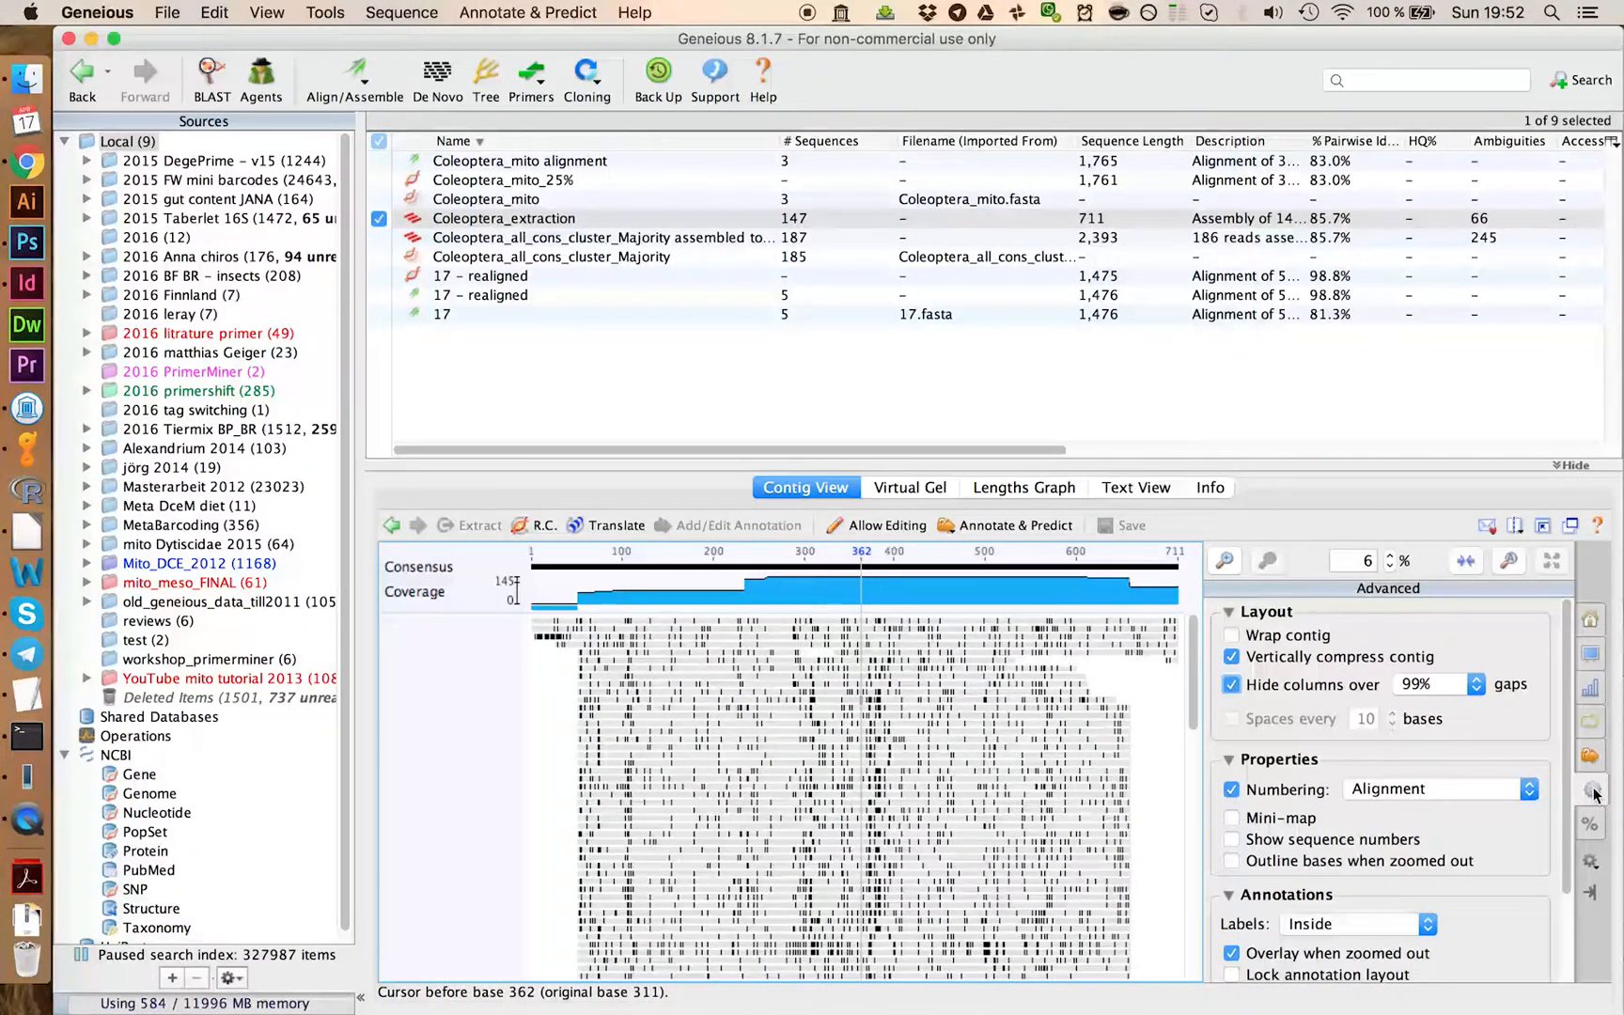
{"action": "mouse_move", "coordinate": [1283, 684]}
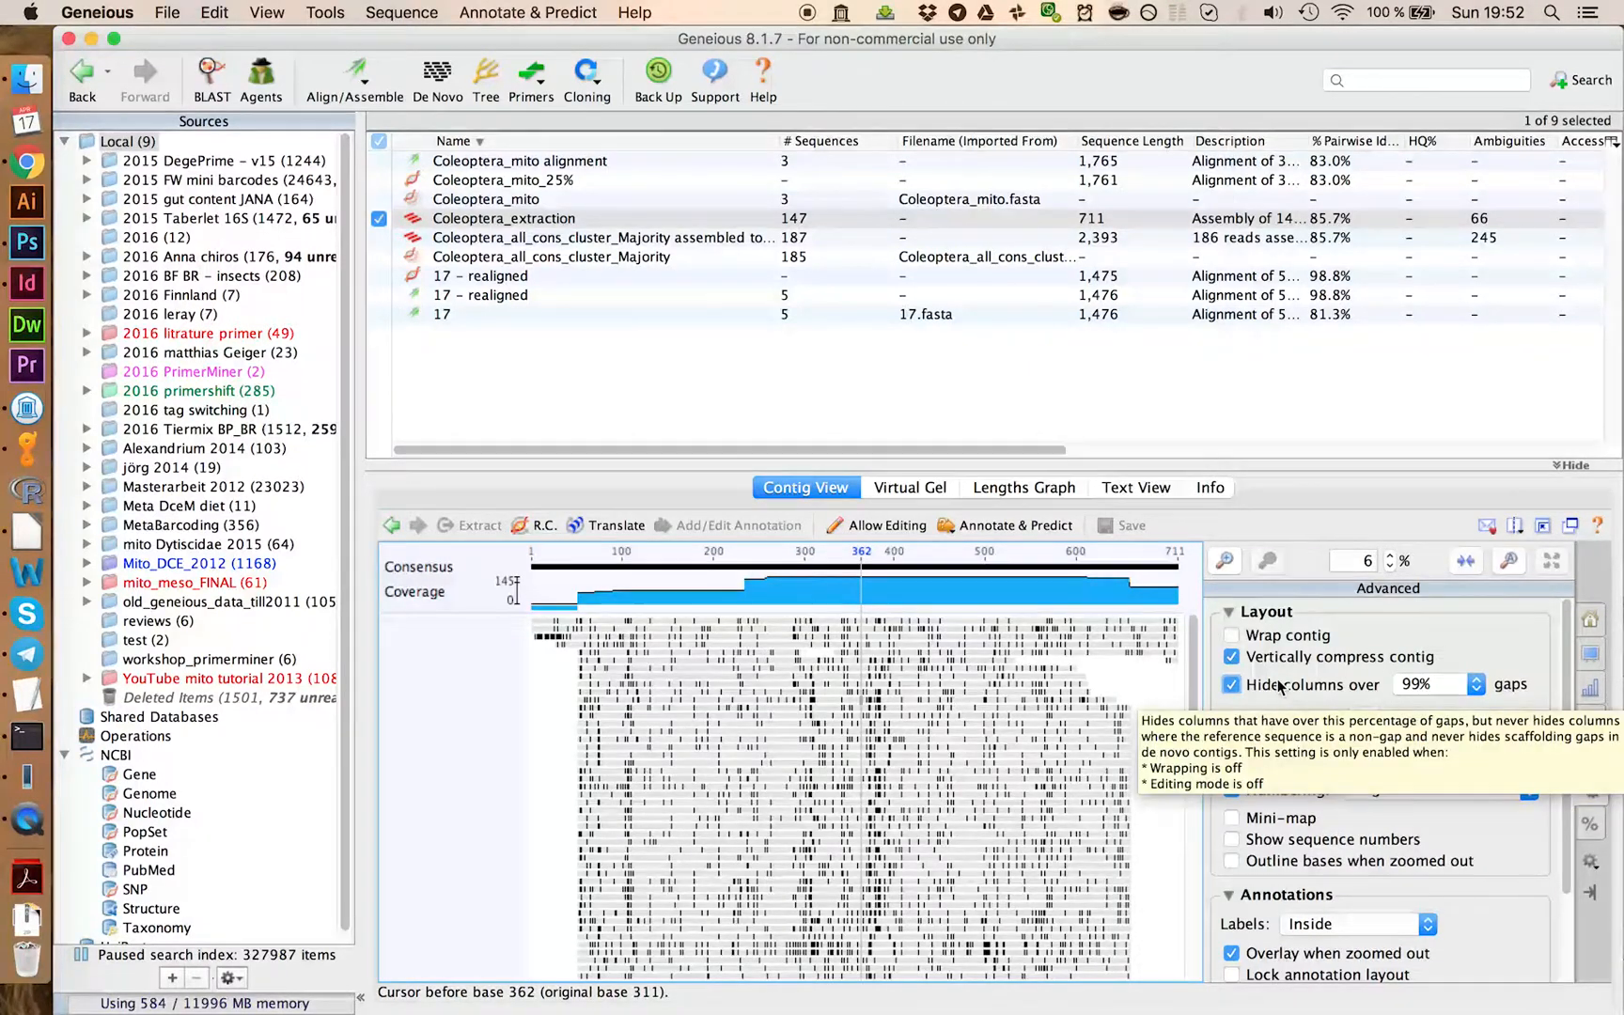
{"action": "left_click", "coordinate": [1231, 684]}
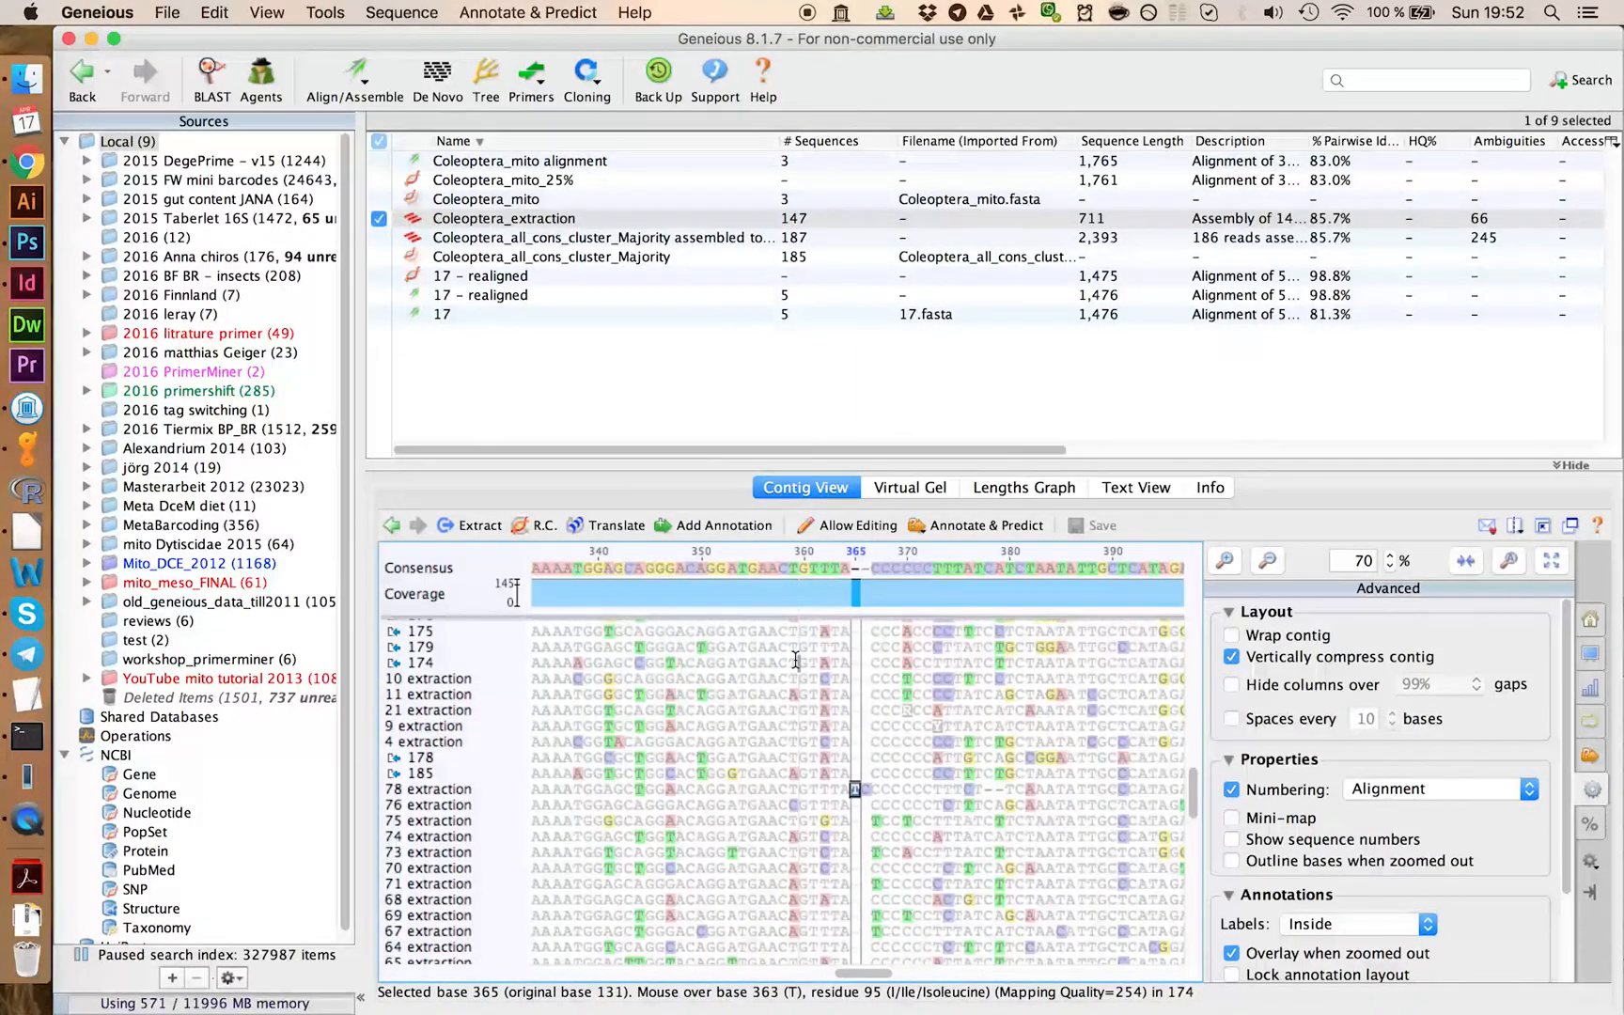
{"action": "mouse_move", "coordinate": [865, 794]}
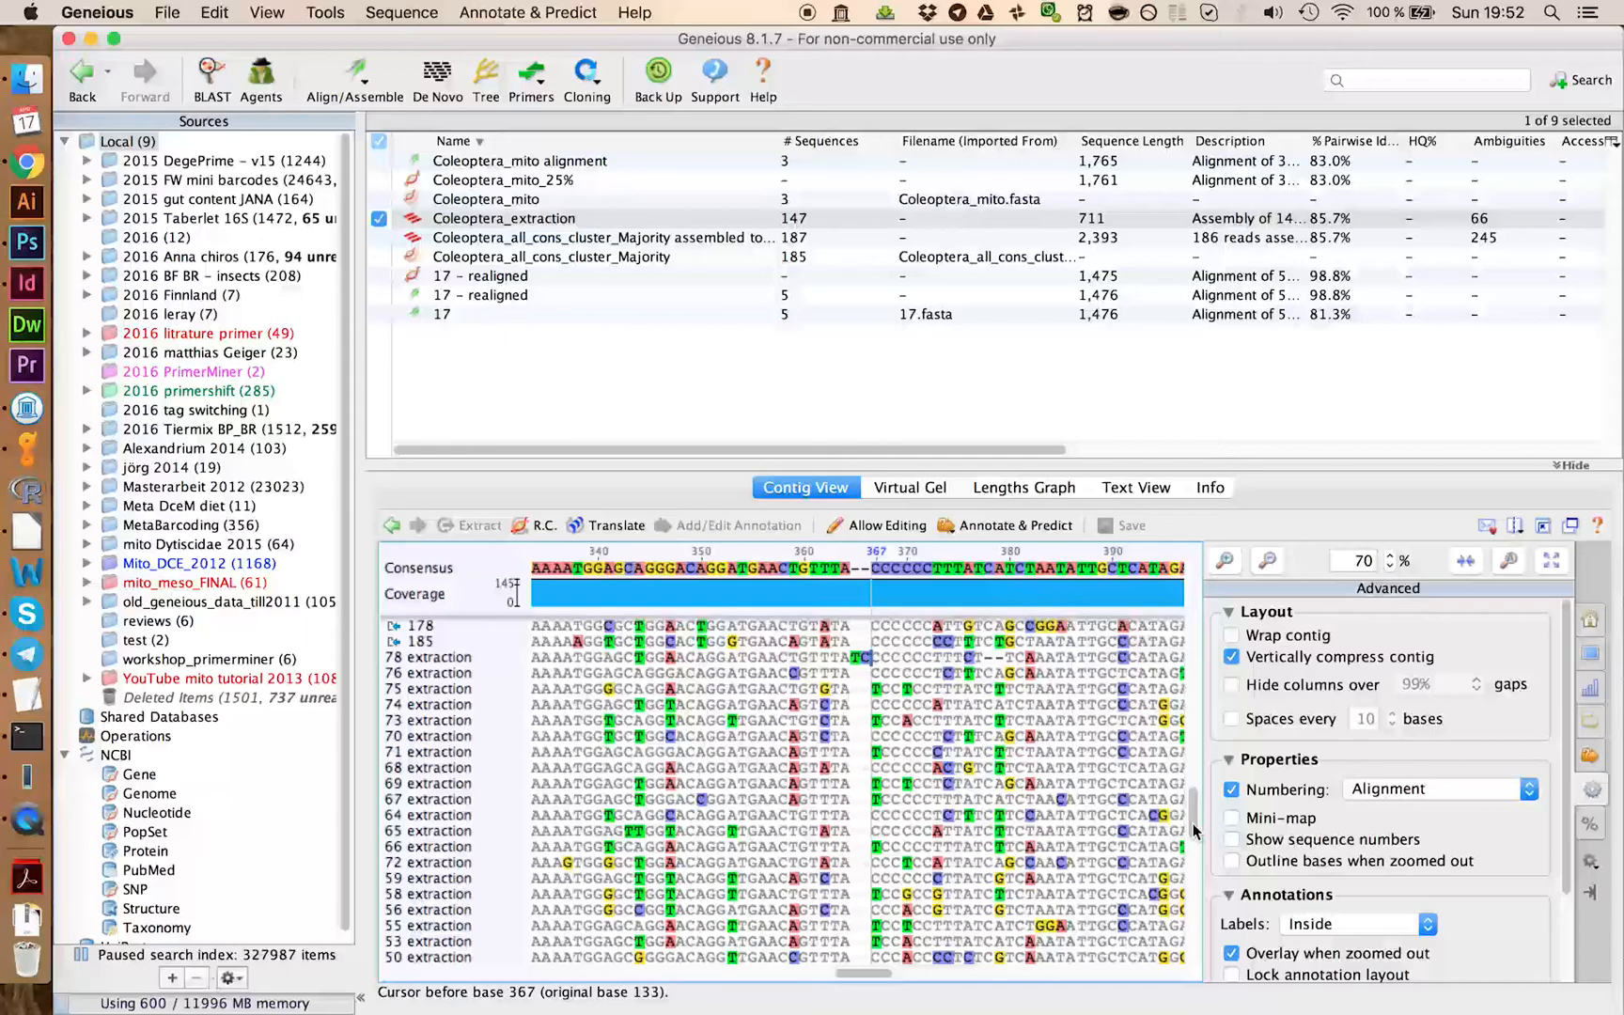
{"action": "scroll", "scroll_direction": "down", "scroll_amount": 3}
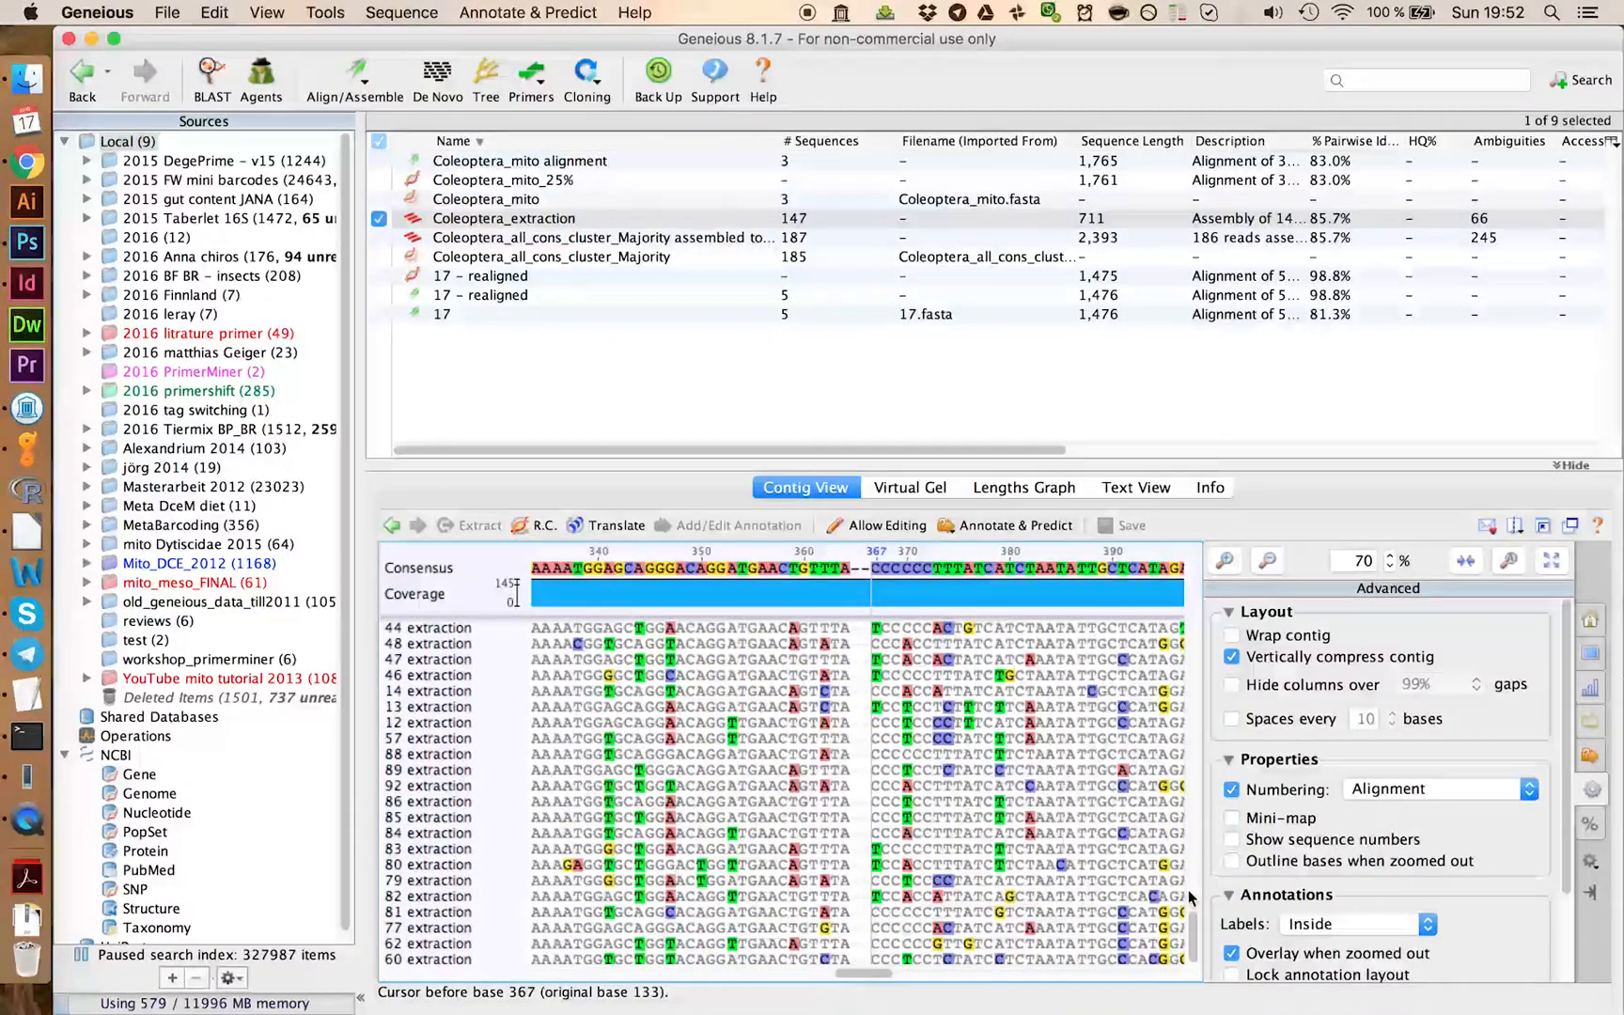
{"action": "left_click", "coordinate": [1267, 560]}
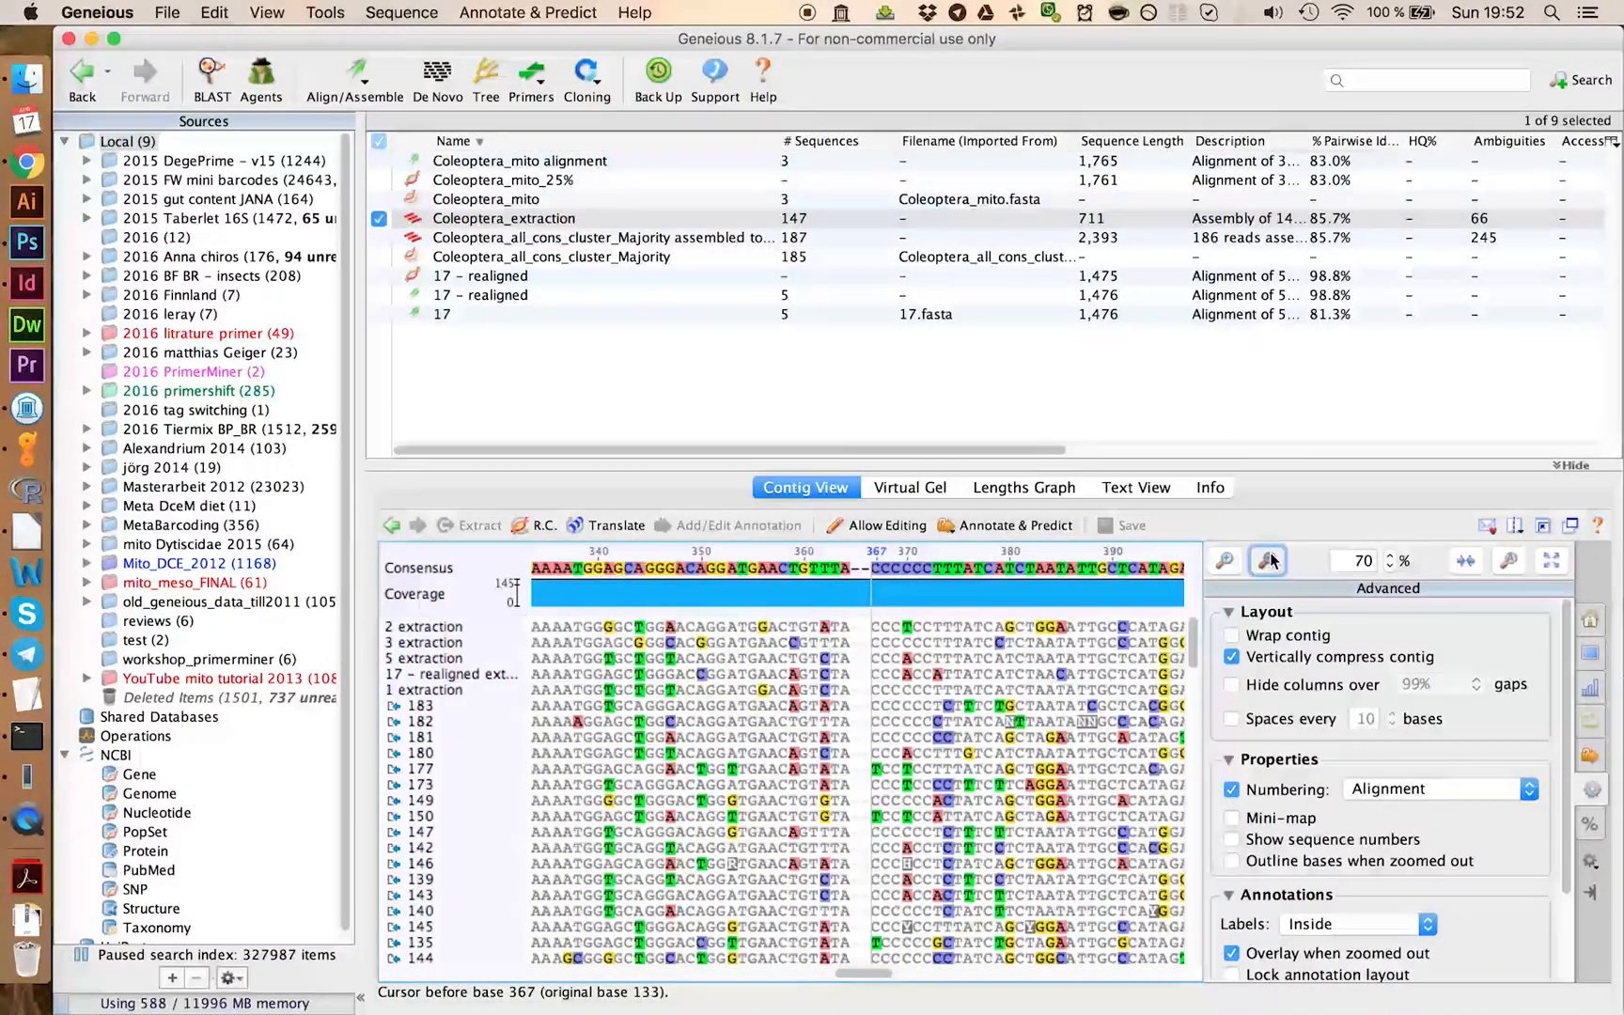
{"action": "left_click", "coordinate": [1224, 560]}
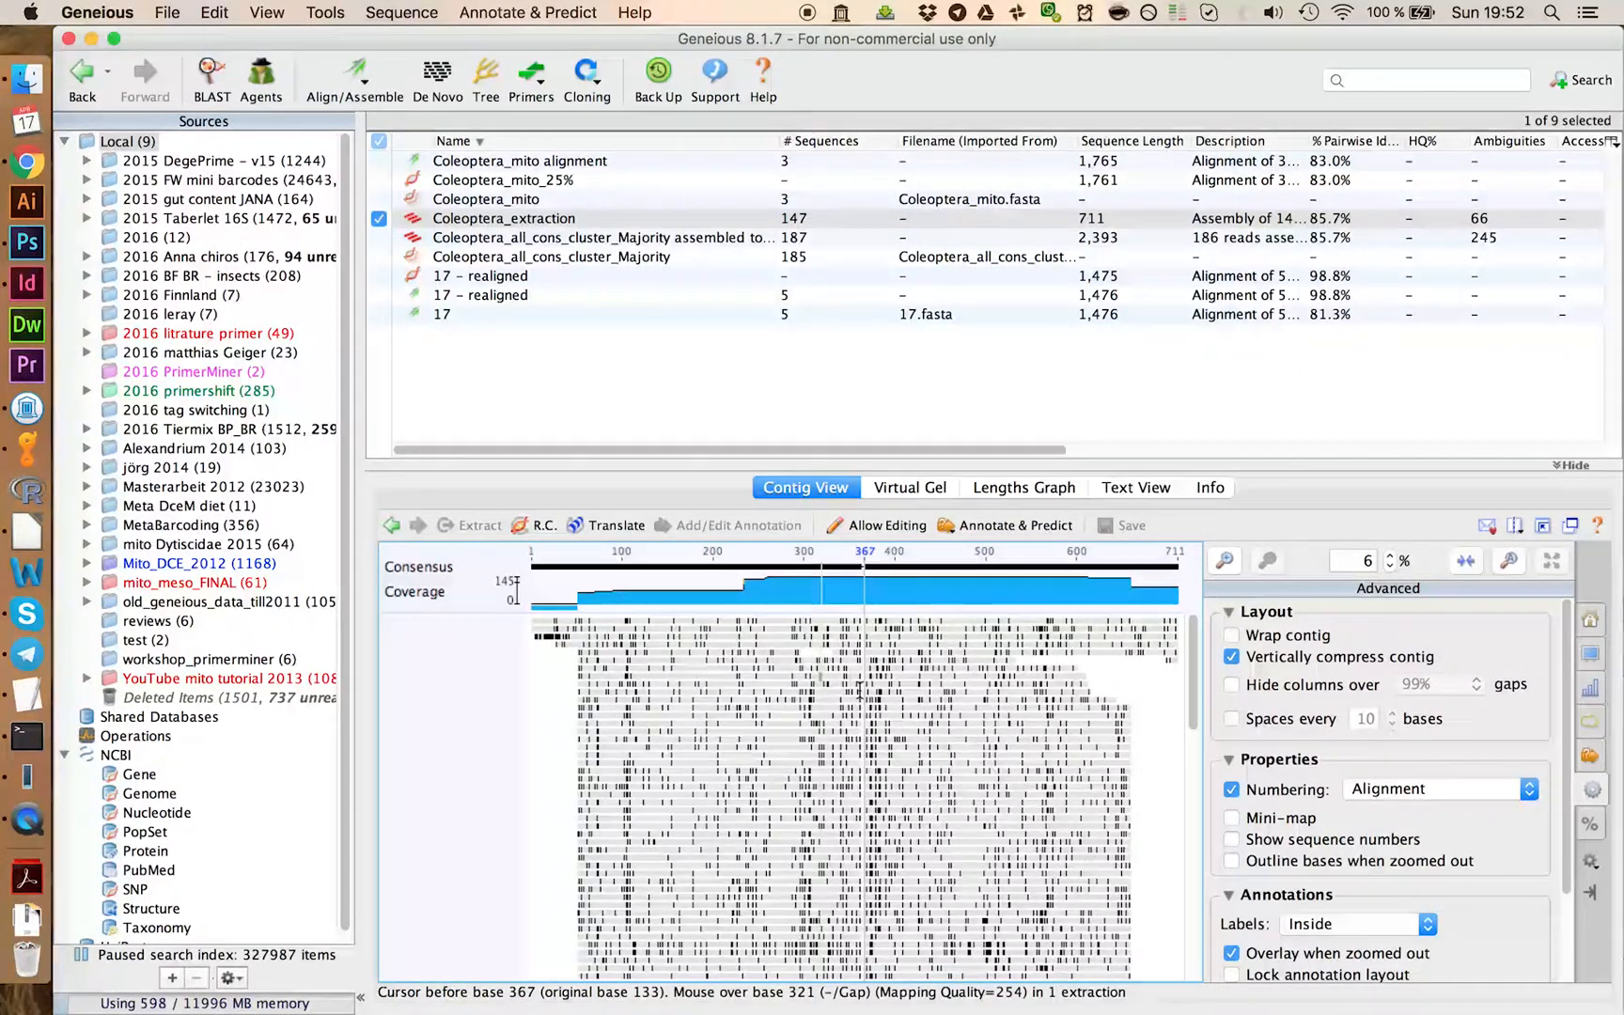
{"action": "mouse_move", "coordinate": [865, 722]}
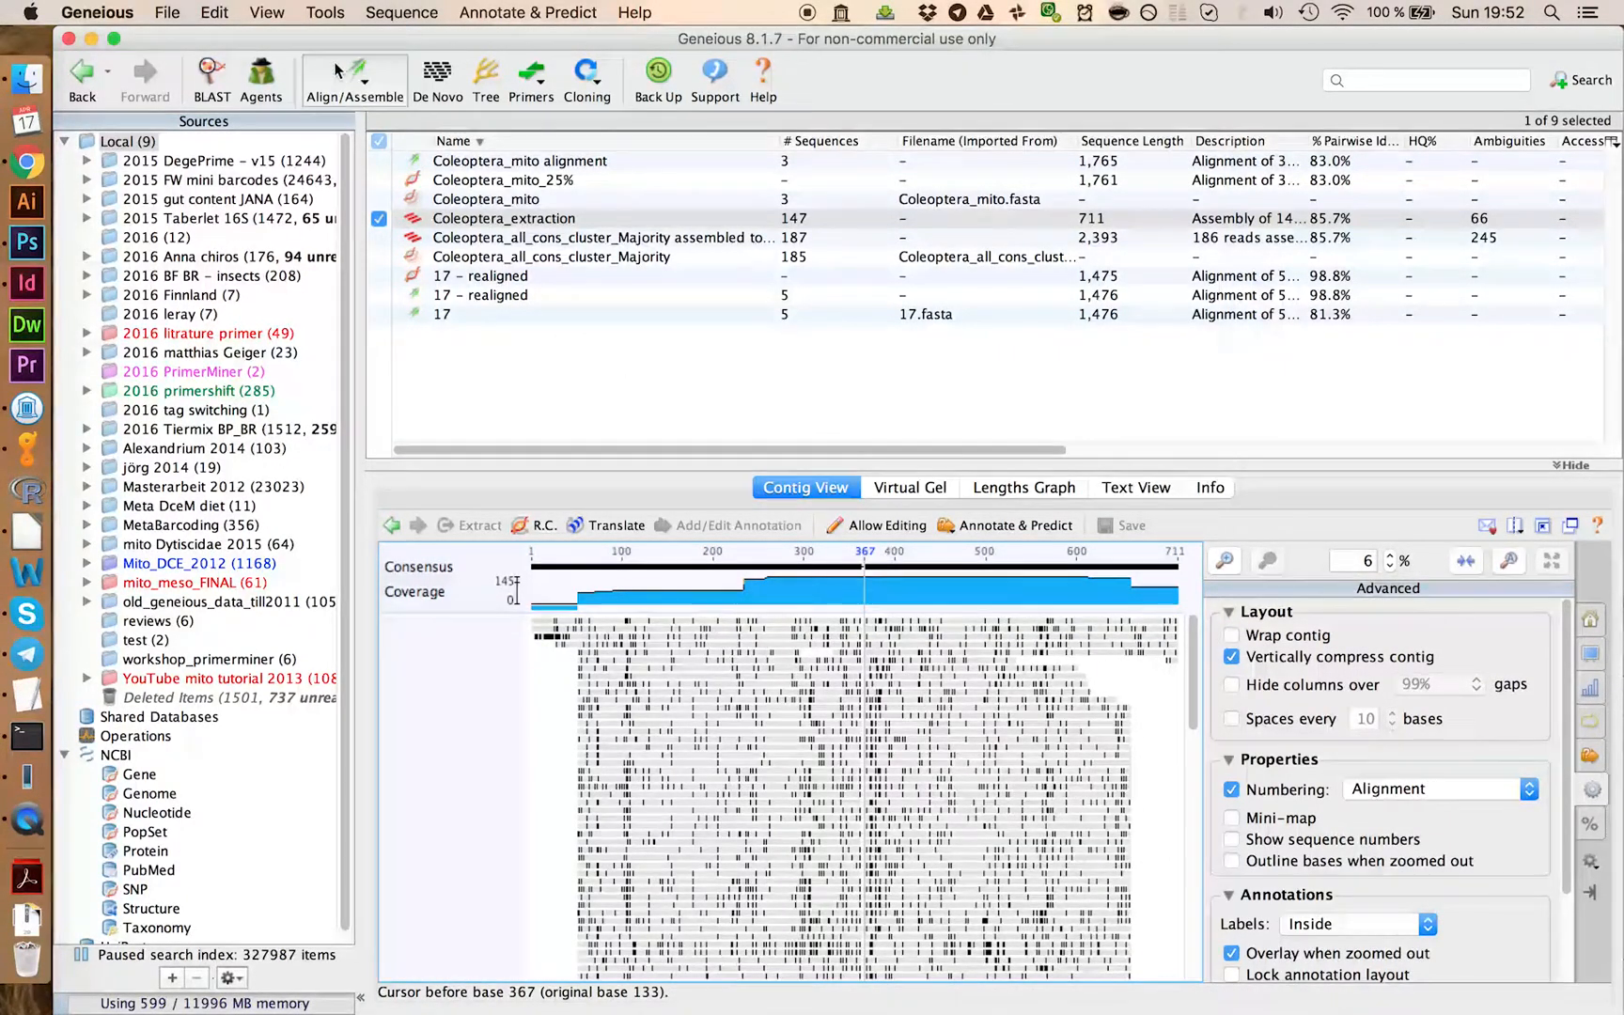
Step: Strip alignment columns with at least 99% gaps, creating a 709-bp Coleoptera_extraction (stripped), and view it
{"action": "left_click", "coordinate": [325, 13]}
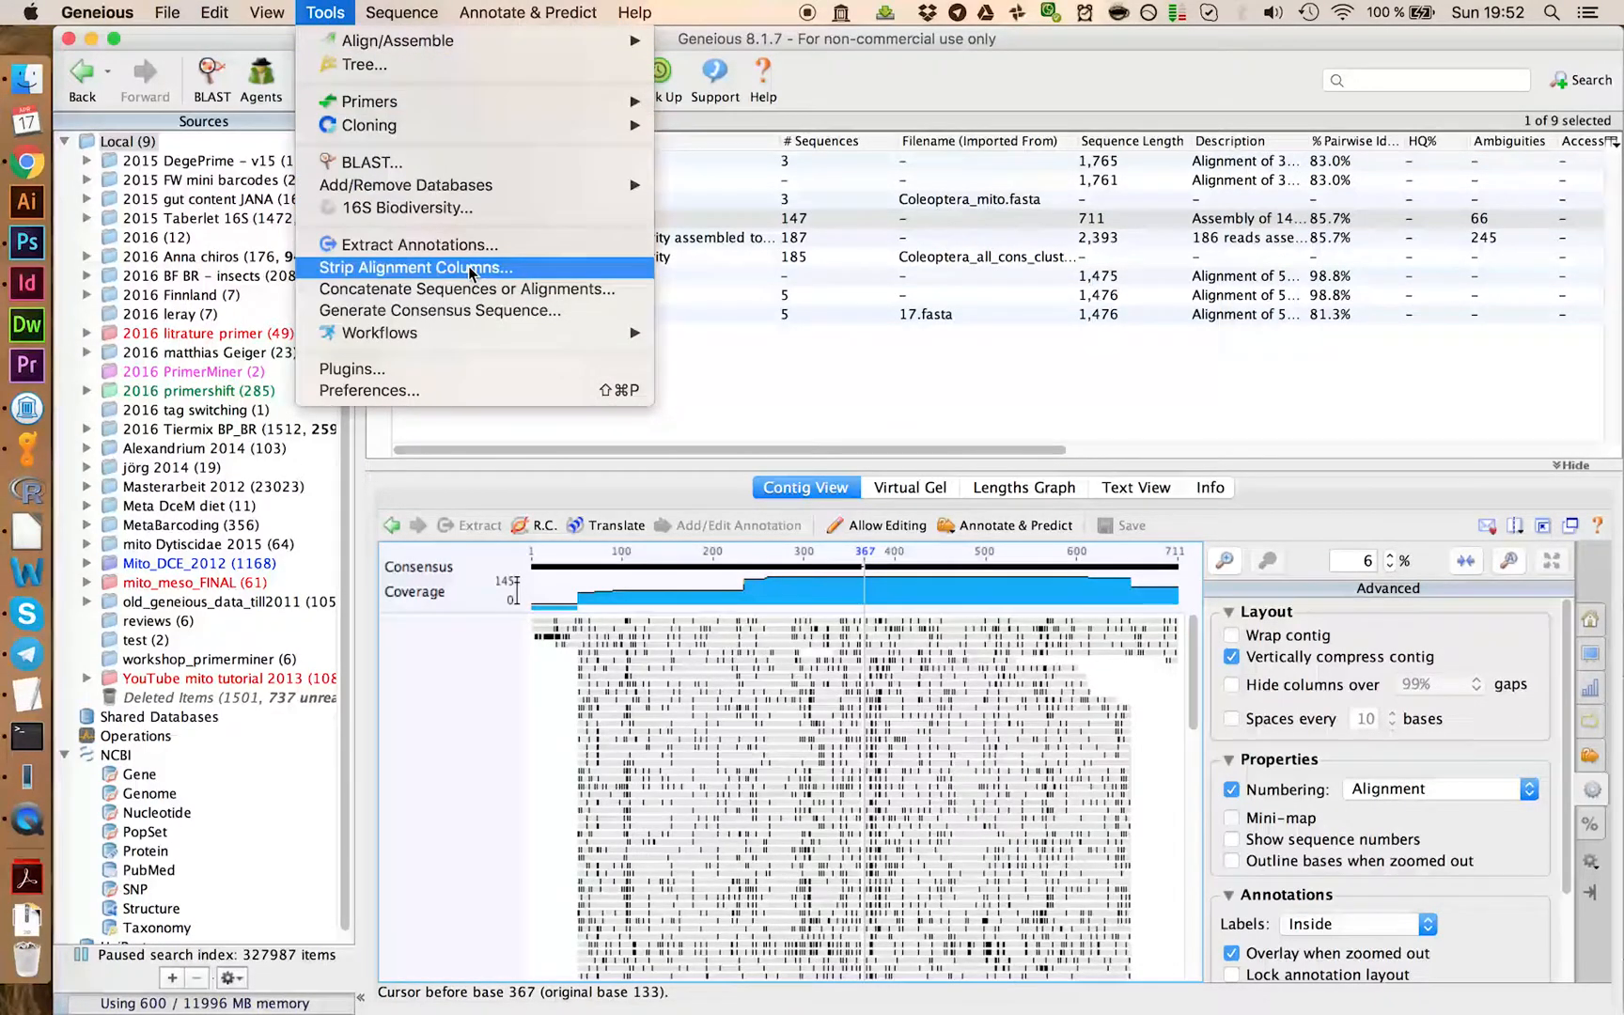
{"action": "left_click", "coordinate": [415, 266]}
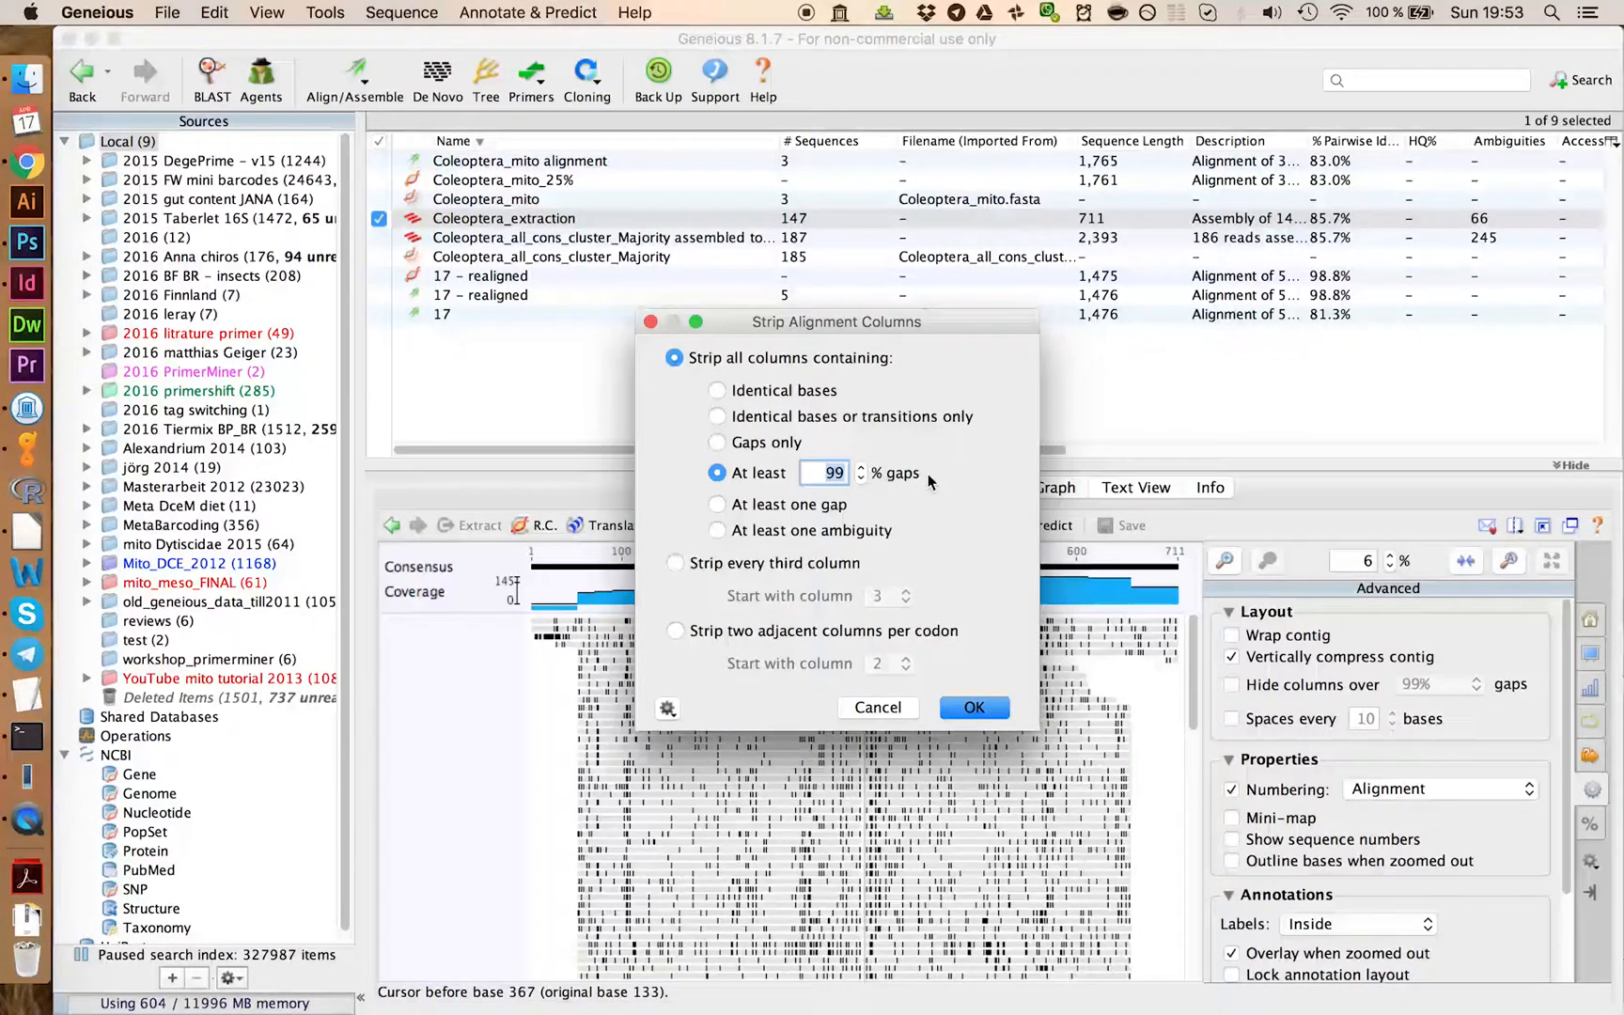
{"action": "left_click", "coordinate": [972, 707]}
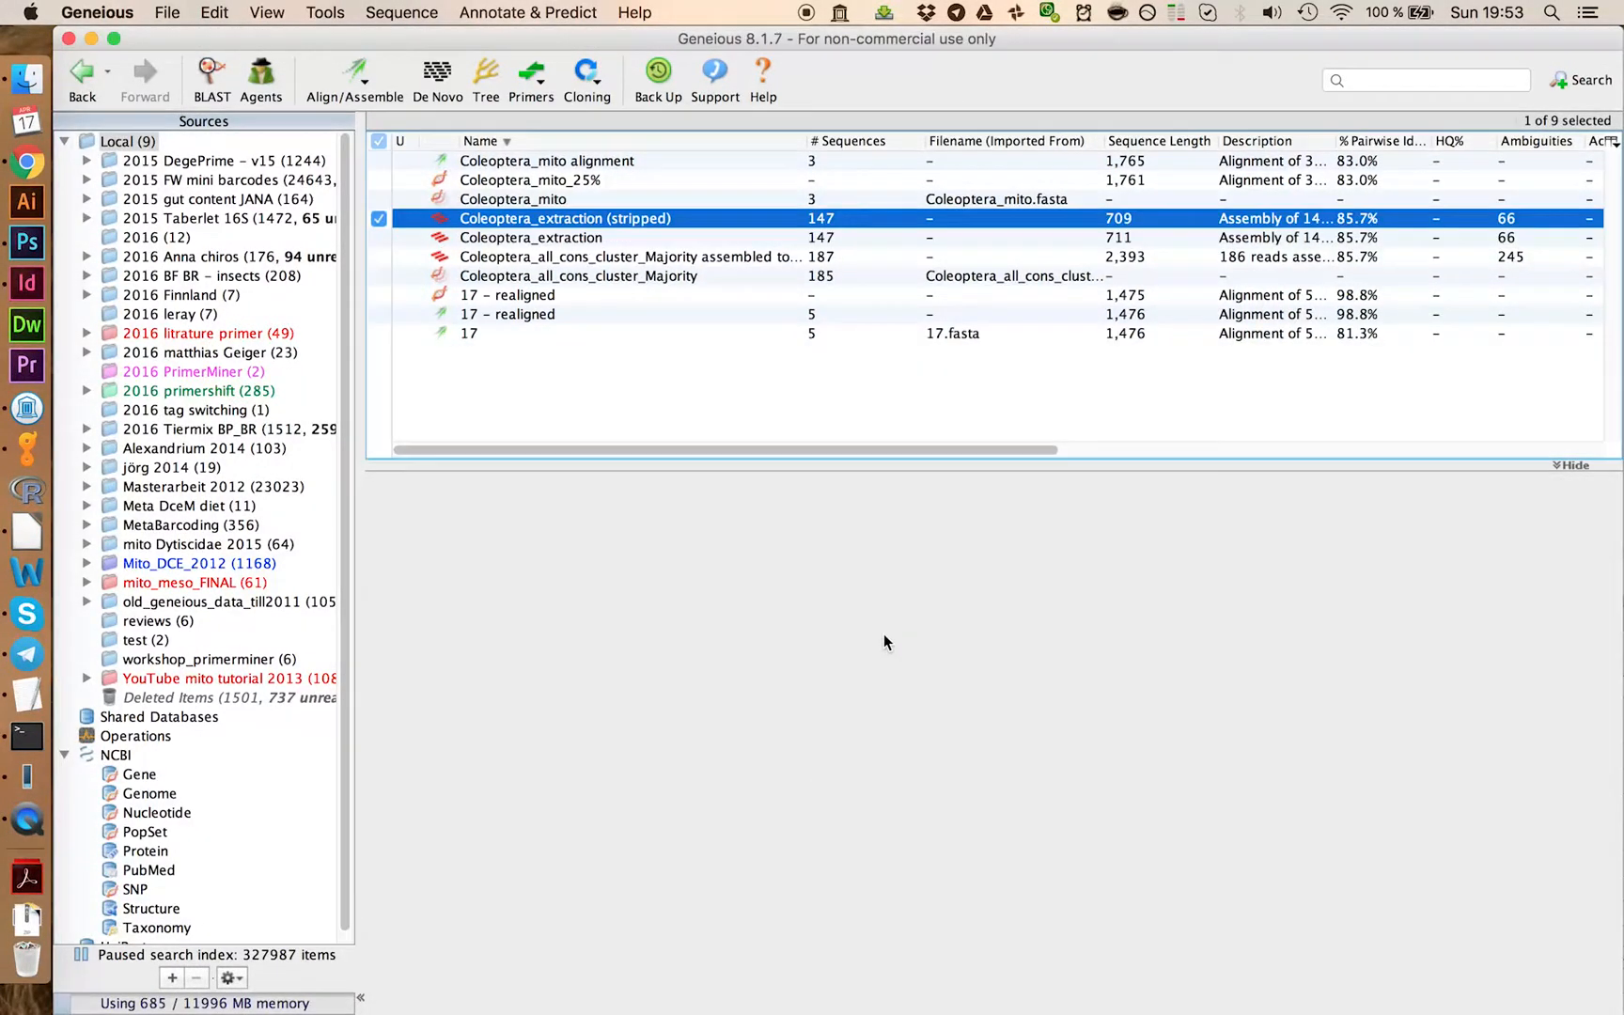
{"action": "double_click", "coordinate": [566, 218]}
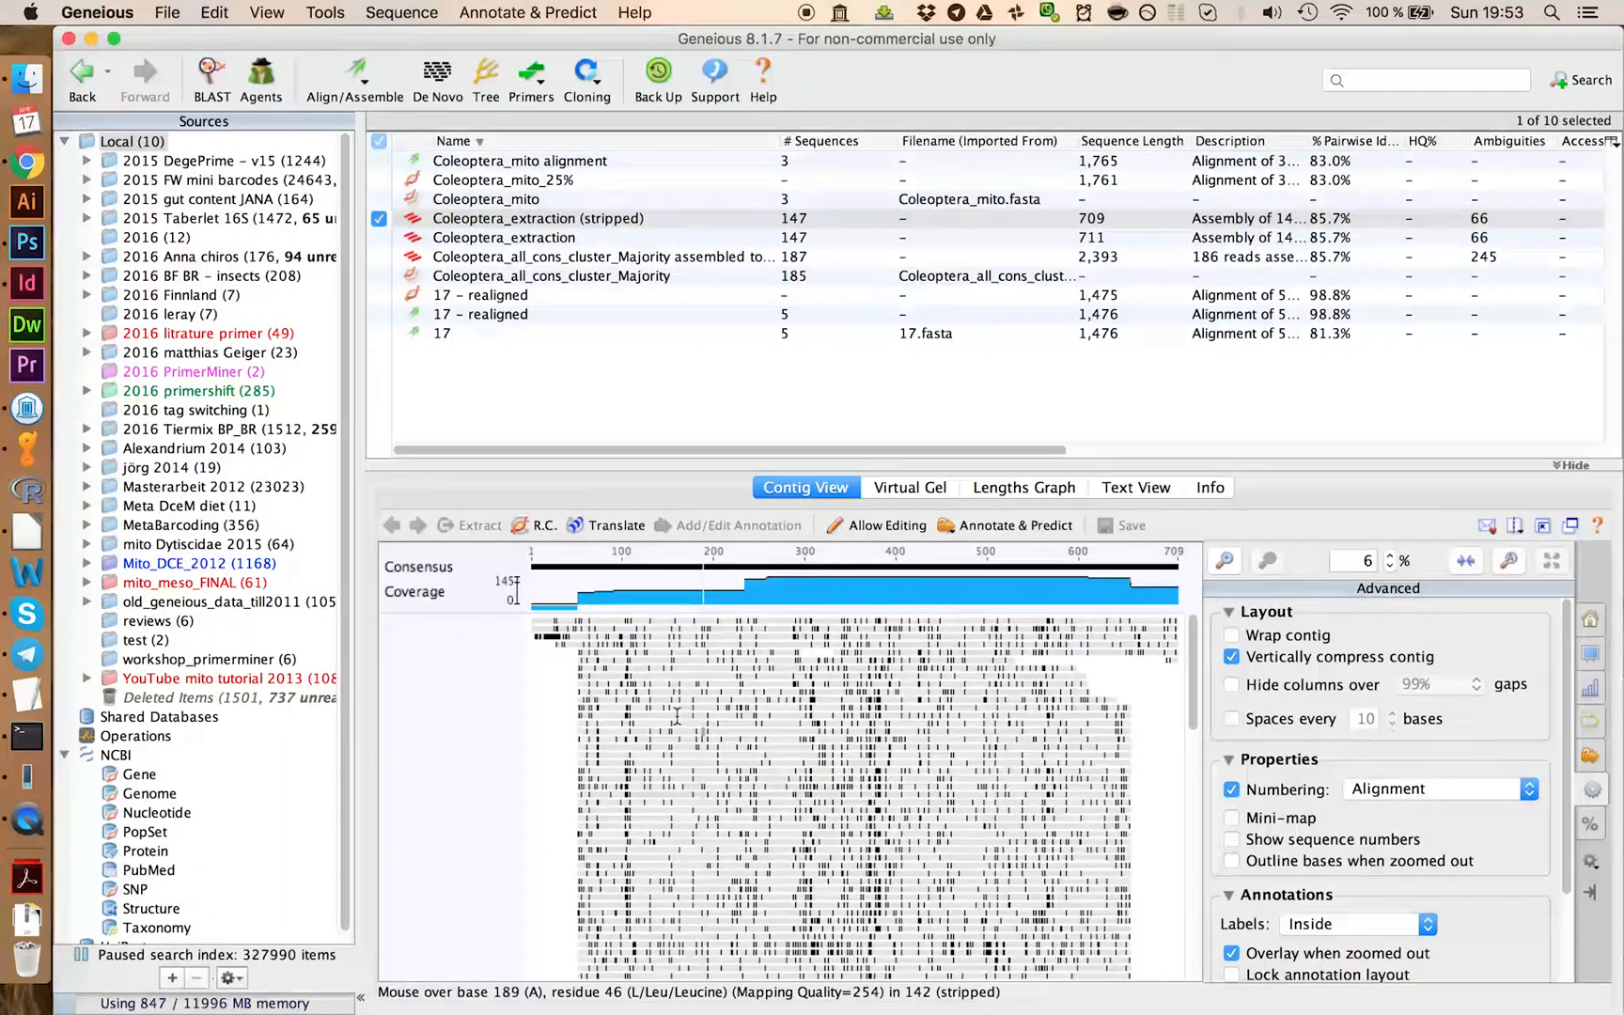
{"action": "mouse_move", "coordinate": [780, 643]}
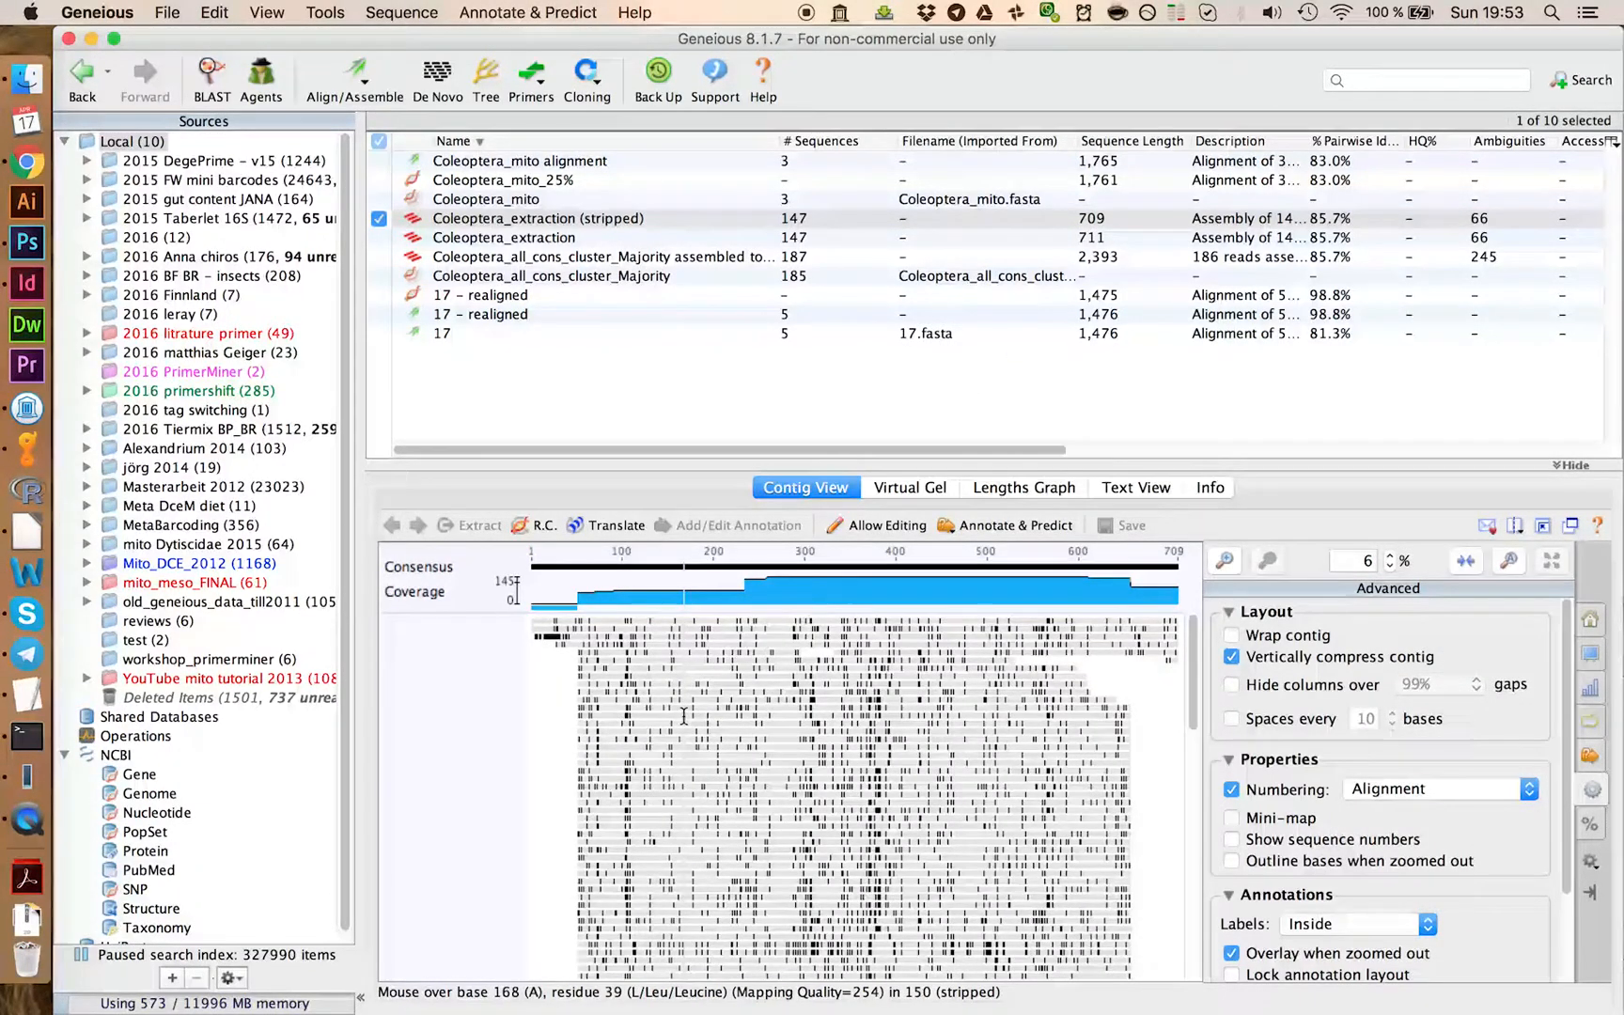
{"action": "mouse_move", "coordinate": [568, 713]}
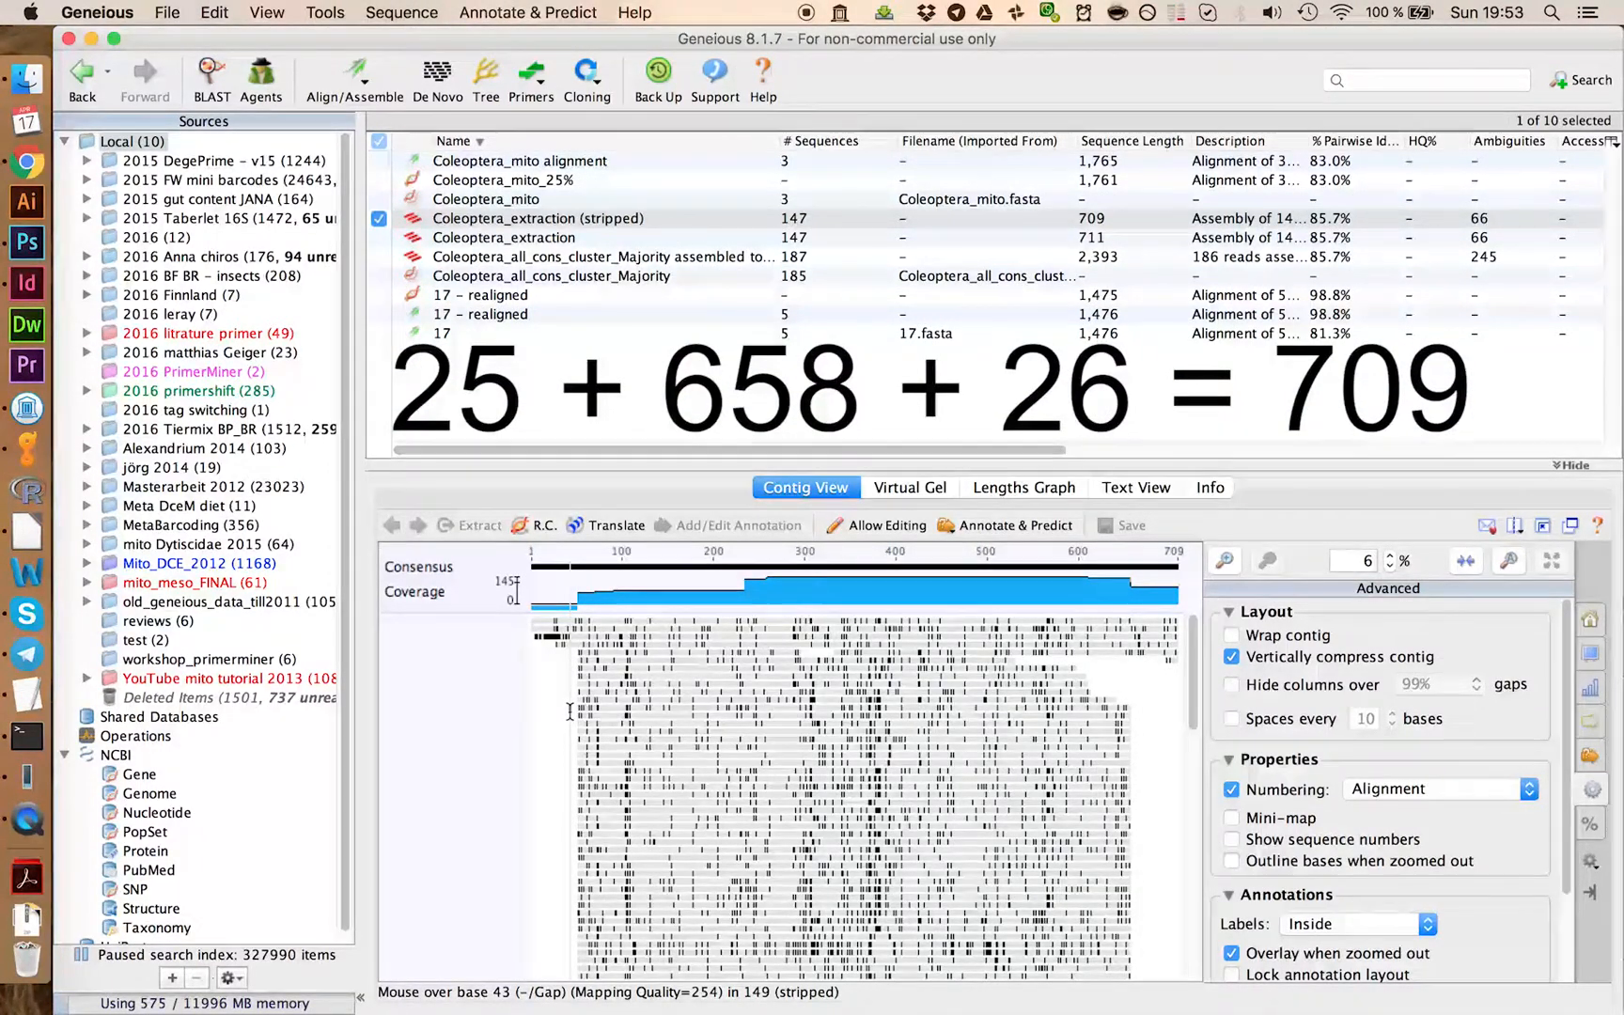
{"action": "mouse_move", "coordinate": [1130, 673]}
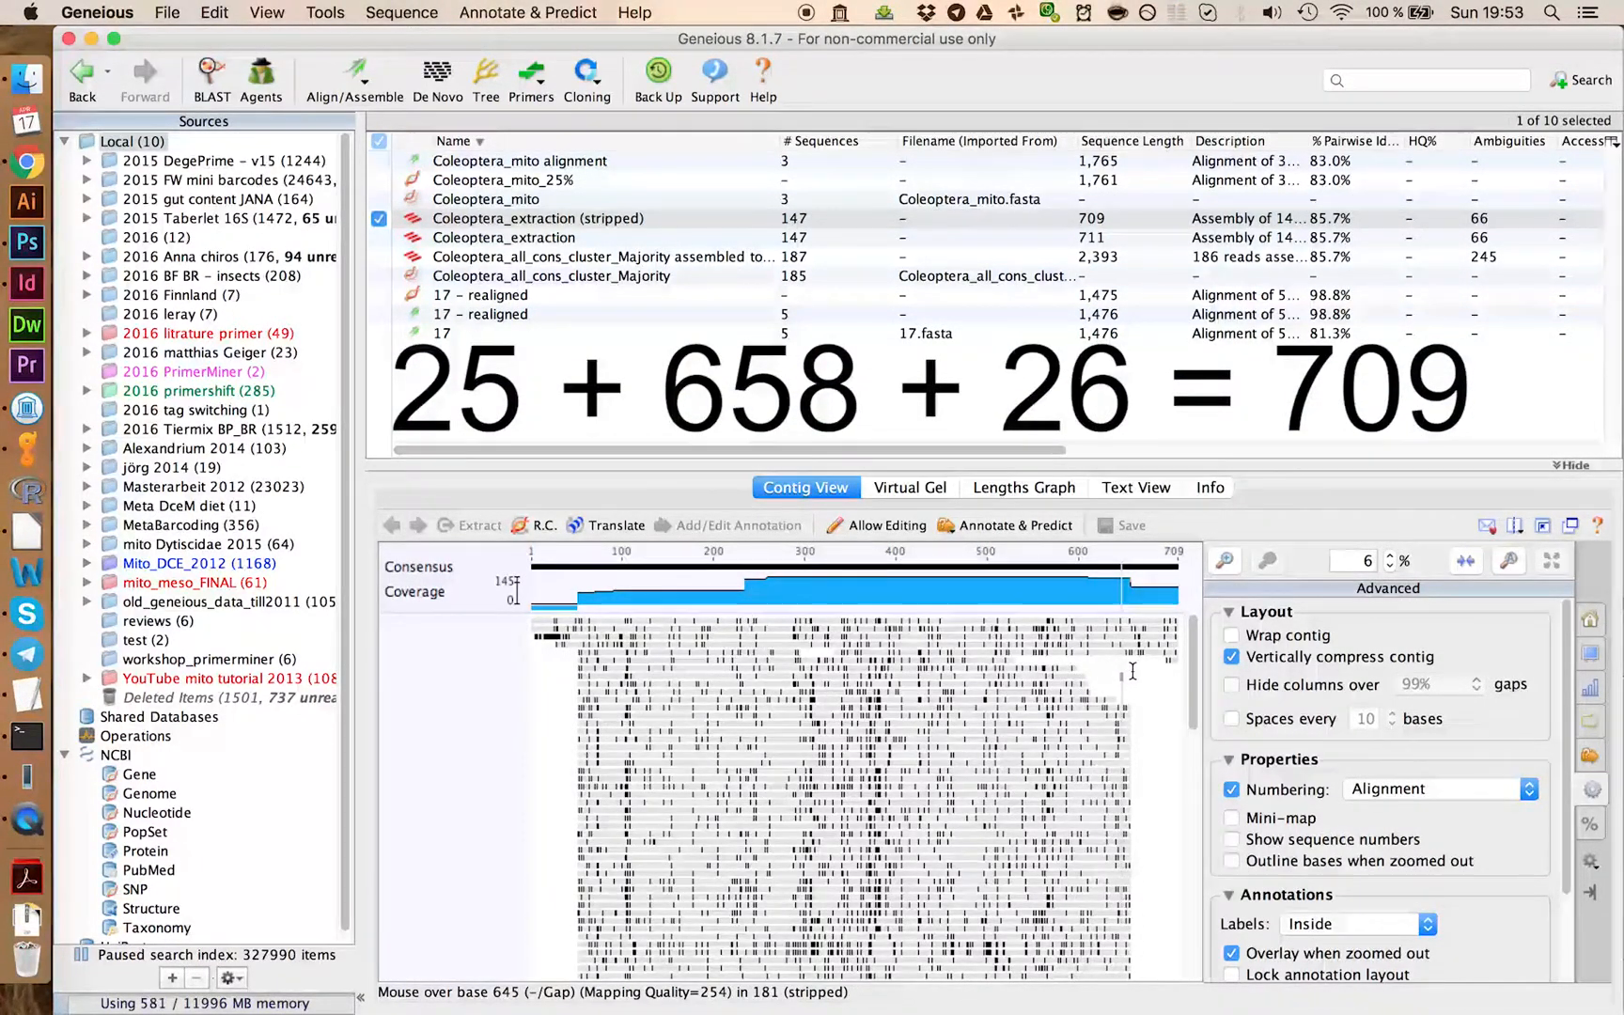
{"action": "mouse_move", "coordinate": [1156, 686]}
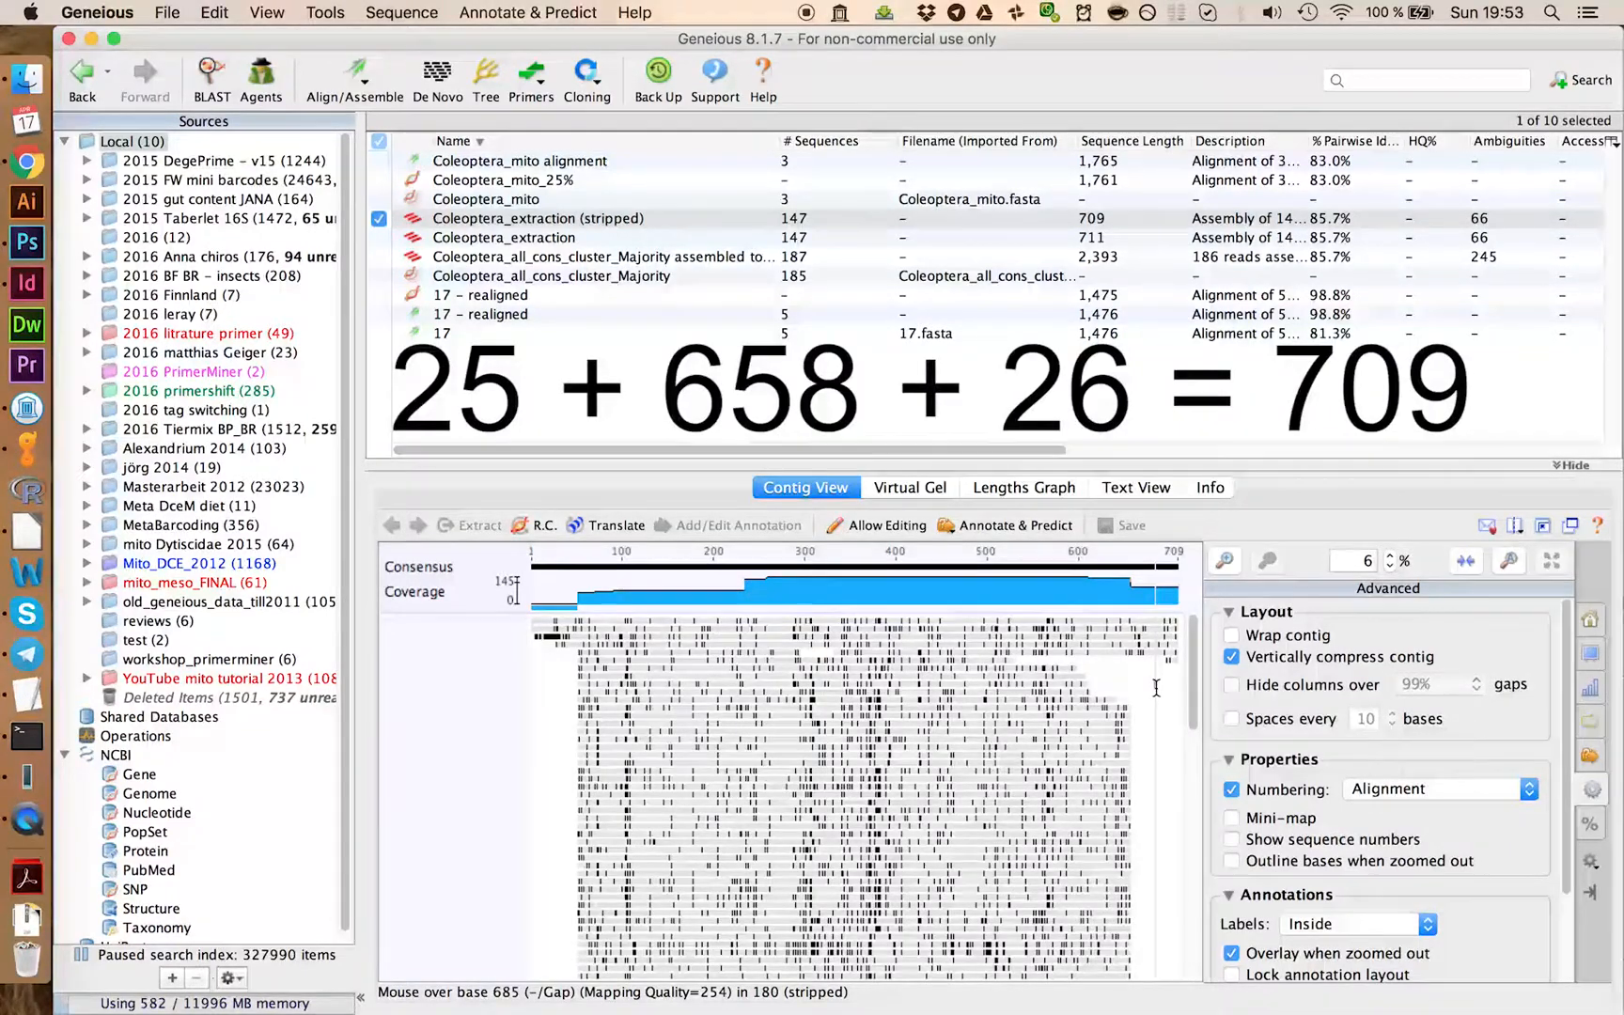
{"action": "mouse_move", "coordinate": [1151, 643]}
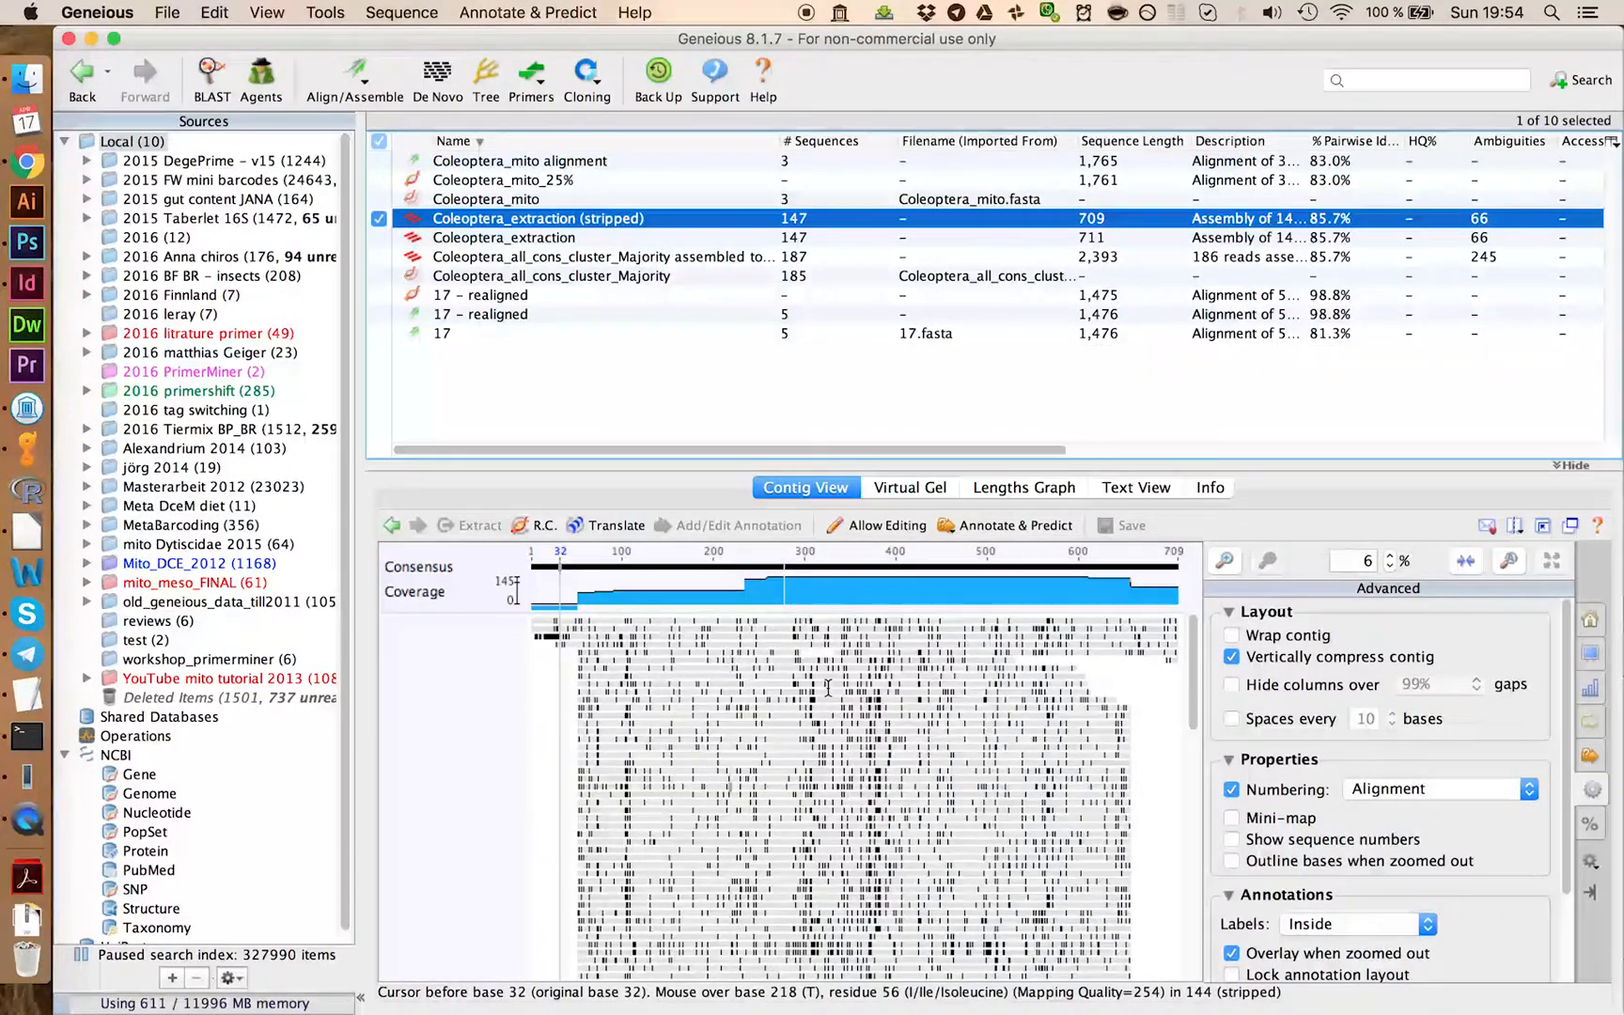
{"action": "mouse_move", "coordinate": [1067, 650]}
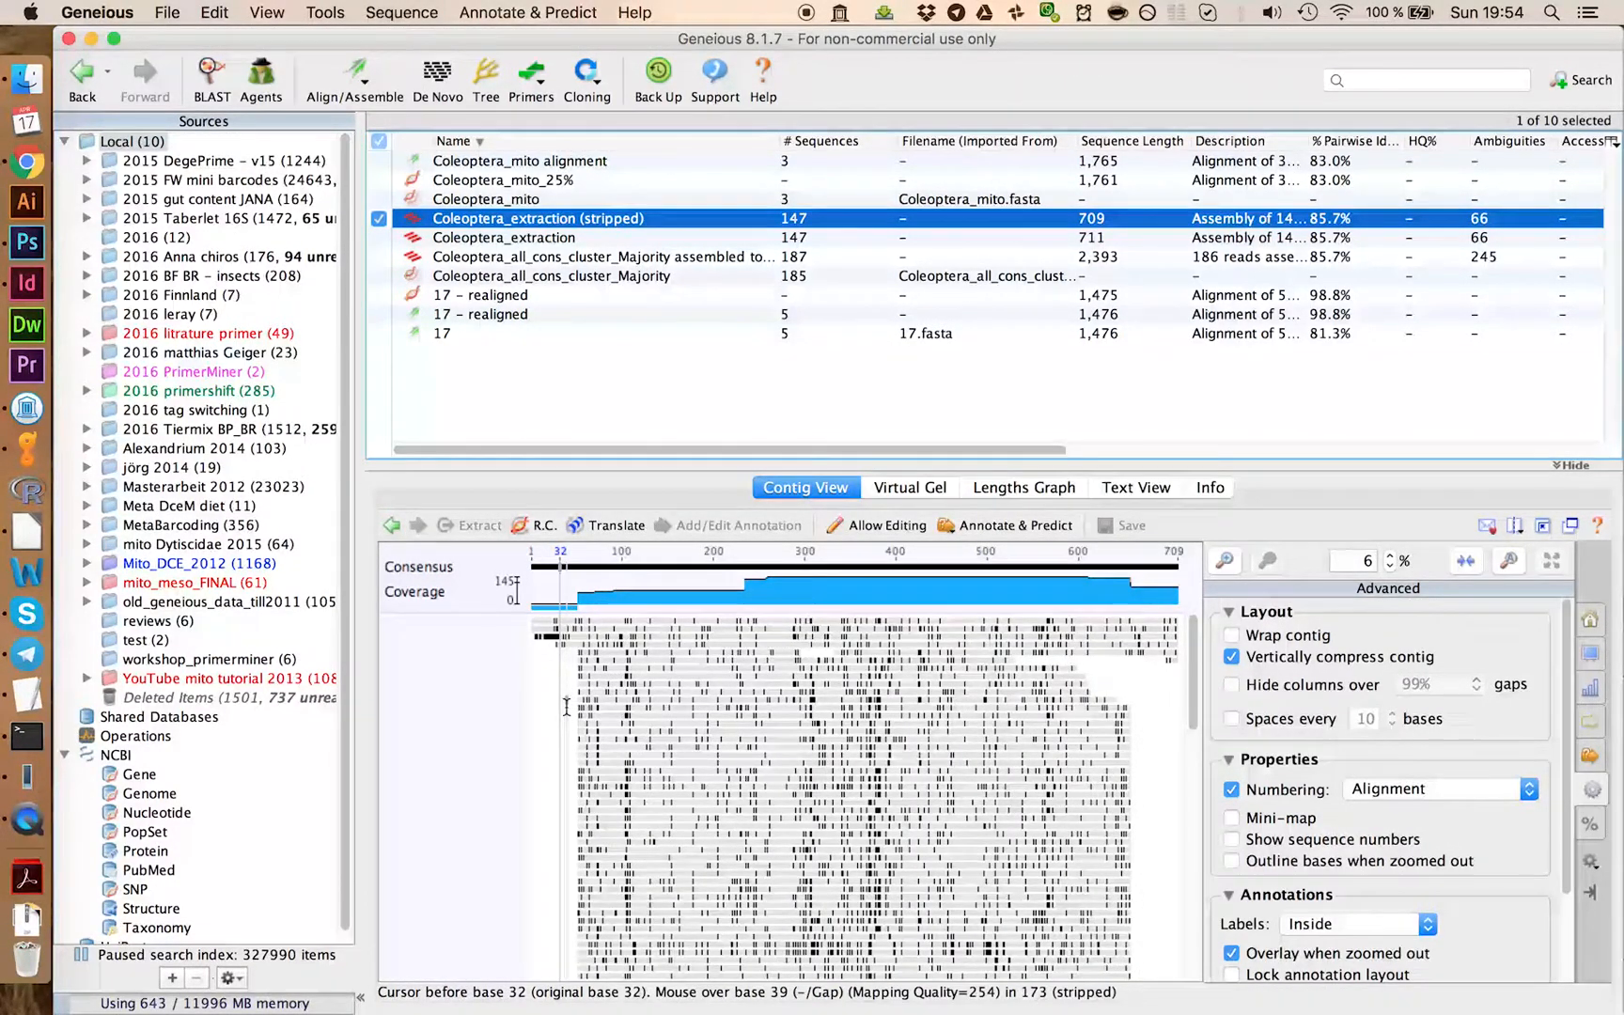
{"action": "mouse_move", "coordinate": [626, 724]}
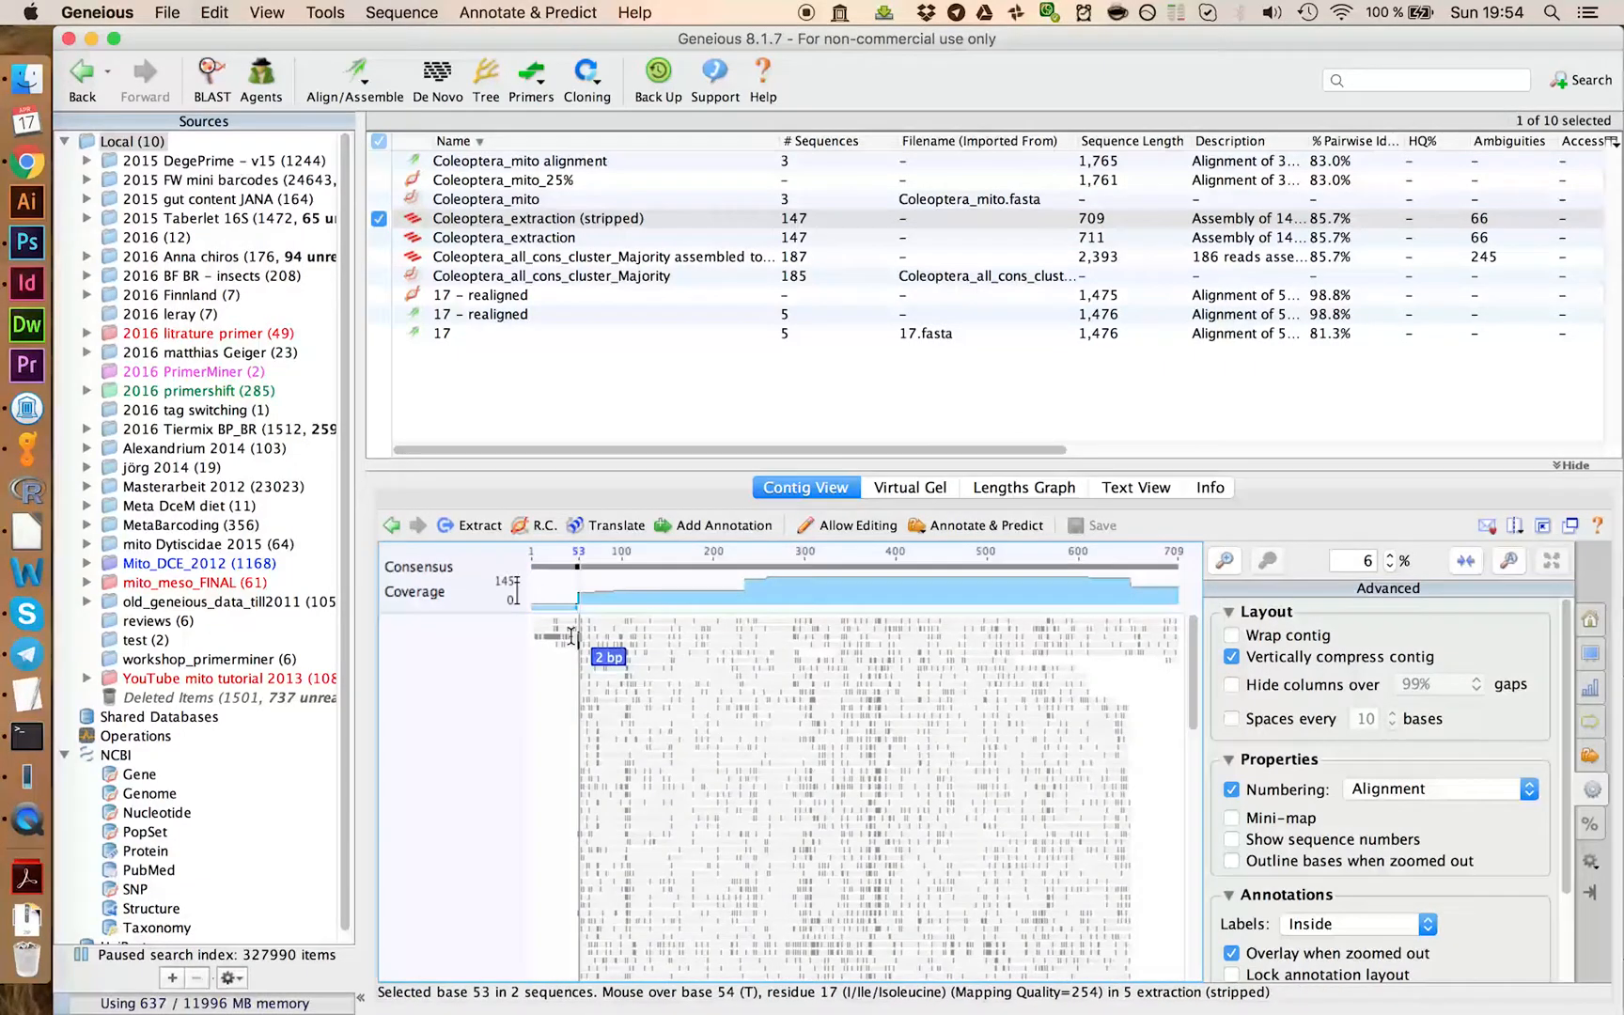
Step: Extract the top five reads across their full length as Coleoptera_extraction (stripped) 1
{"action": "left_click_drag", "start_coordinate": [573, 633], "coordinate": [534, 634]}
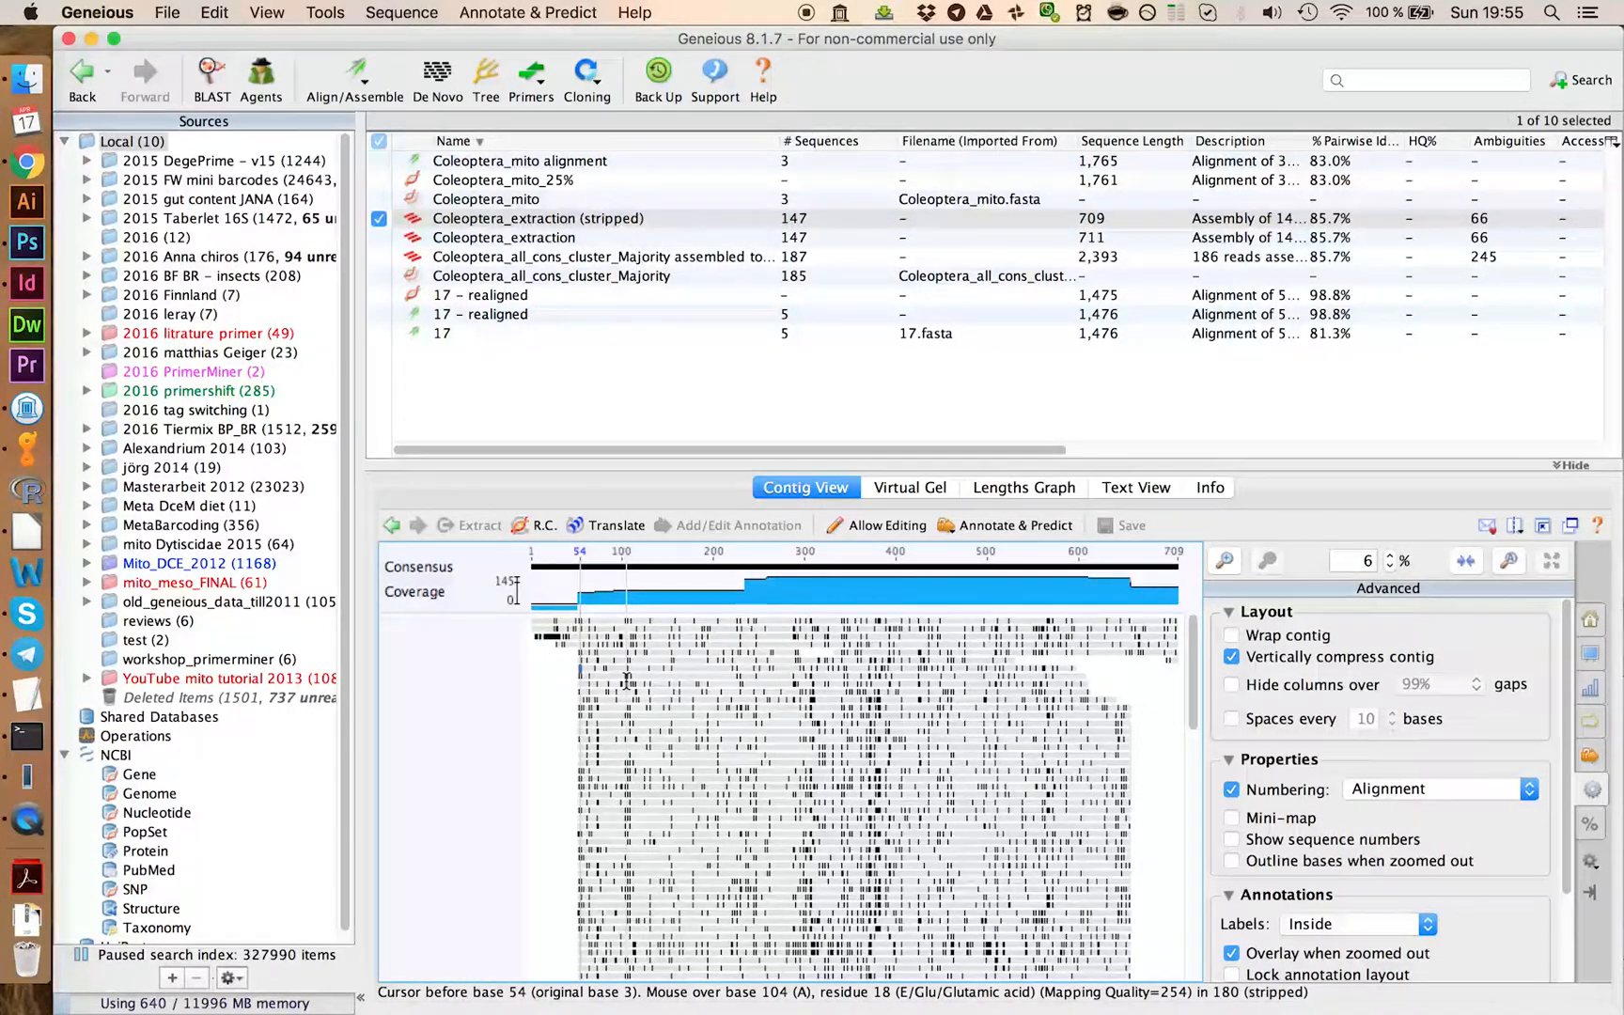
{"action": "left_click_drag", "start_coordinate": [581, 622], "coordinate": [543, 622]}
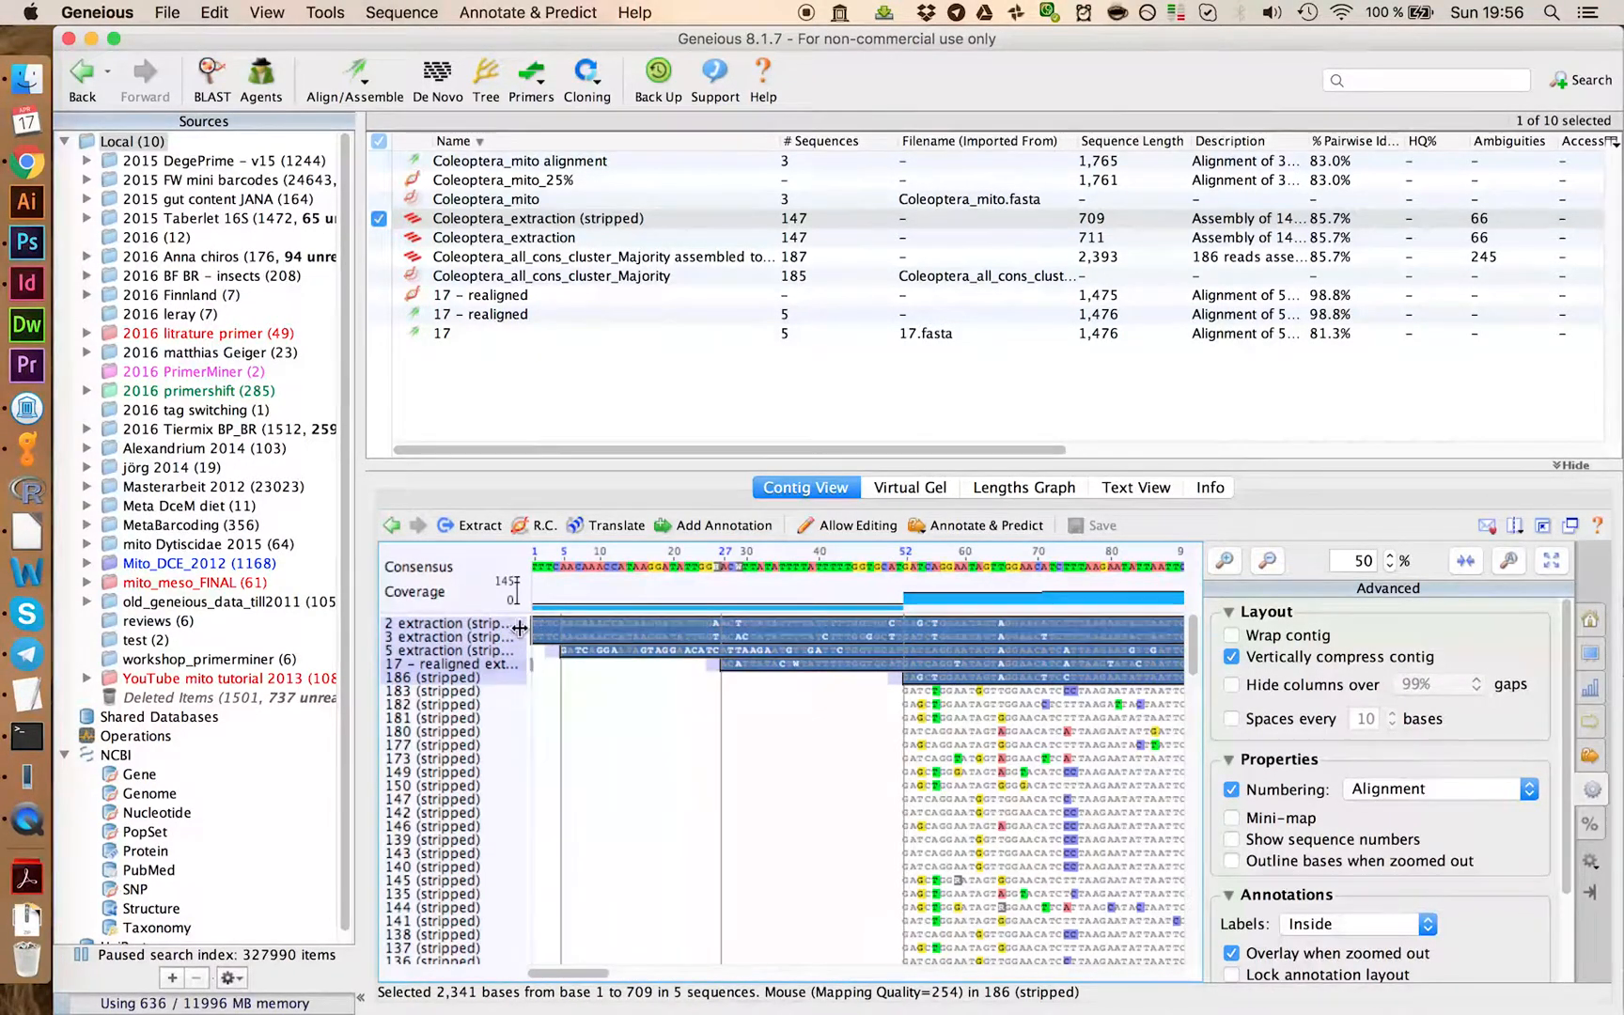
{"action": "left_click", "coordinate": [479, 525]}
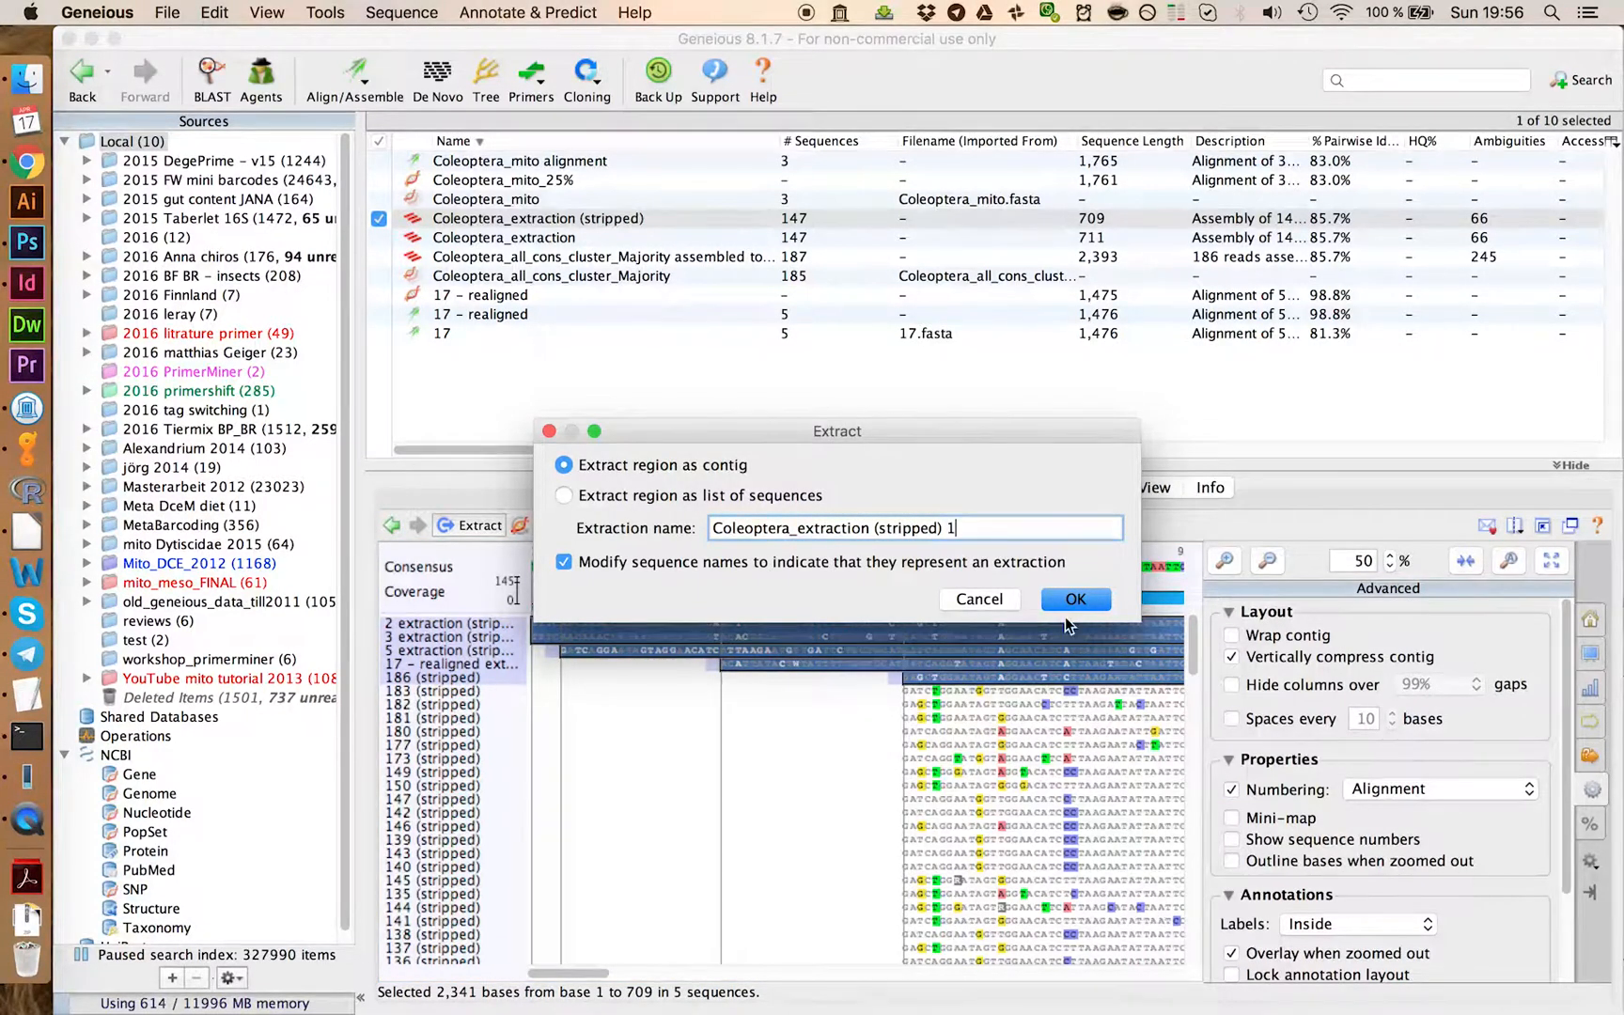
{"action": "left_click", "coordinate": [1074, 598]}
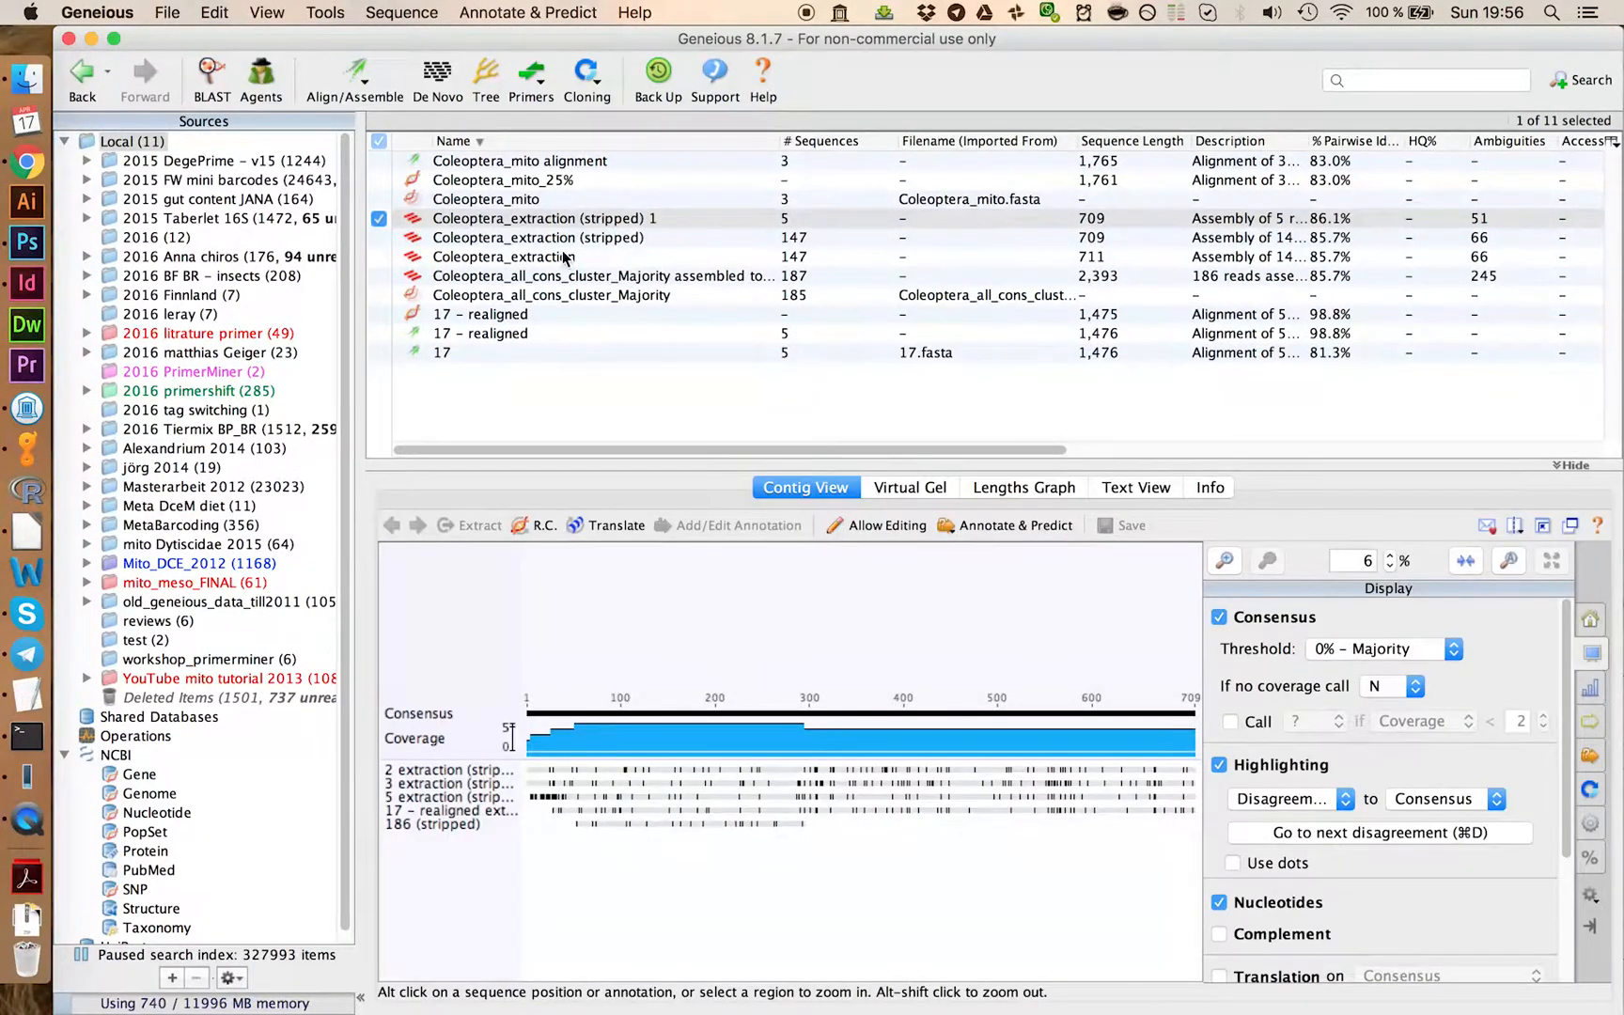
Step: Save Coleoptera_extraction (stripped) with 142 sequences, then select the original 711-bp Coleoptera_extraction
{"action": "left_click", "coordinate": [539, 237]}
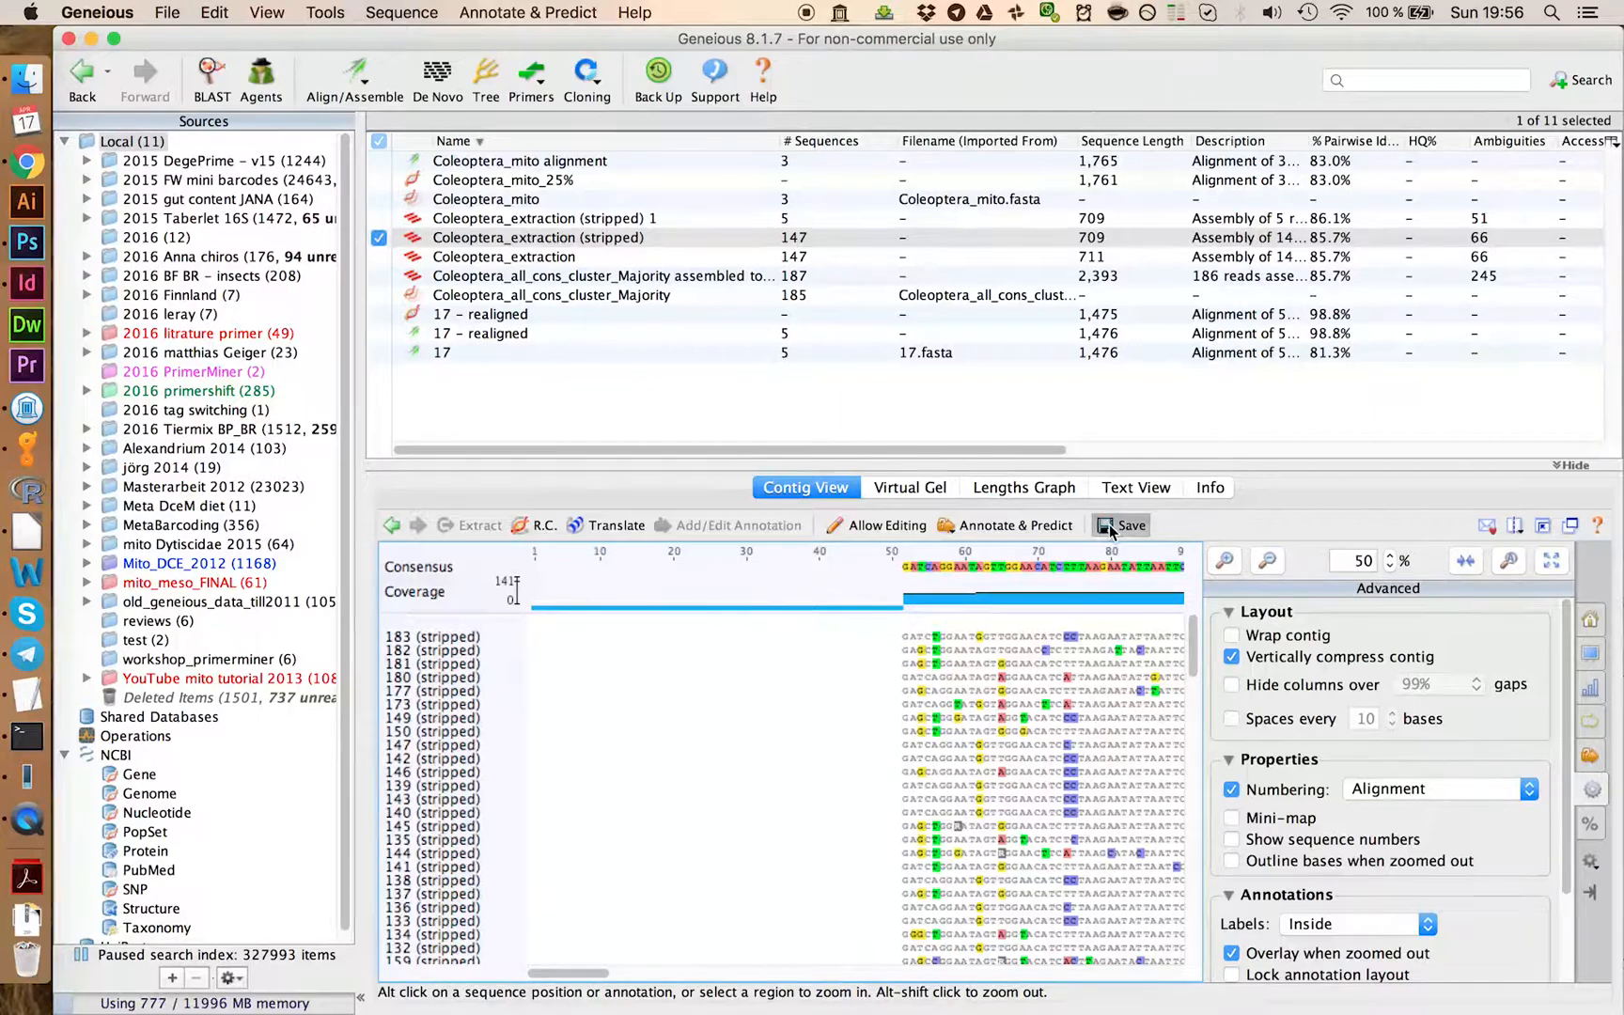
{"action": "left_click", "coordinate": [540, 218]}
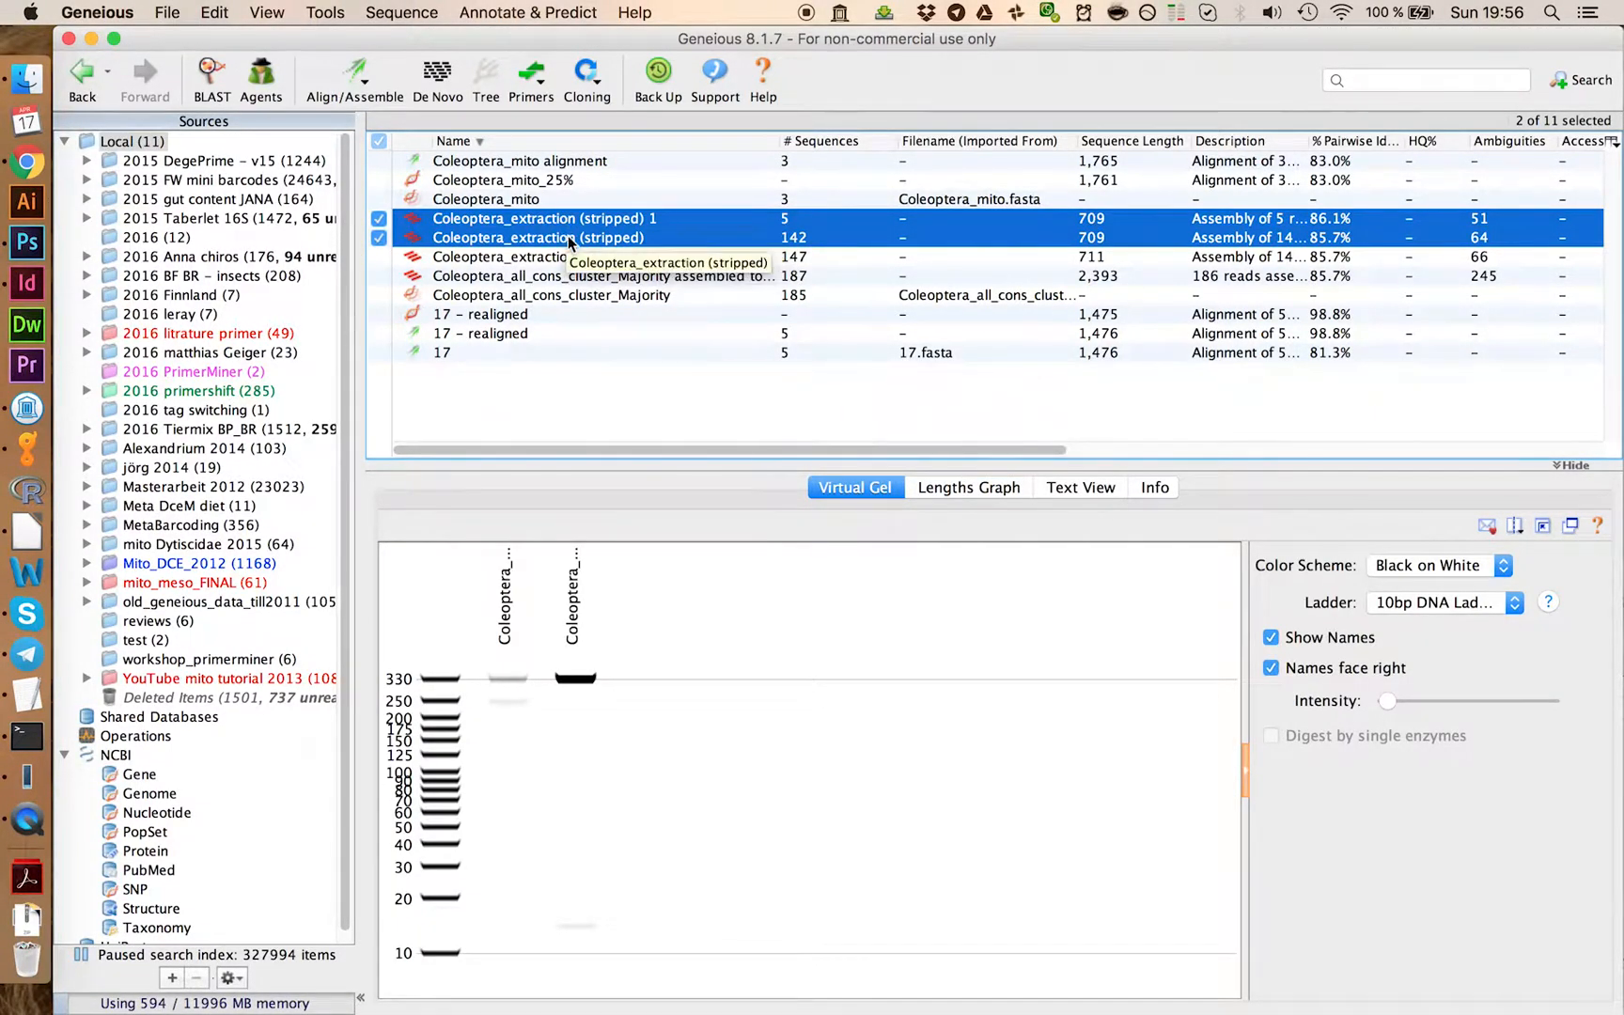
{"action": "left_click", "coordinate": [536, 237]}
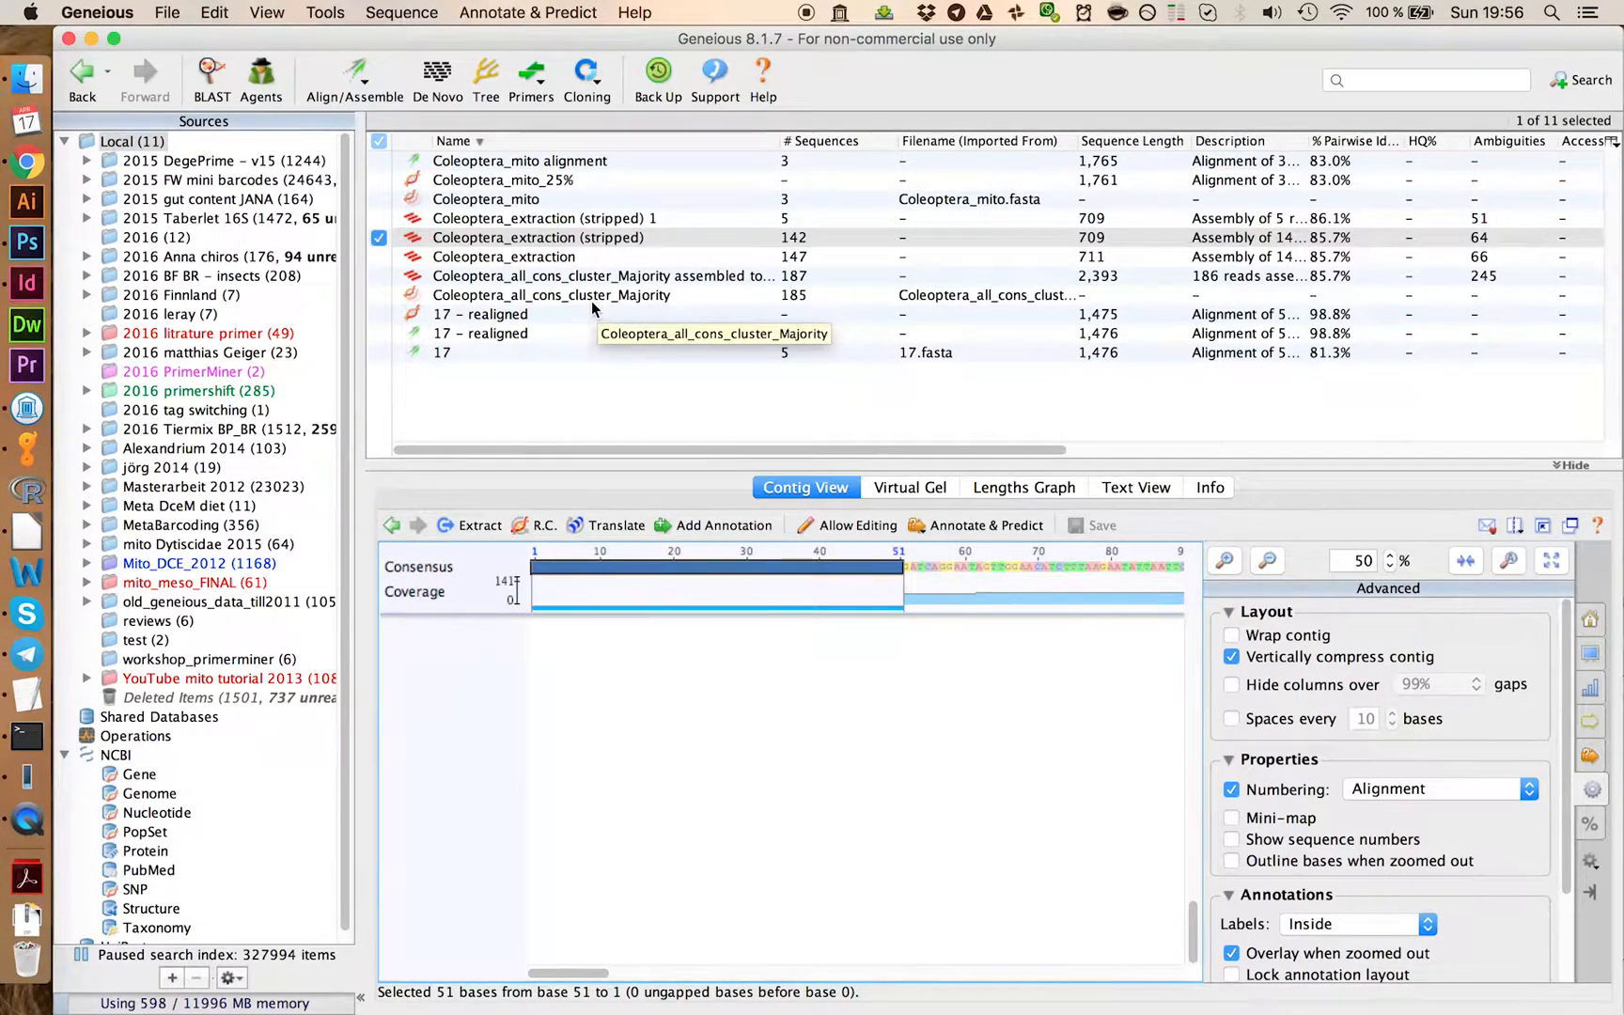
{"action": "left_click", "coordinate": [504, 255]}
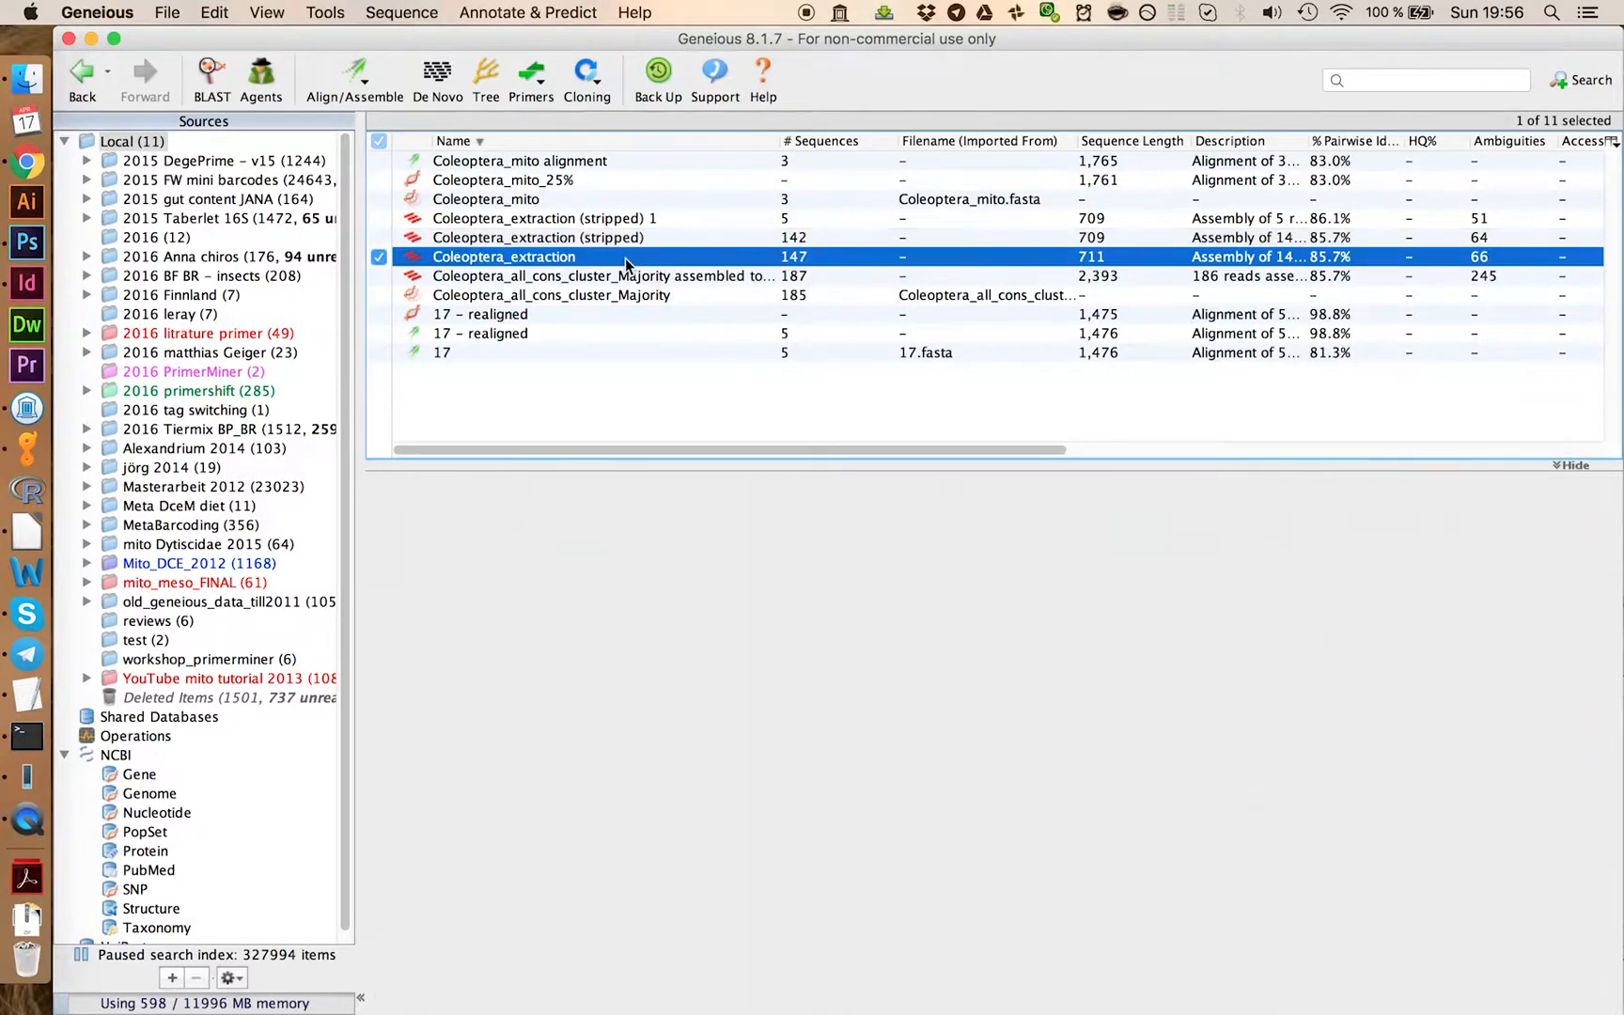
Step: Strip columns with at least 99% gaps from Coleoptera_extraction and rename the 709 bp result Coleoptera_extraction_FINAL
{"action": "double_click", "coordinate": [504, 256]}
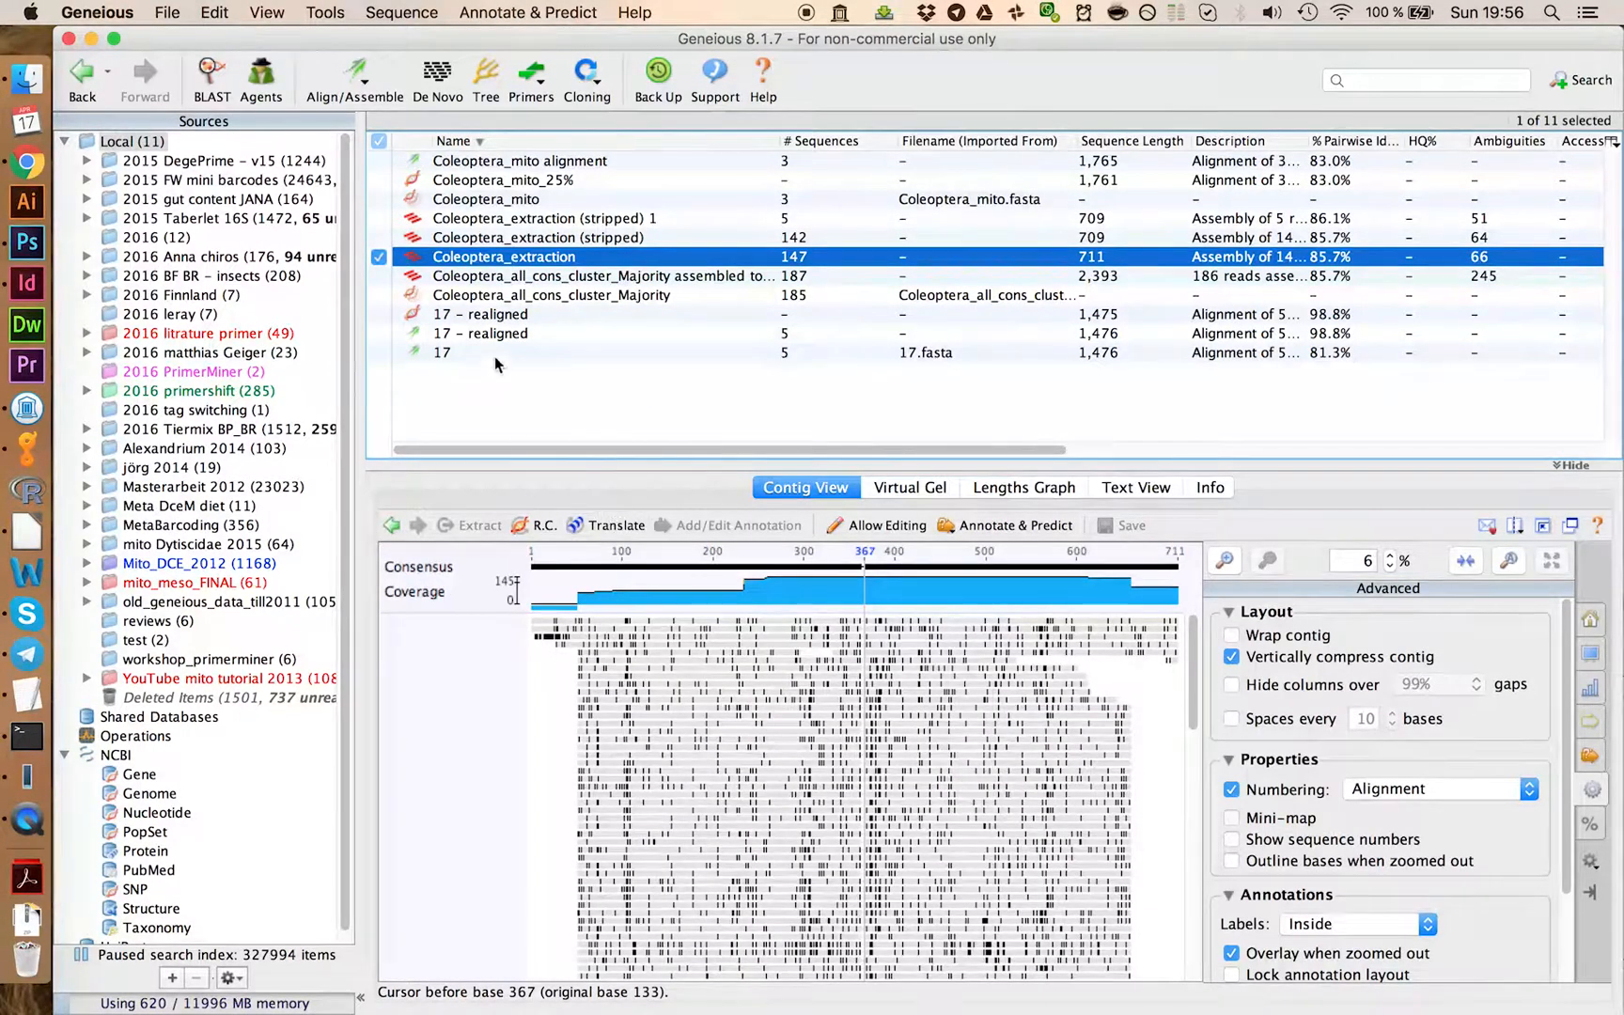
{"action": "left_click", "coordinate": [325, 13]}
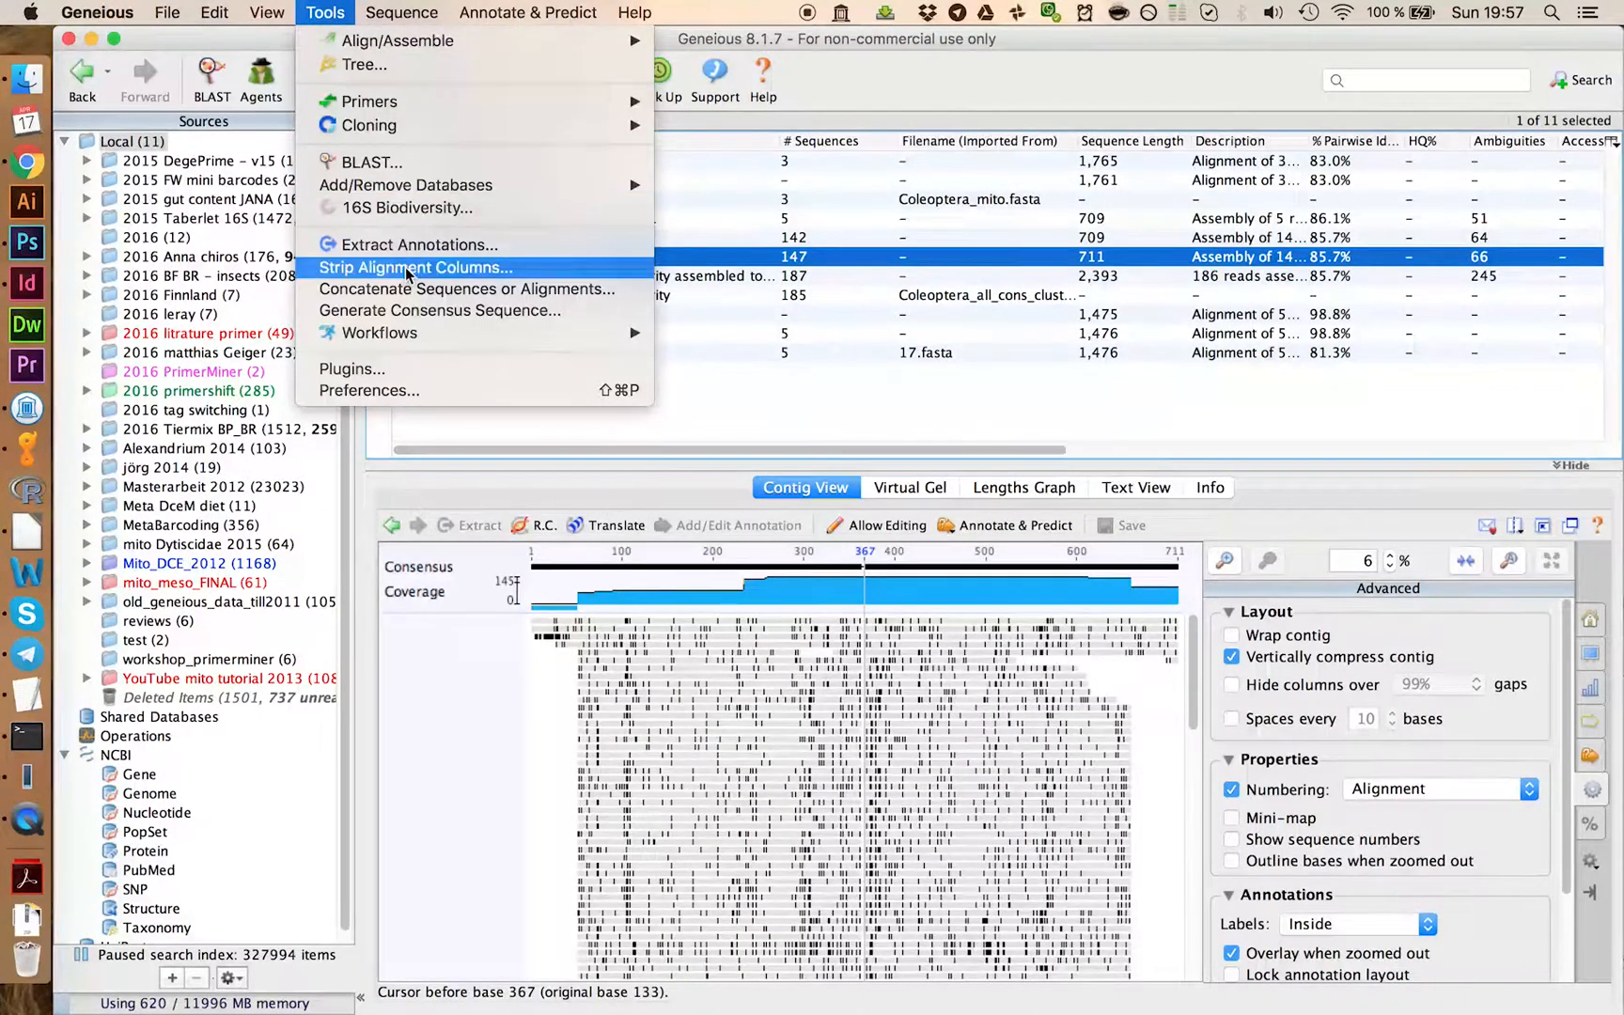
{"action": "left_click", "coordinate": [416, 267]}
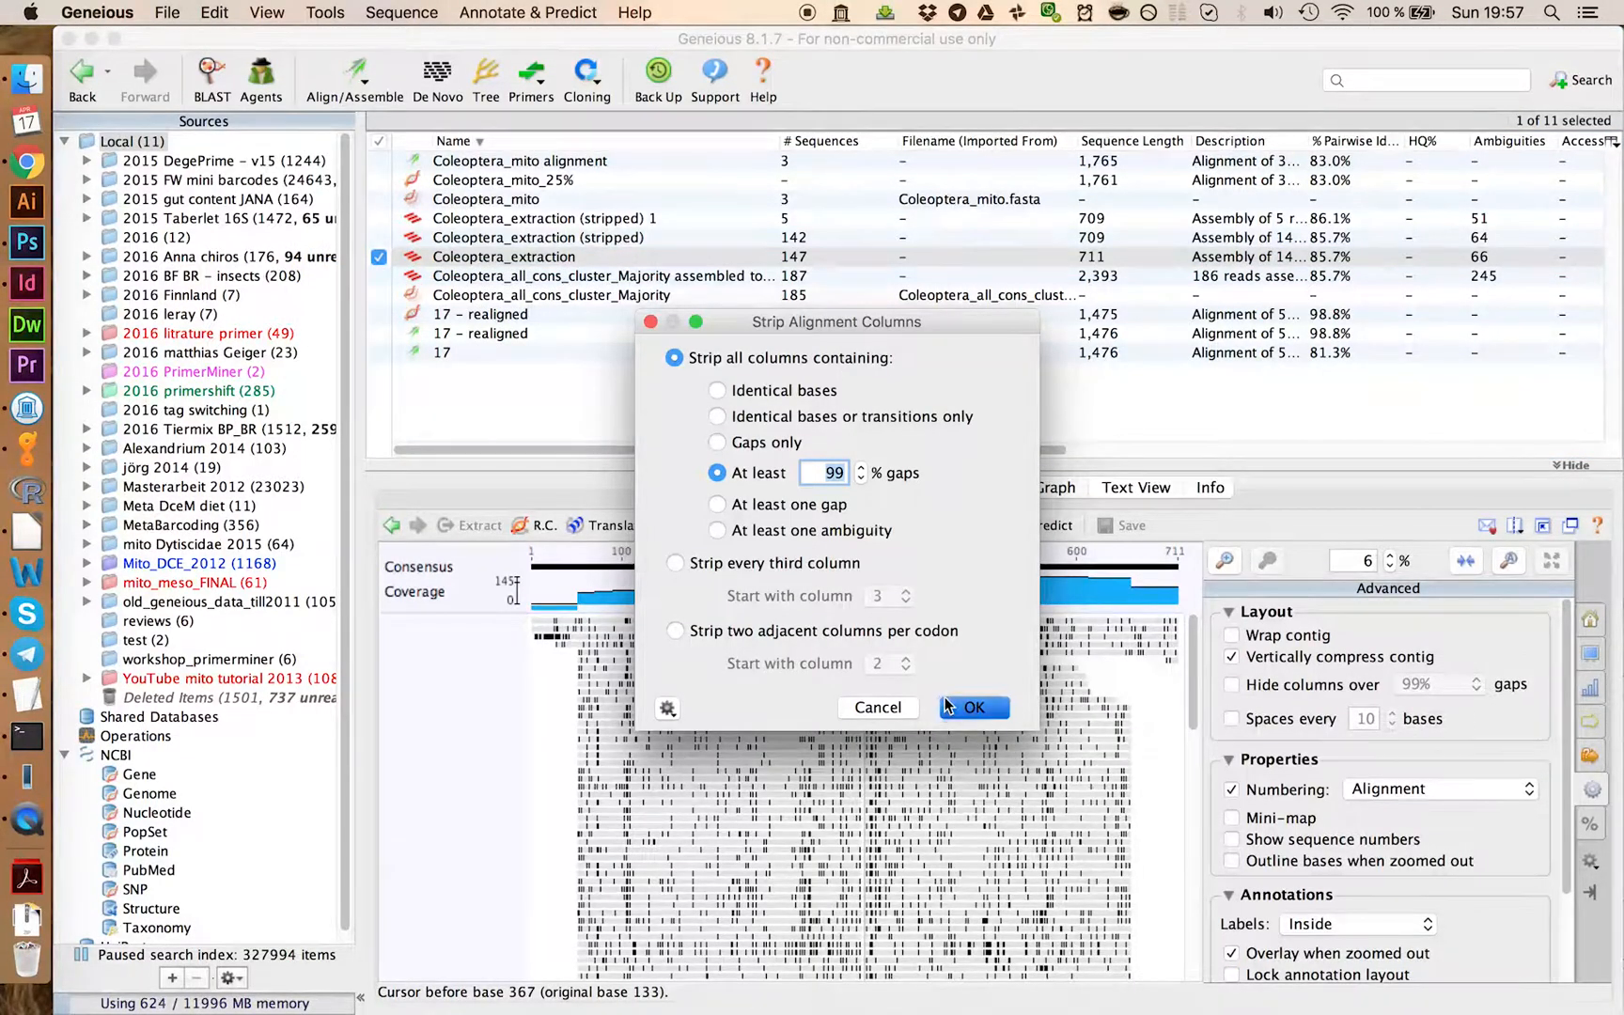
{"action": "left_click", "coordinate": [971, 707]}
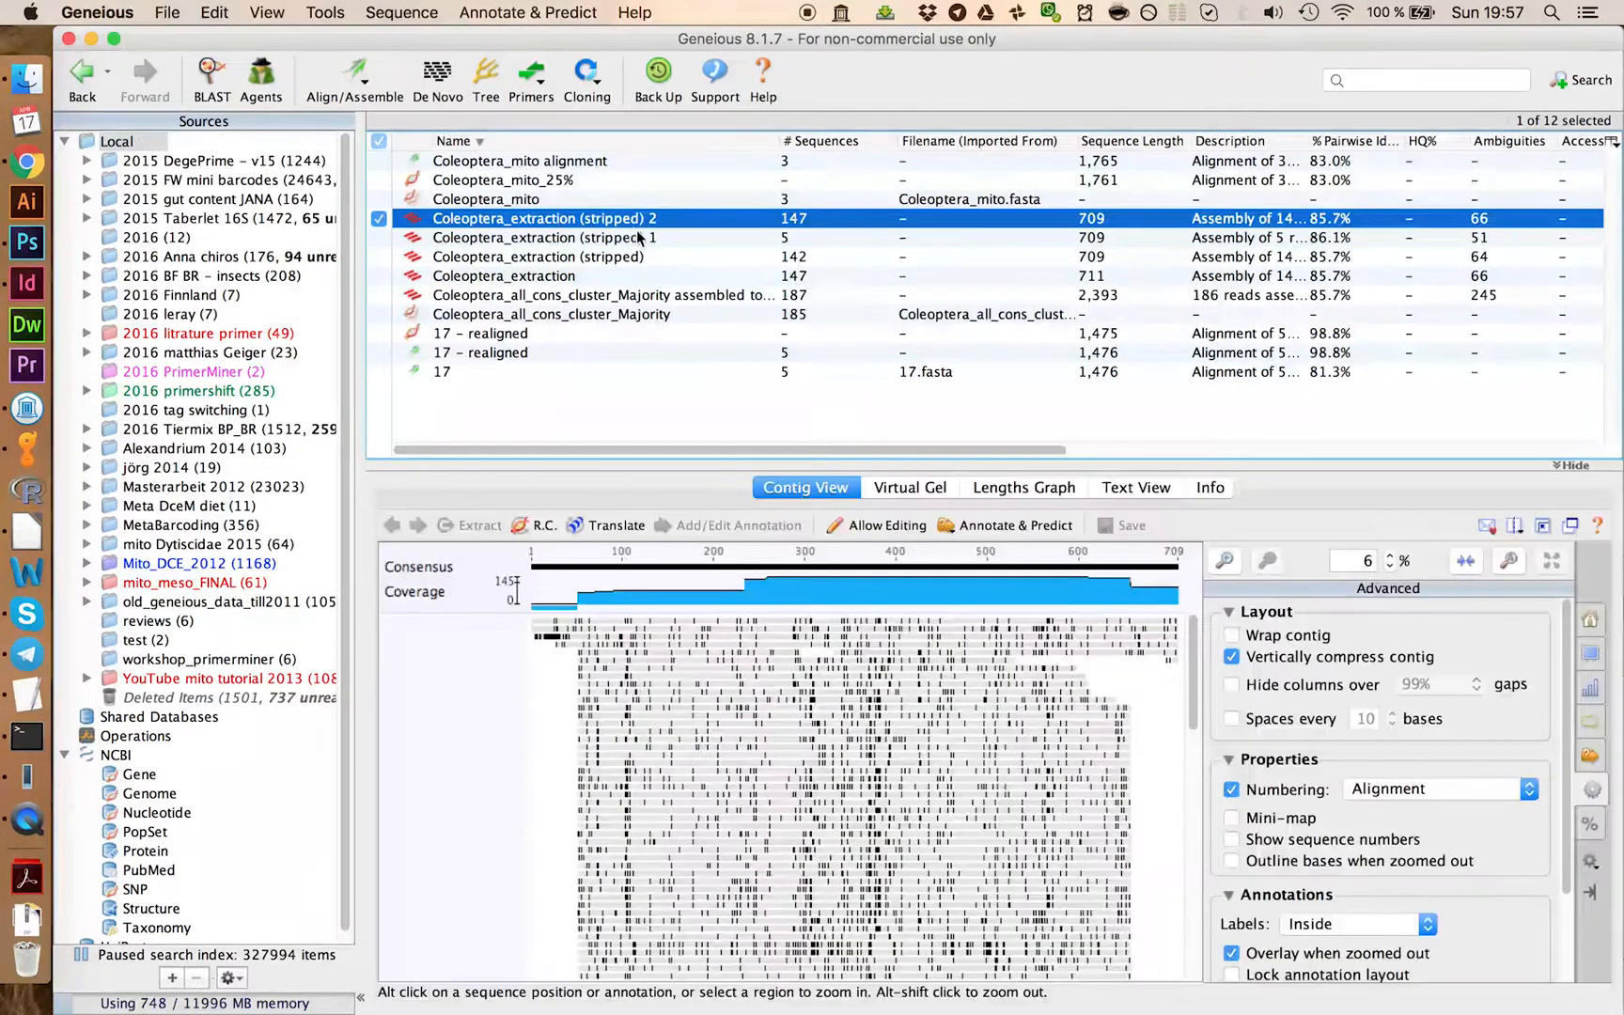
{"action": "double_click", "coordinate": [543, 218]}
{"action": "type", "text": "_FINAL"}
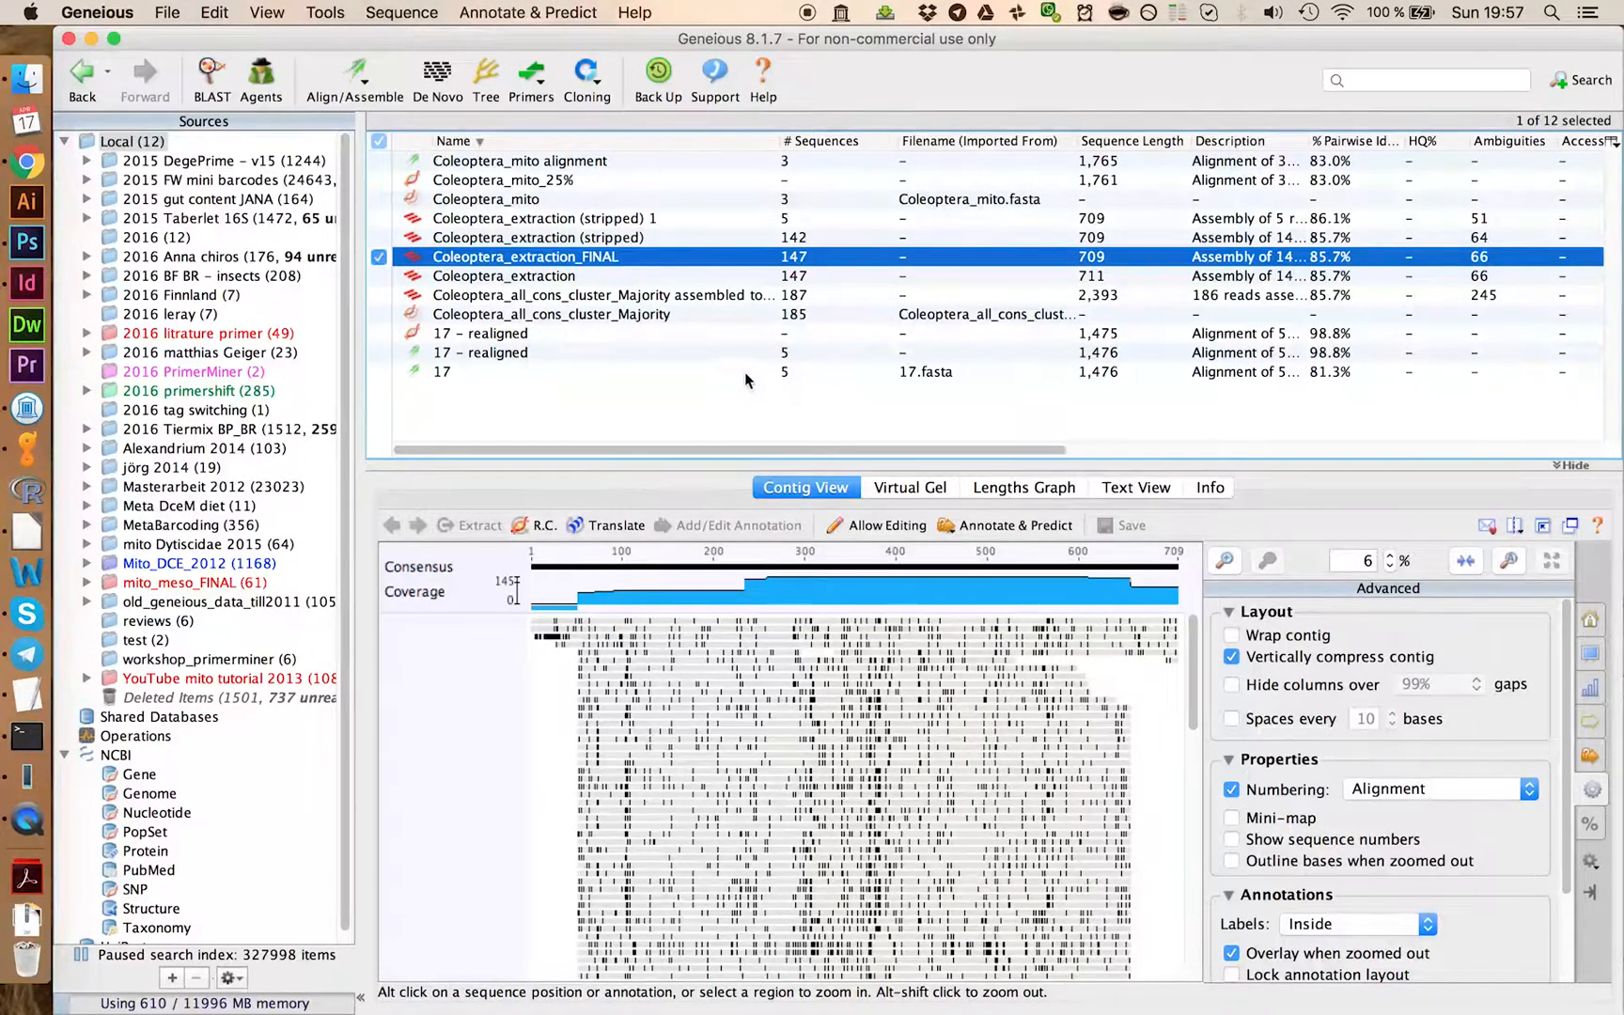
Step: Export Coleoptera_extraction_FINAL as a FASTA file saved to the Desktop
{"action": "left_click", "coordinate": [167, 13]}
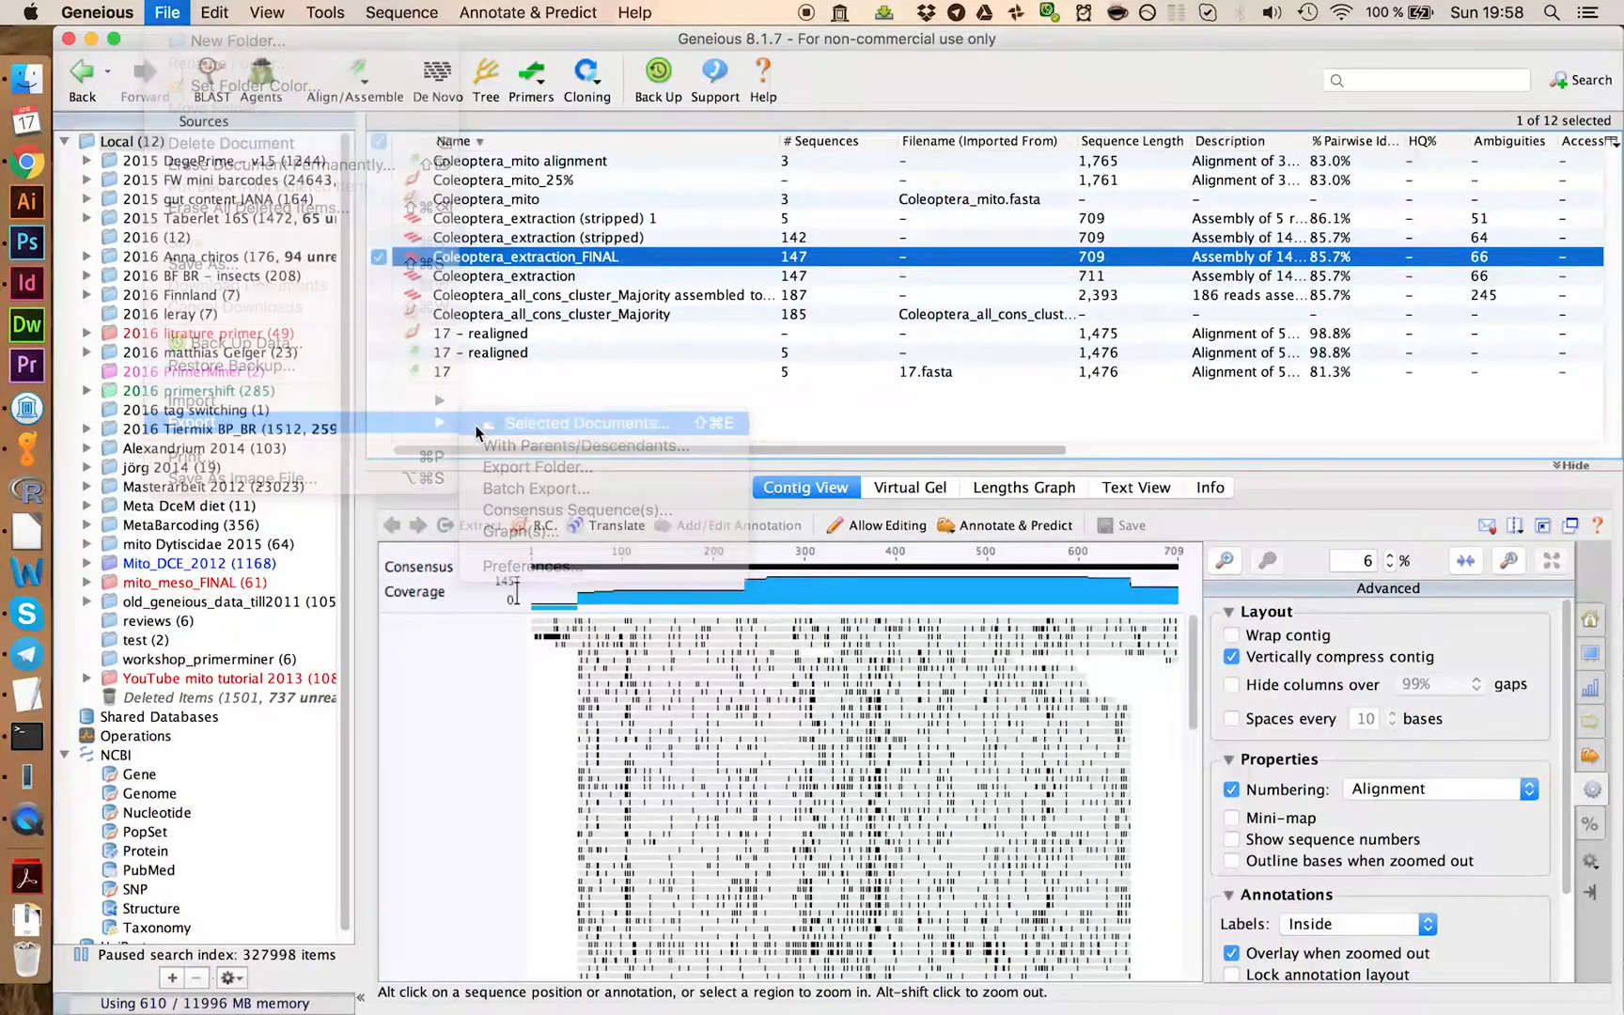
{"action": "left_click", "coordinate": [586, 423]}
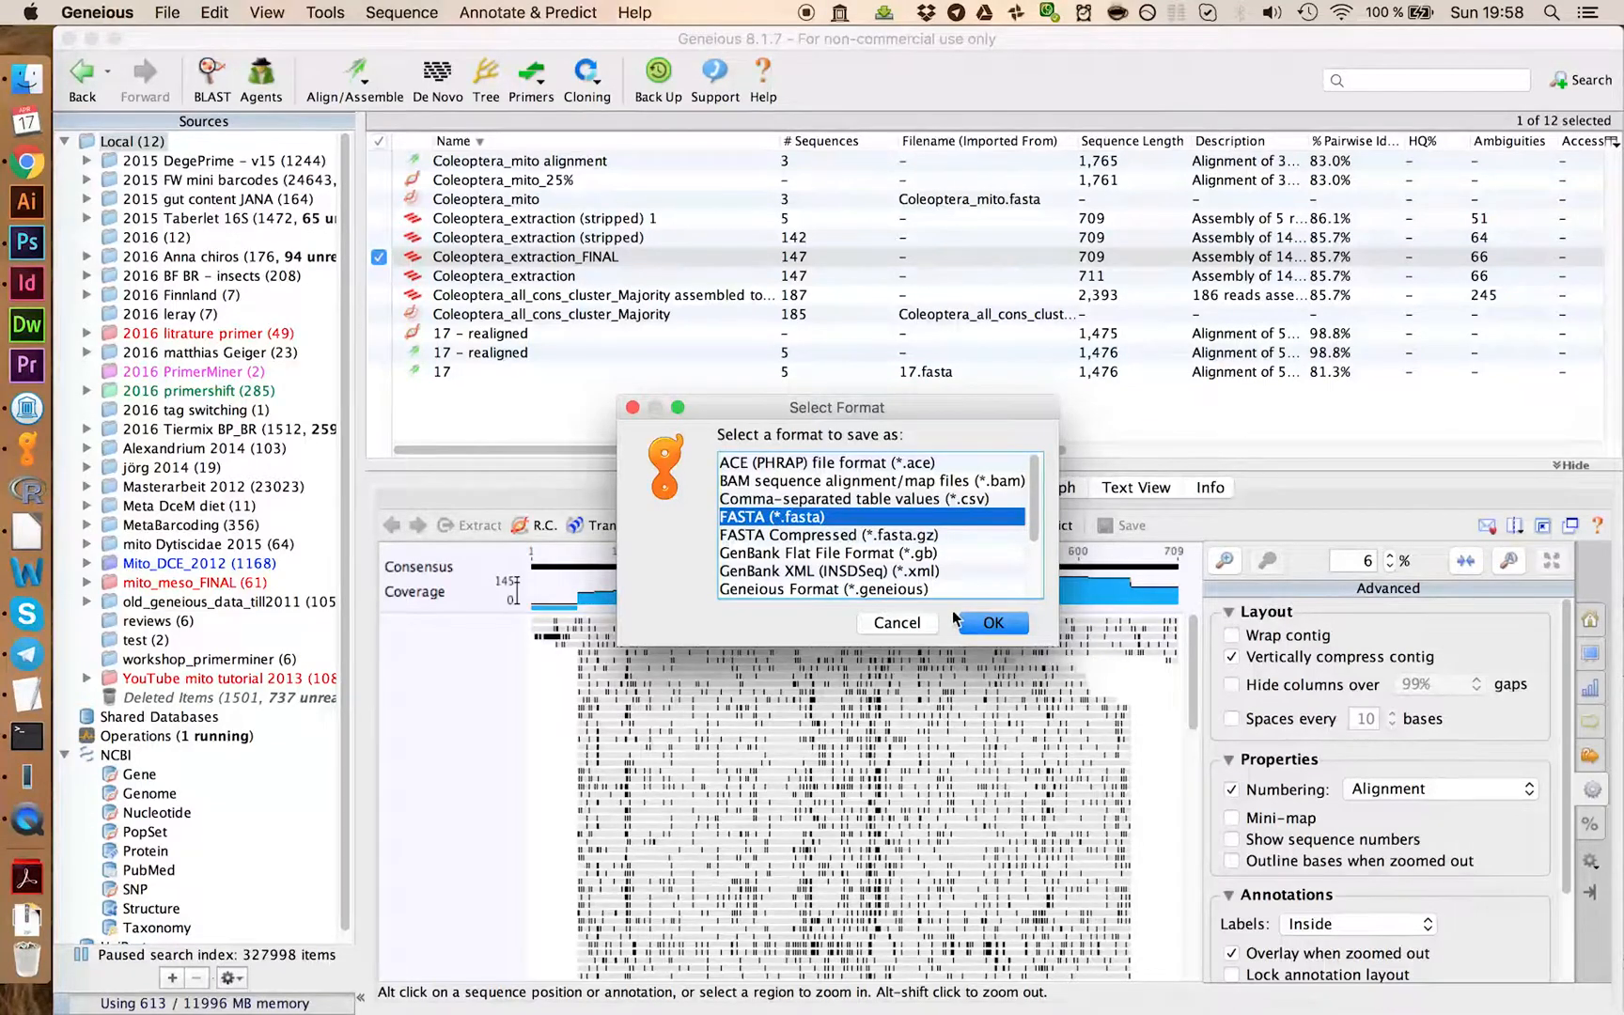
{"action": "left_click", "coordinate": [991, 622]}
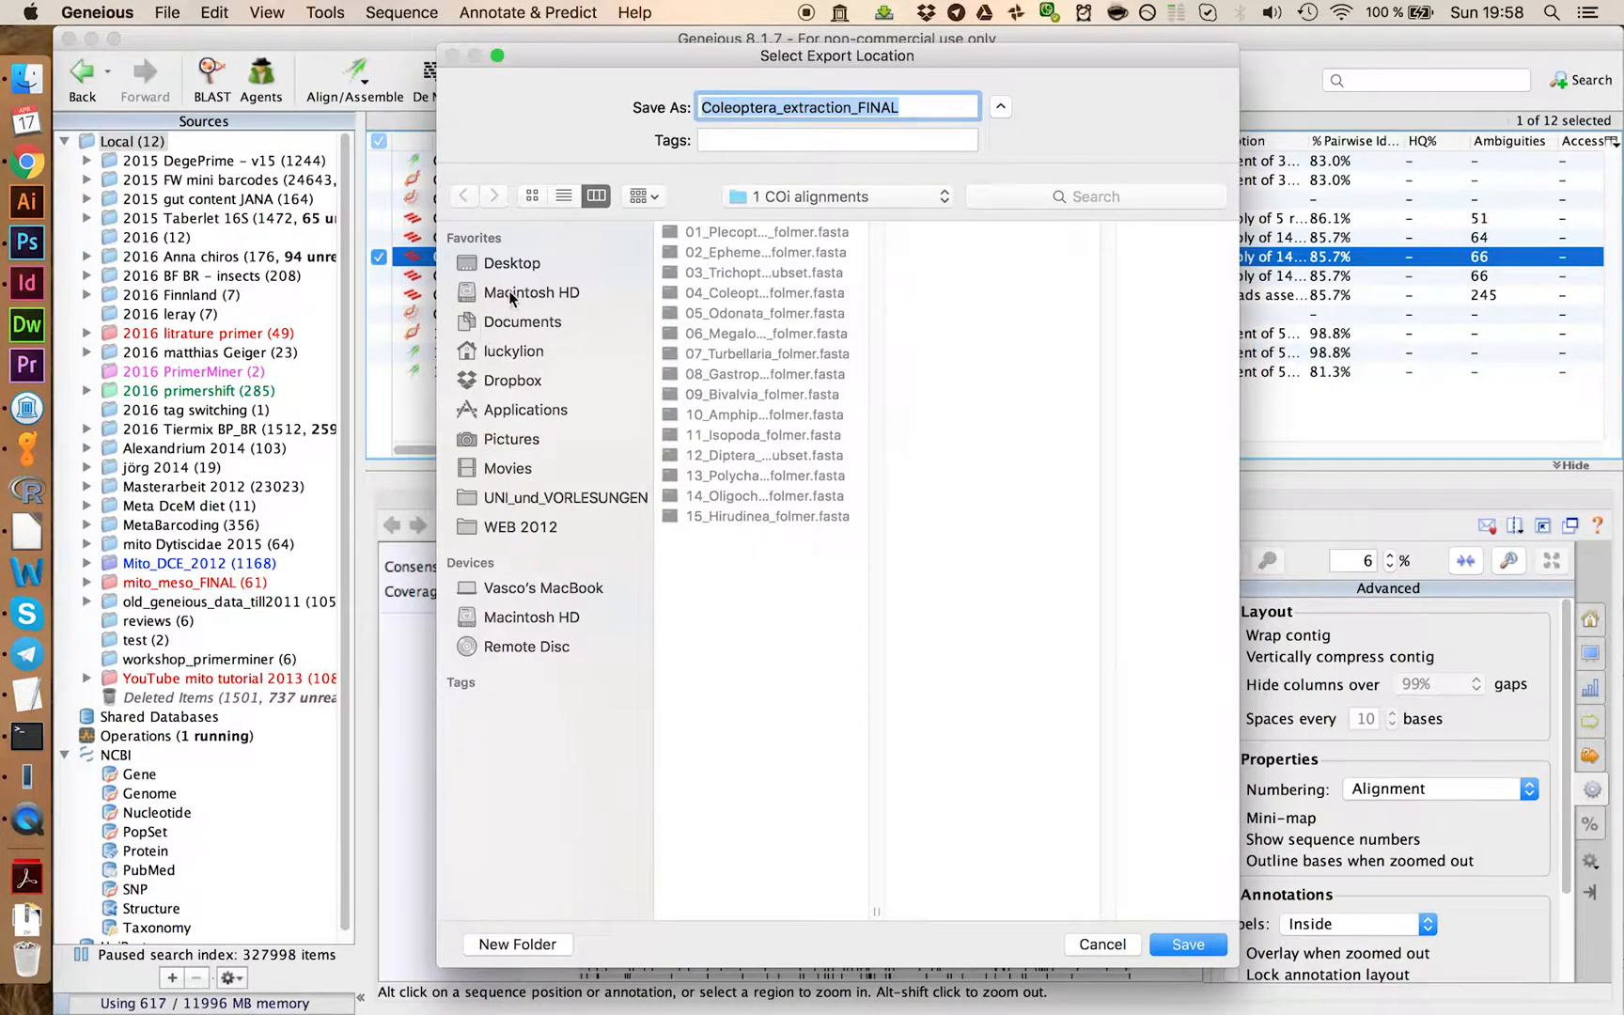
{"action": "left_click", "coordinate": [512, 261]}
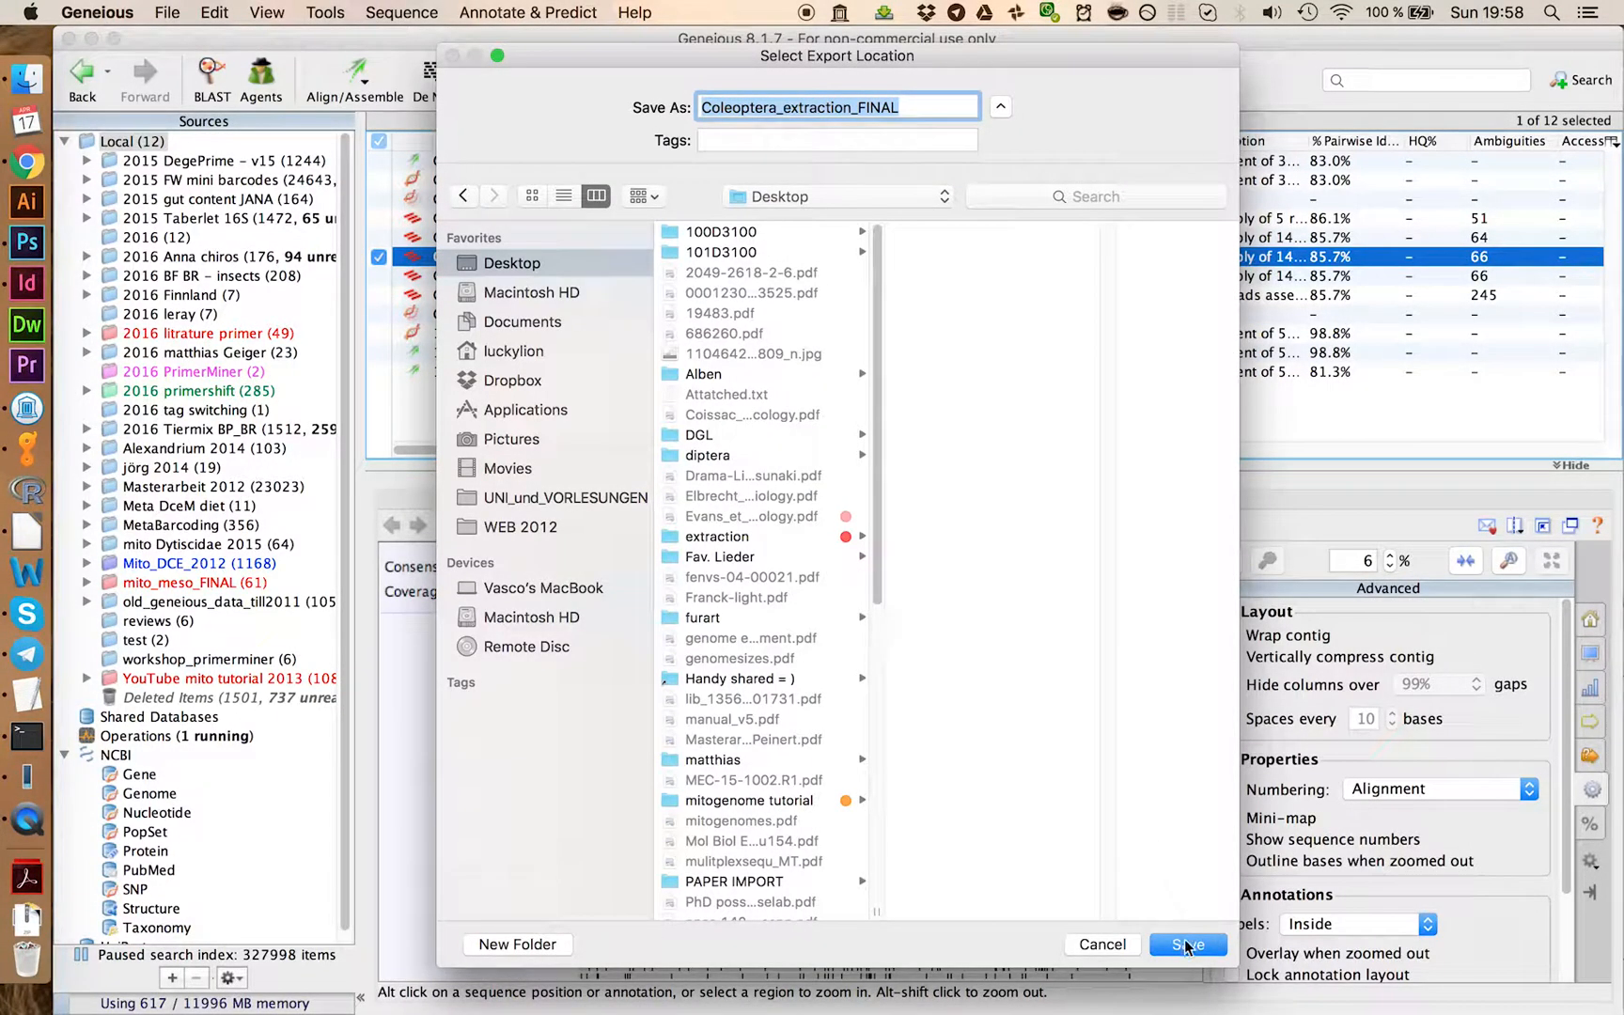
{"action": "left_click", "coordinate": [1186, 943]}
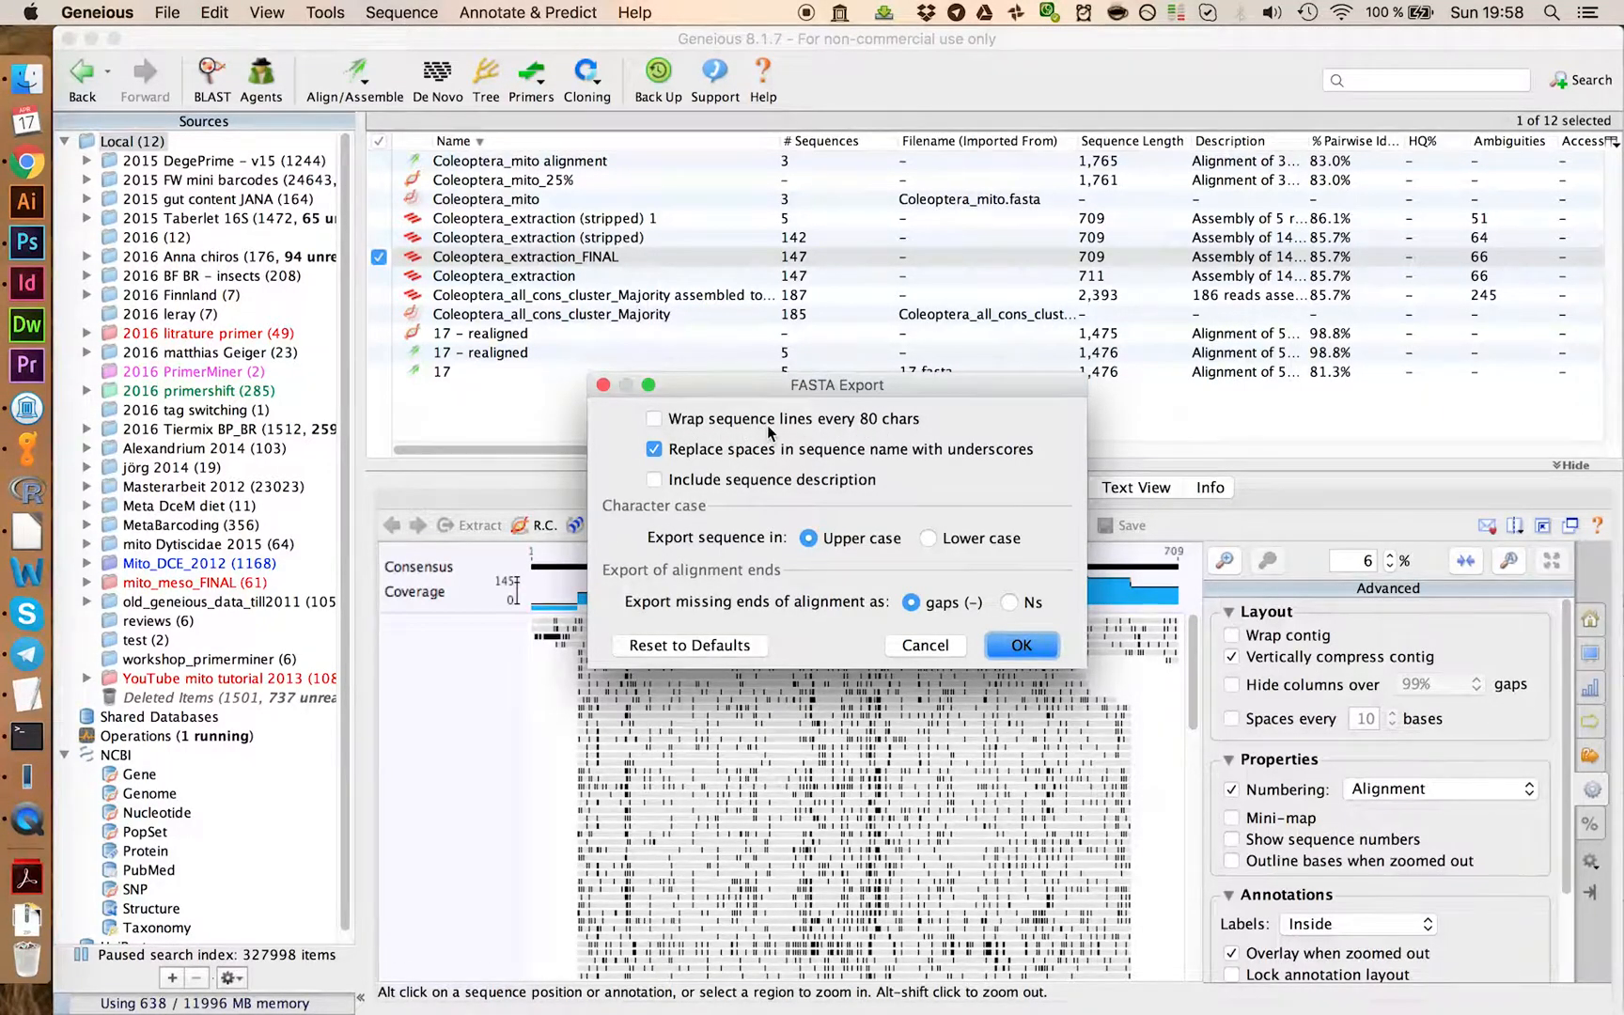
{"action": "left_click", "coordinate": [1019, 645]}
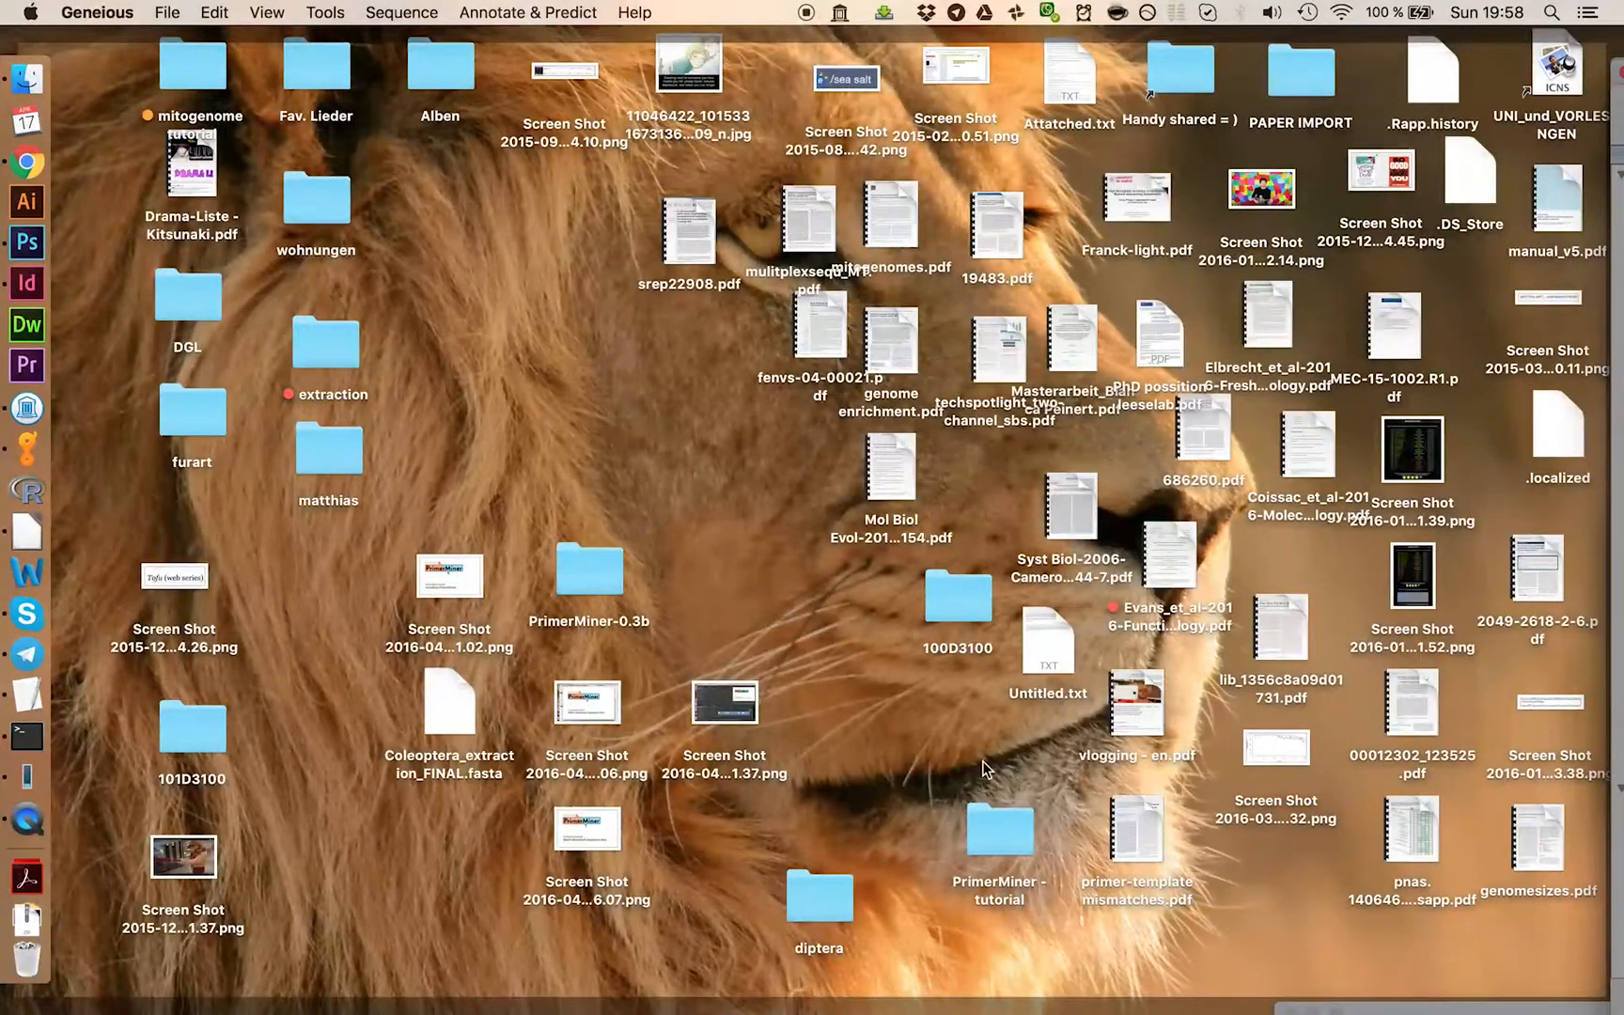
{"action": "left_click", "coordinate": [449, 701]}
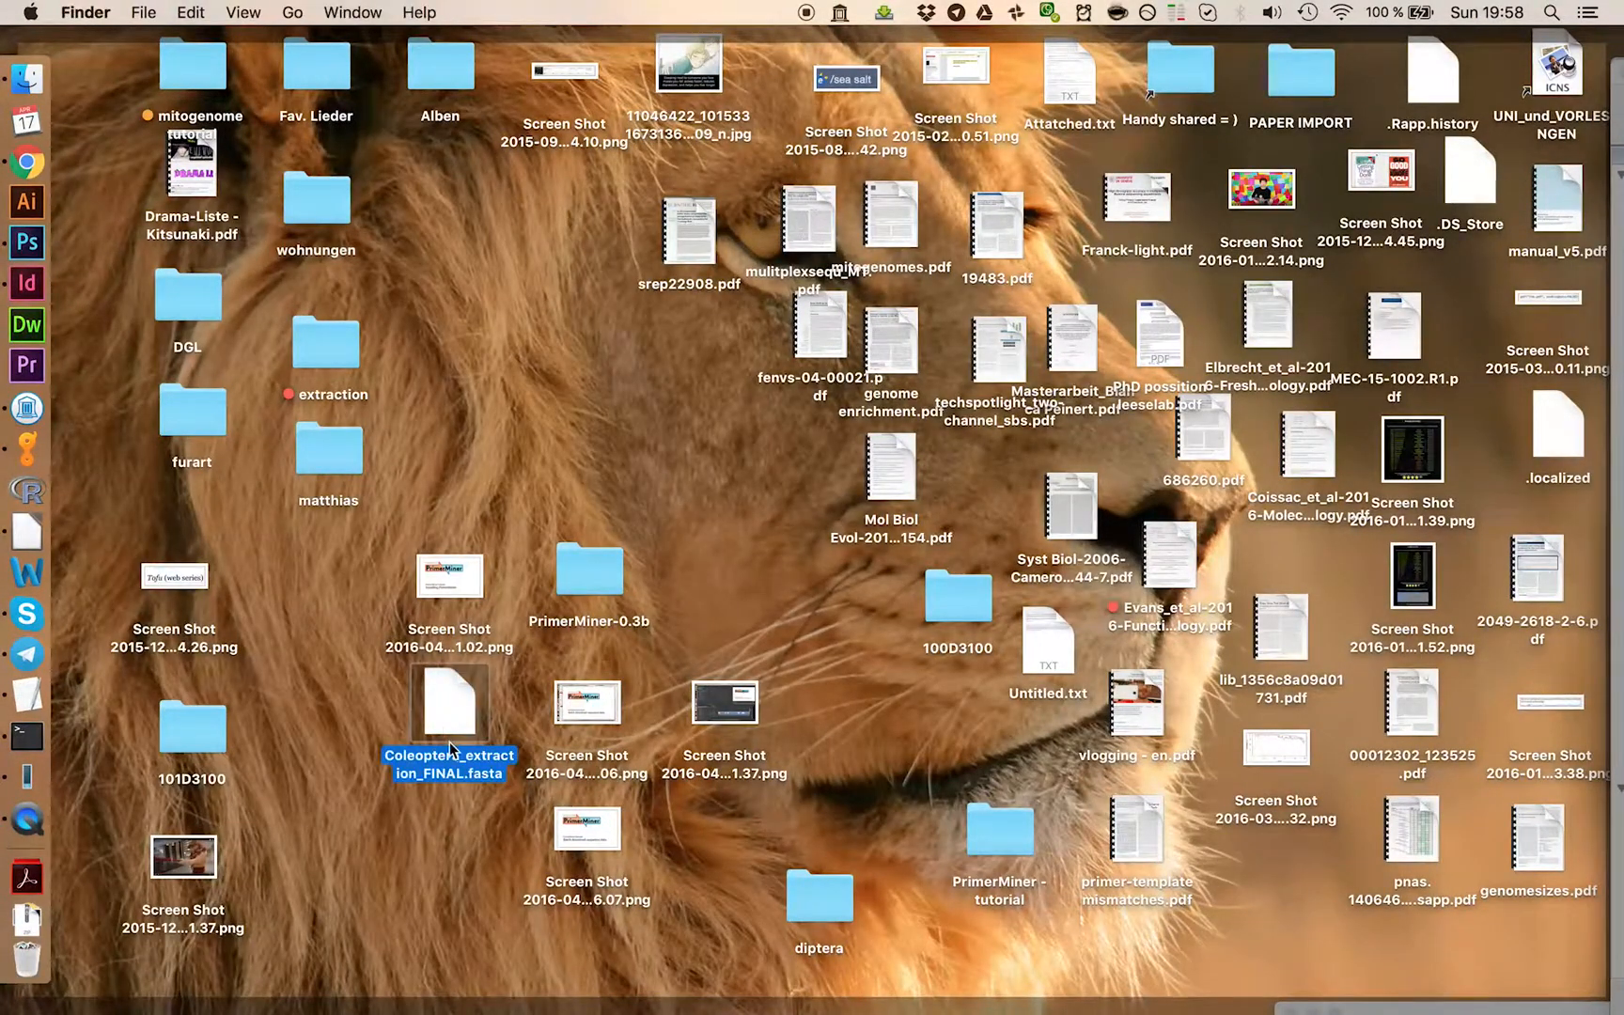
{"action": "mouse_move", "coordinate": [458, 797]}
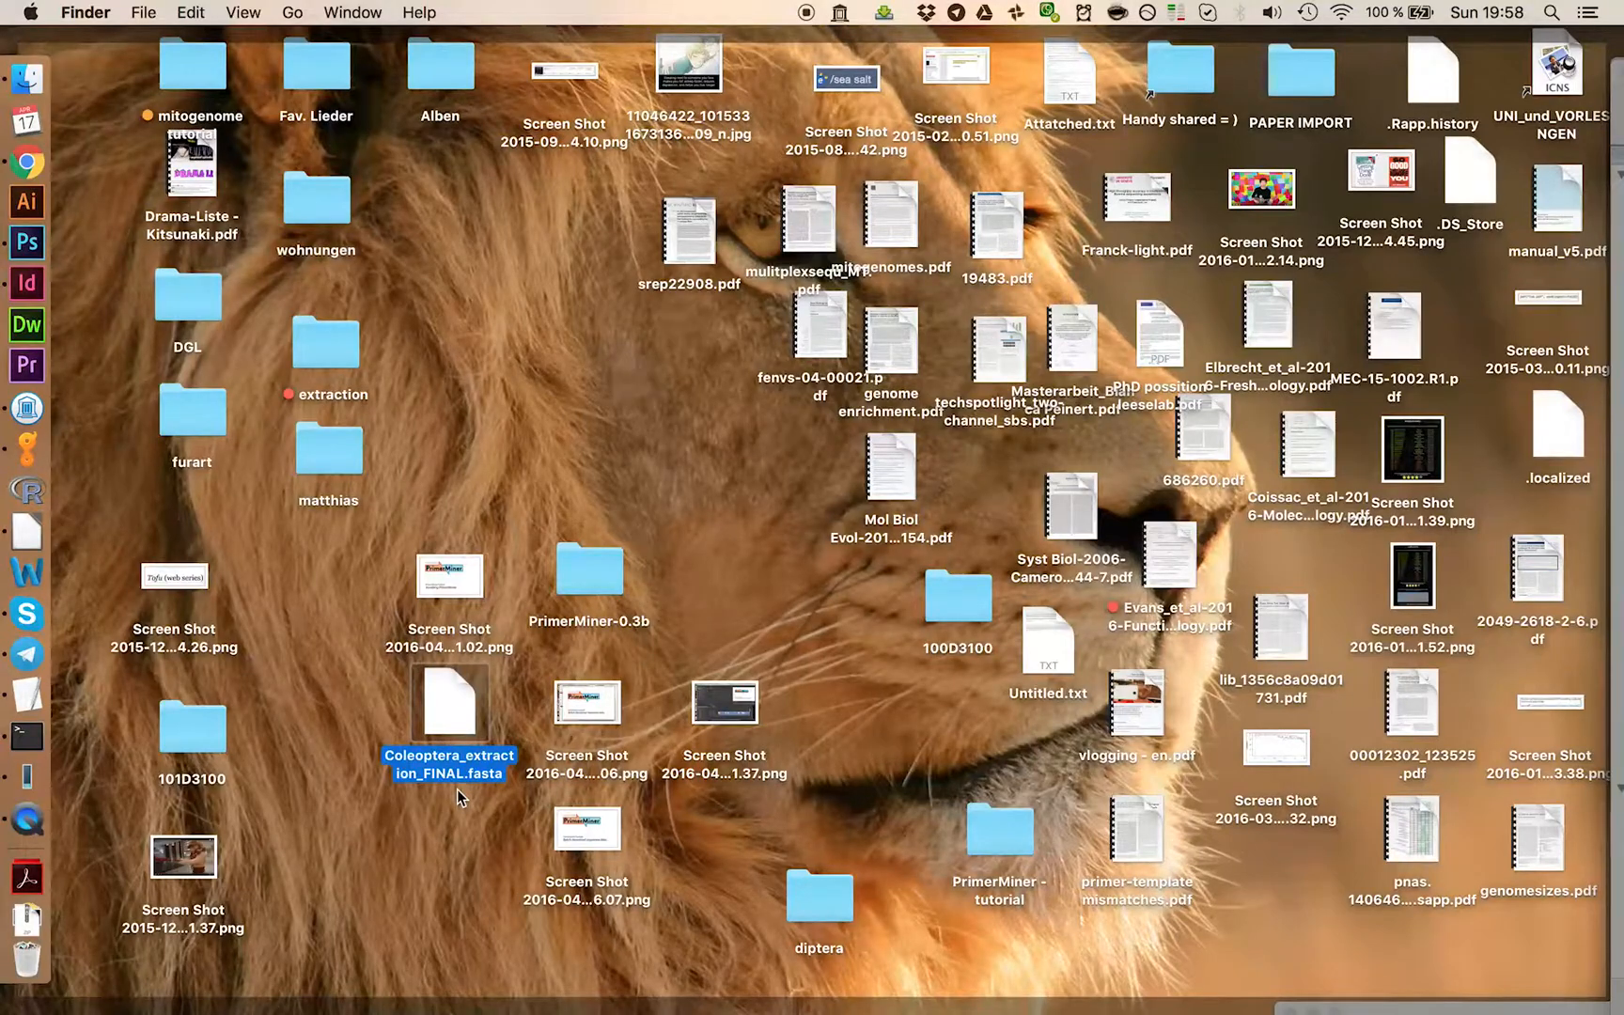